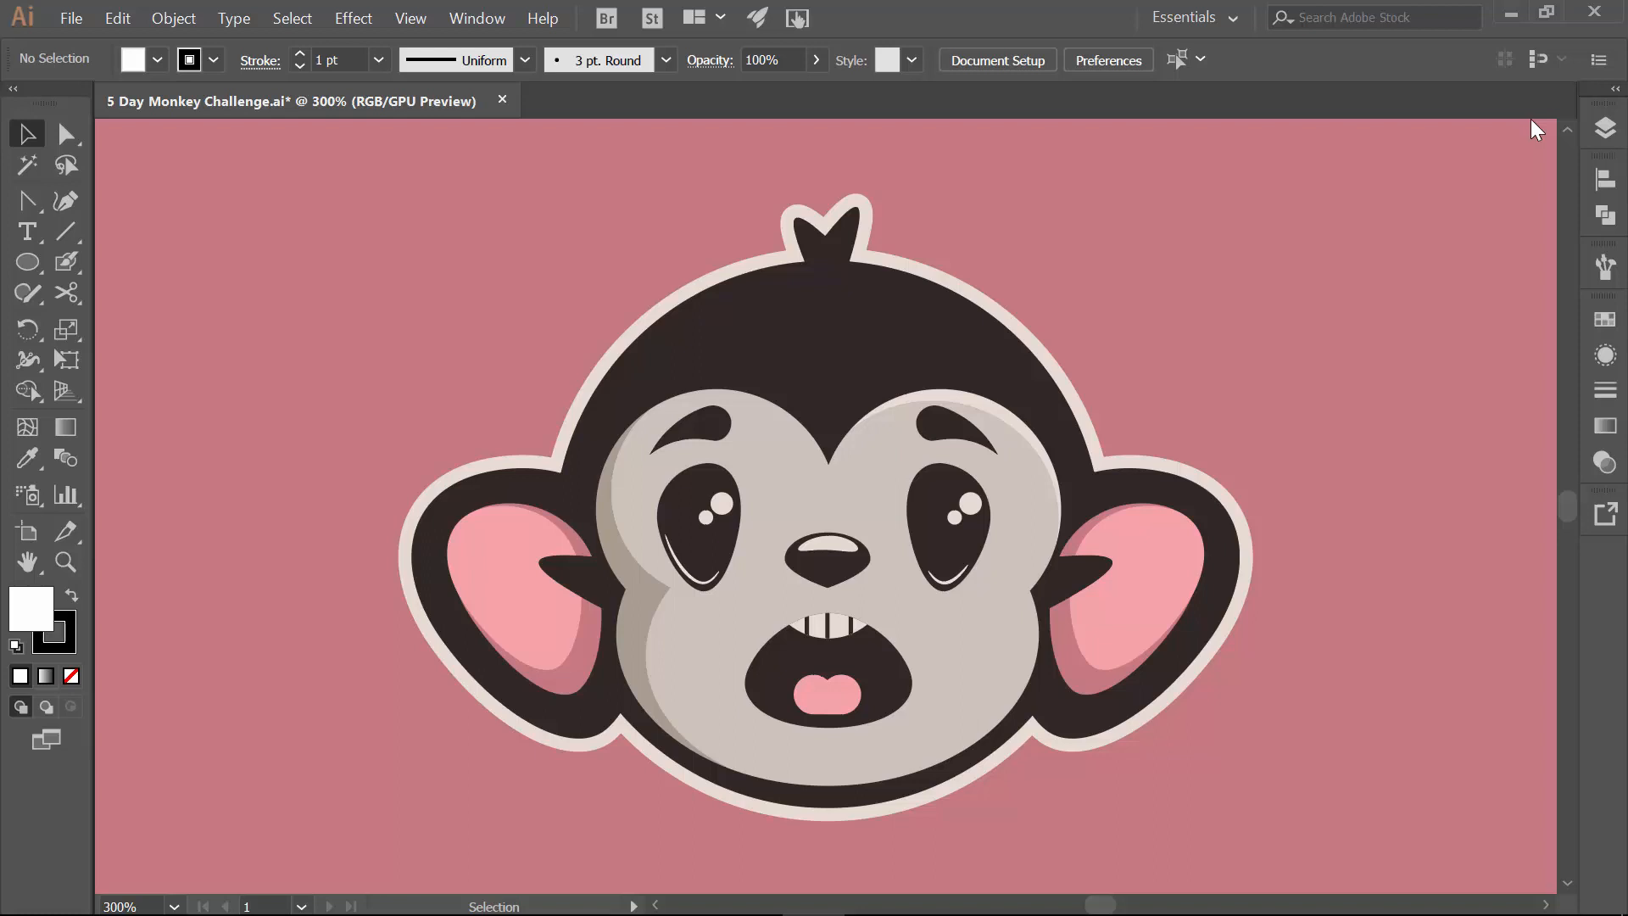
Hide the finished Done & Done art so only the APG 1 guide circles show, toggling Swatches on and off.
{"action": "left_click", "coordinate": [1603, 129]}
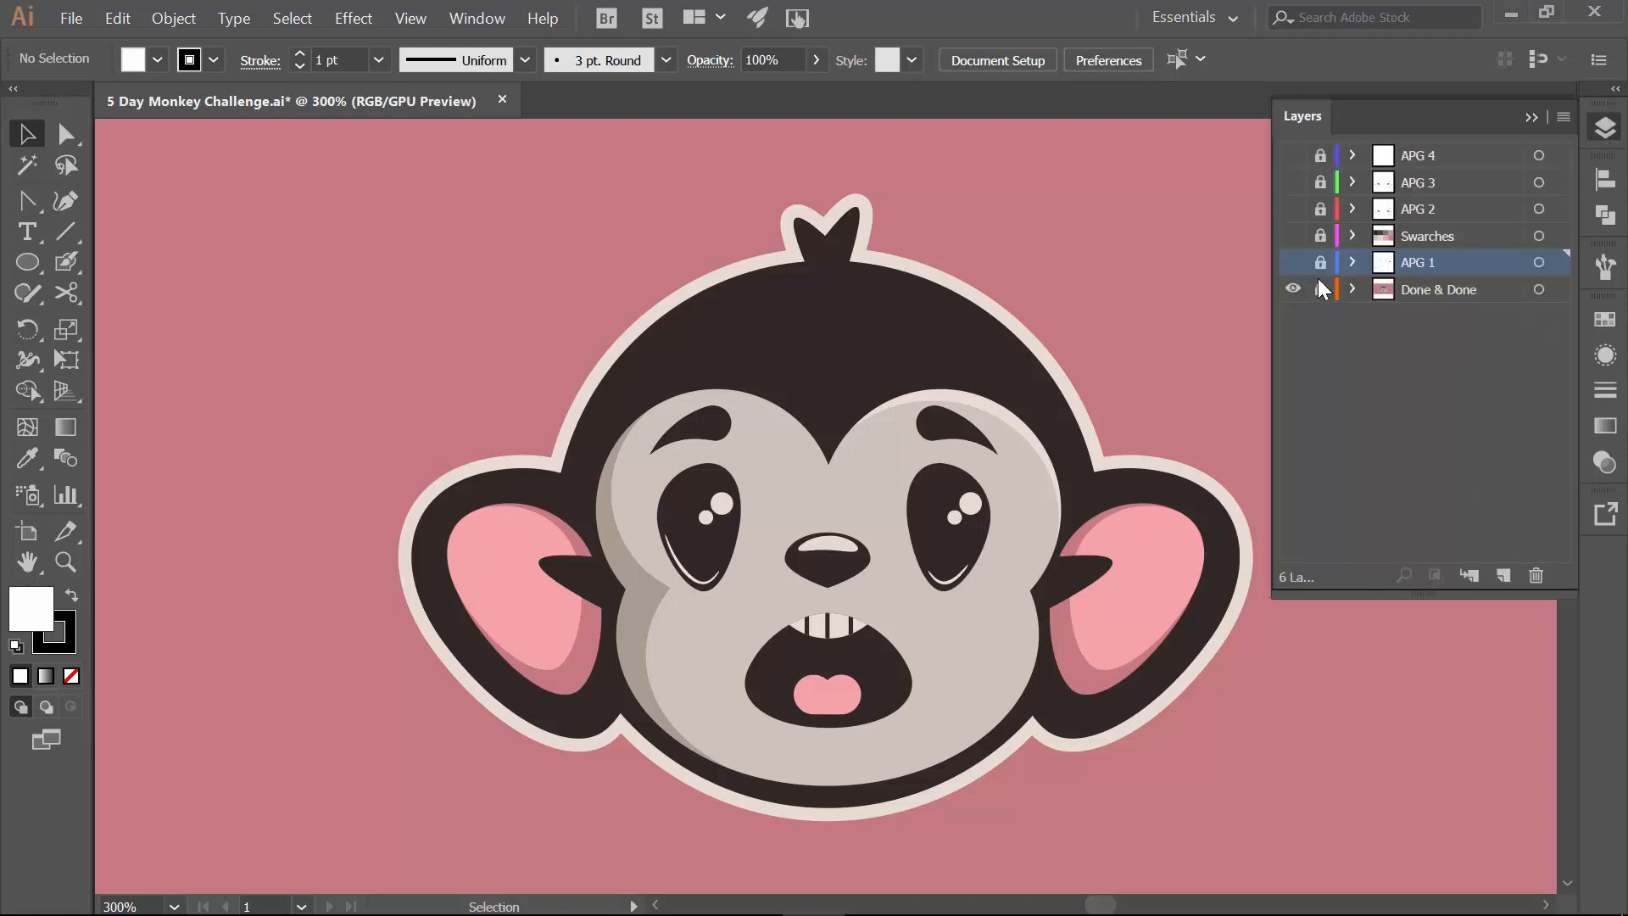
{"action": "left_click", "coordinate": [1292, 288]}
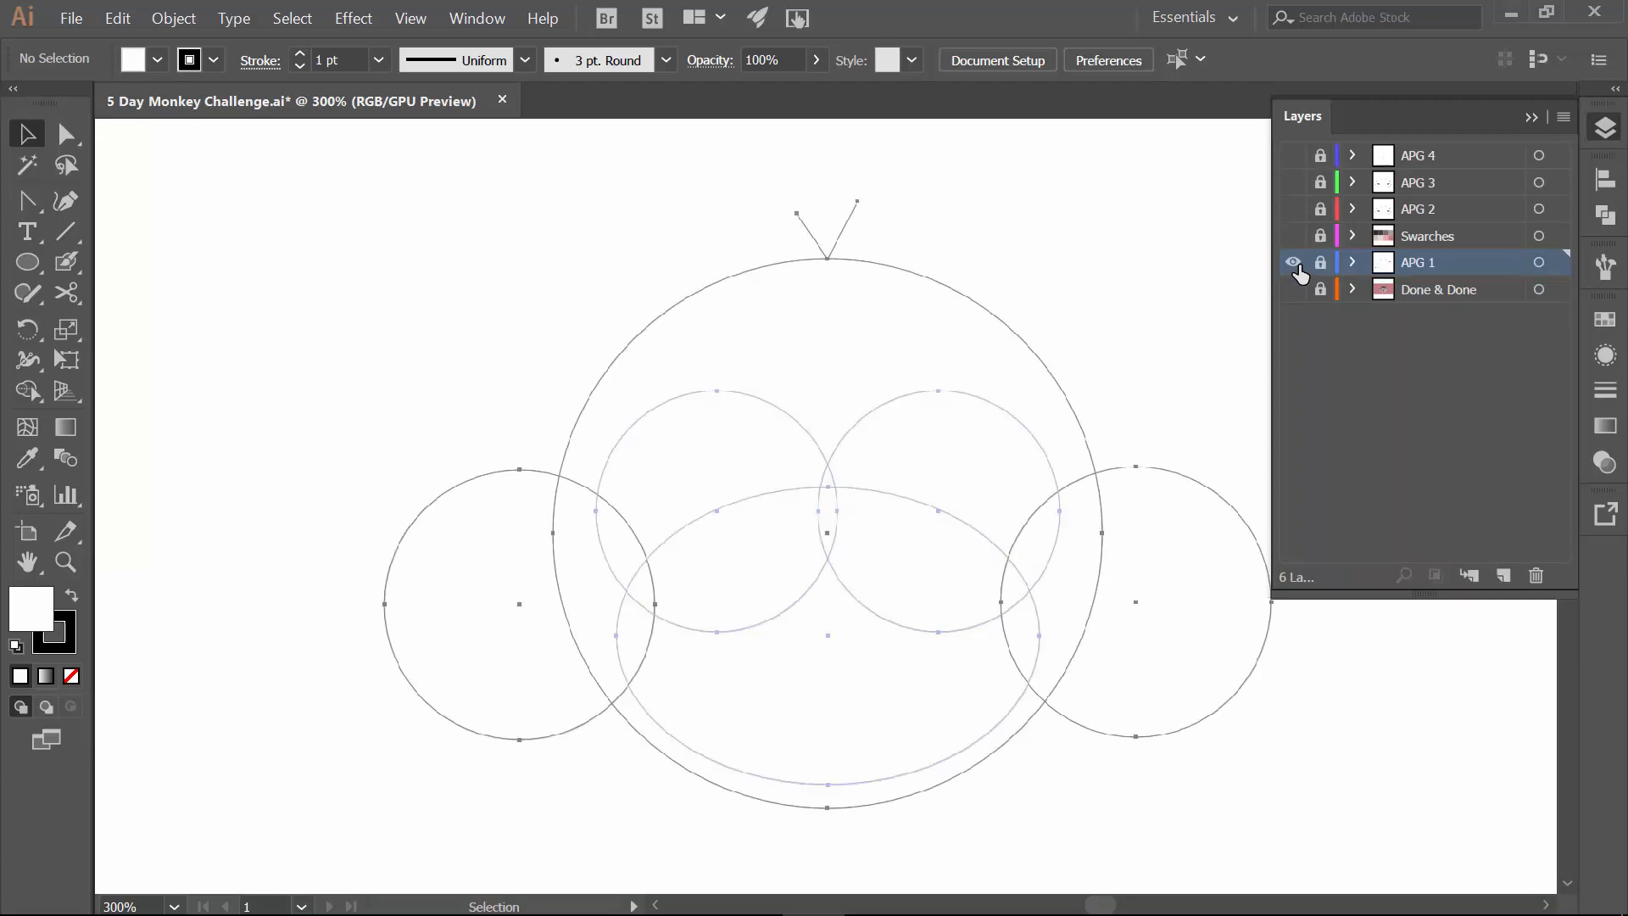
{"action": "left_click", "coordinate": [1293, 208]}
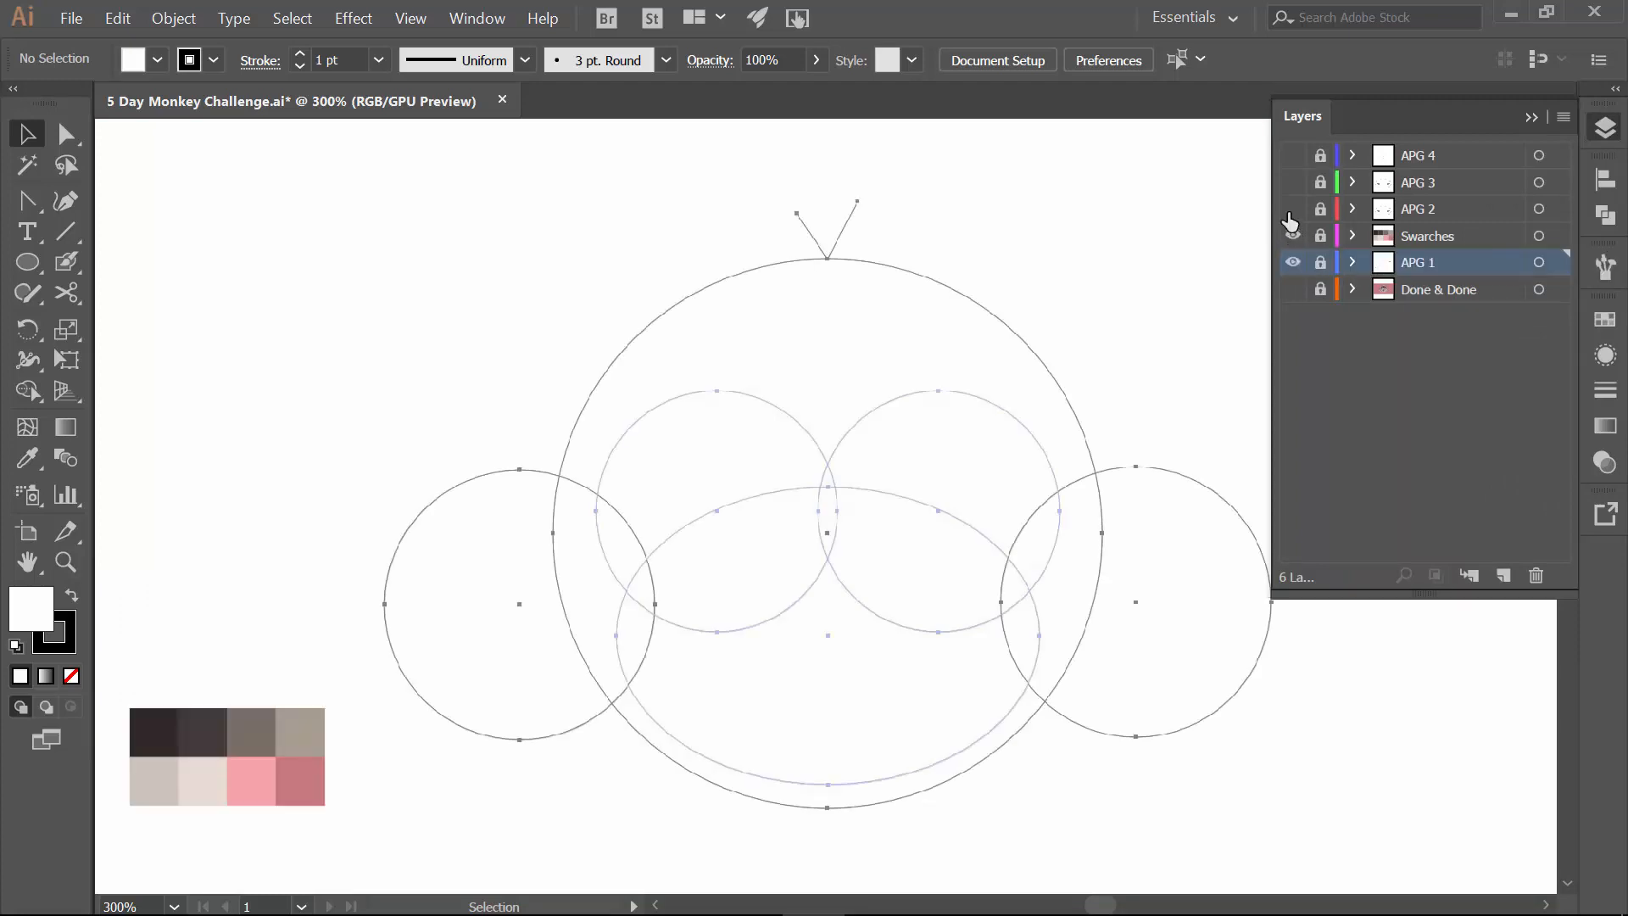
{"action": "left_click", "coordinate": [1292, 154]}
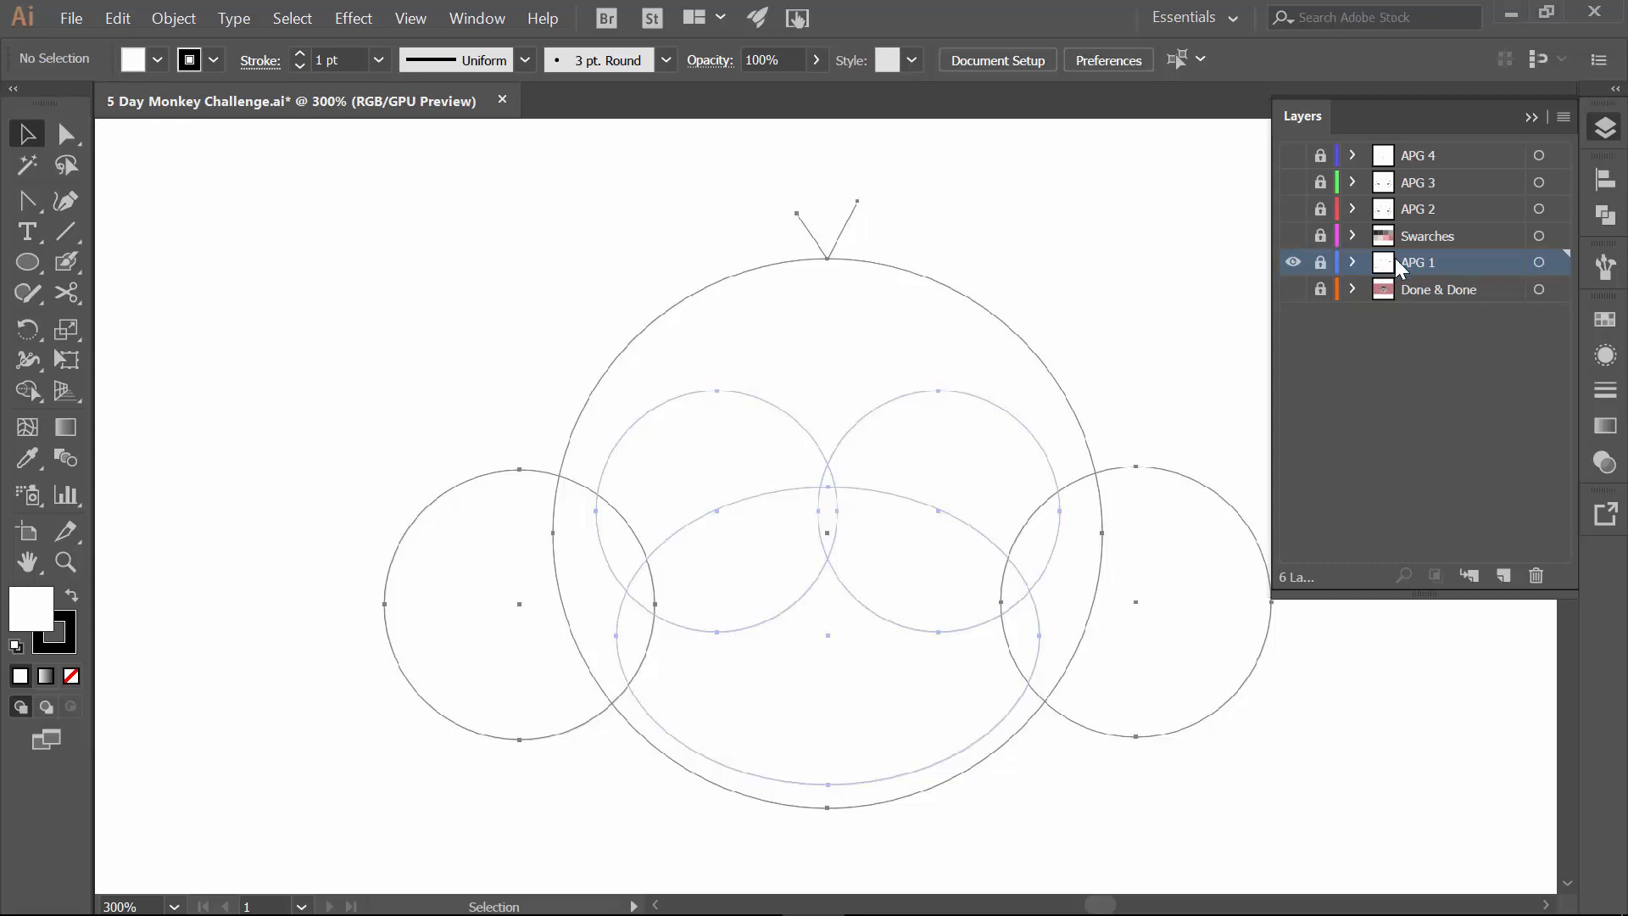
{"action": "mouse_move", "coordinate": [1432, 271]}
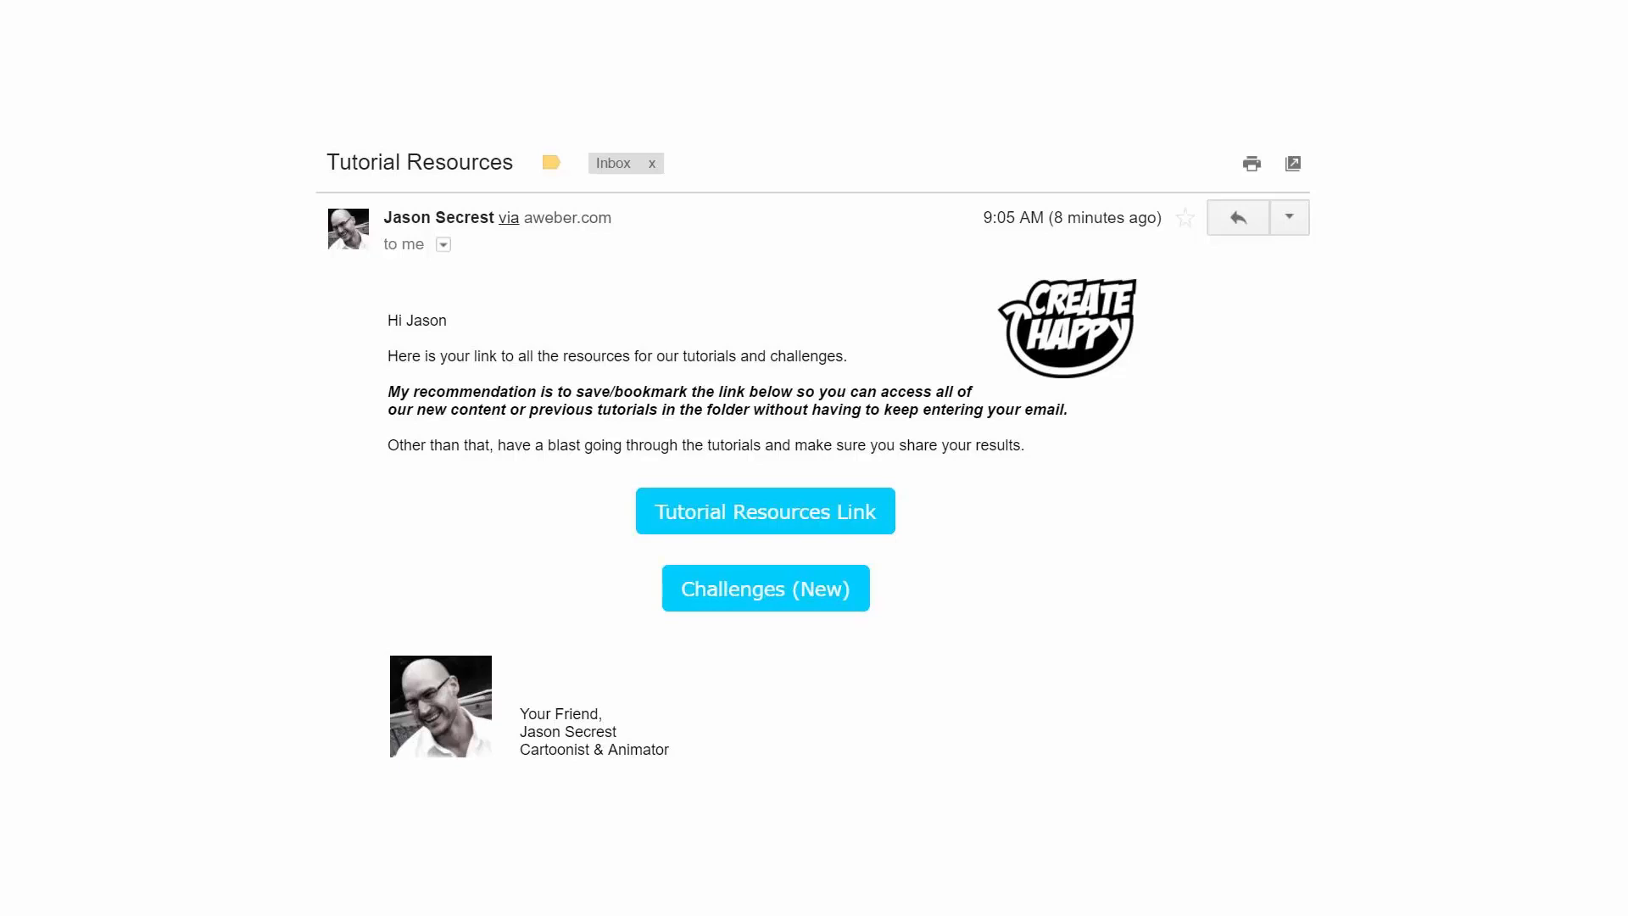
Leave the Tutorial Resources email and return to the Illustrator document.
{"action": "left_click", "coordinate": [765, 510]}
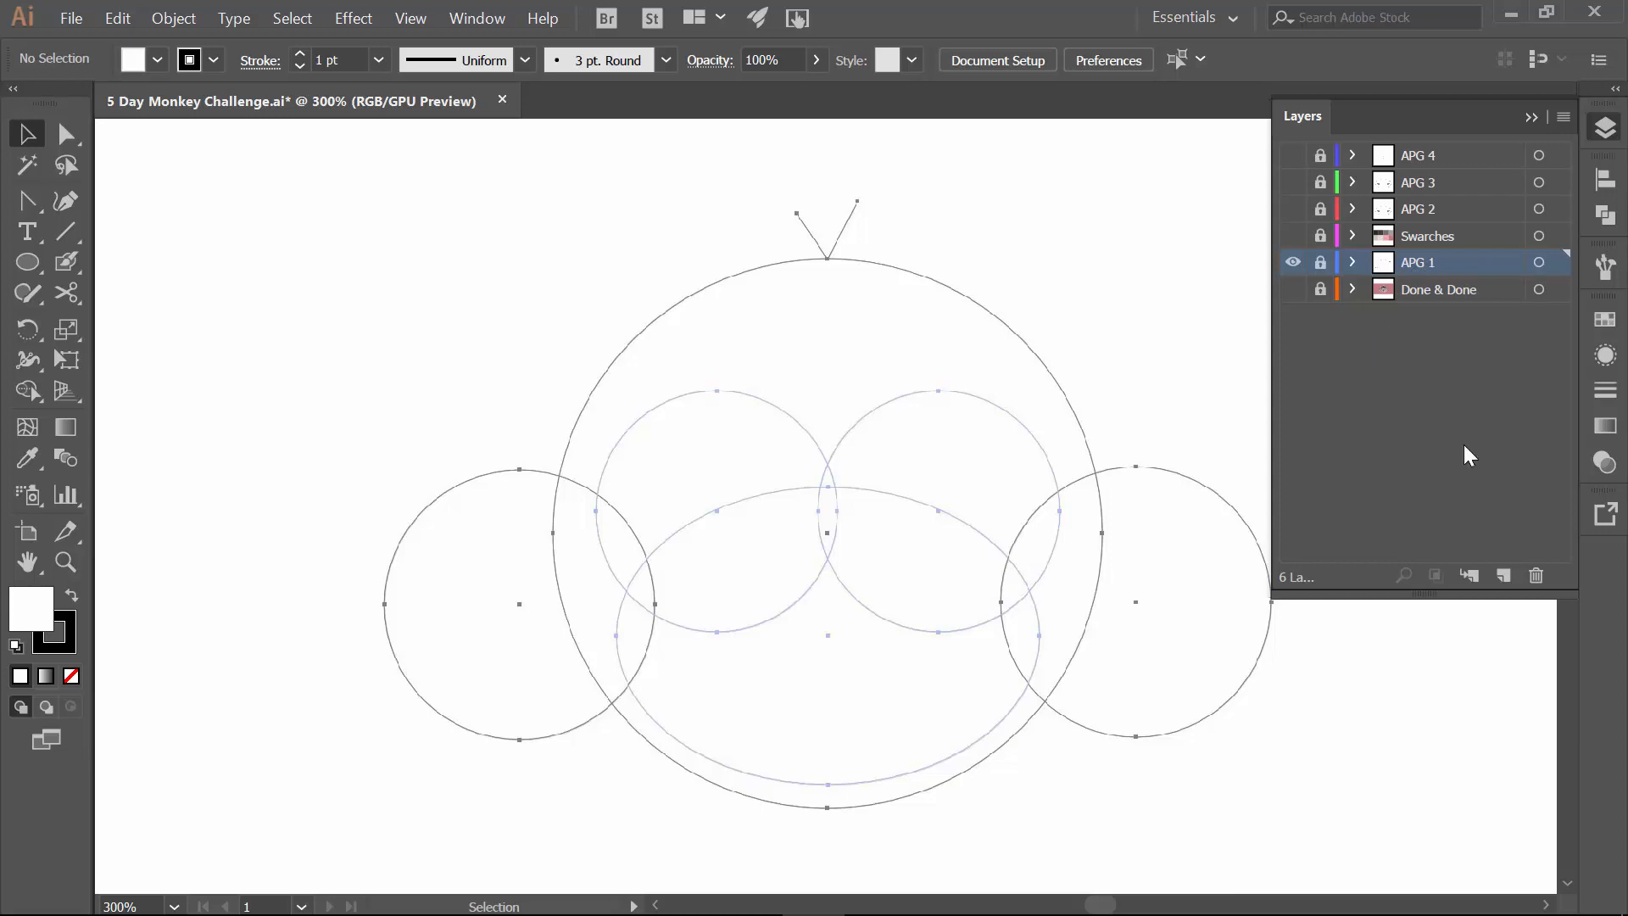
{"action": "mouse_move", "coordinate": [1460, 412]}
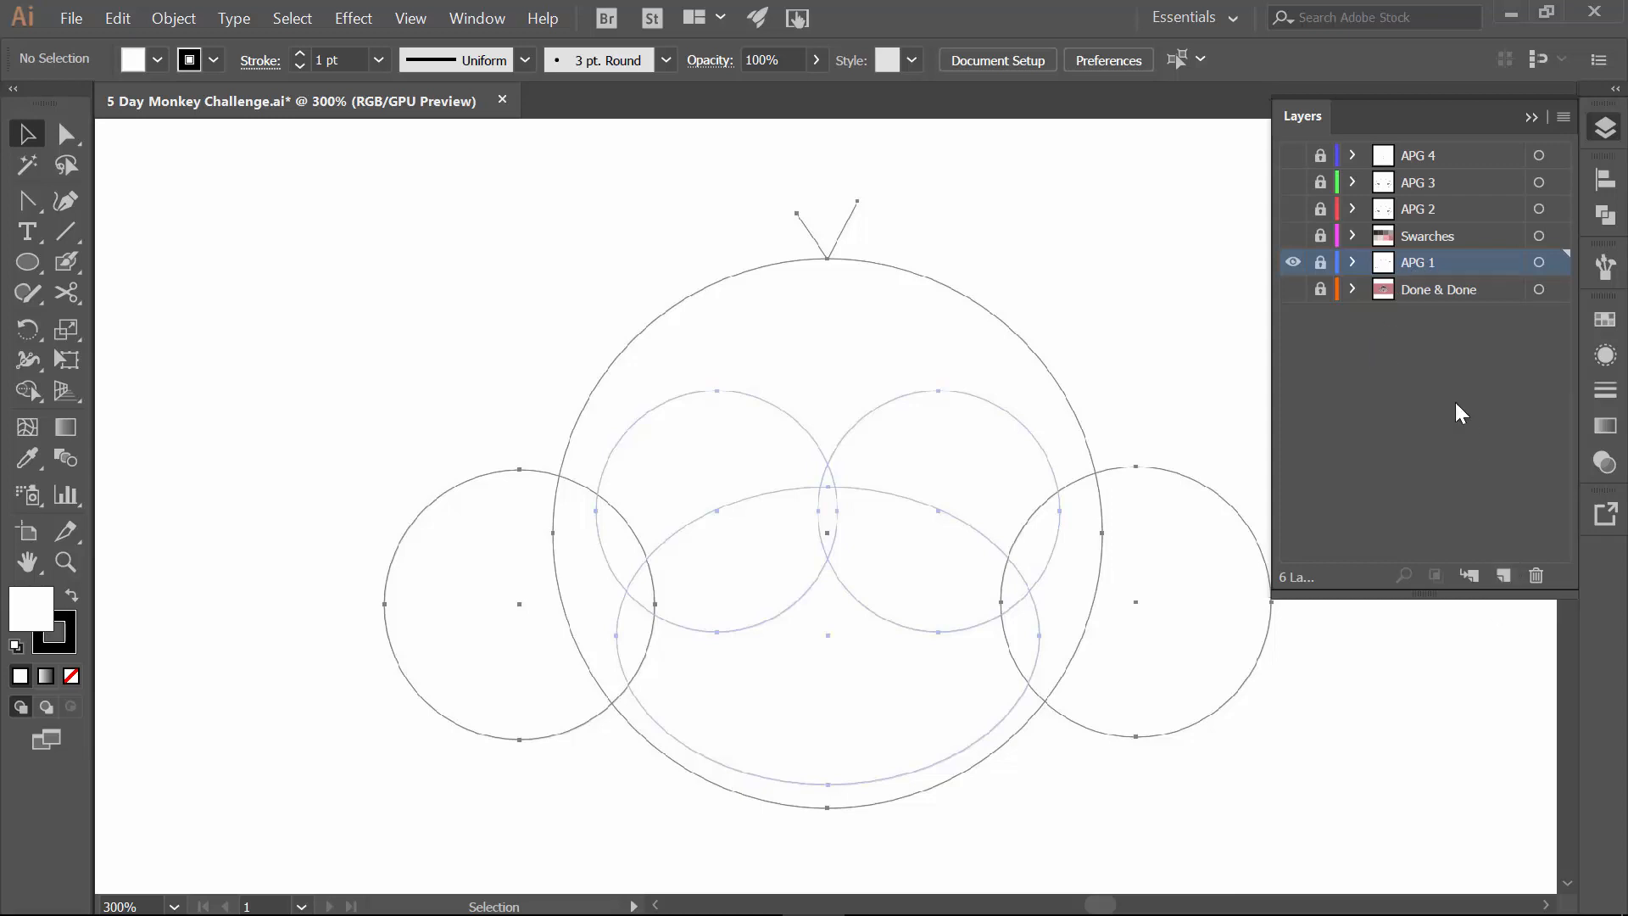
{"action": "mouse_move", "coordinate": [1452, 192]}
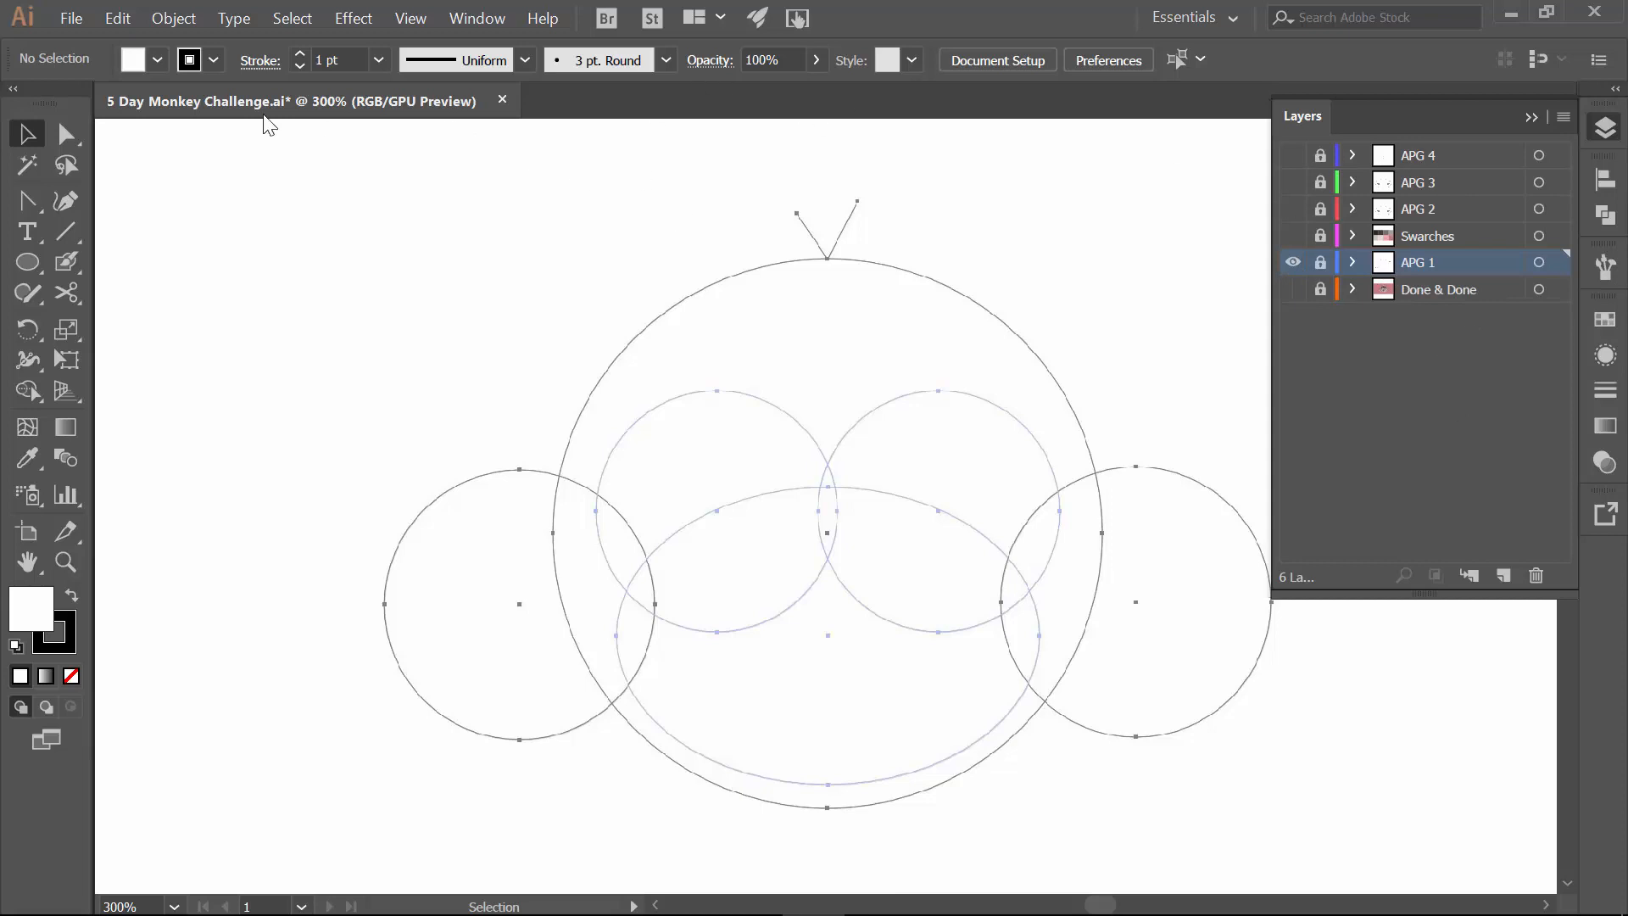
{"action": "mouse_move", "coordinate": [302, 183]}
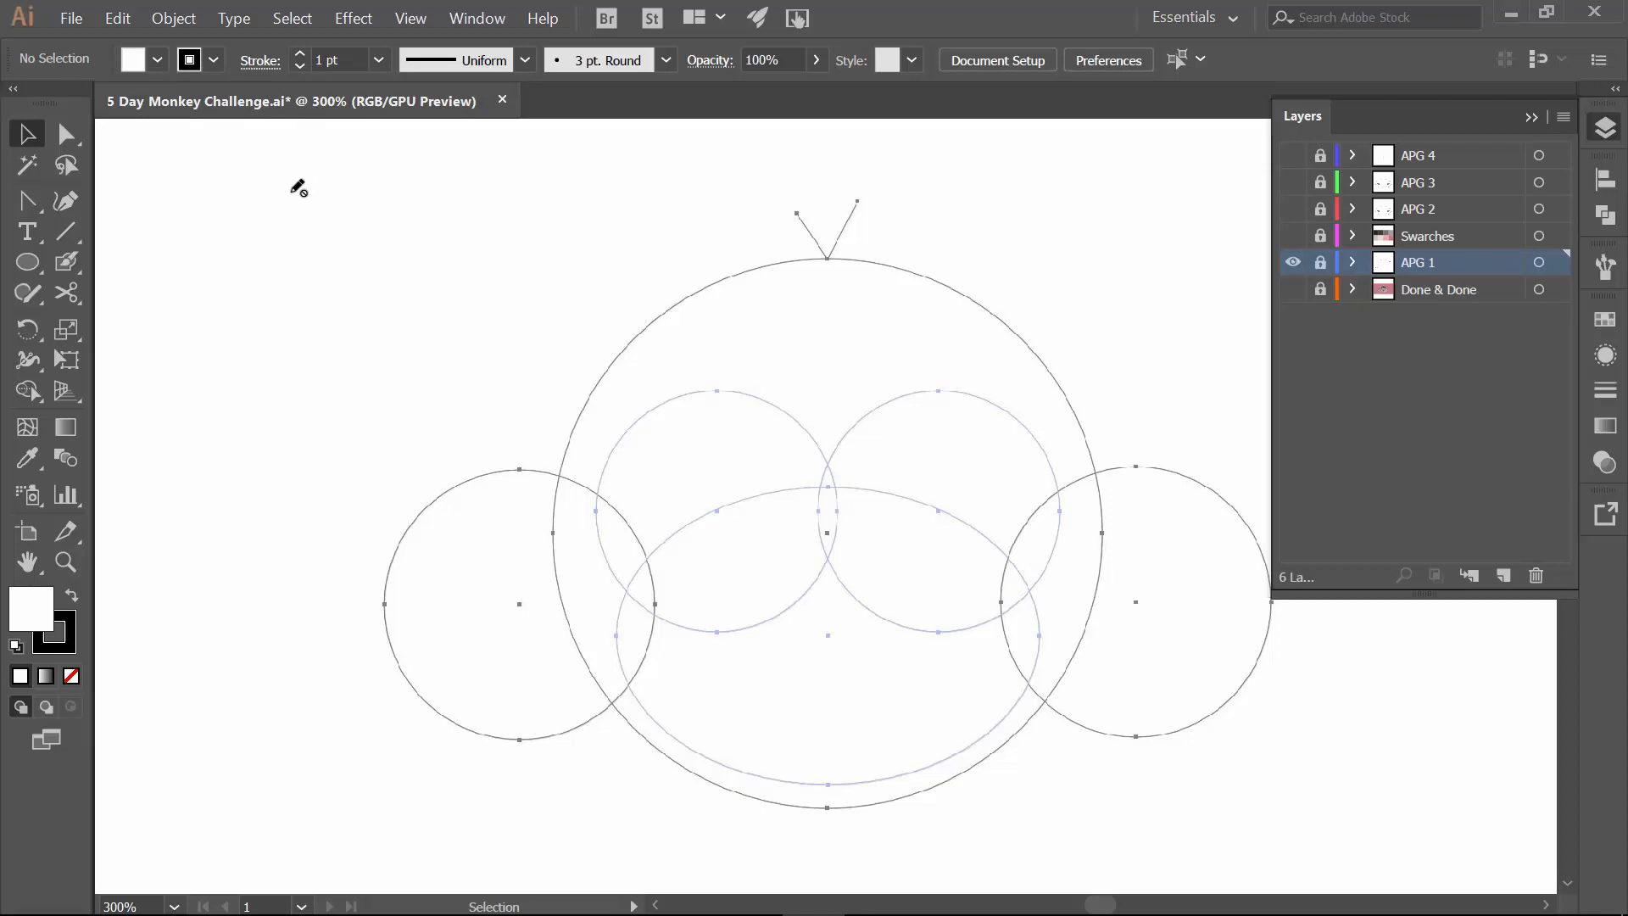
{"action": "mouse_move", "coordinate": [1453, 202]}
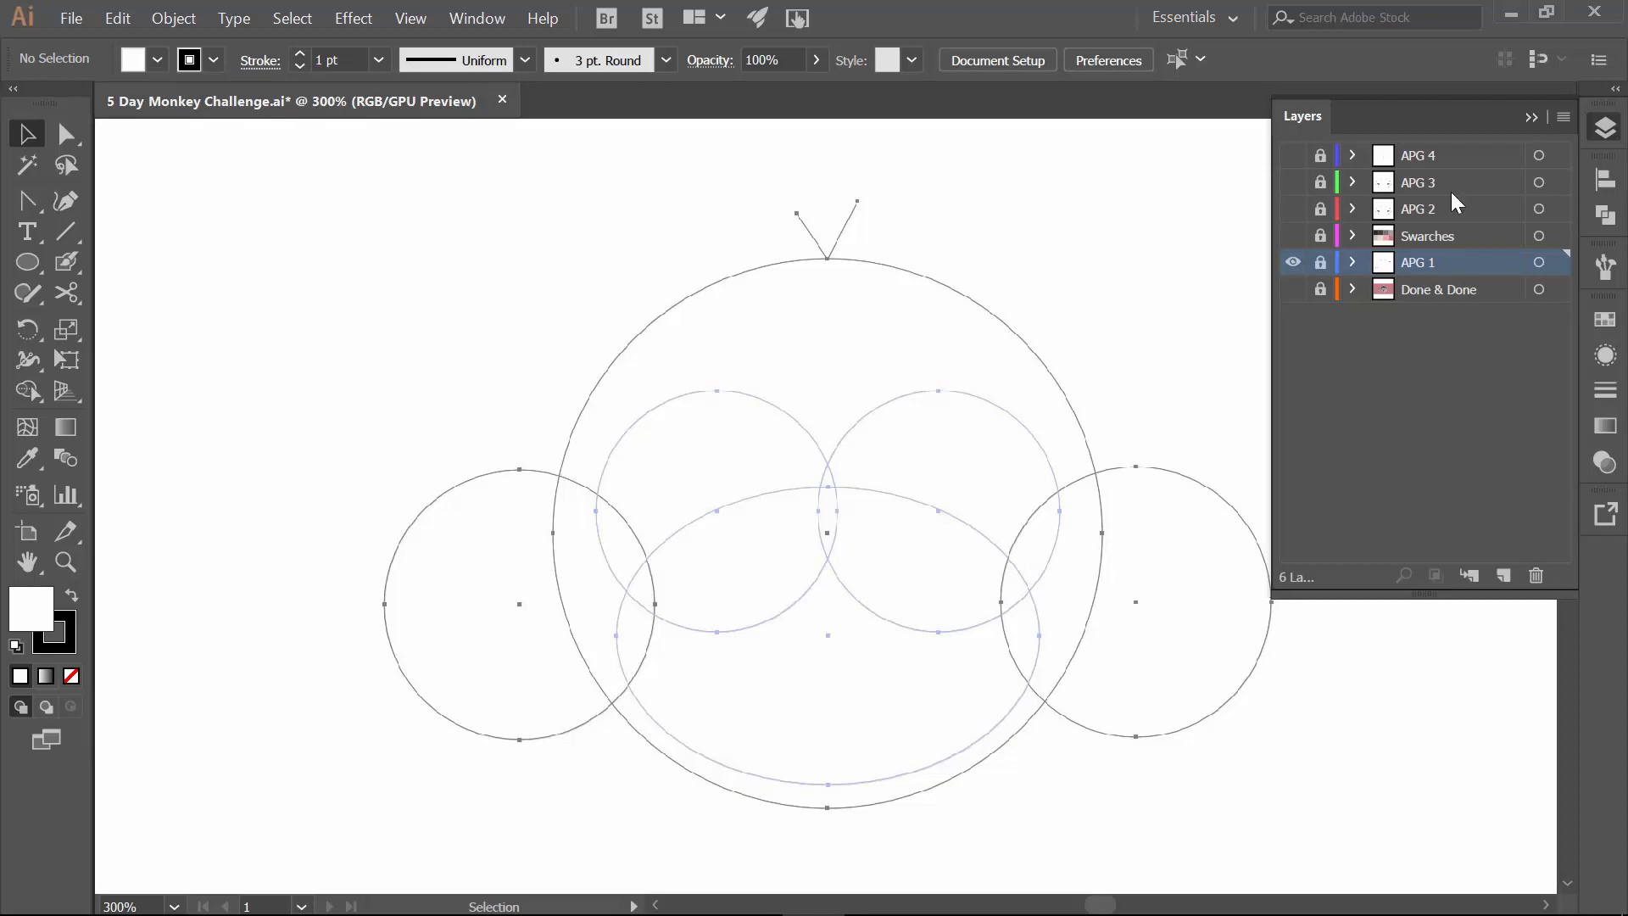
{"action": "mouse_move", "coordinate": [1424, 193]}
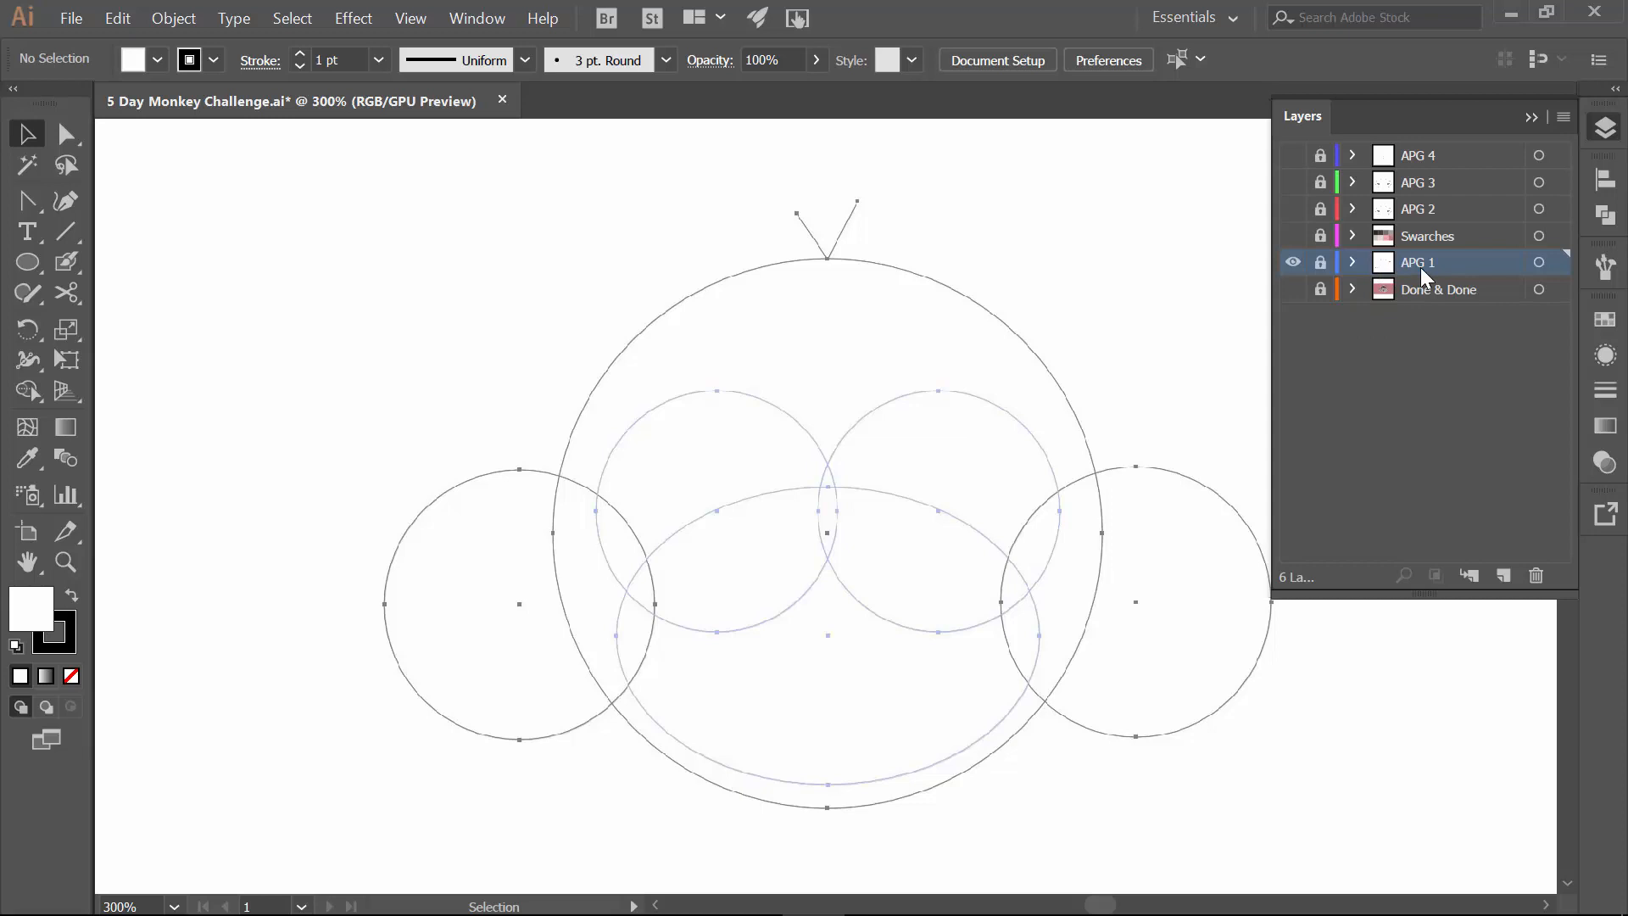
{"action": "mouse_move", "coordinate": [1453, 284]}
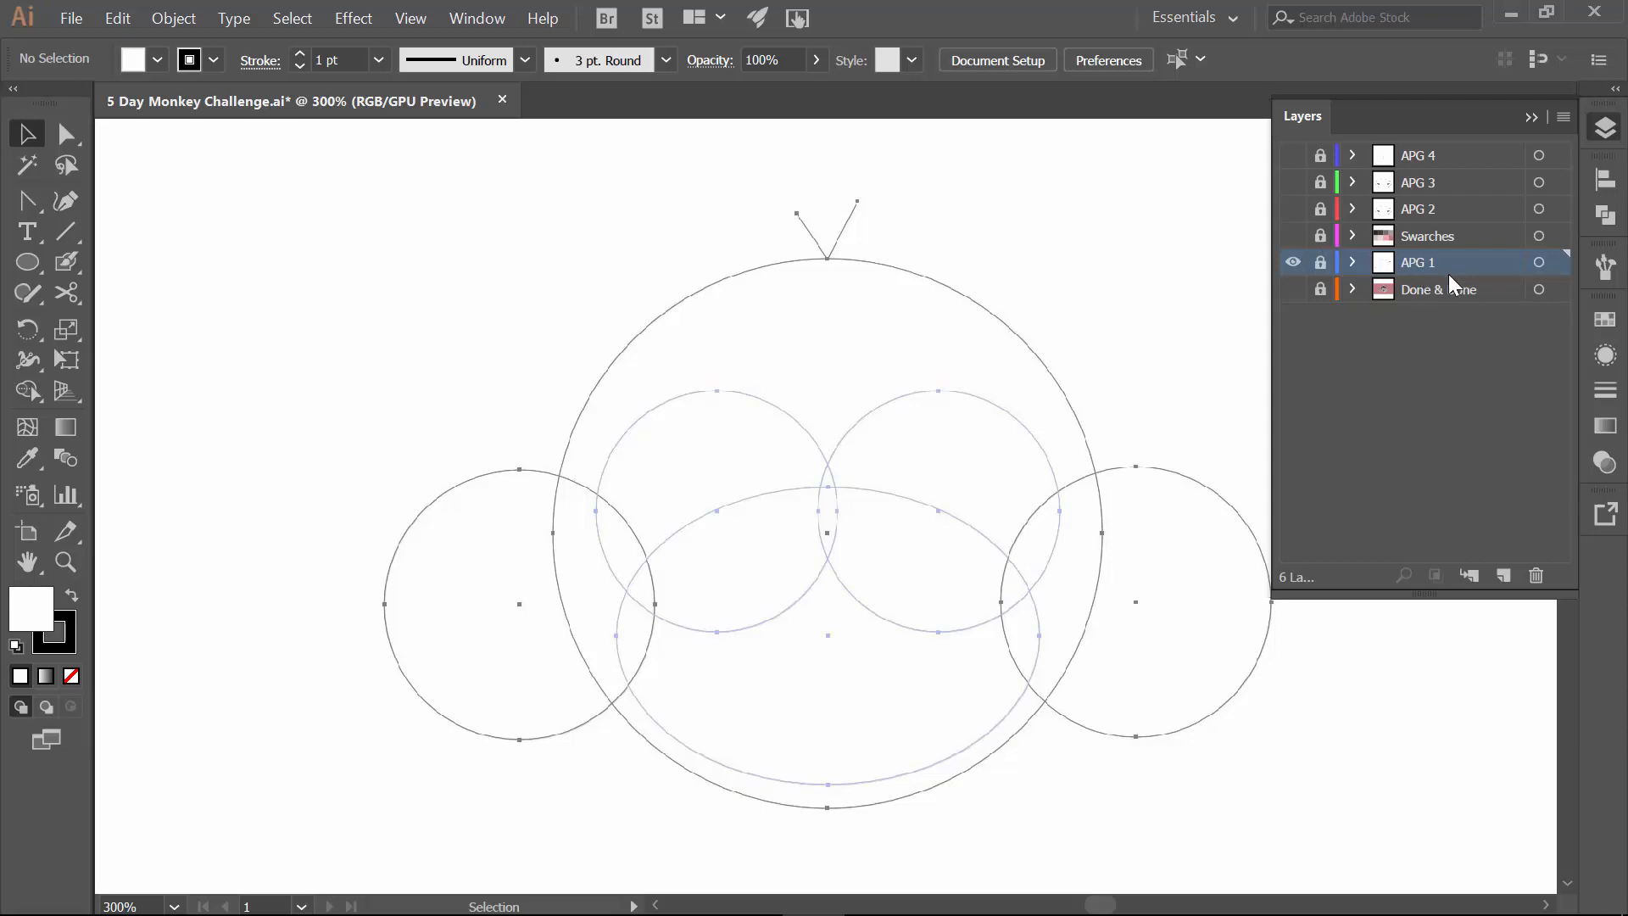
{"action": "mouse_move", "coordinate": [1472, 256]}
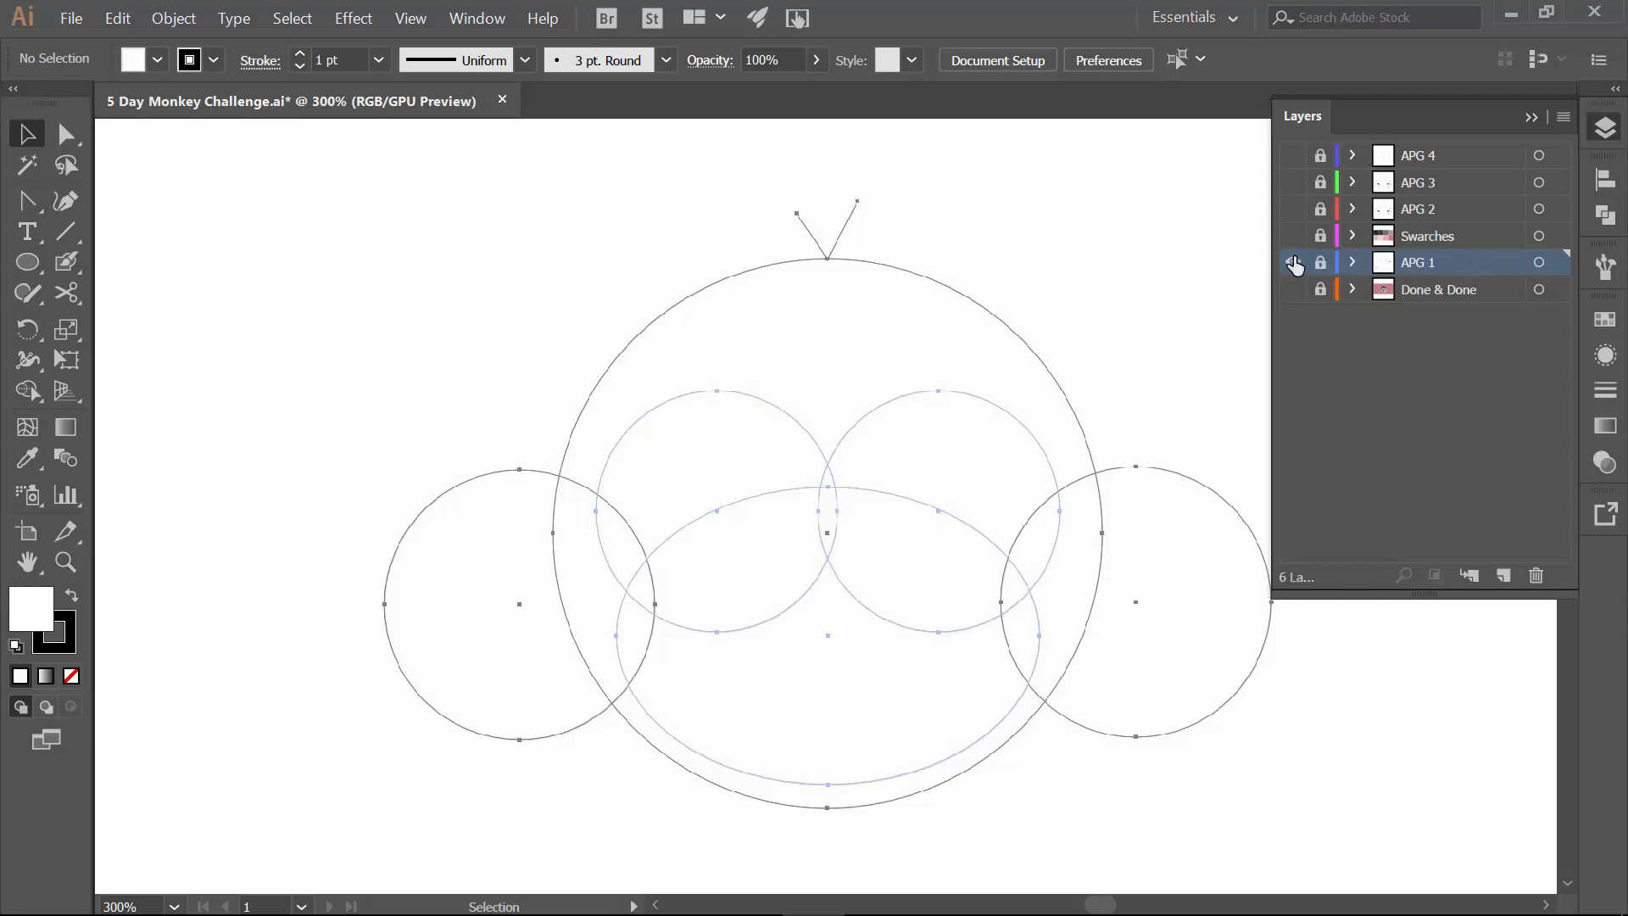
Add a new layer above APG 1 and rename it Shapes.
{"action": "left_click", "coordinate": [1294, 261]}
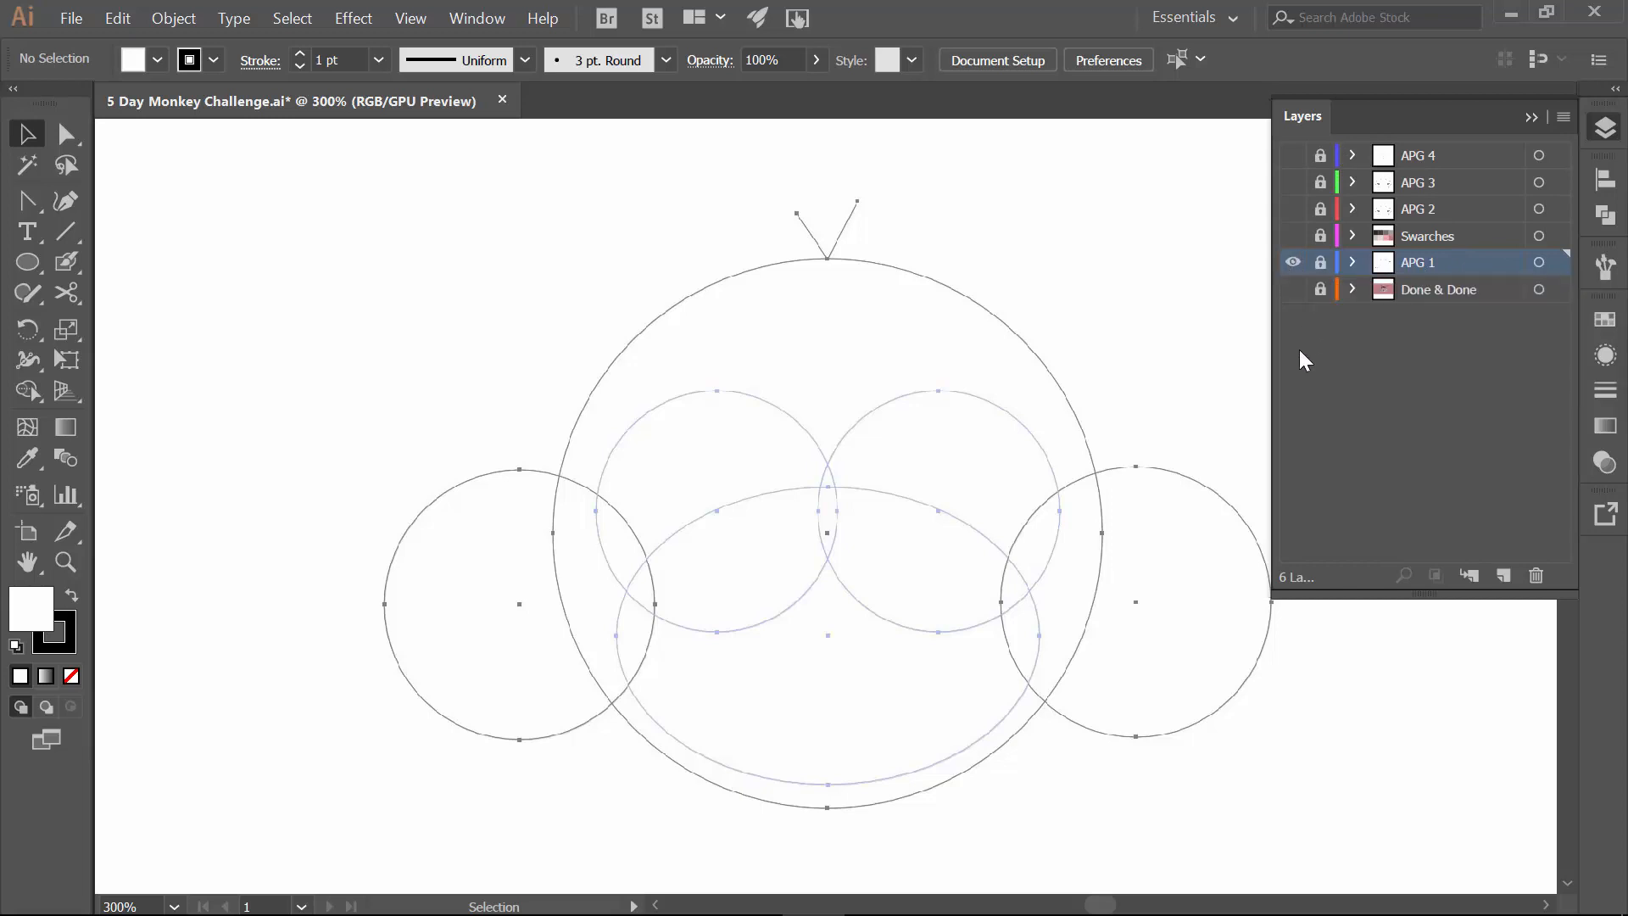
{"action": "mouse_move", "coordinate": [1506, 544]}
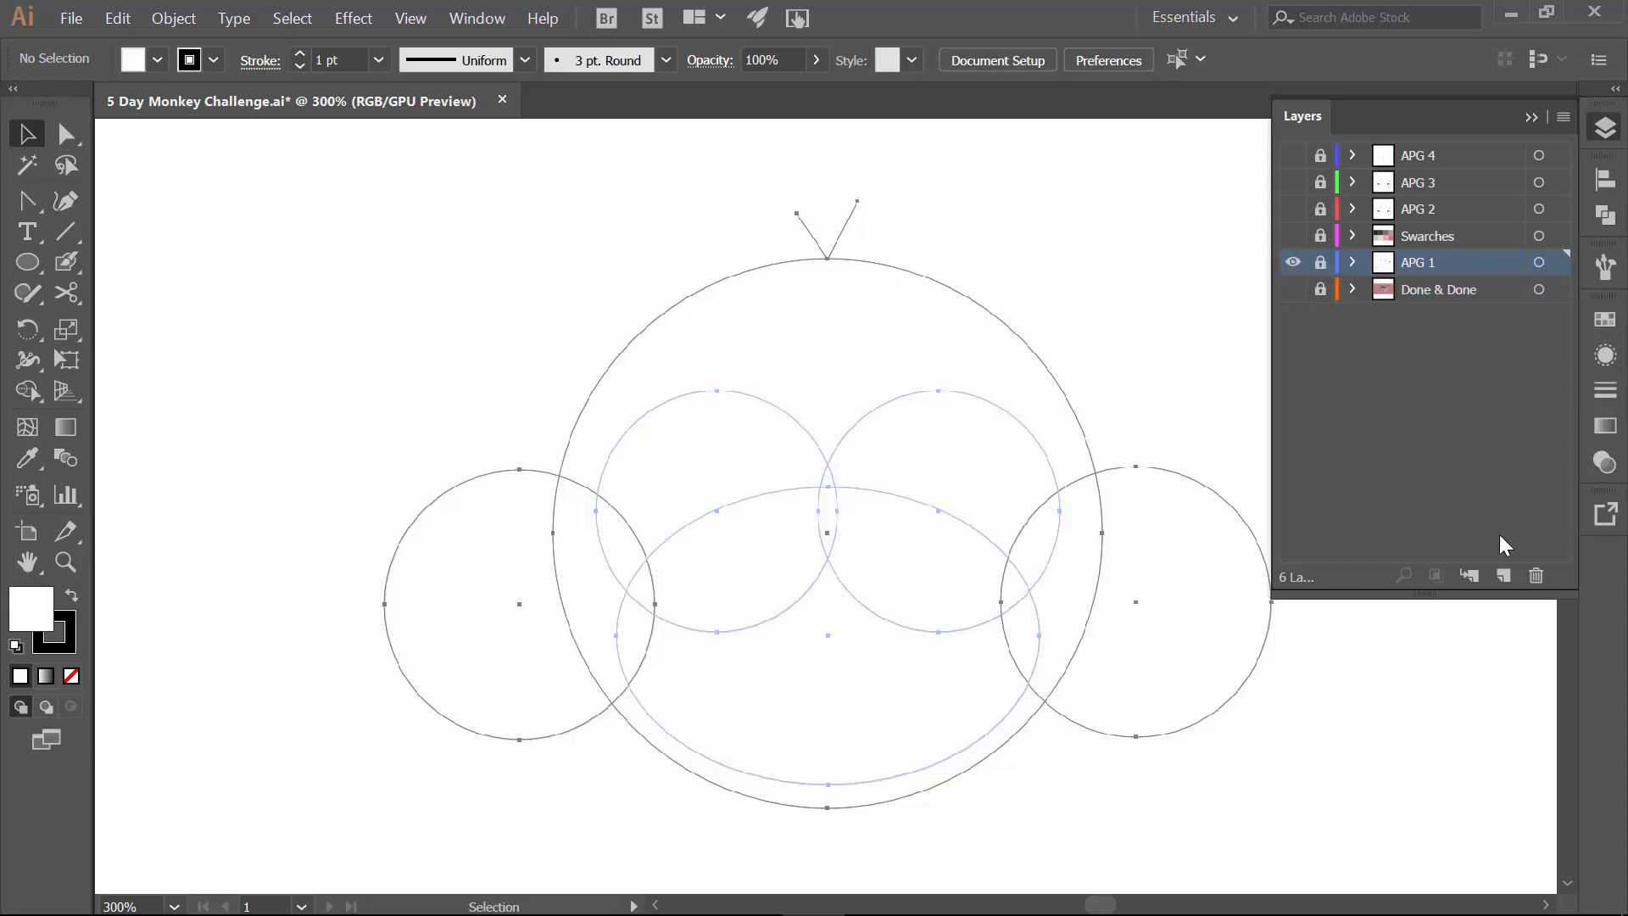
{"action": "left_click", "coordinate": [1506, 575]}
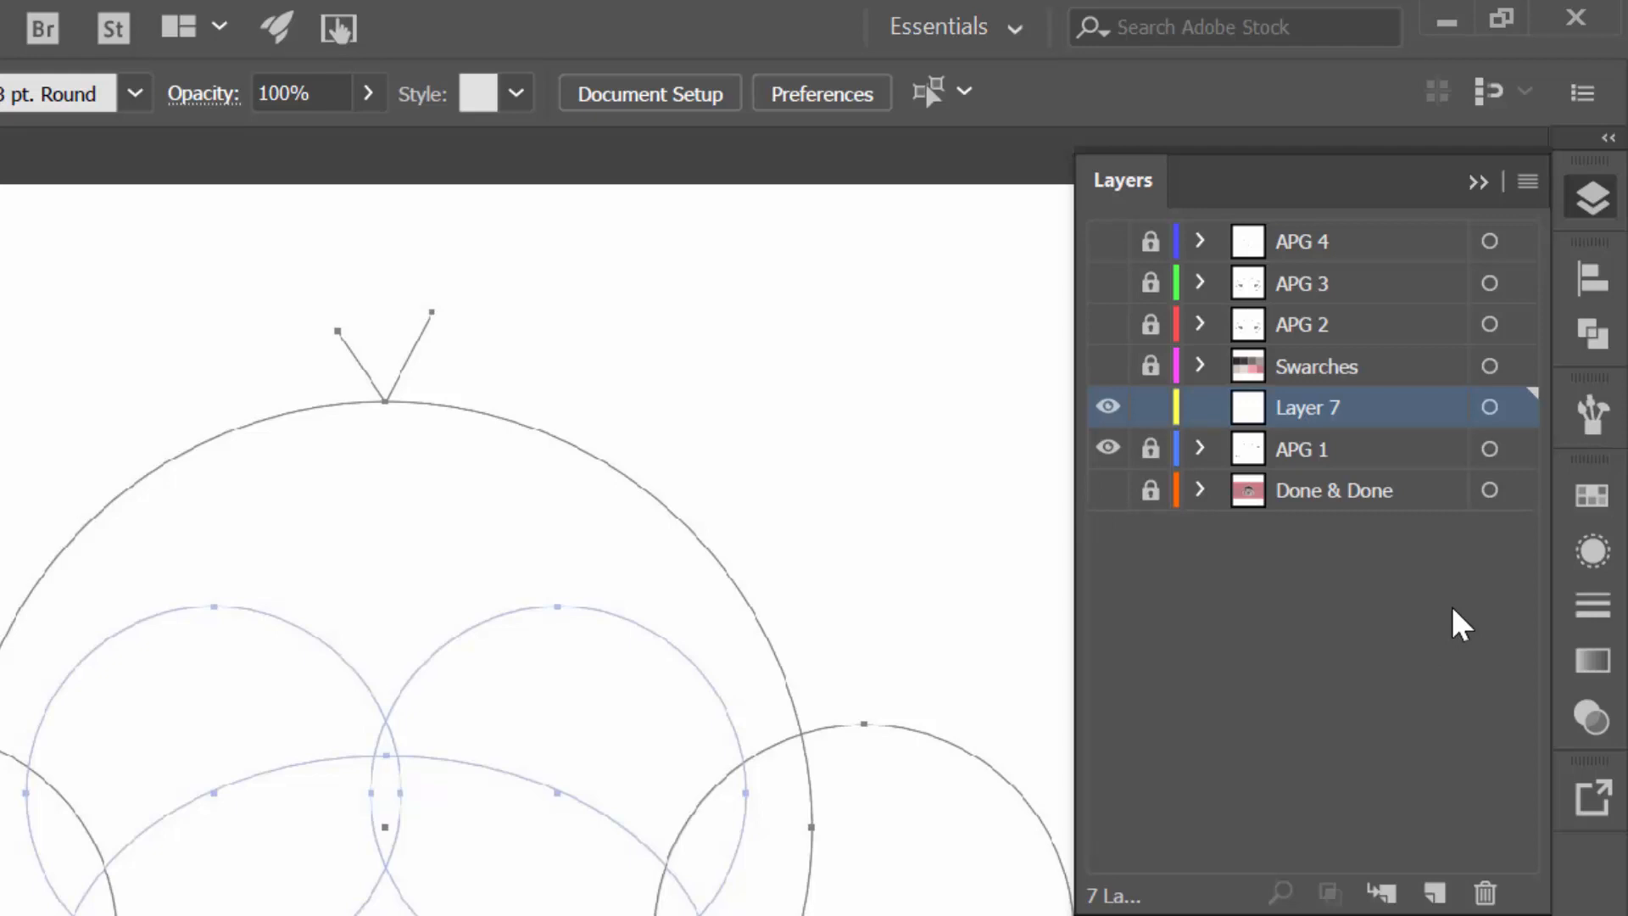
{"action": "mouse_move", "coordinate": [1214, 373]}
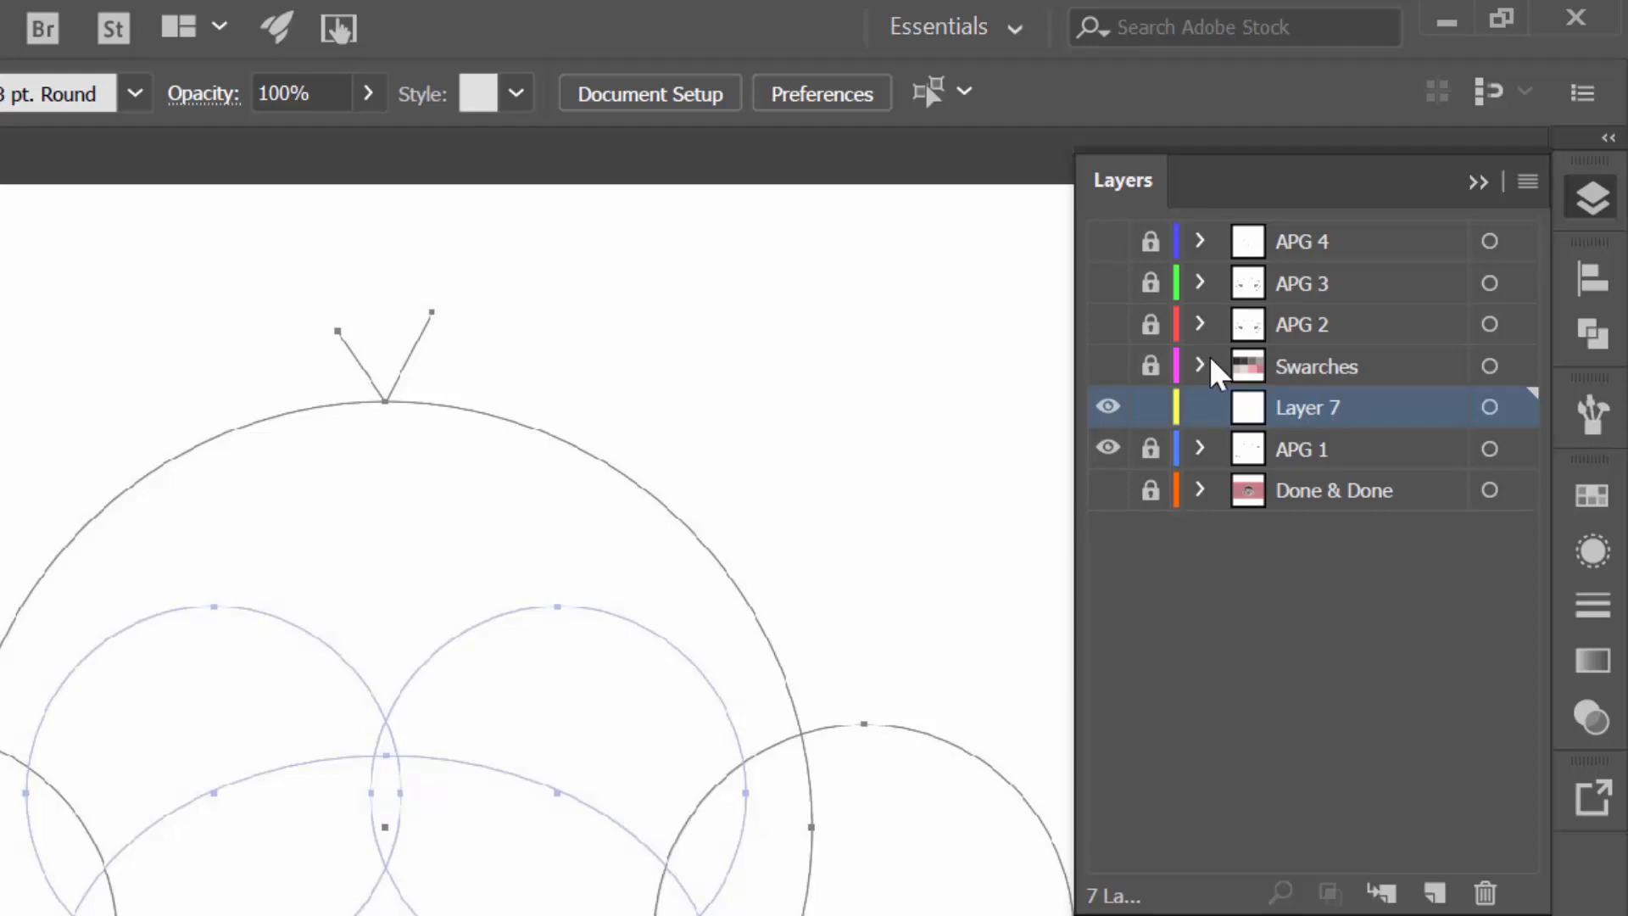
{"action": "double_click", "coordinate": [1305, 405]}
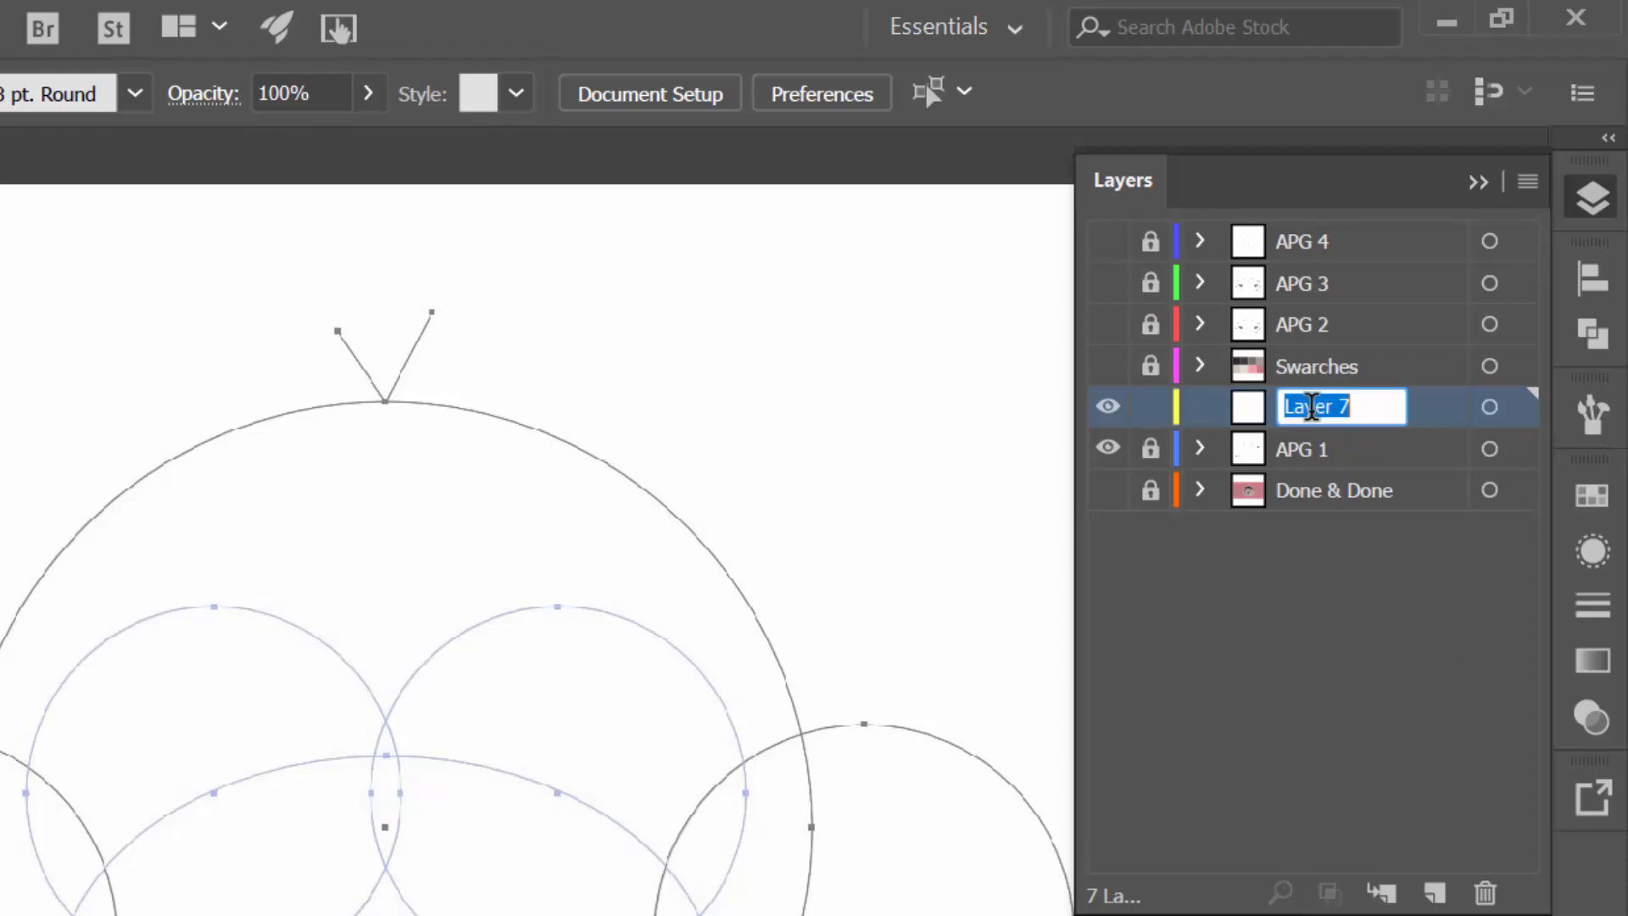
{"action": "type", "text": "Shapes"}
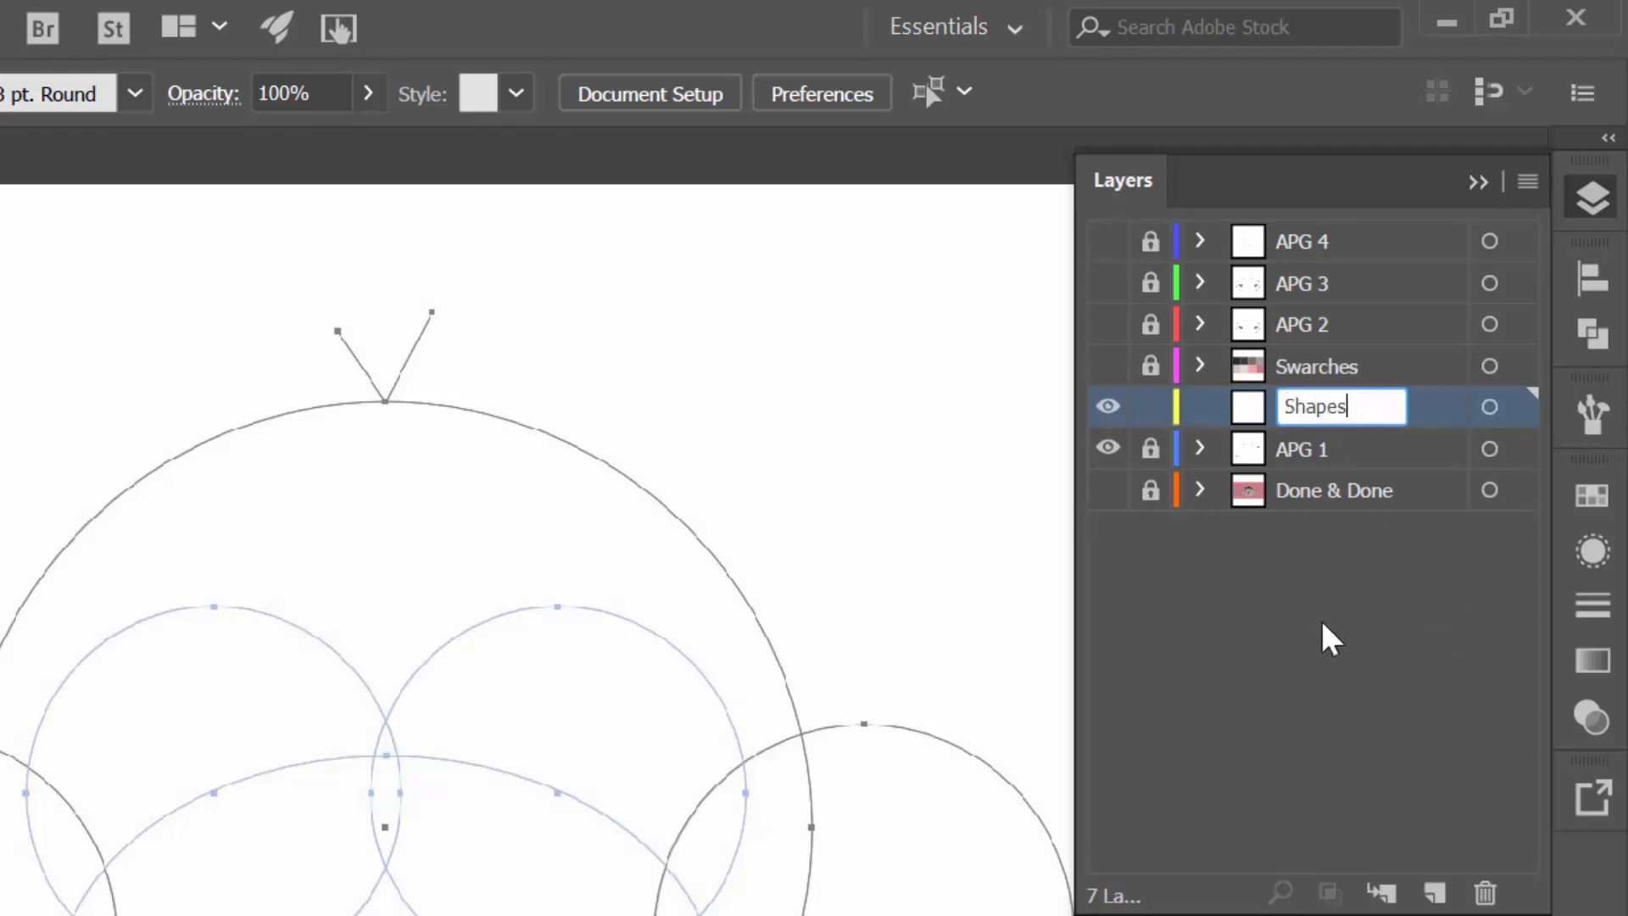
{"action": "key", "text": "Return"}
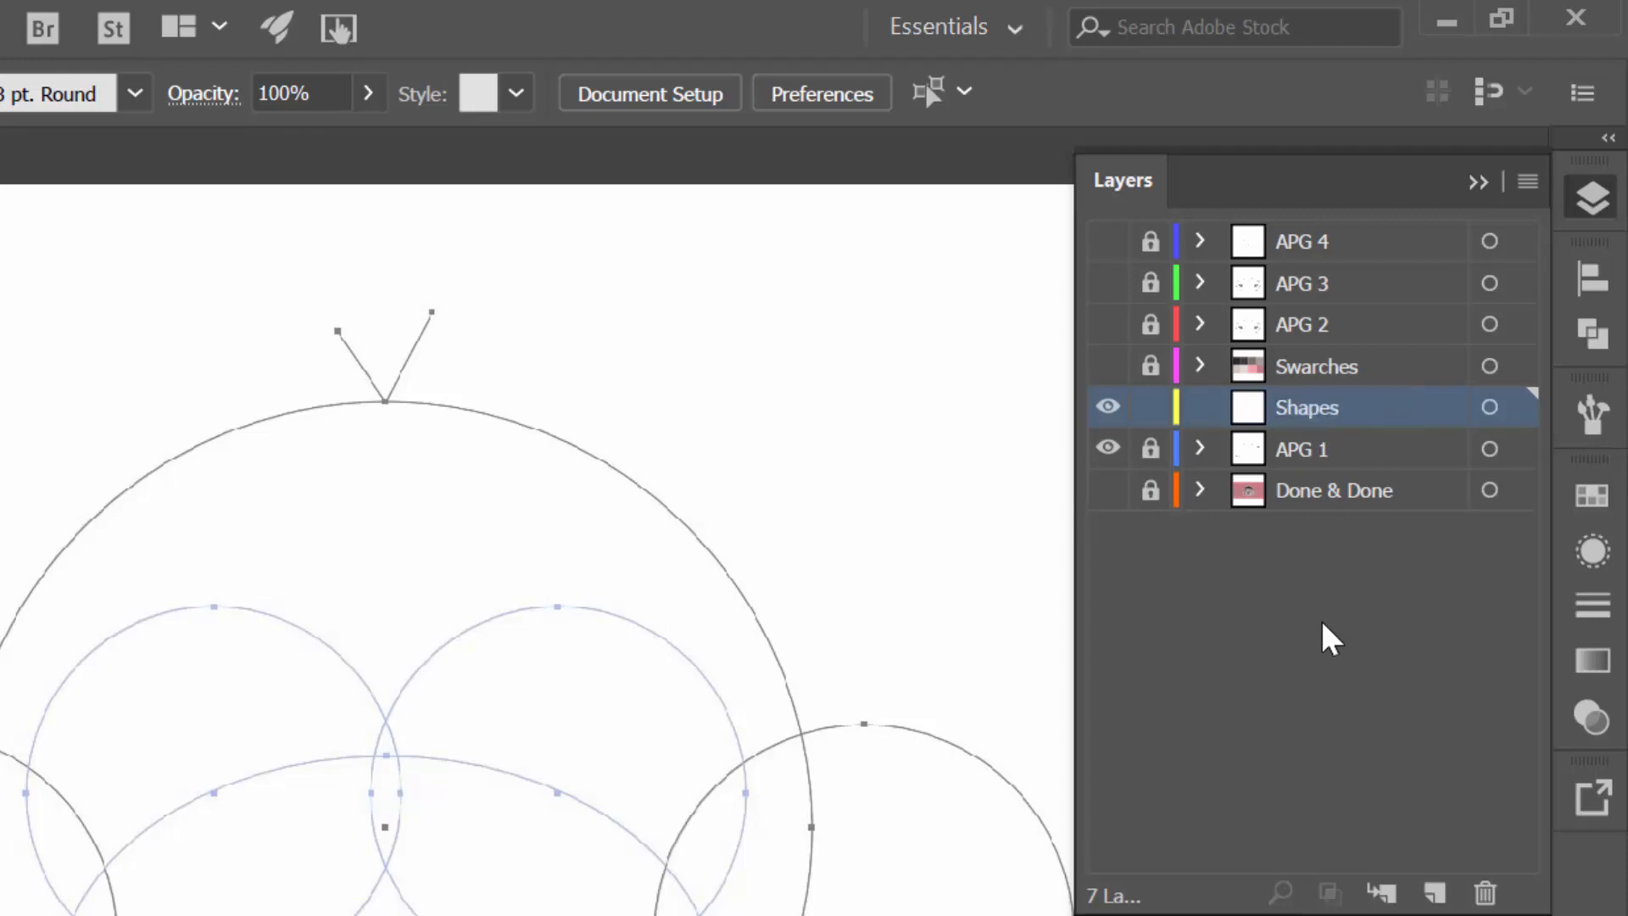
{"action": "mouse_move", "coordinate": [1209, 431]}
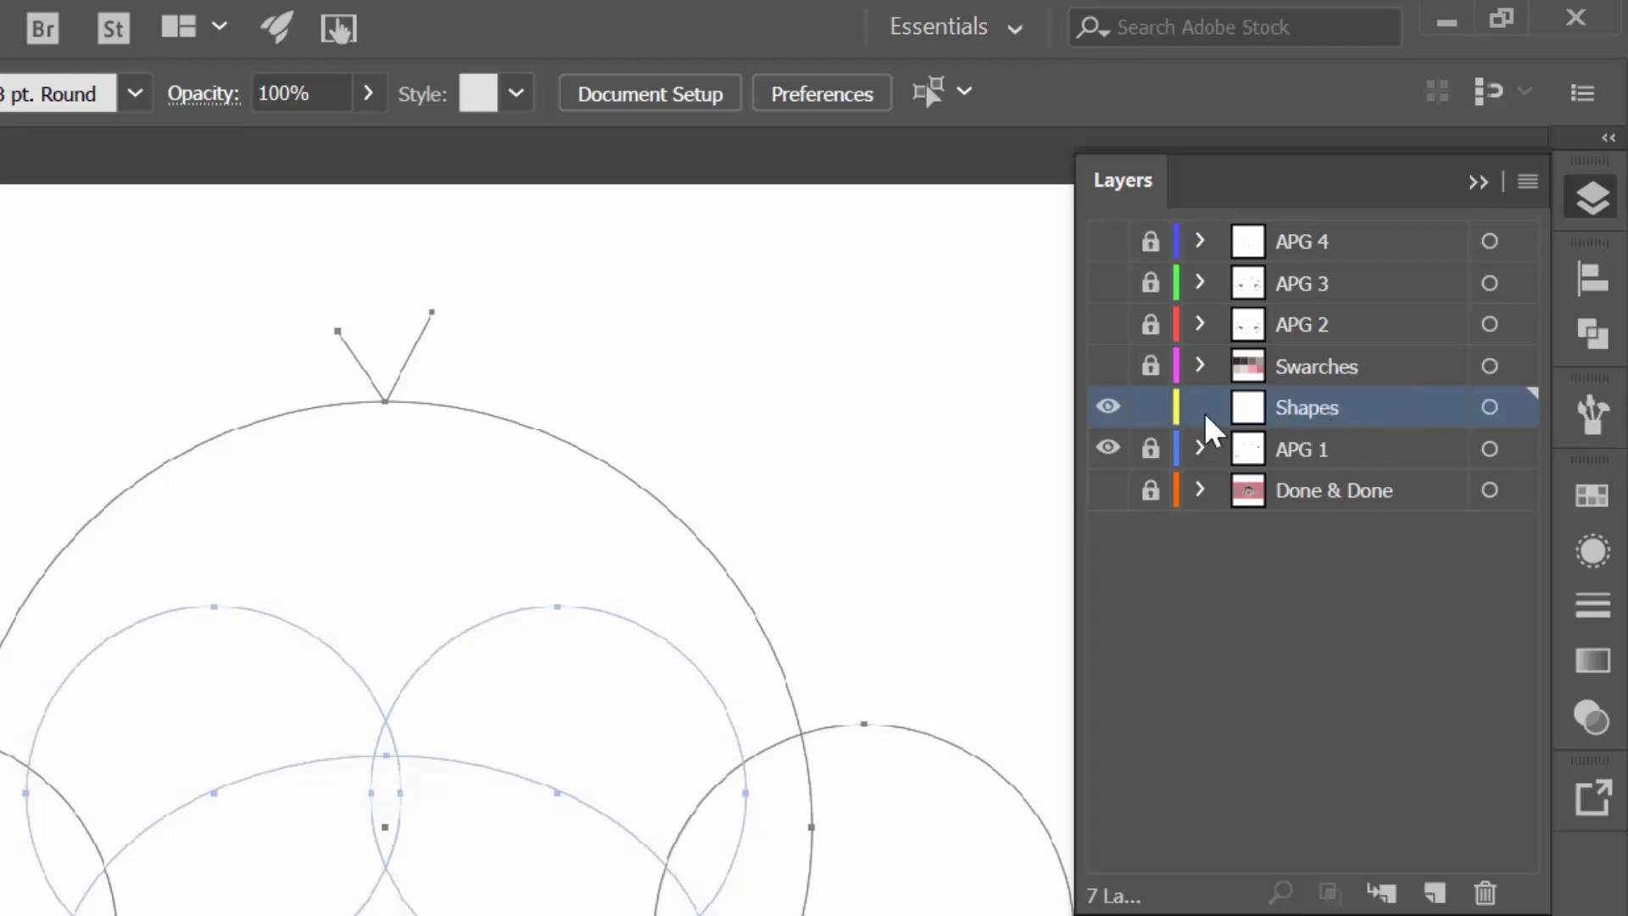
{"action": "mouse_move", "coordinate": [1522, 407]}
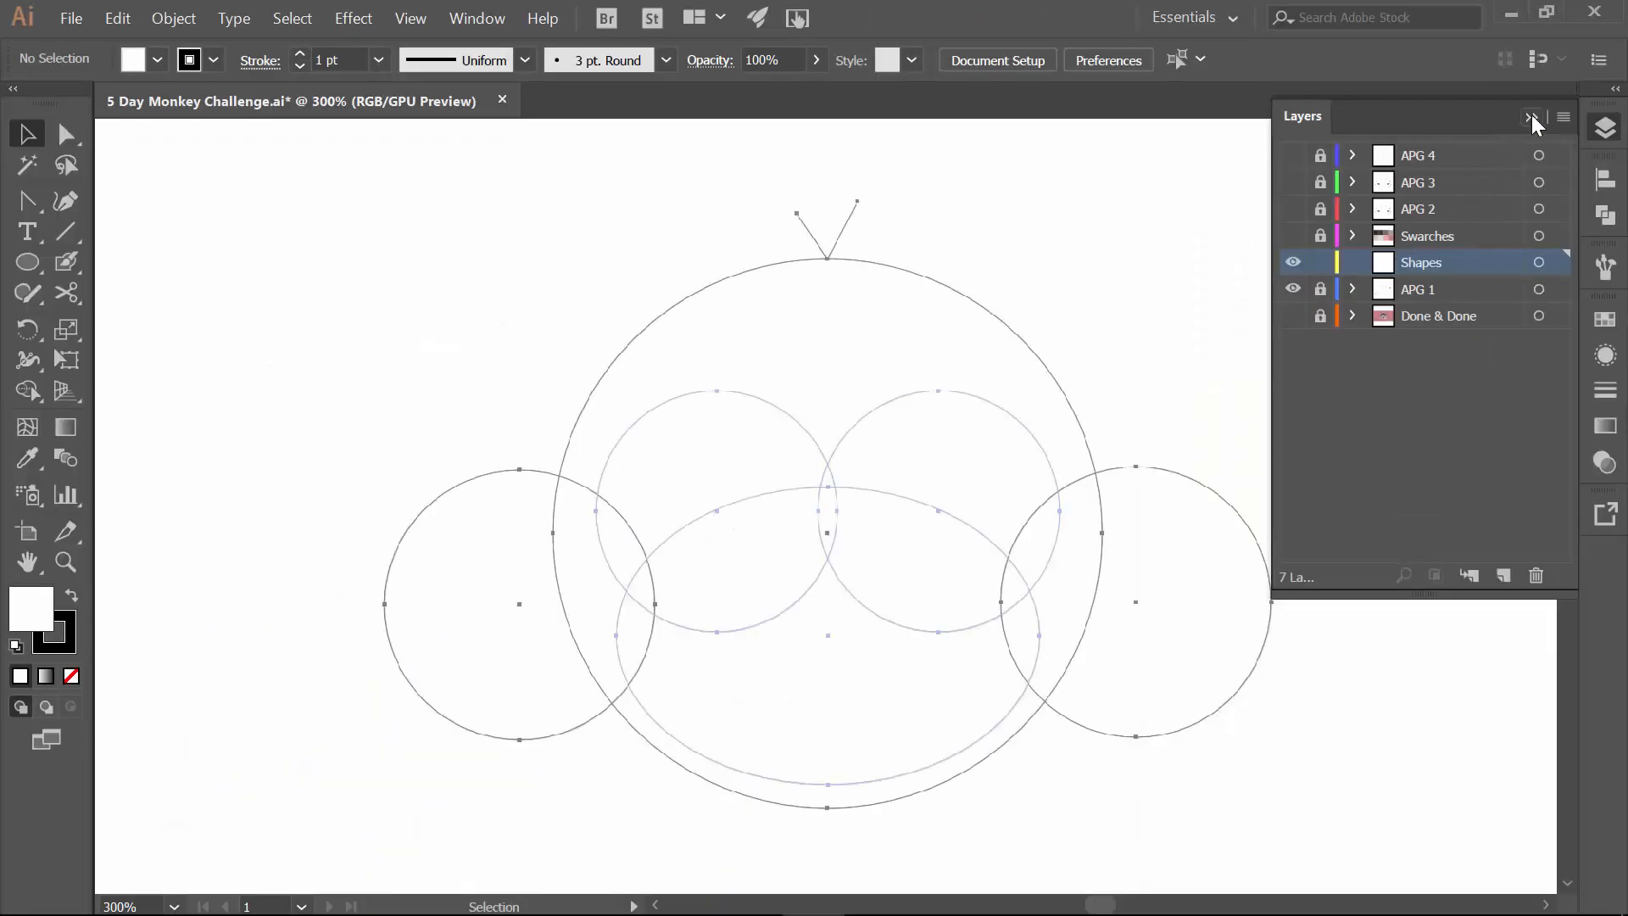
Close the Layers panel and switch to the Ellipse Tool.
{"action": "left_click", "coordinate": [1529, 117]}
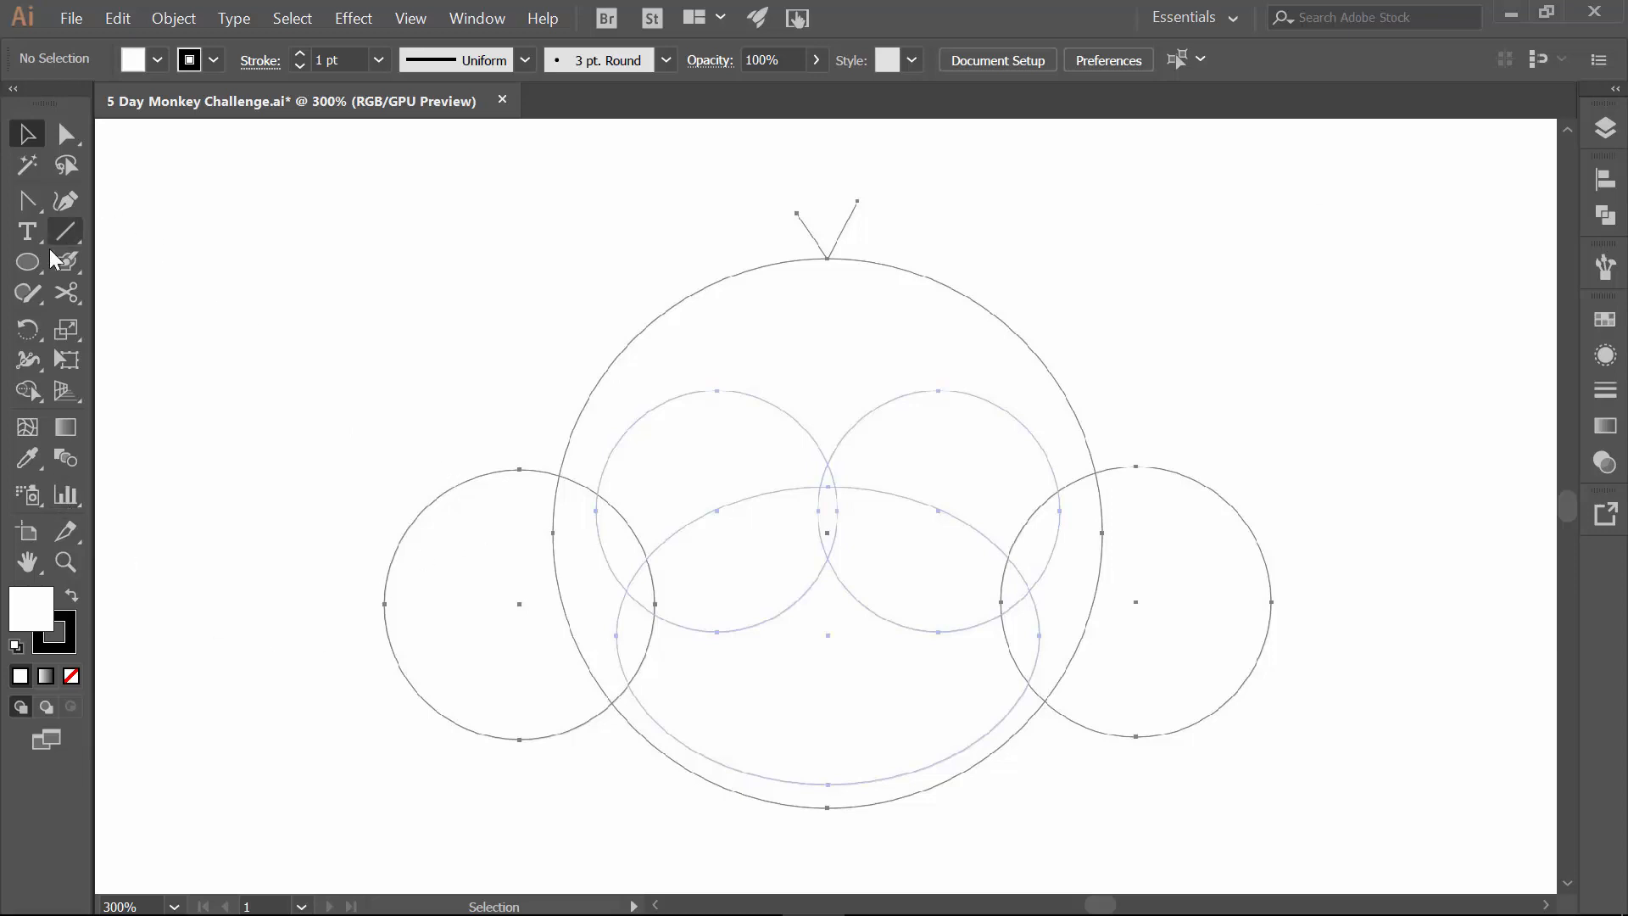
{"action": "mouse_move", "coordinate": [186, 289]}
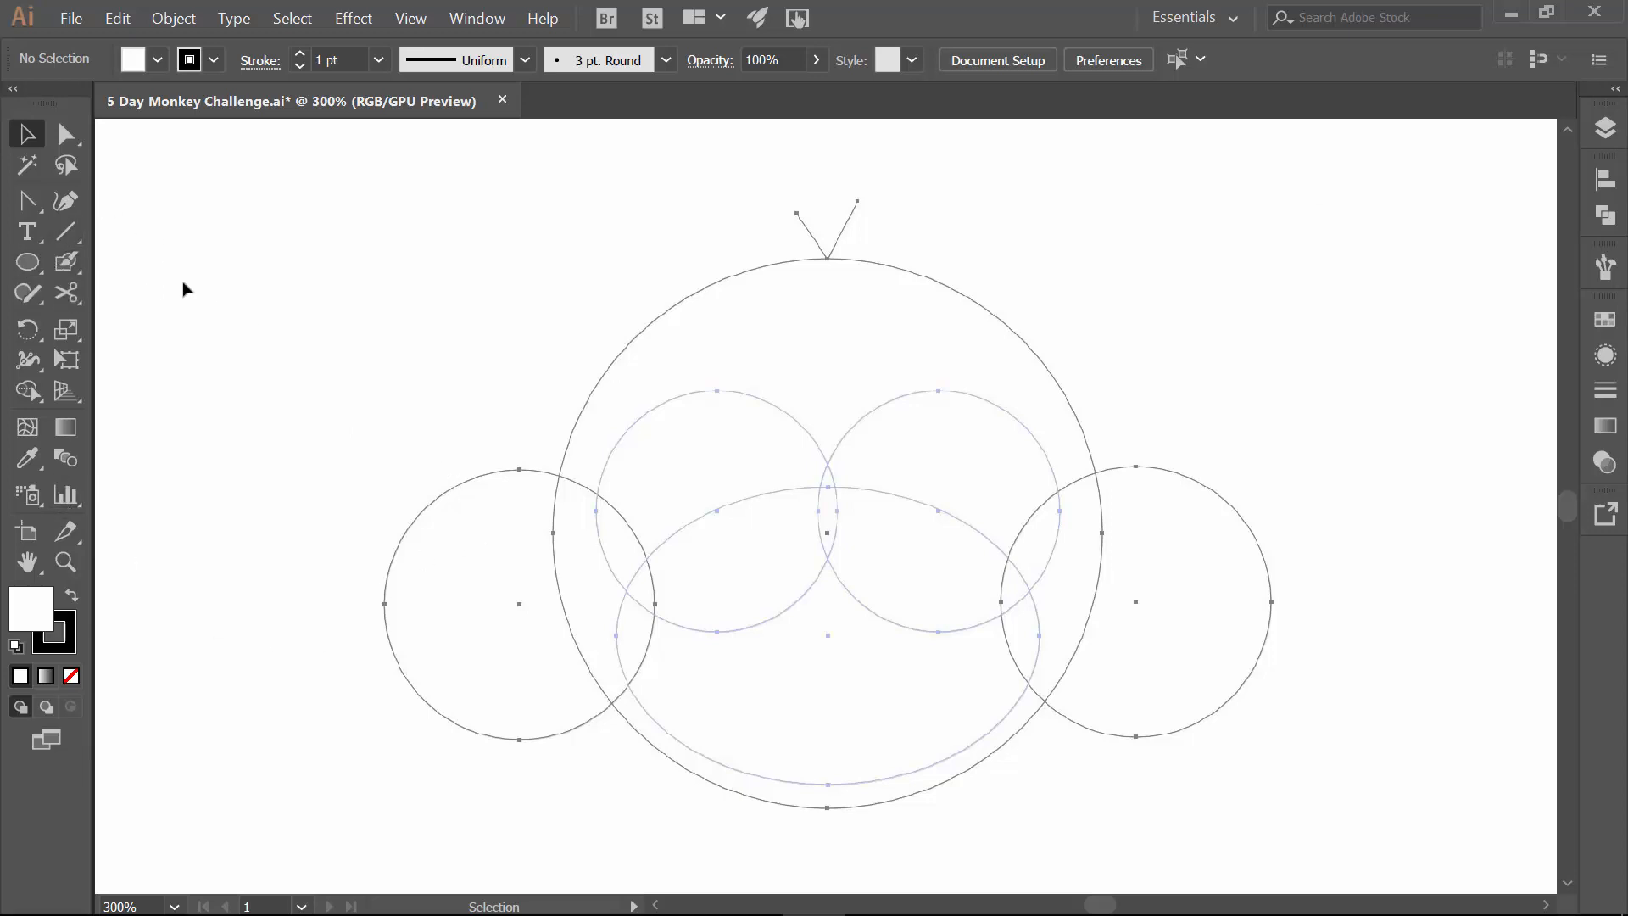
{"action": "mouse_move", "coordinate": [151, 275]}
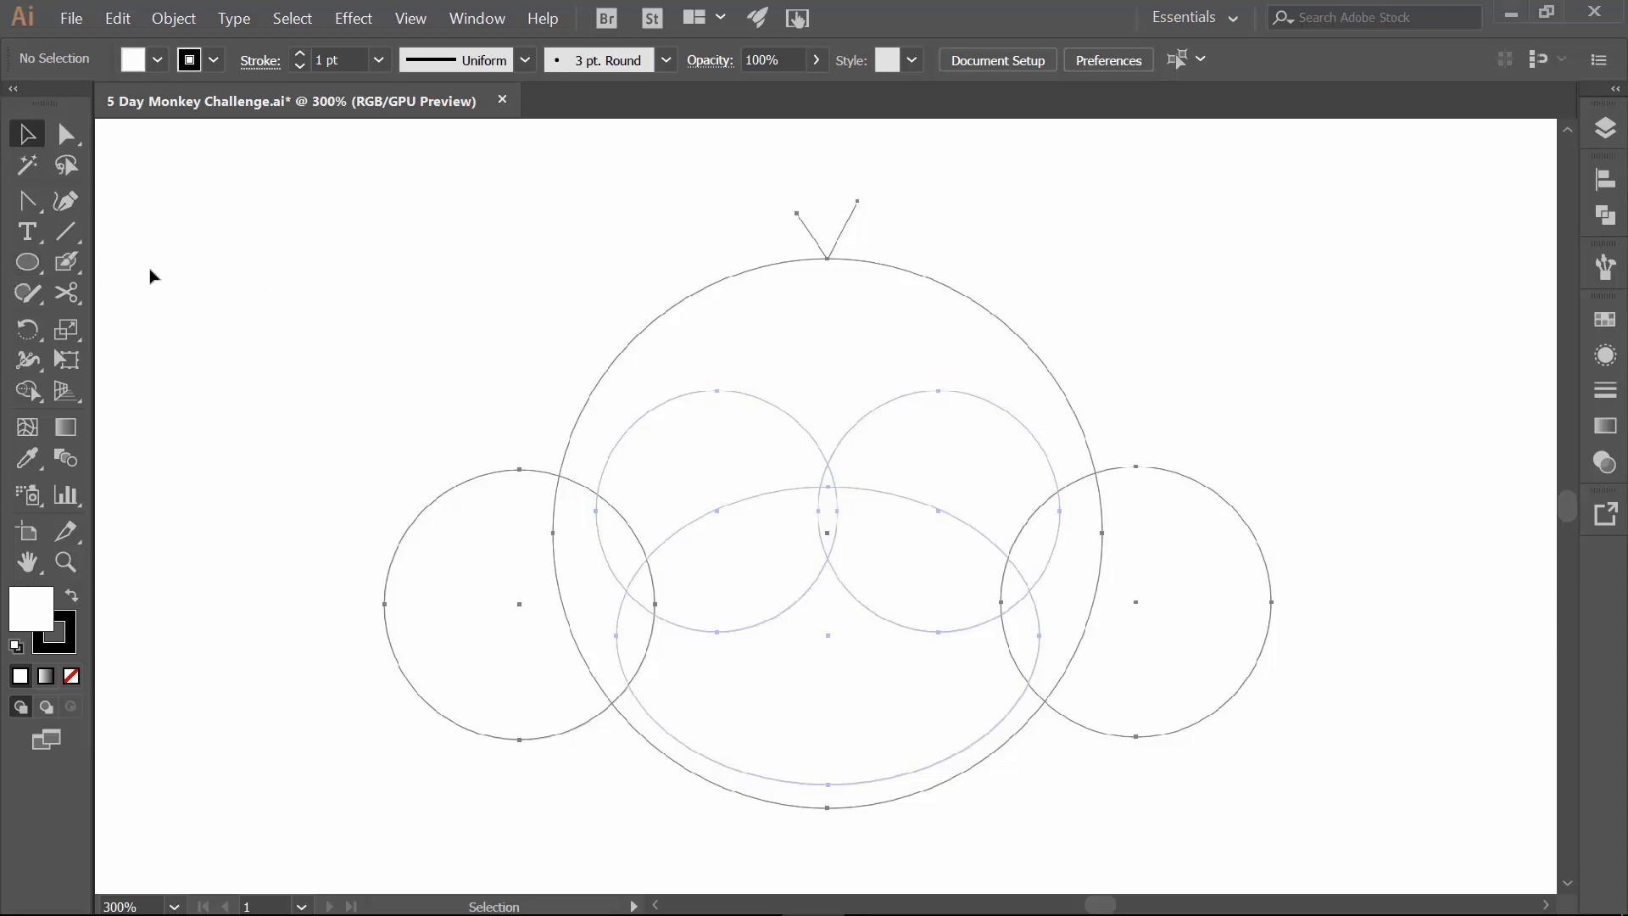
{"action": "mouse_move", "coordinate": [64, 231]}
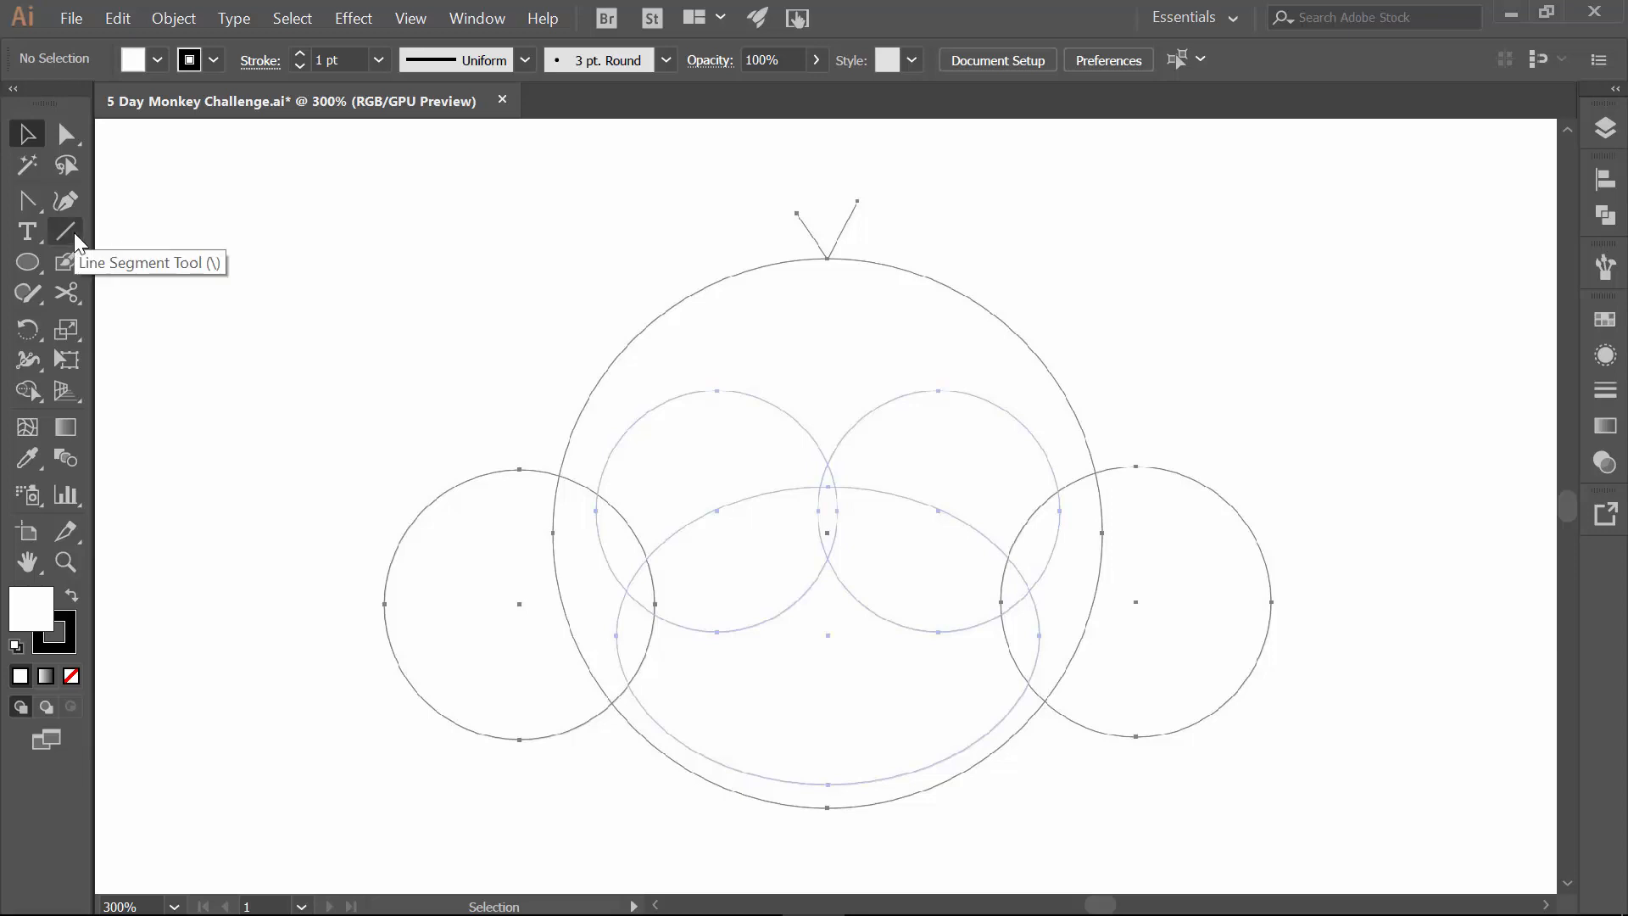
{"action": "mouse_move", "coordinate": [63, 358]}
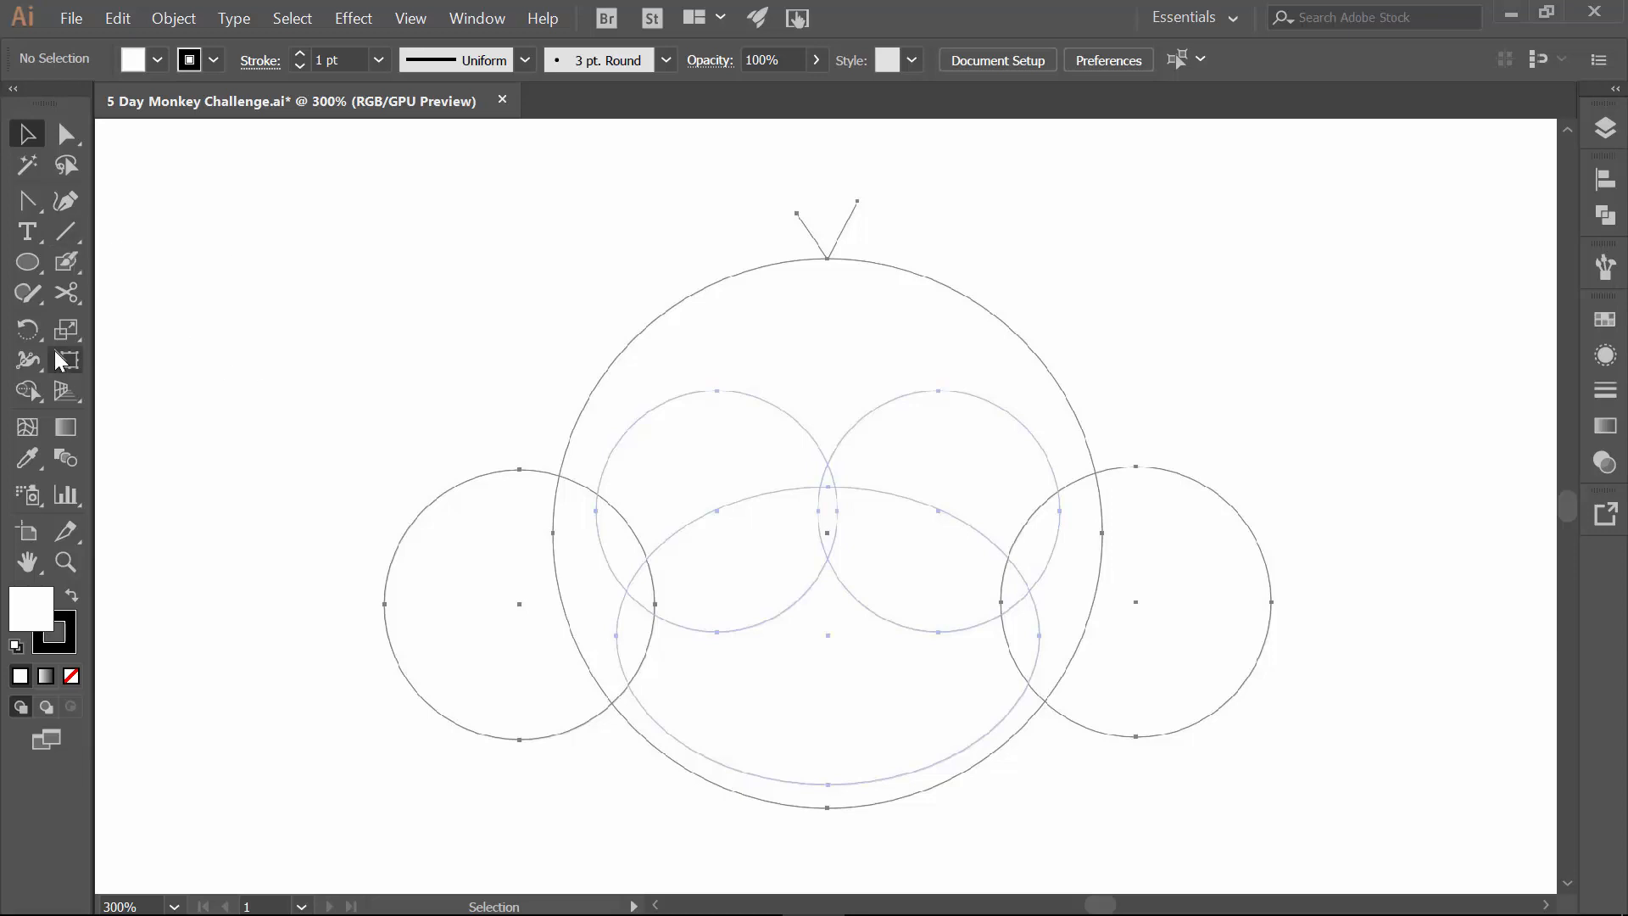
{"action": "left_click", "coordinate": [27, 261]}
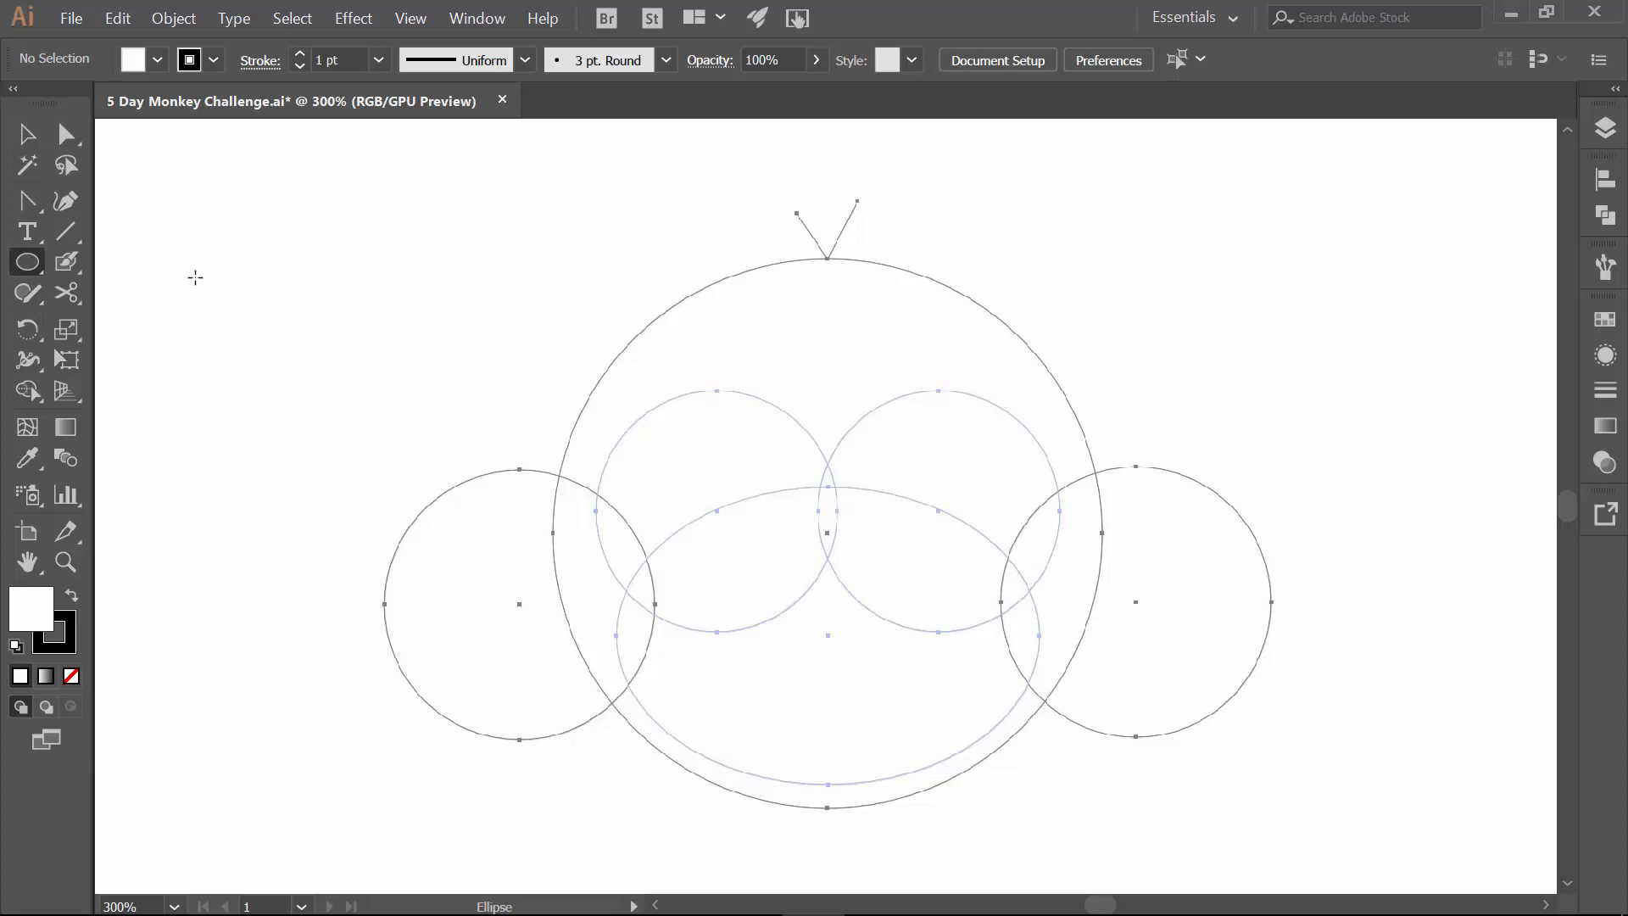
{"action": "mouse_move", "coordinate": [216, 286]}
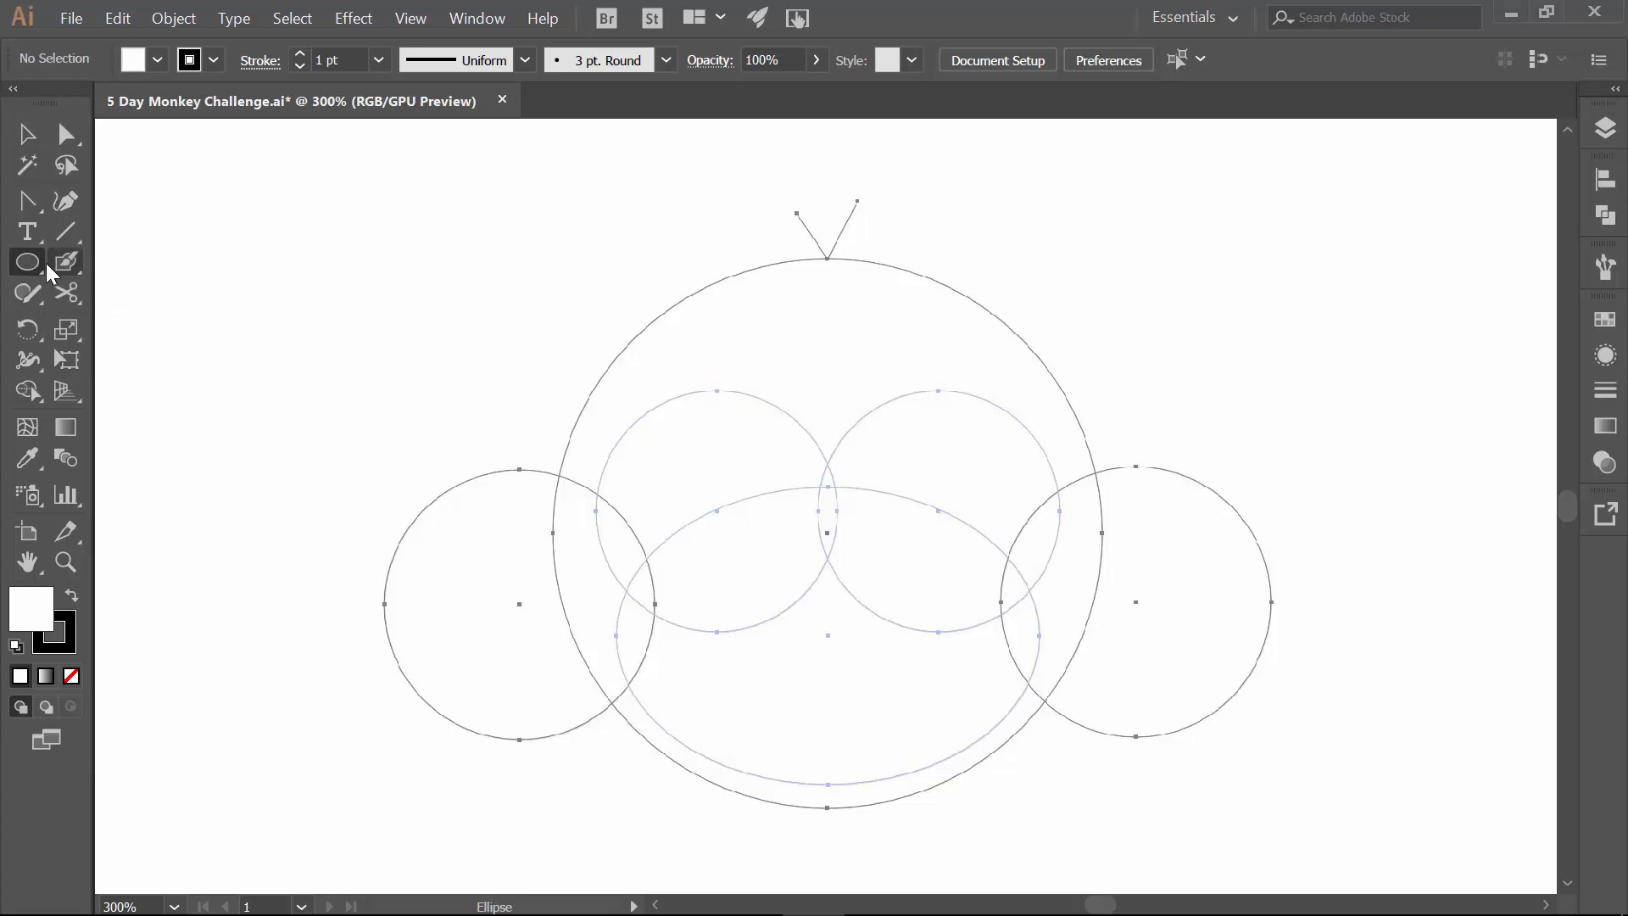
{"action": "mouse_move", "coordinate": [1101, 67]}
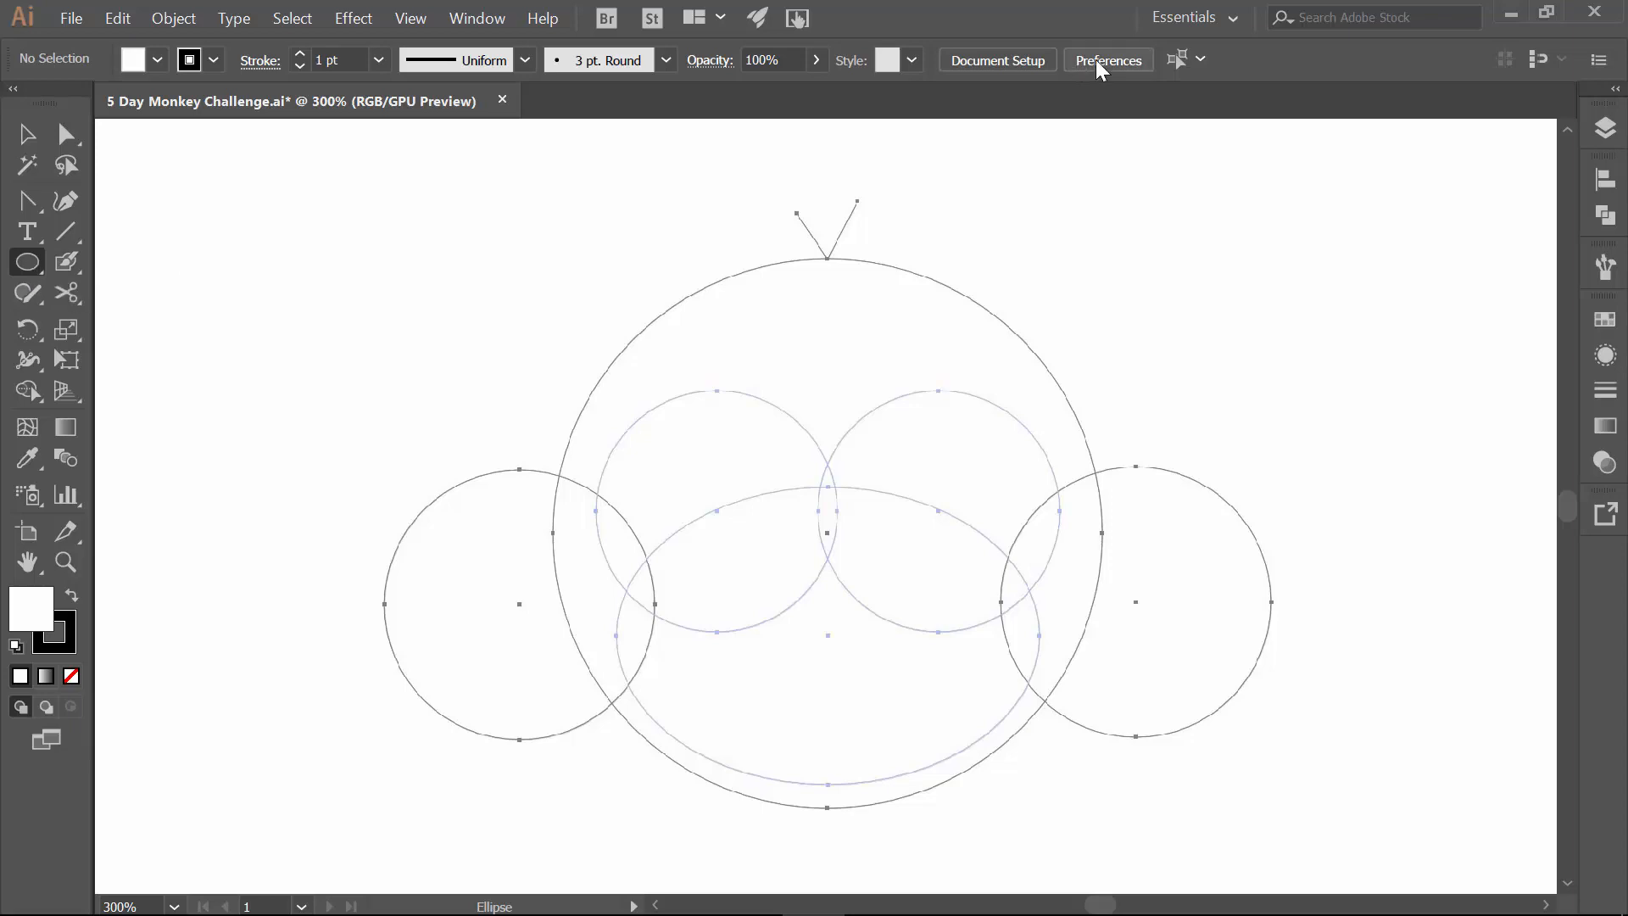
{"action": "left_click", "coordinate": [1107, 60]}
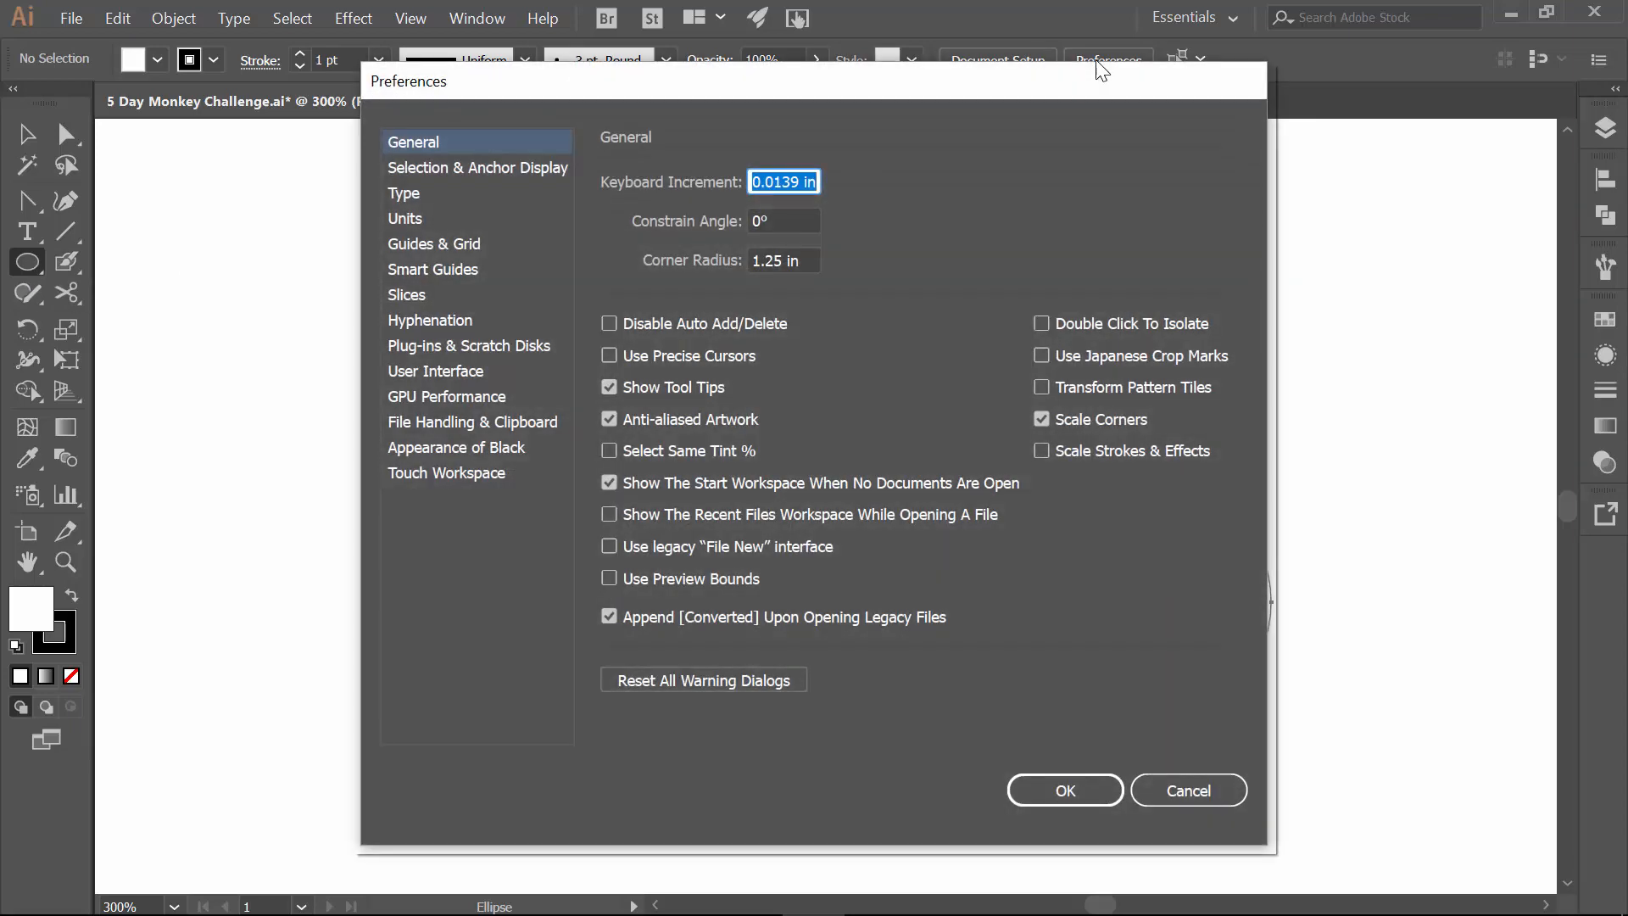
{"action": "mouse_move", "coordinate": [728, 400]}
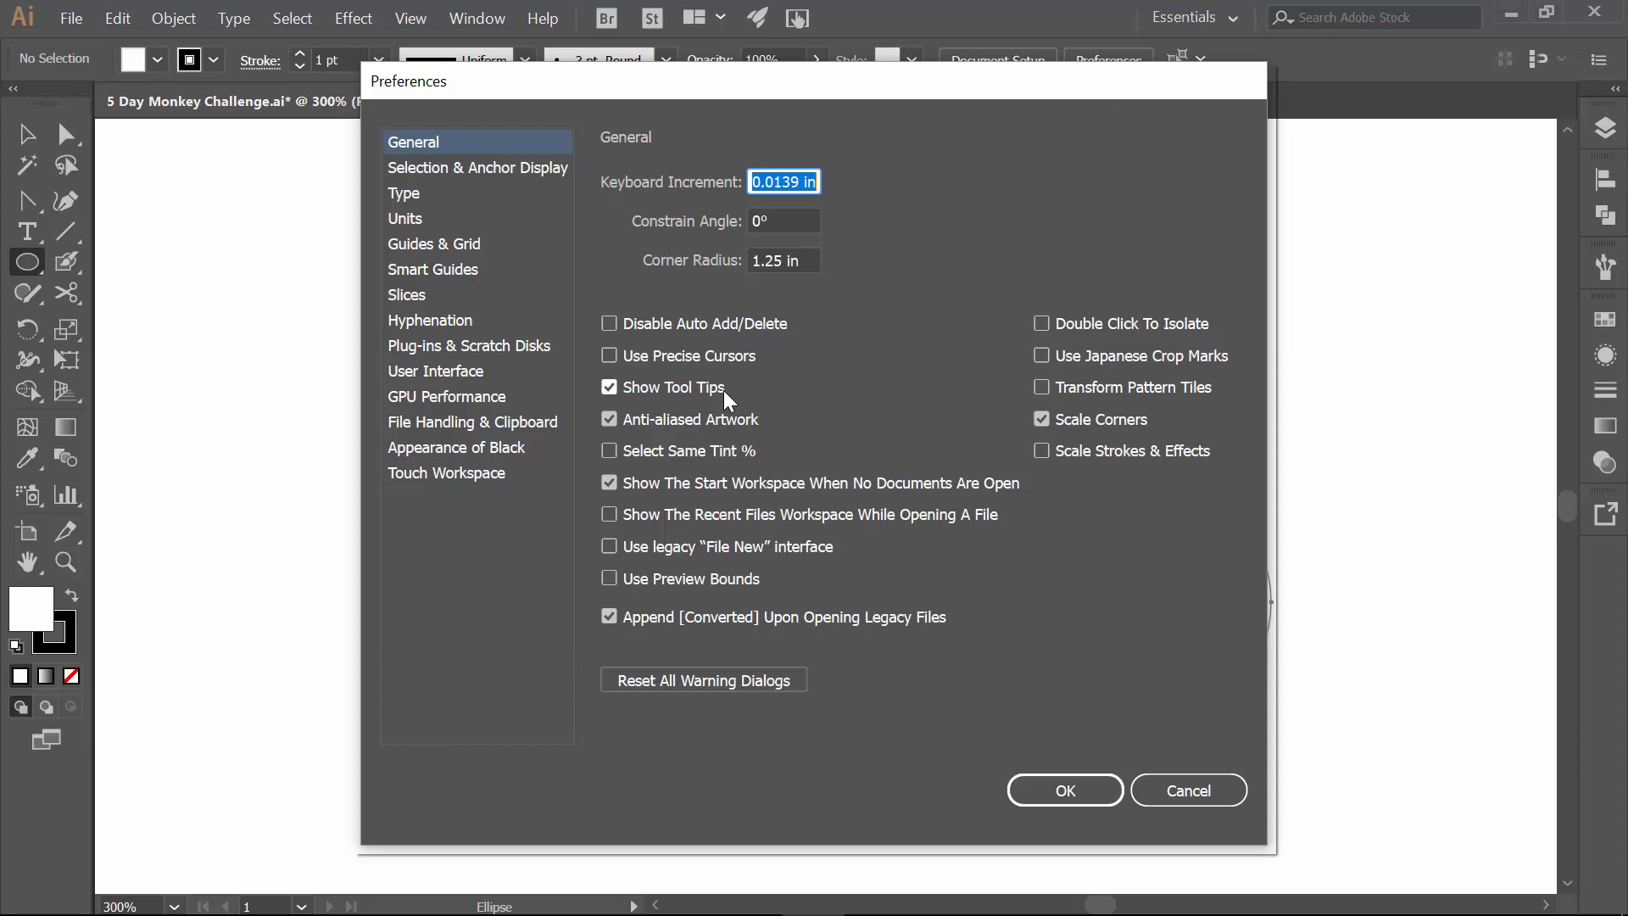
{"action": "mouse_move", "coordinate": [625, 393]}
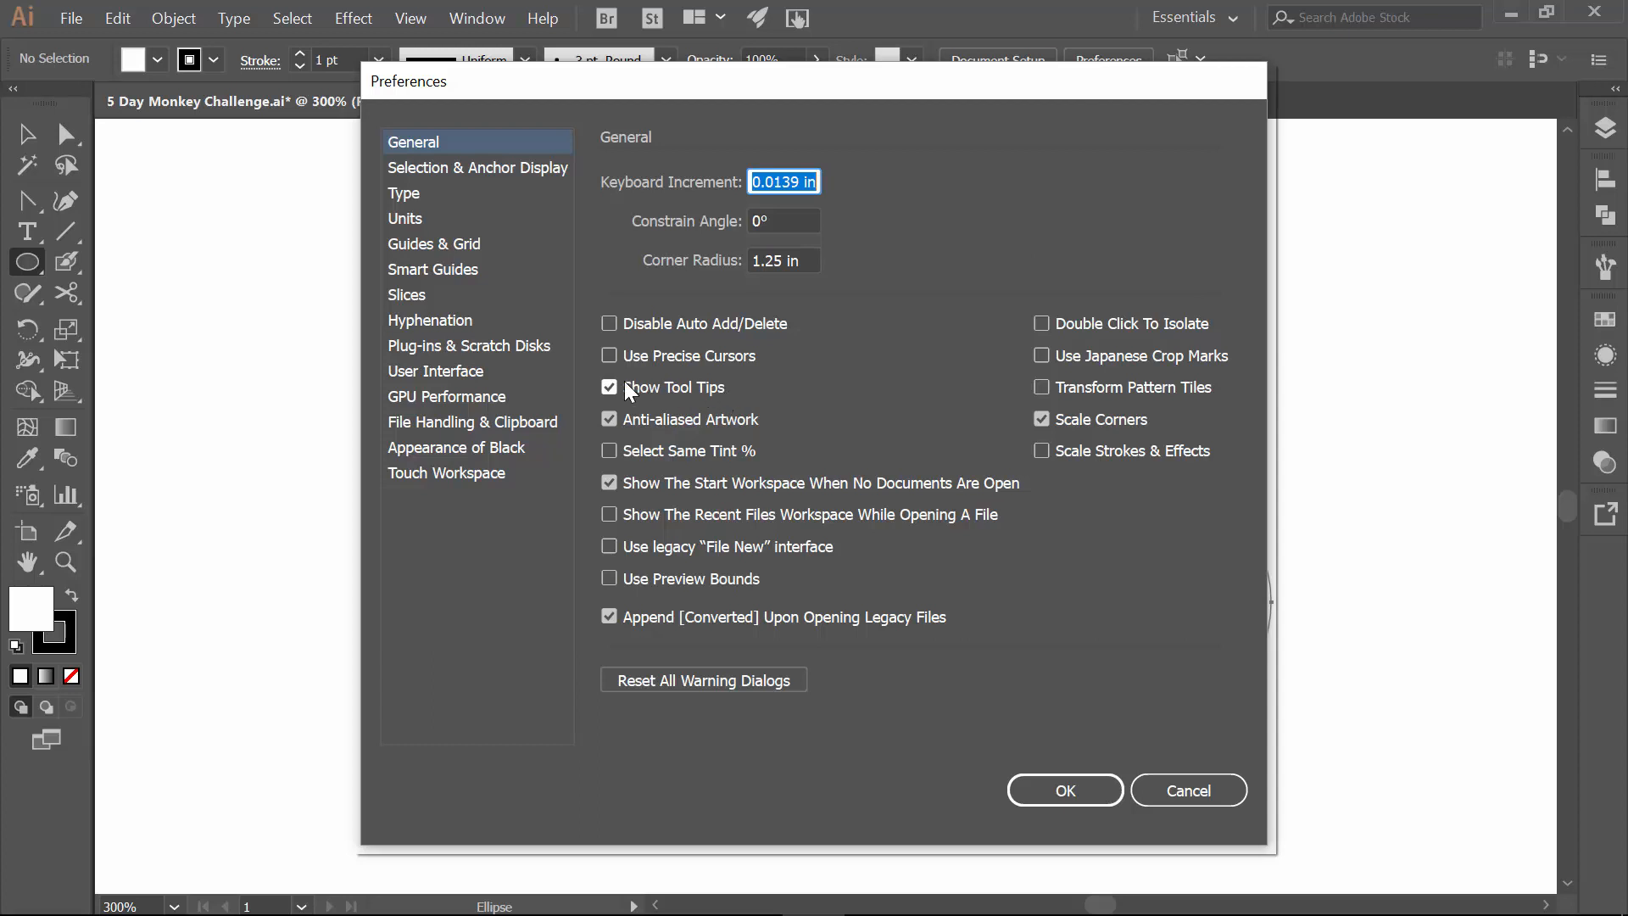
{"action": "mouse_move", "coordinate": [714, 344]}
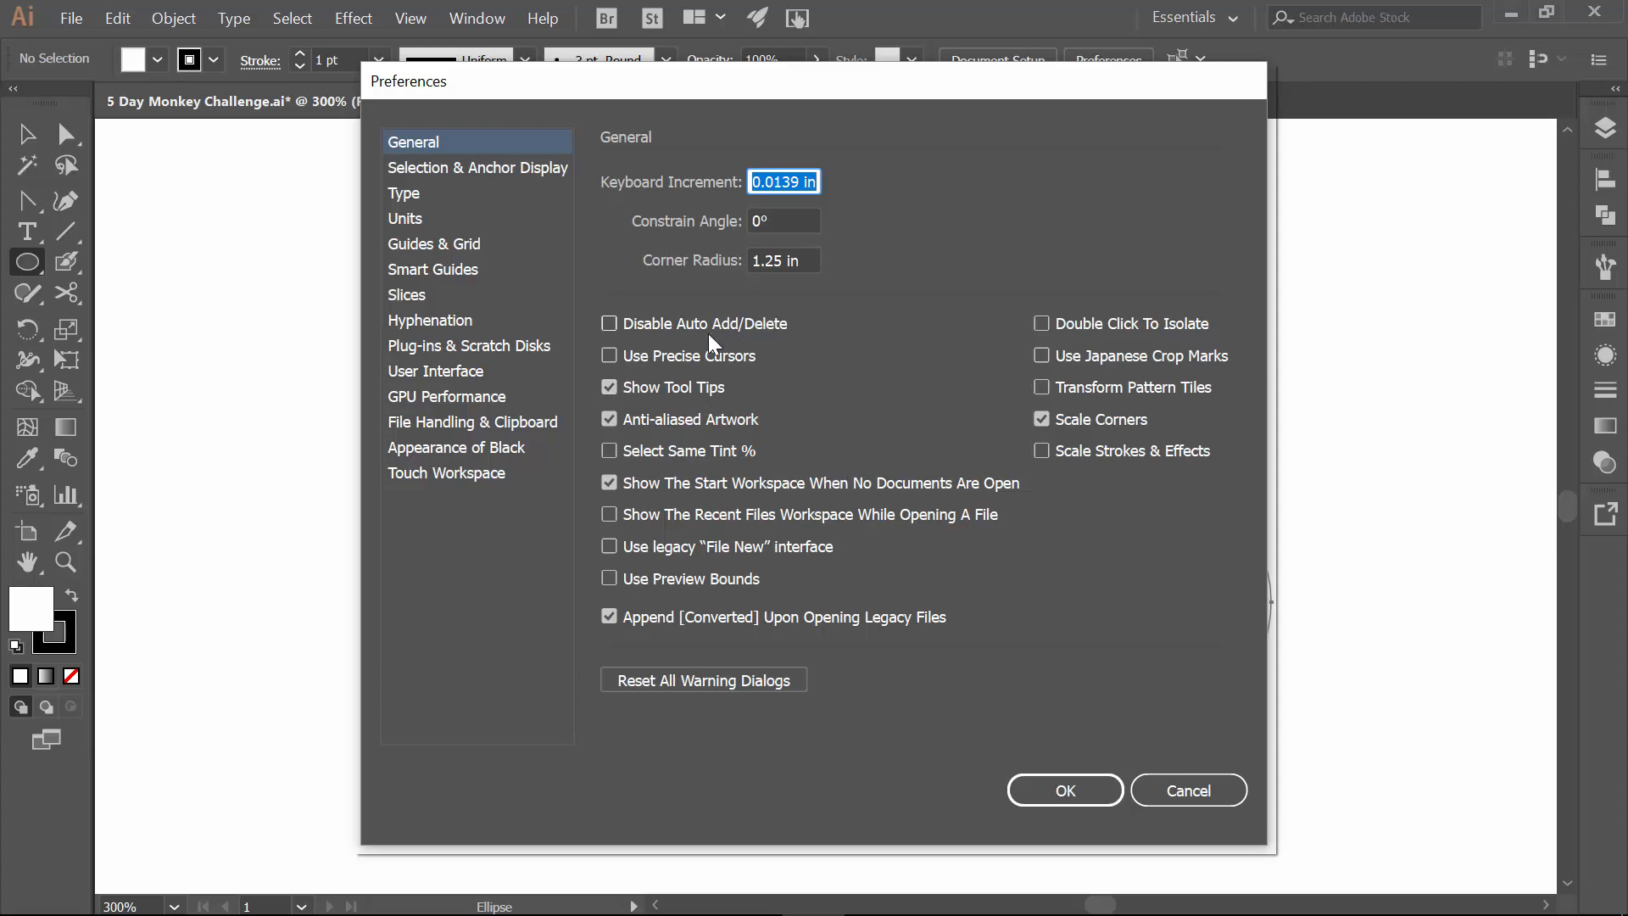
{"action": "mouse_move", "coordinate": [829, 300]}
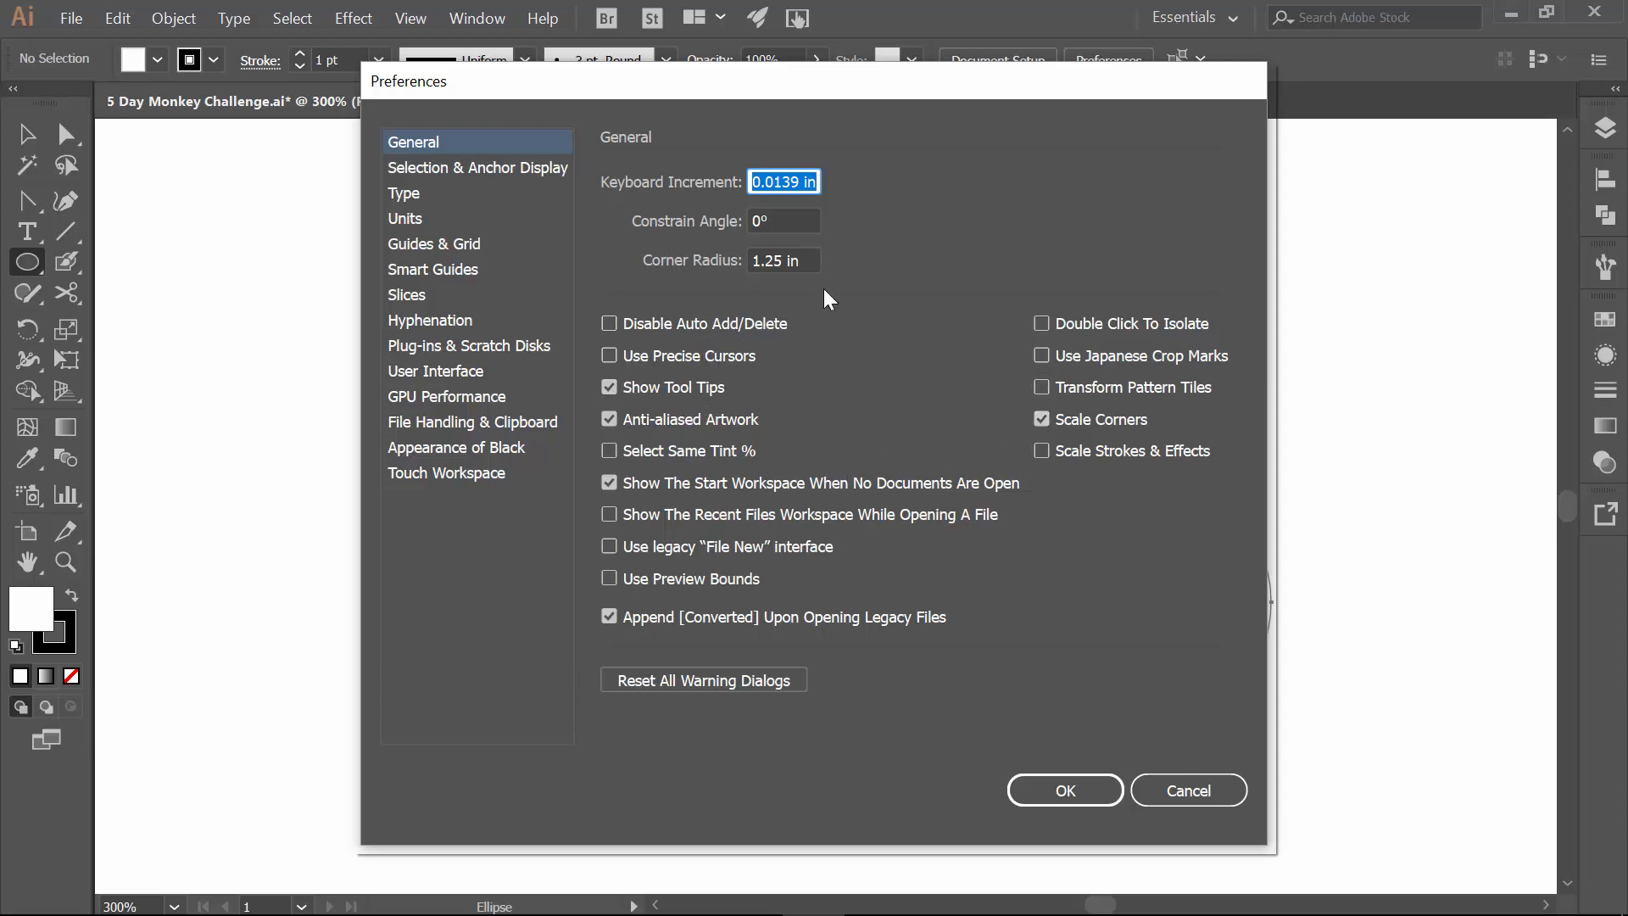
{"action": "mouse_move", "coordinate": [946, 409]}
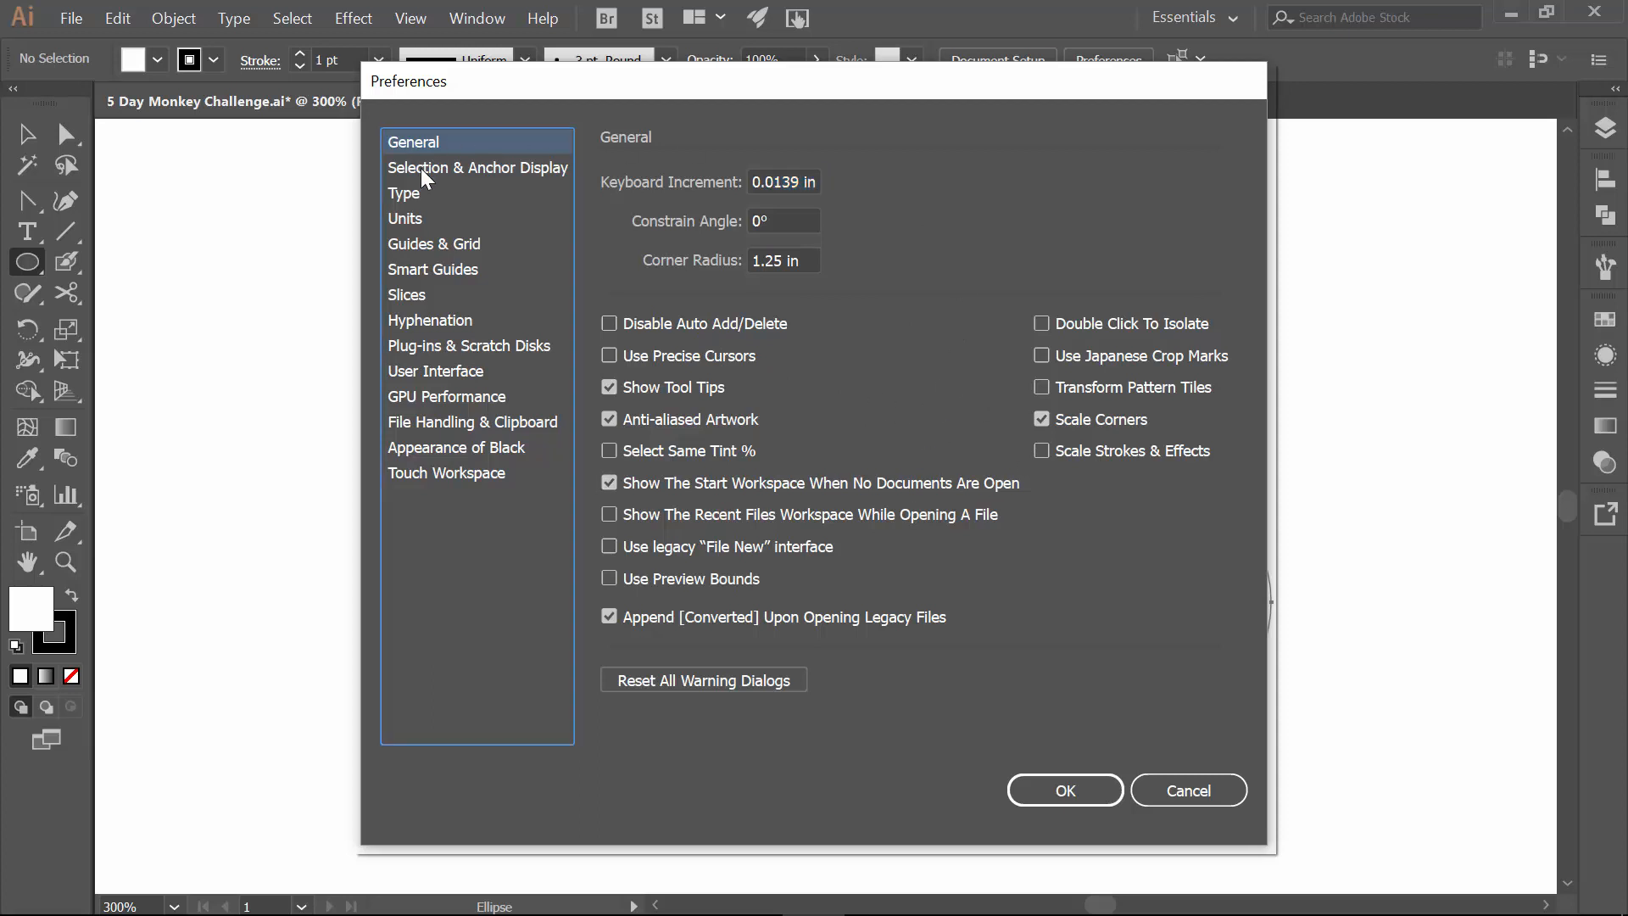
{"action": "left_click", "coordinate": [477, 167]}
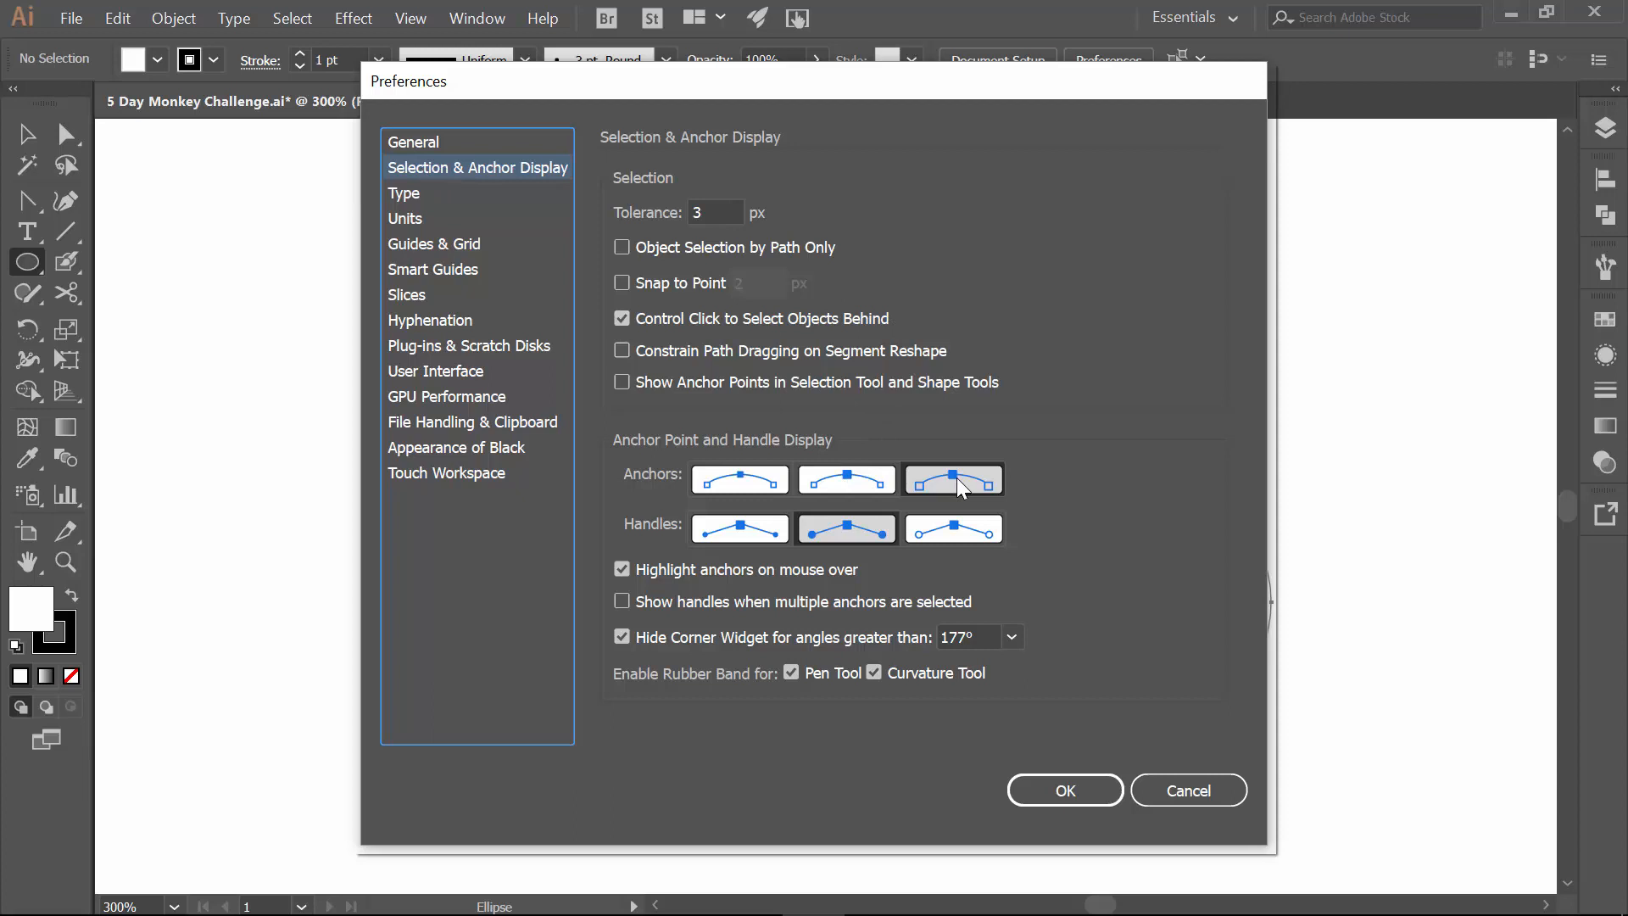
{"action": "mouse_move", "coordinate": [844, 529]}
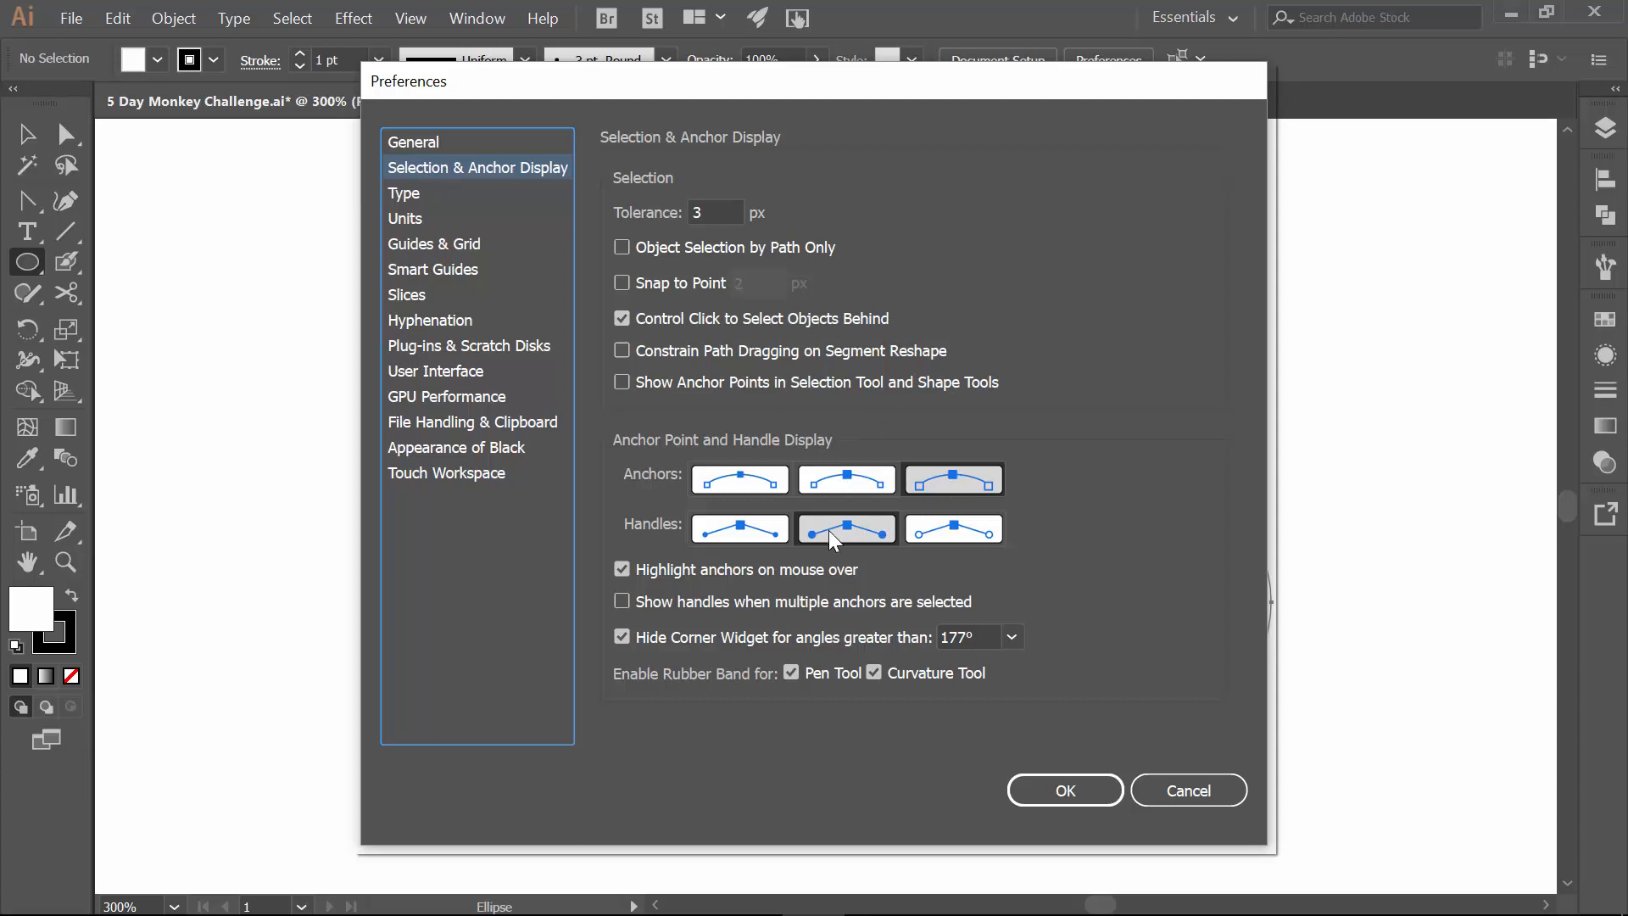
{"action": "mouse_move", "coordinate": [871, 524]}
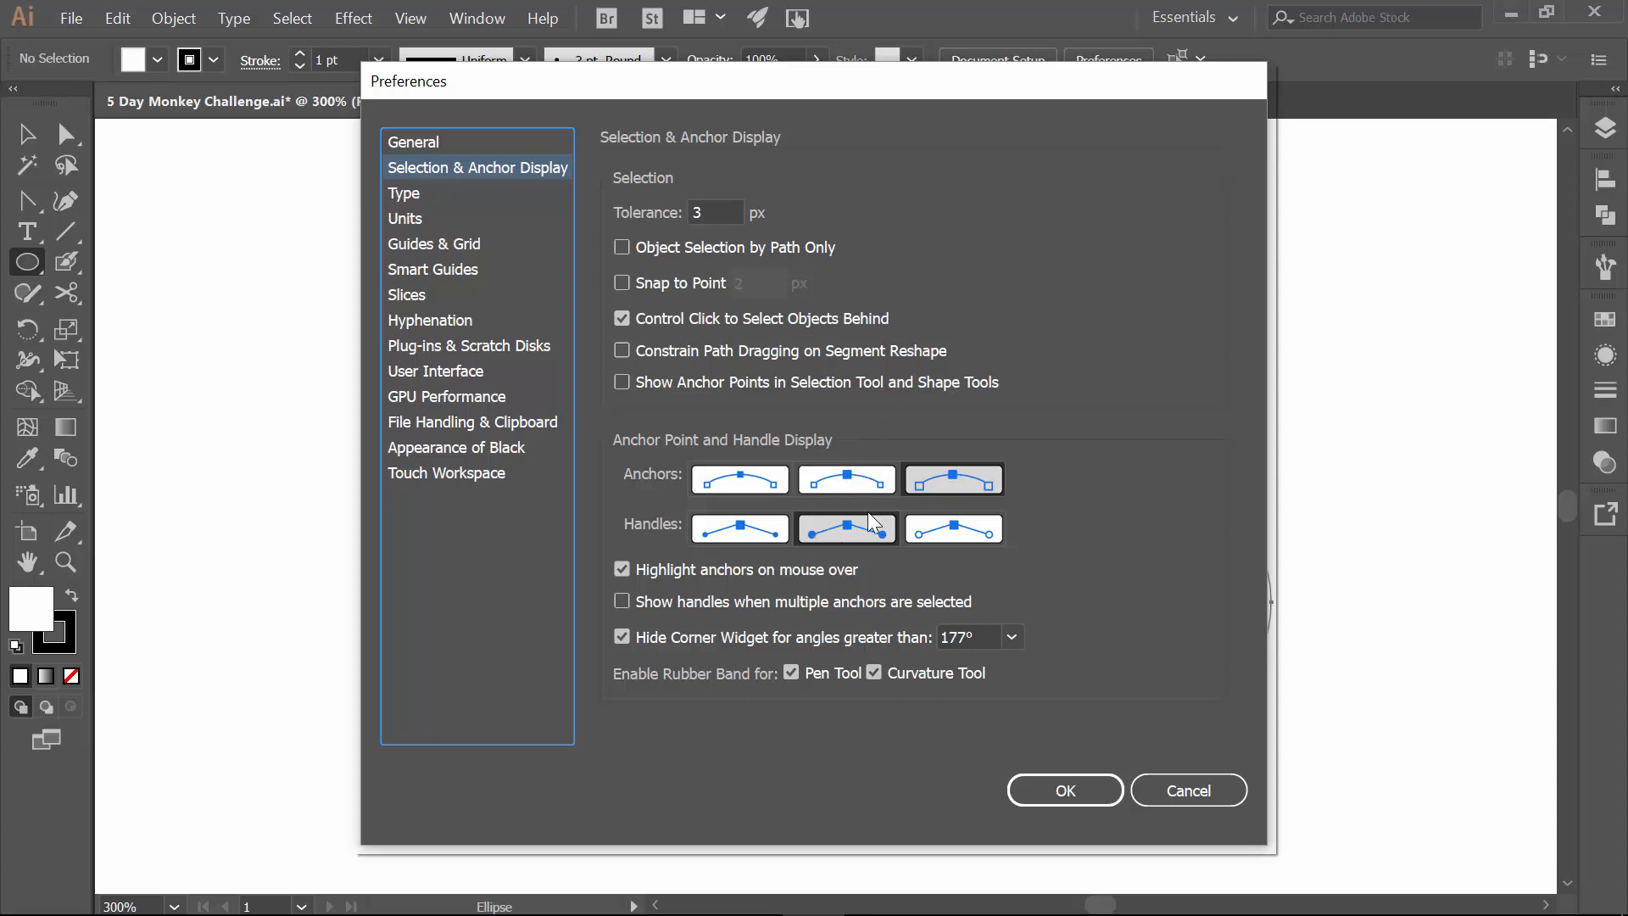
{"action": "mouse_move", "coordinate": [587, 342]}
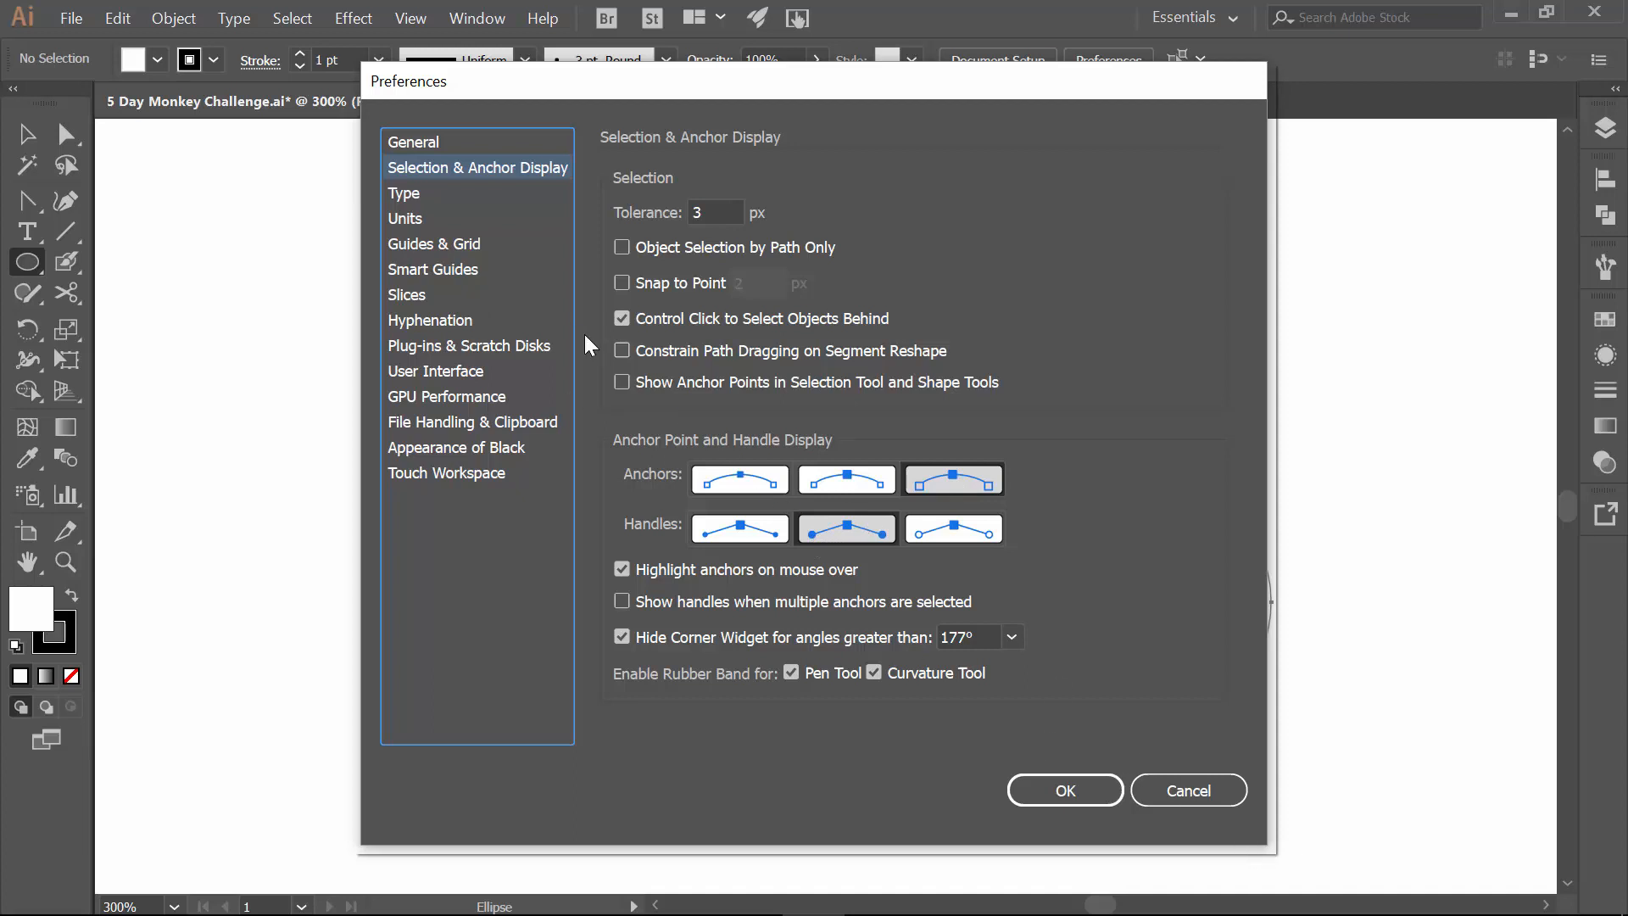
{"action": "left_click", "coordinate": [432, 270]}
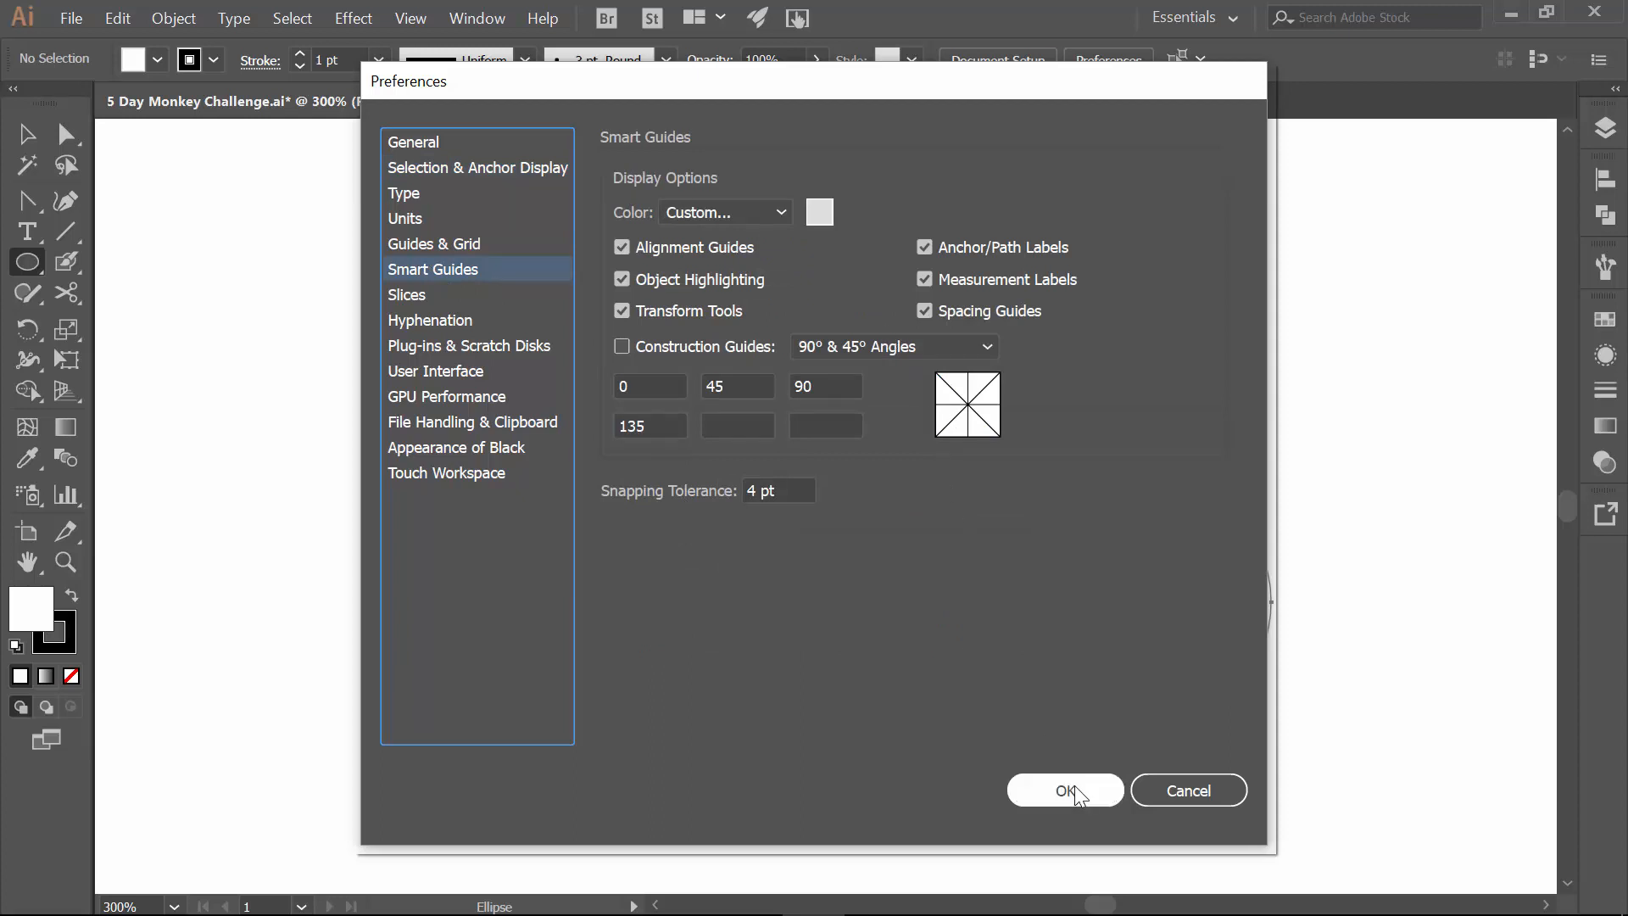
{"action": "left_click", "coordinate": [1064, 790]}
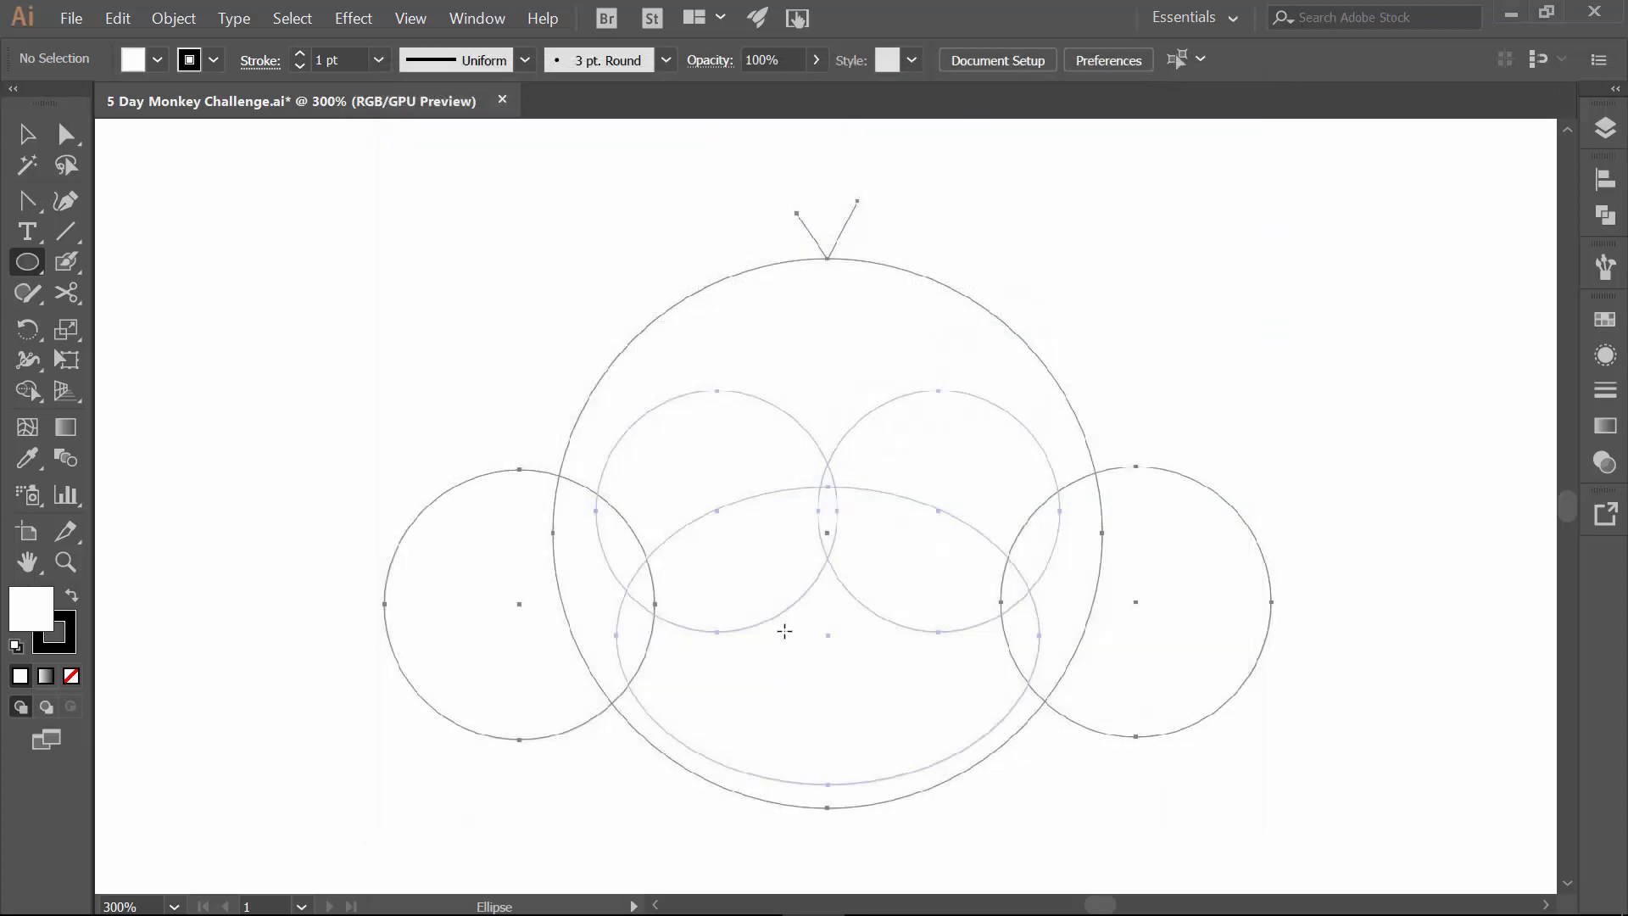
{"action": "mouse_move", "coordinate": [724, 631]}
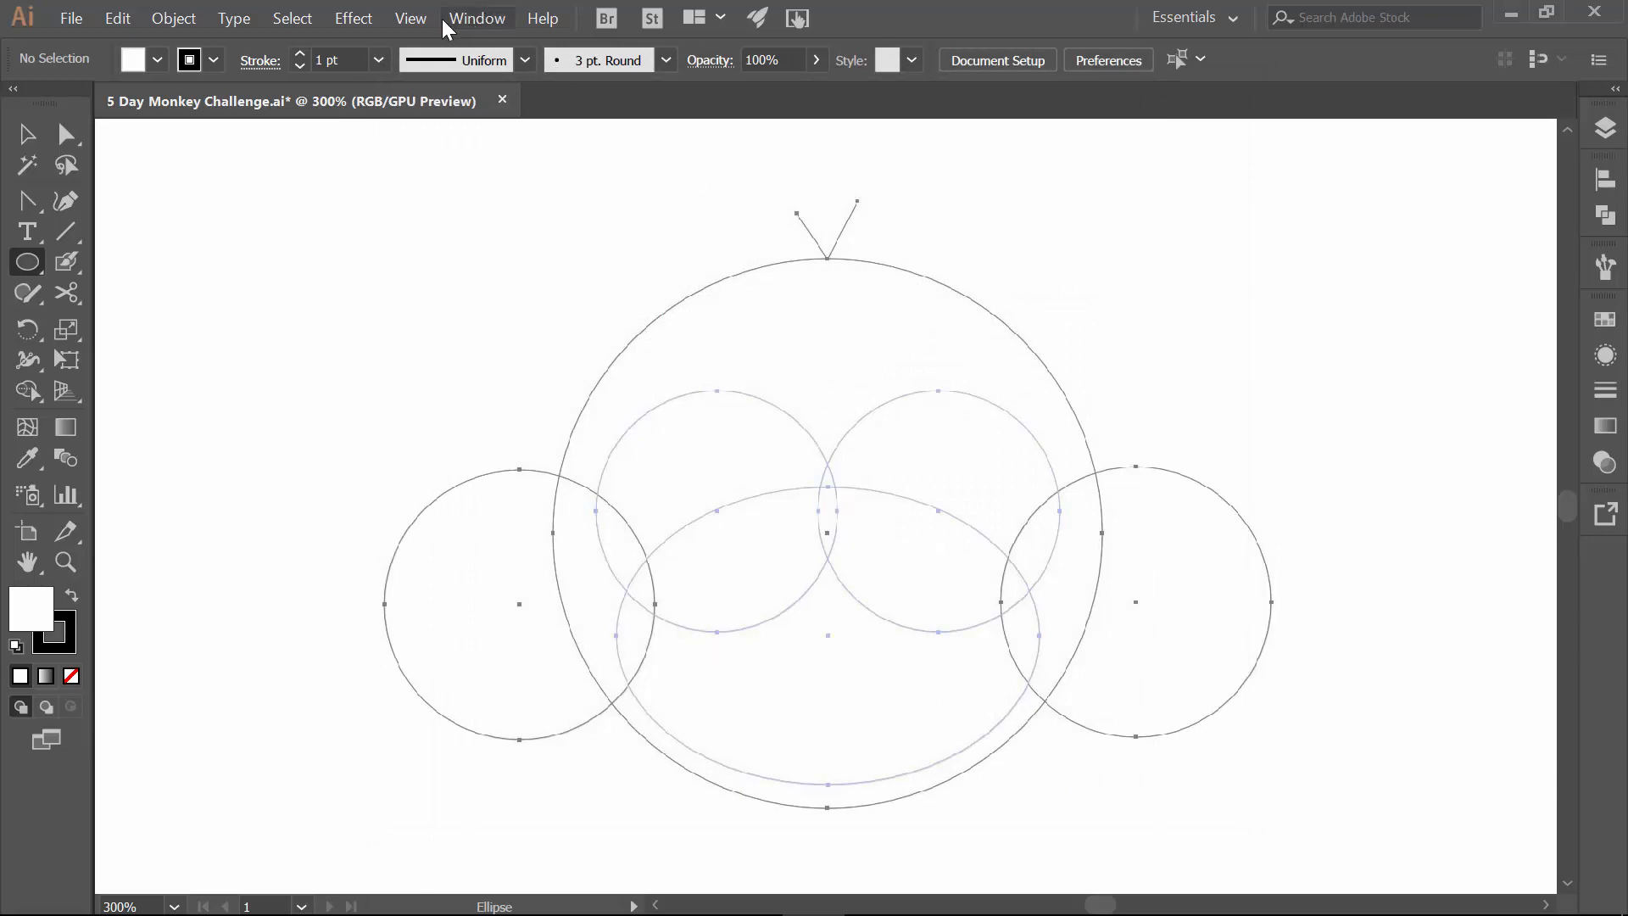
Draw a few test ellipses in the top-left with the Ellipse Tool, one filled green, then select them.
{"action": "left_click", "coordinate": [410, 17]}
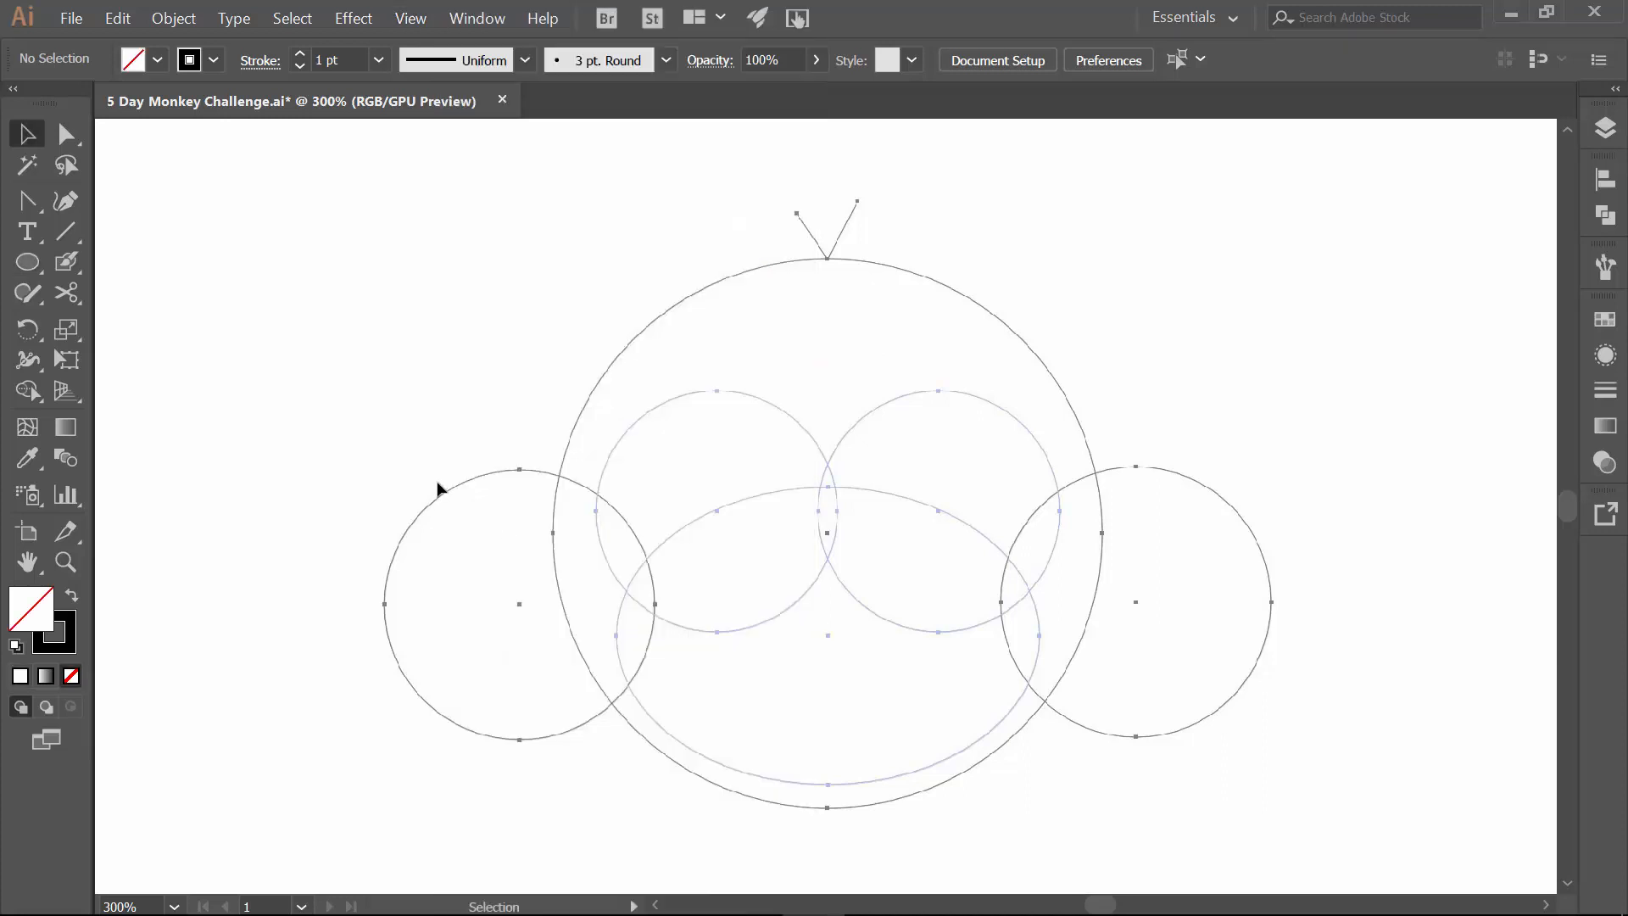
{"action": "mouse_move", "coordinate": [27, 262]}
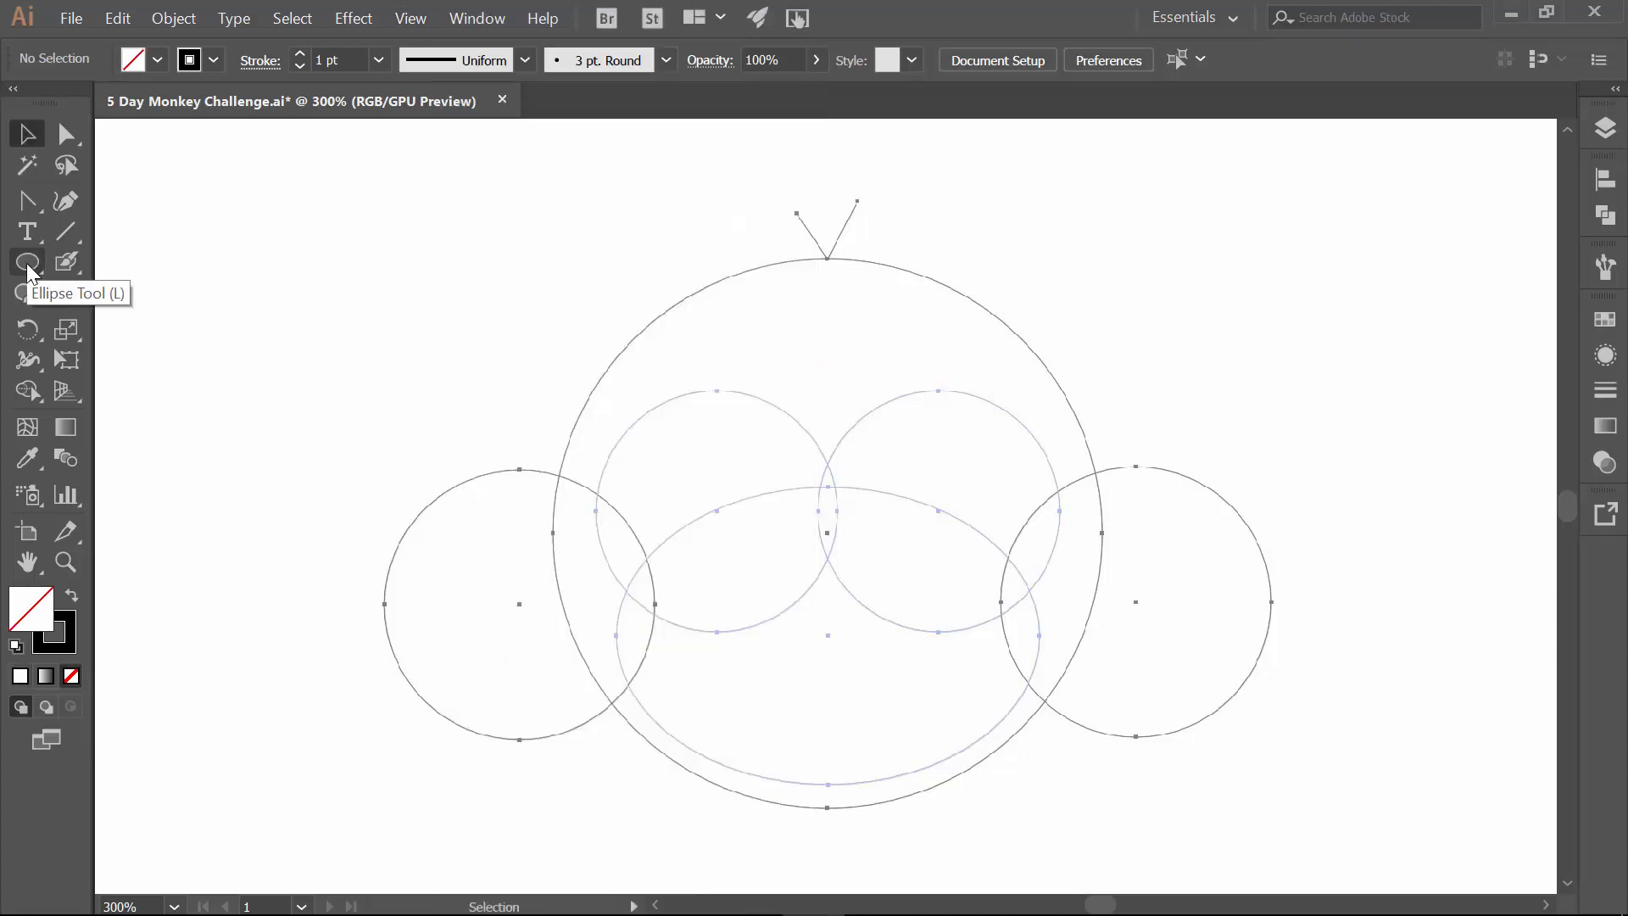
{"action": "left_click", "coordinate": [25, 263]}
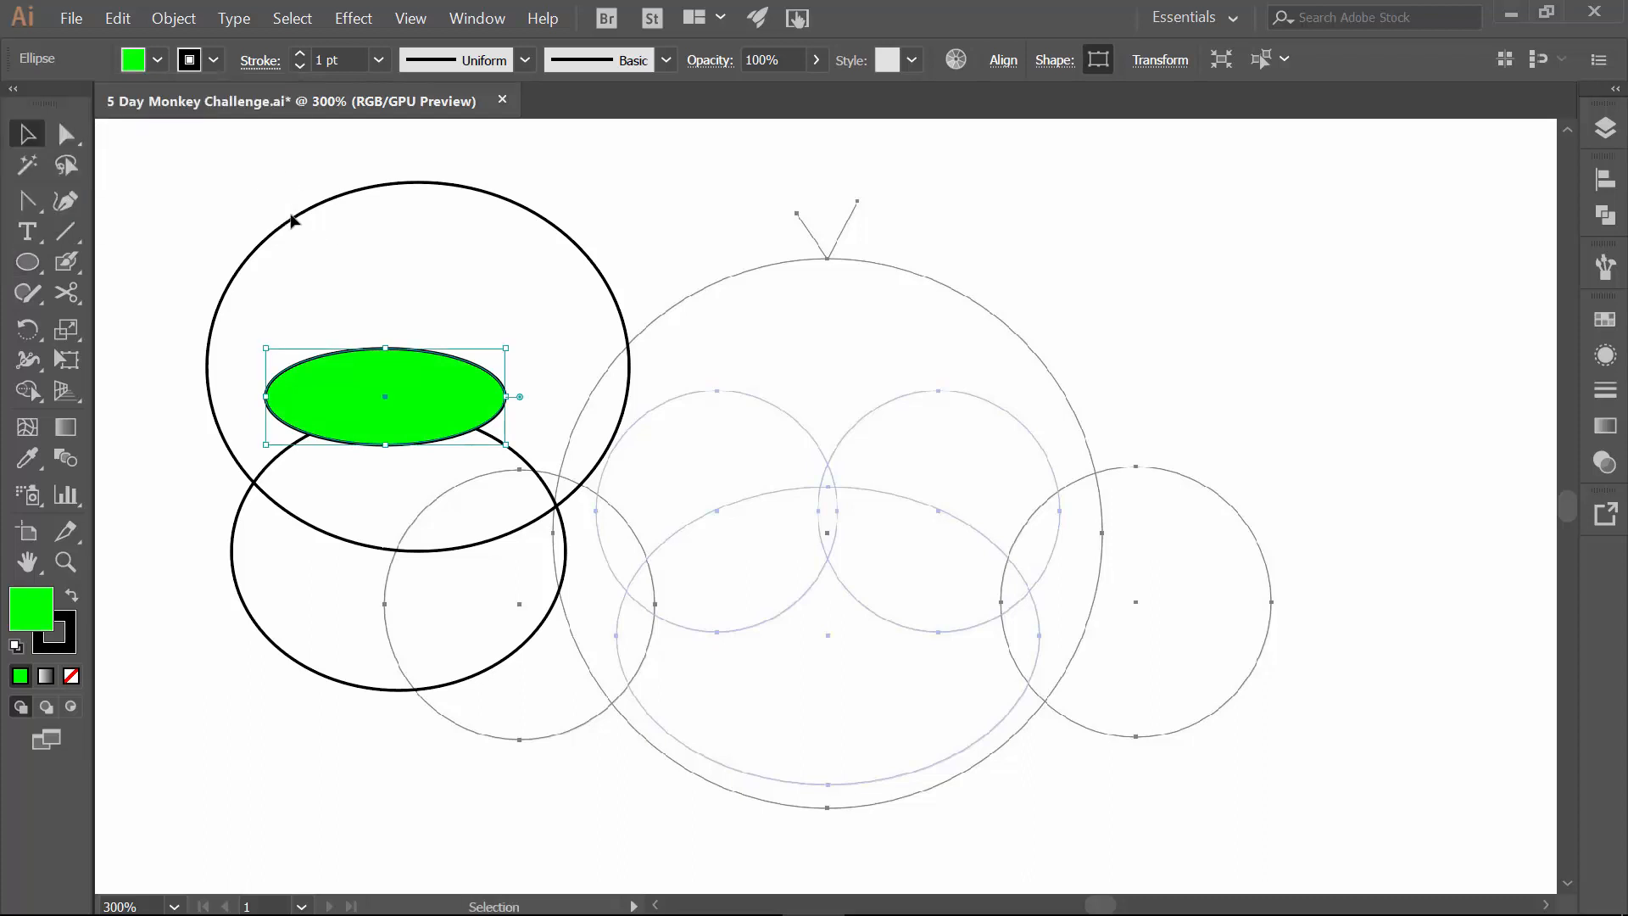
{"action": "mouse_move", "coordinate": [297, 411]}
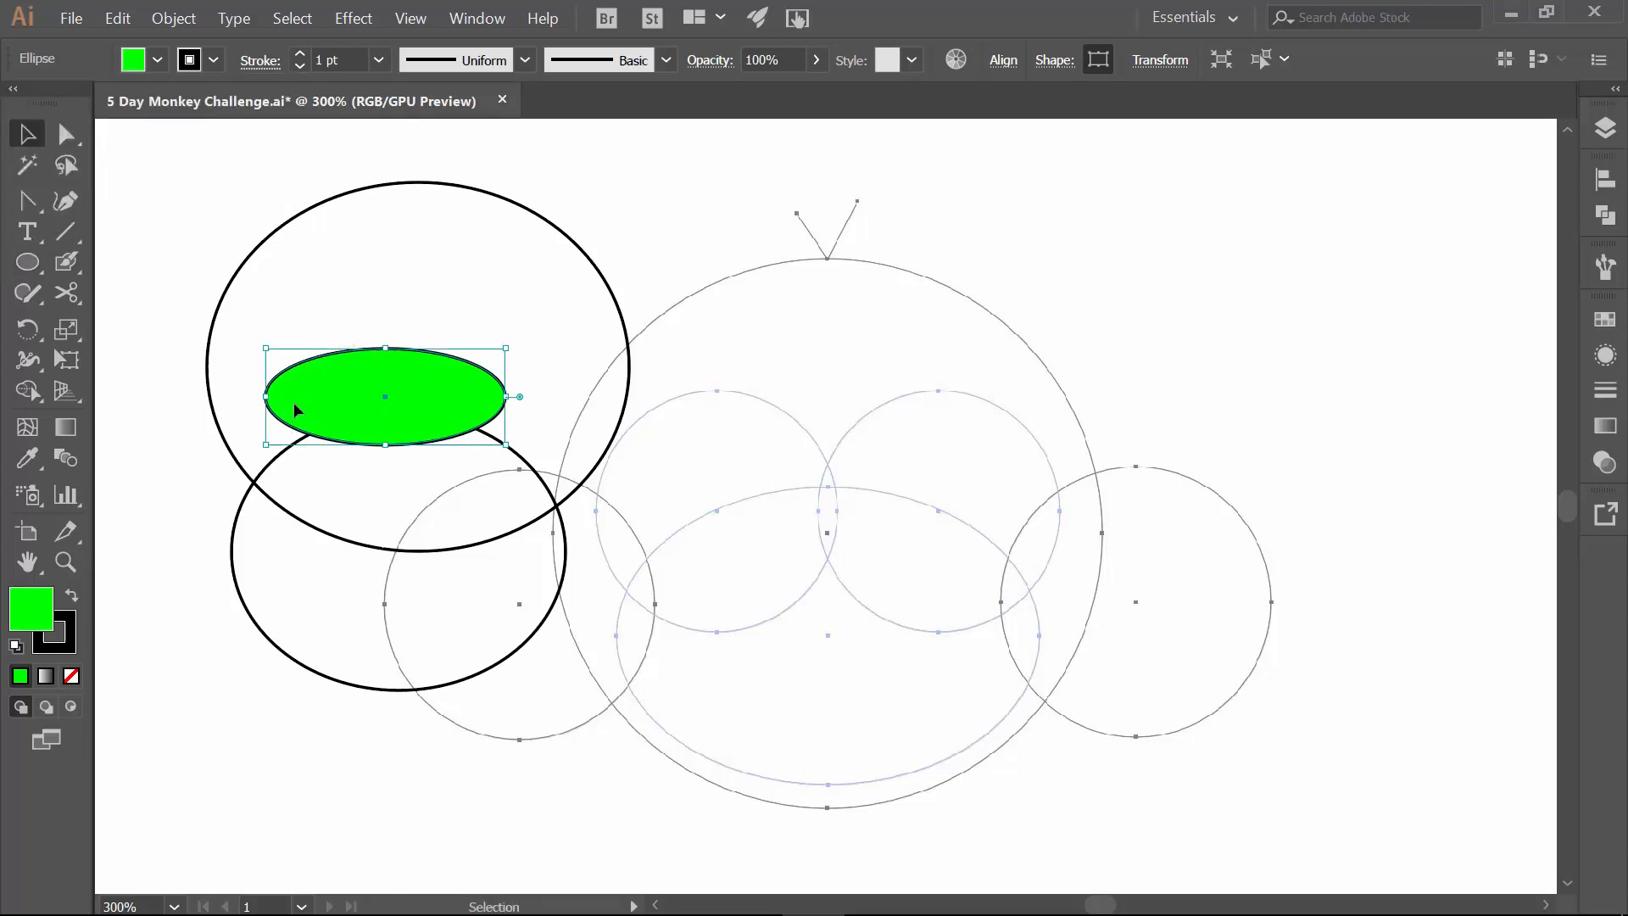
{"action": "mouse_move", "coordinate": [352, 410]}
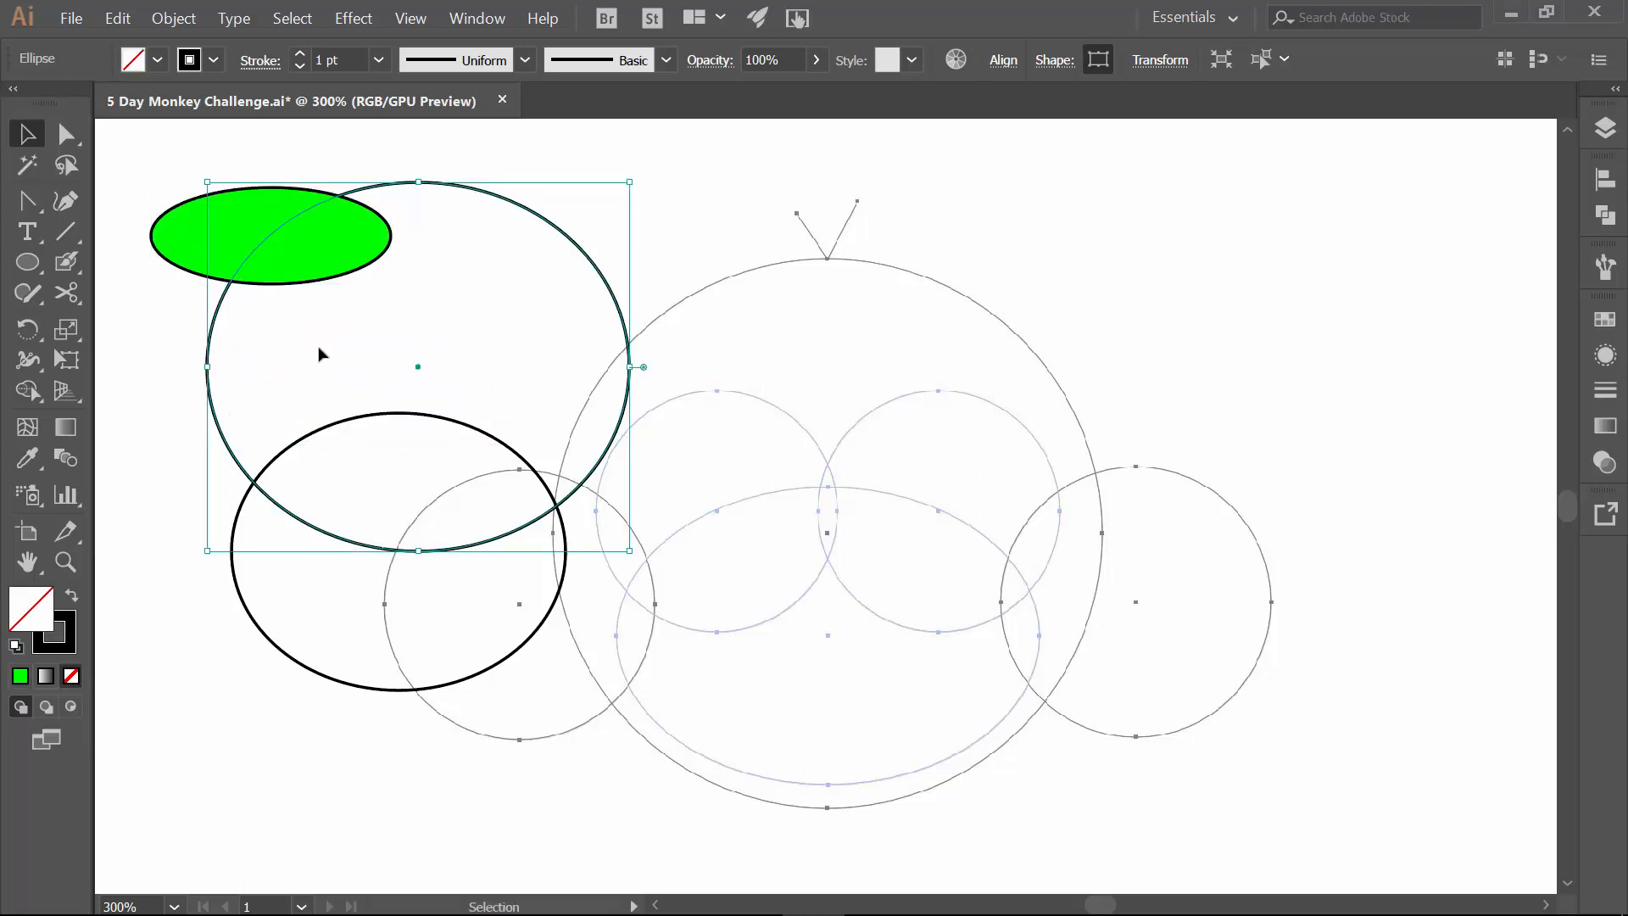
{"action": "left_click", "coordinate": [270, 234]}
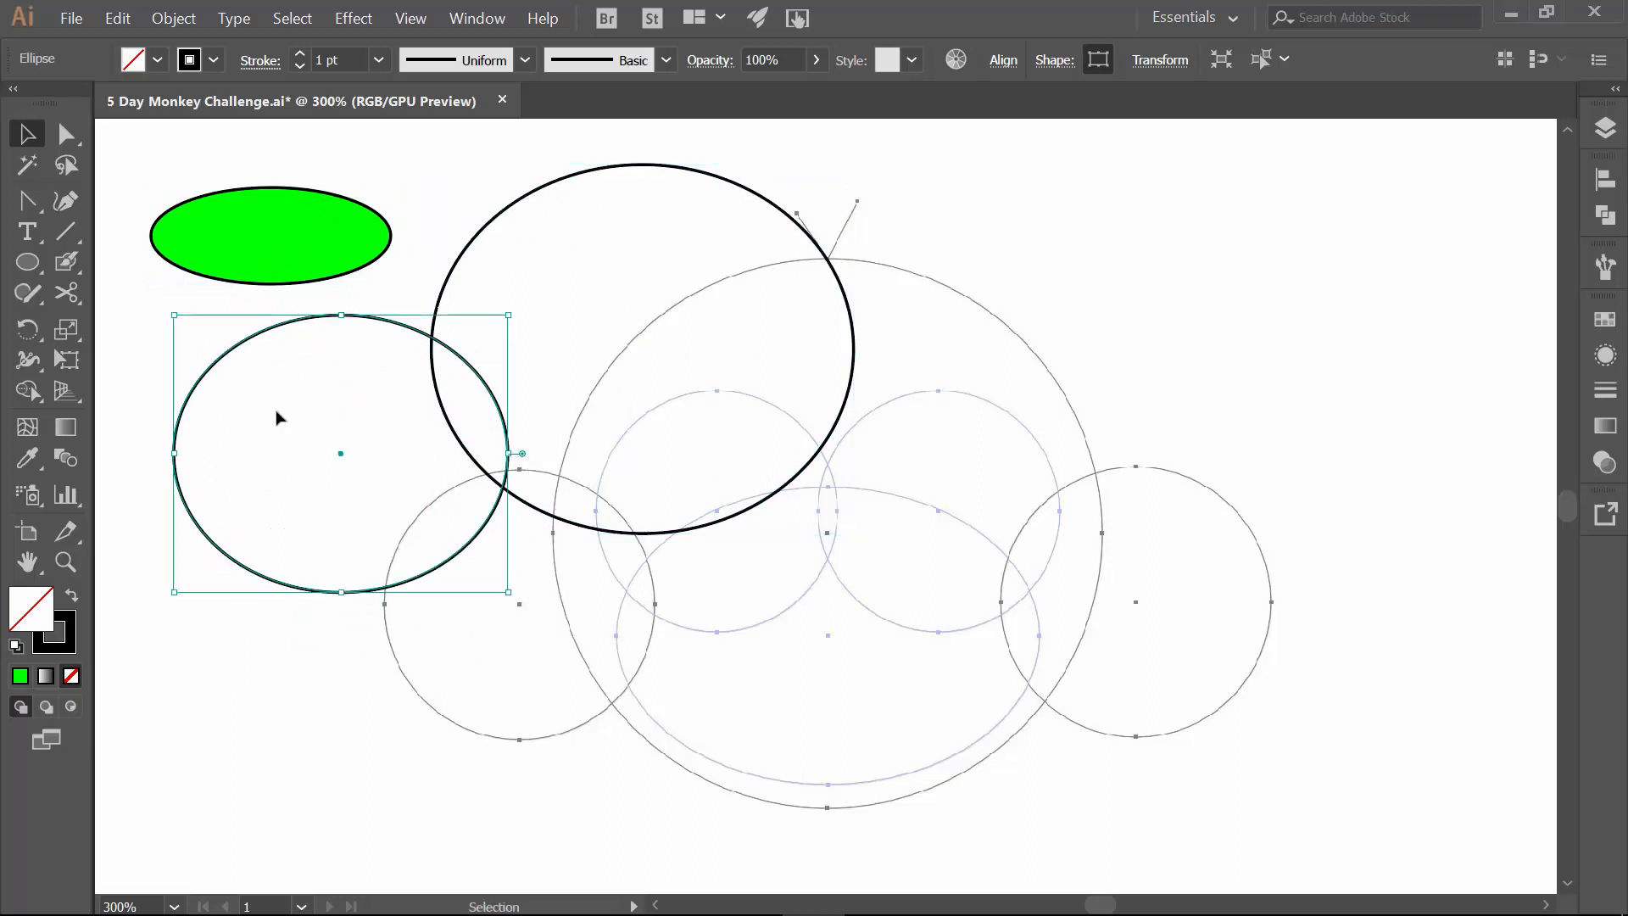
{"action": "mouse_move", "coordinate": [31, 136]}
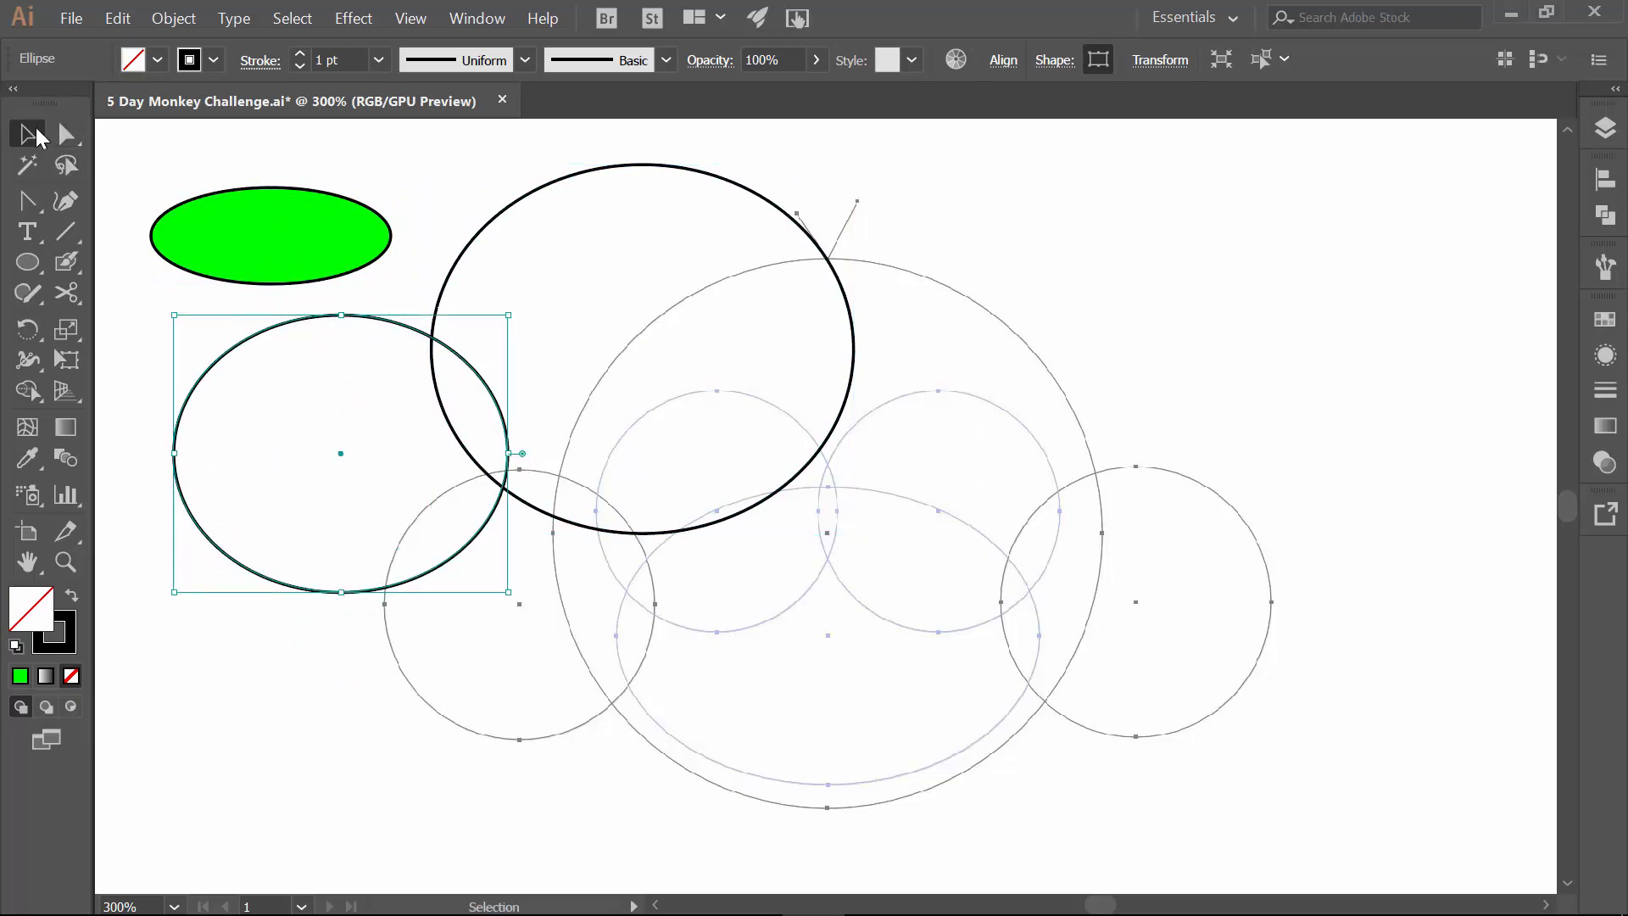
{"action": "mouse_move", "coordinate": [187, 178]}
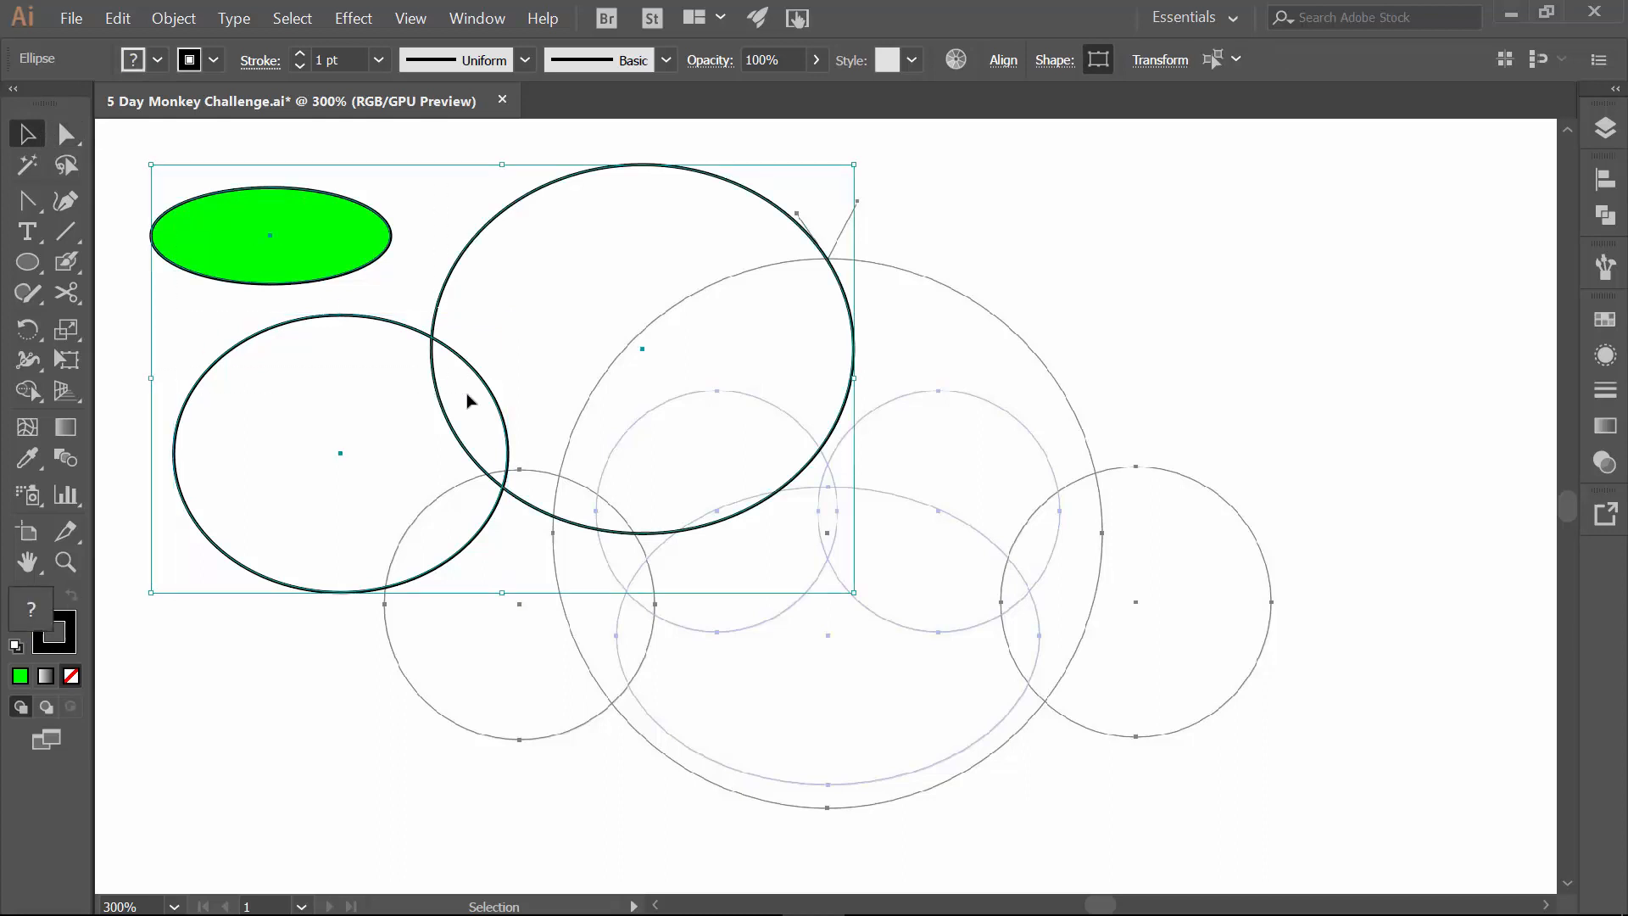
{"action": "left_click", "coordinate": [1007, 595]}
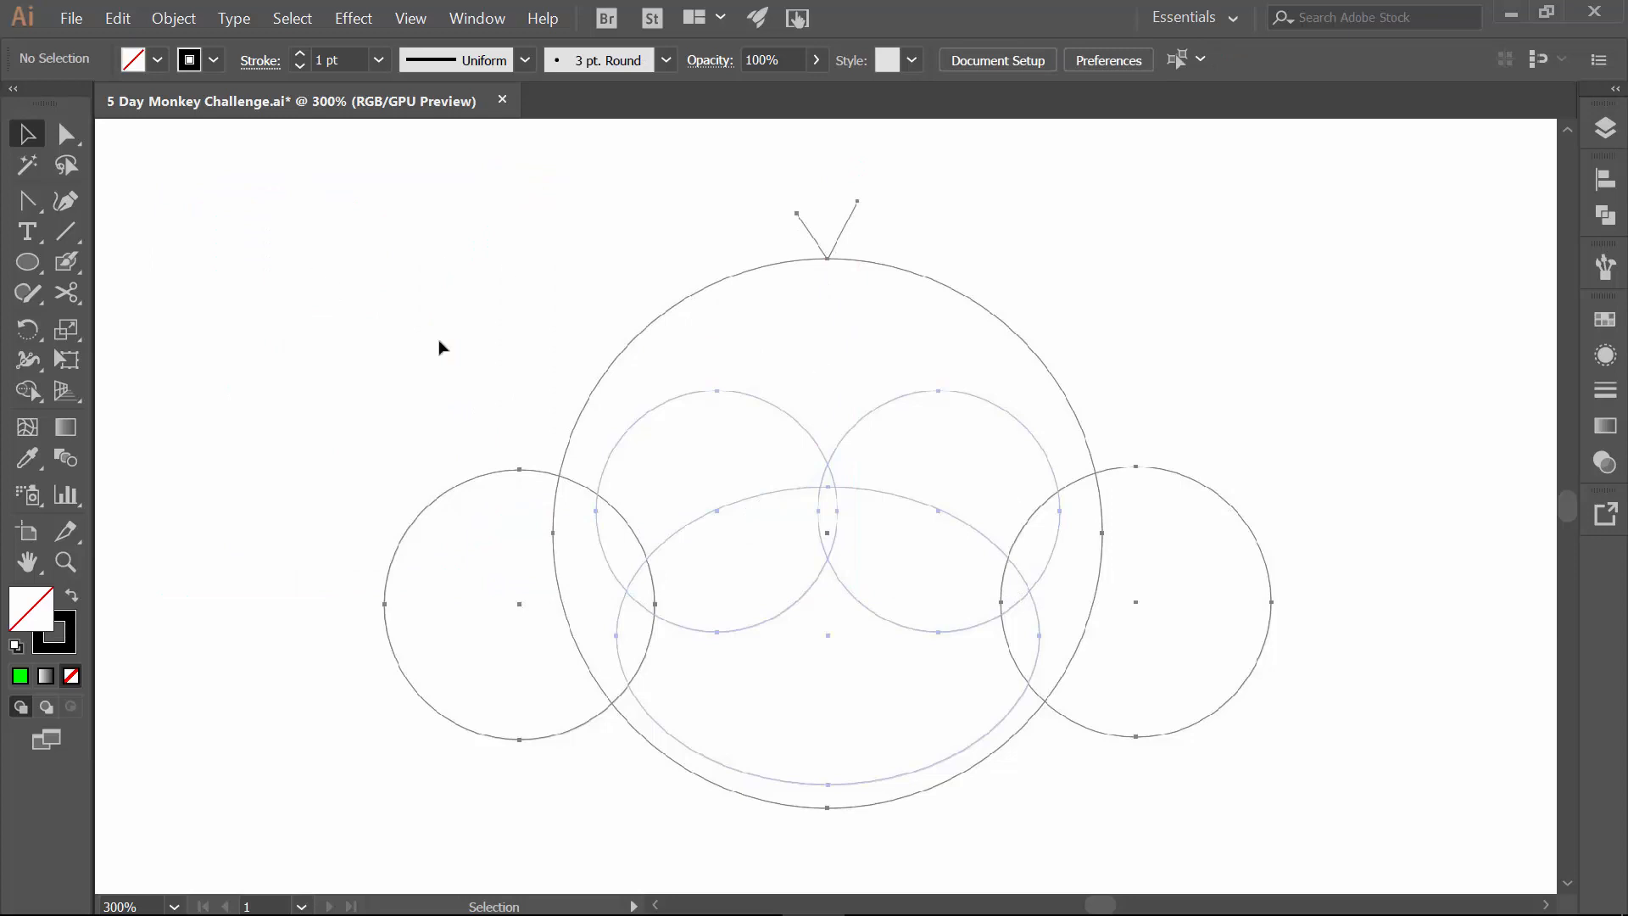
{"action": "mouse_move", "coordinate": [760, 424]}
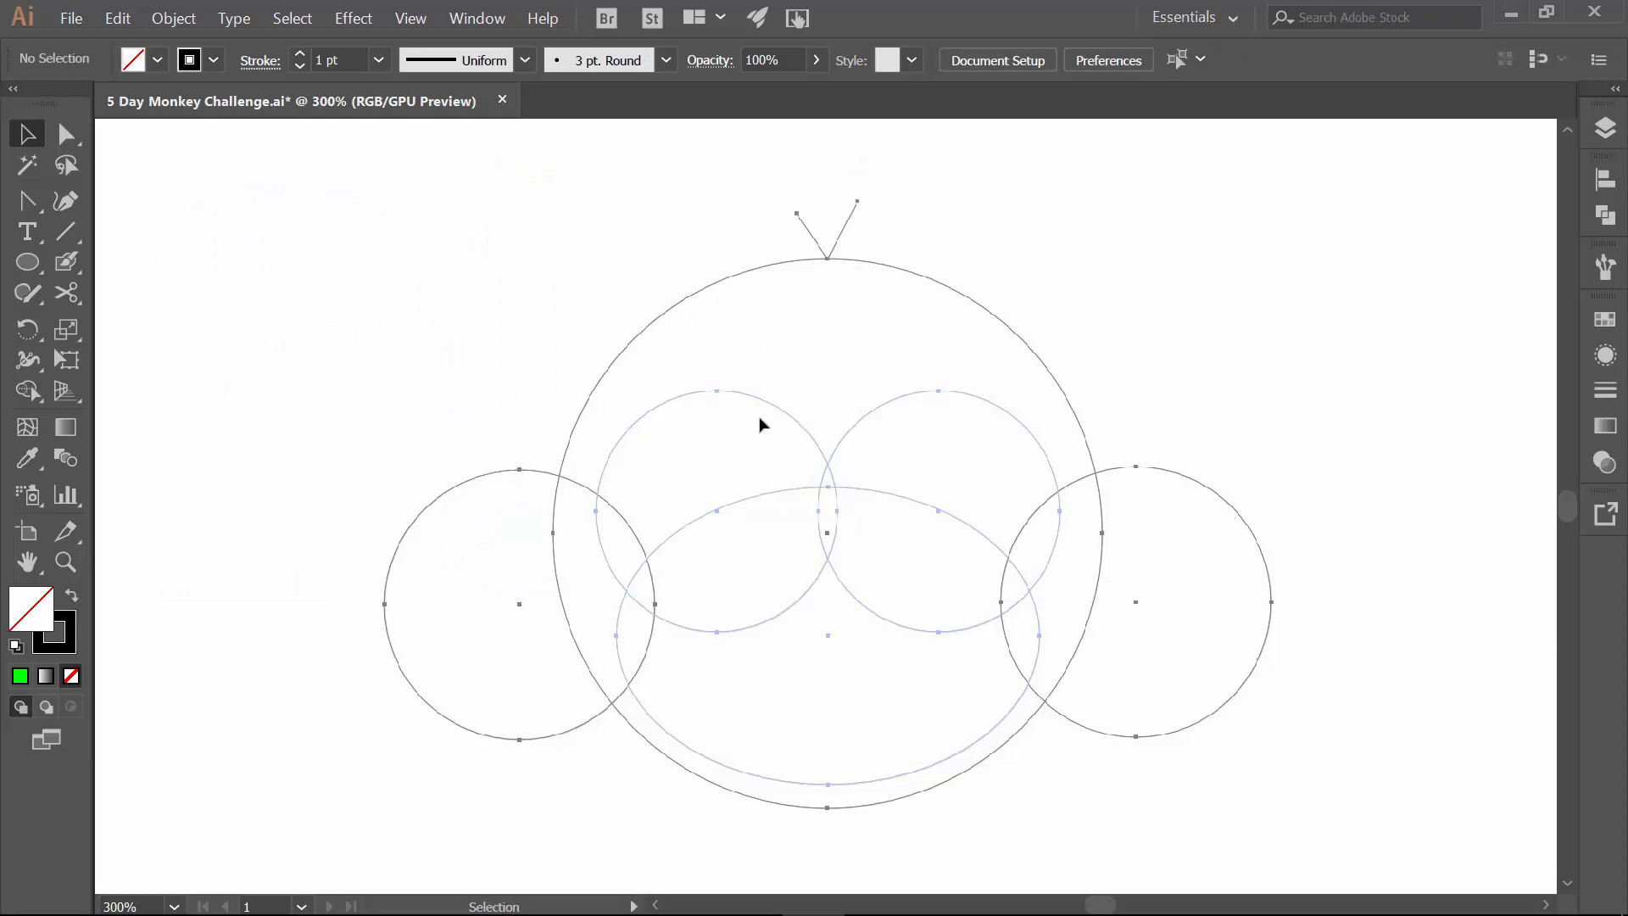
{"action": "mouse_move", "coordinate": [28, 261]}
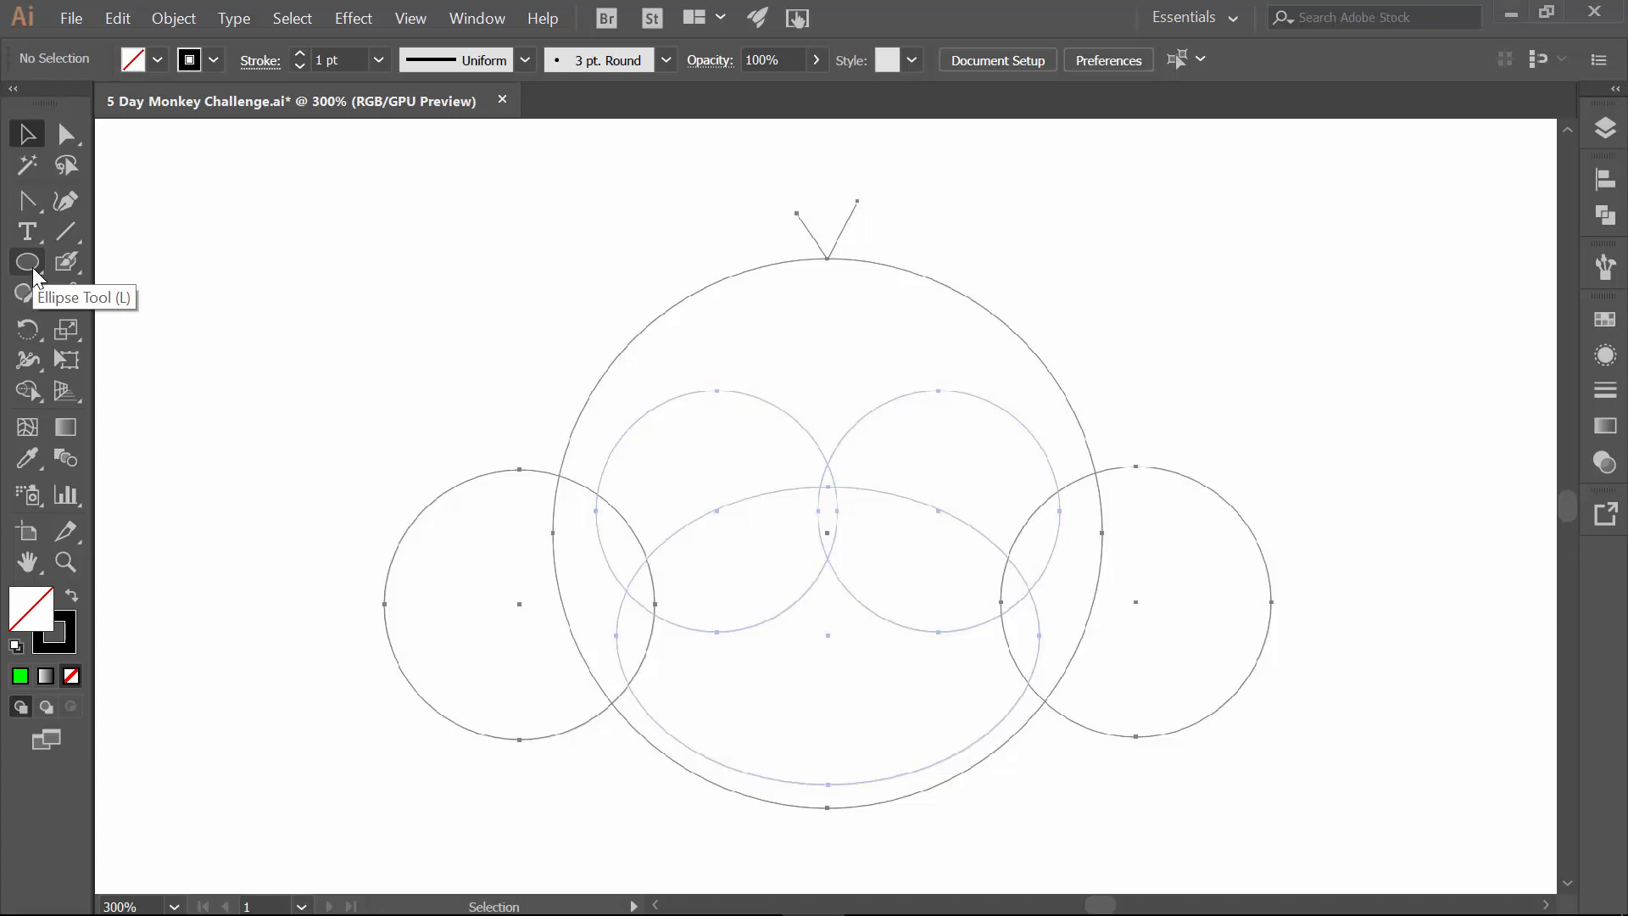
Place a circle via the Ellipse size dialog, cancel a second one, then select the practice circles.
{"action": "left_click", "coordinate": [27, 263]}
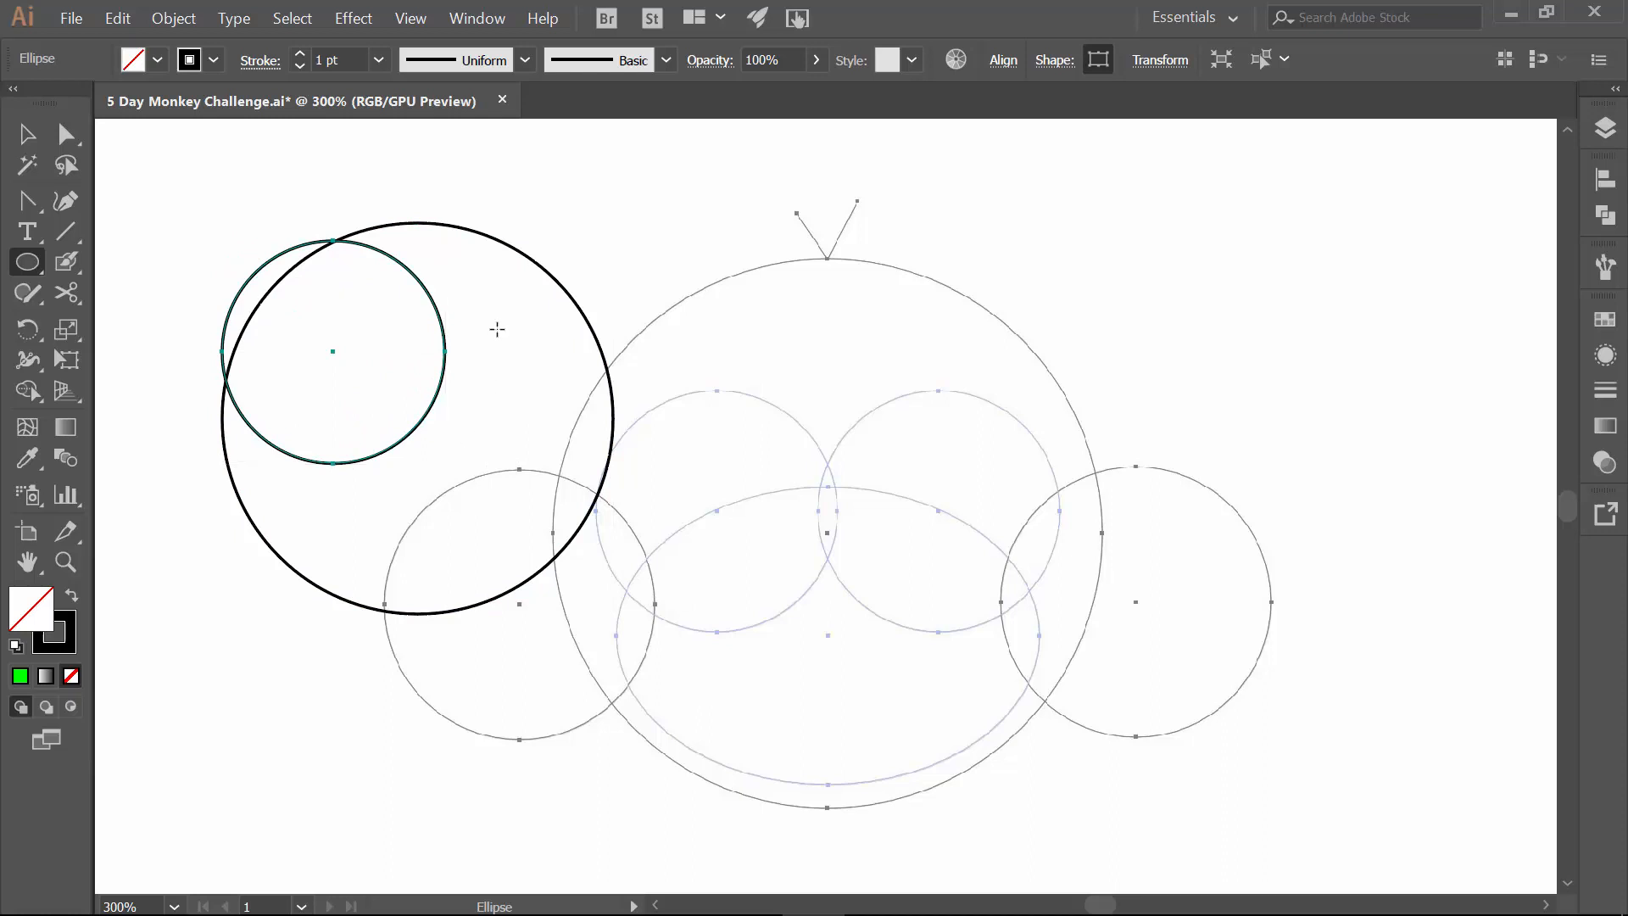
{"action": "left_click", "coordinate": [496, 331]}
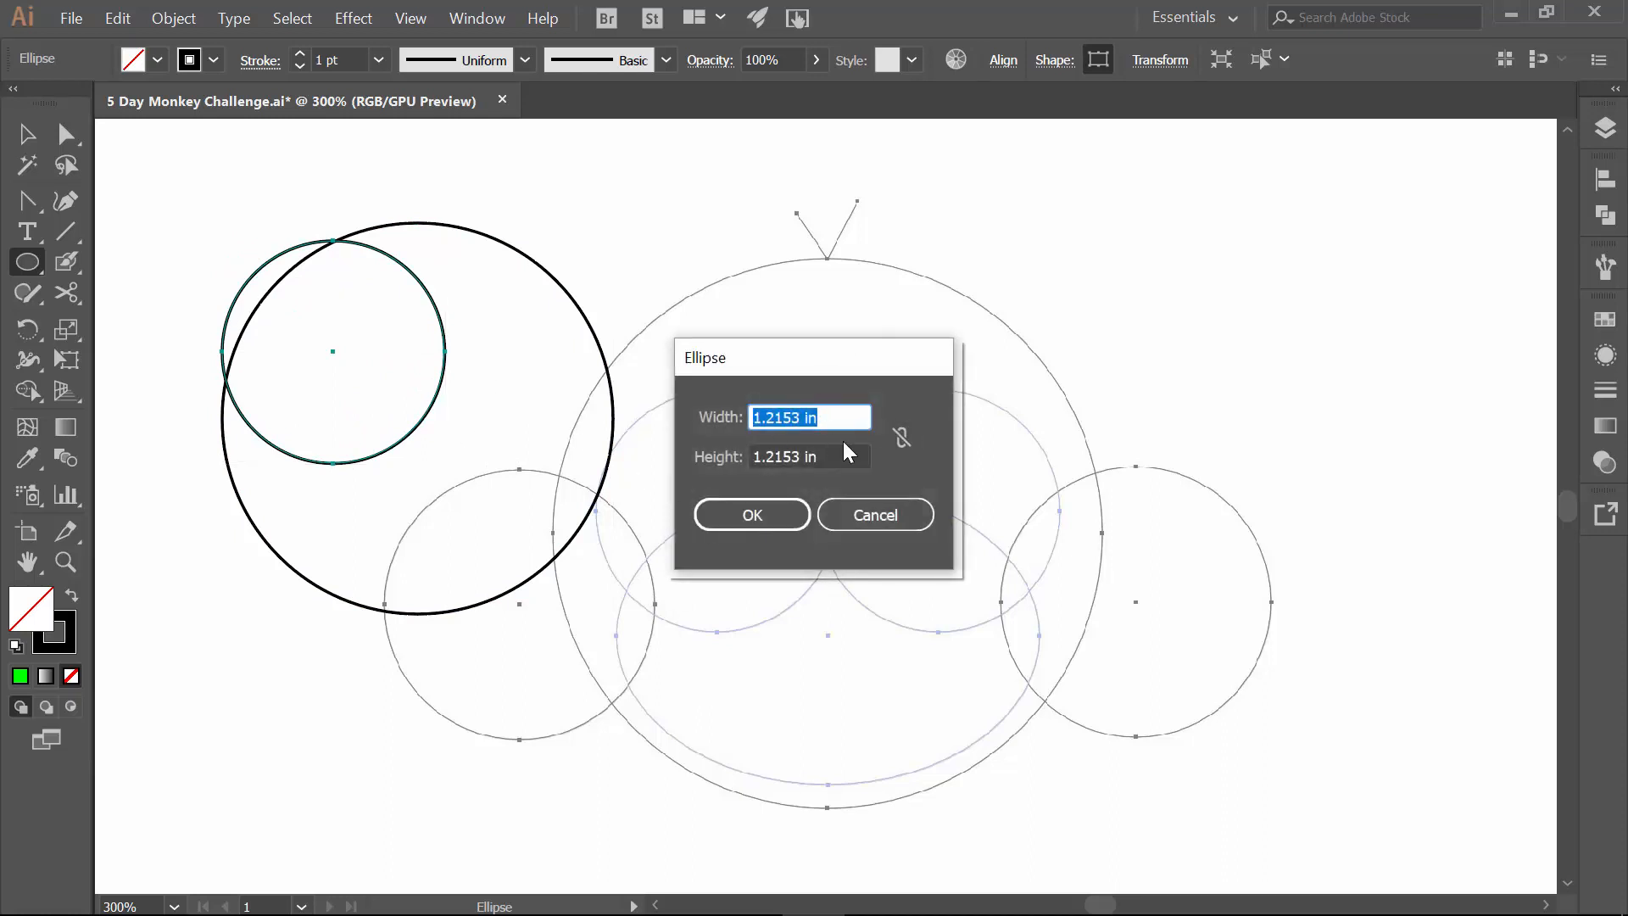
{"action": "left_click", "coordinate": [751, 514]}
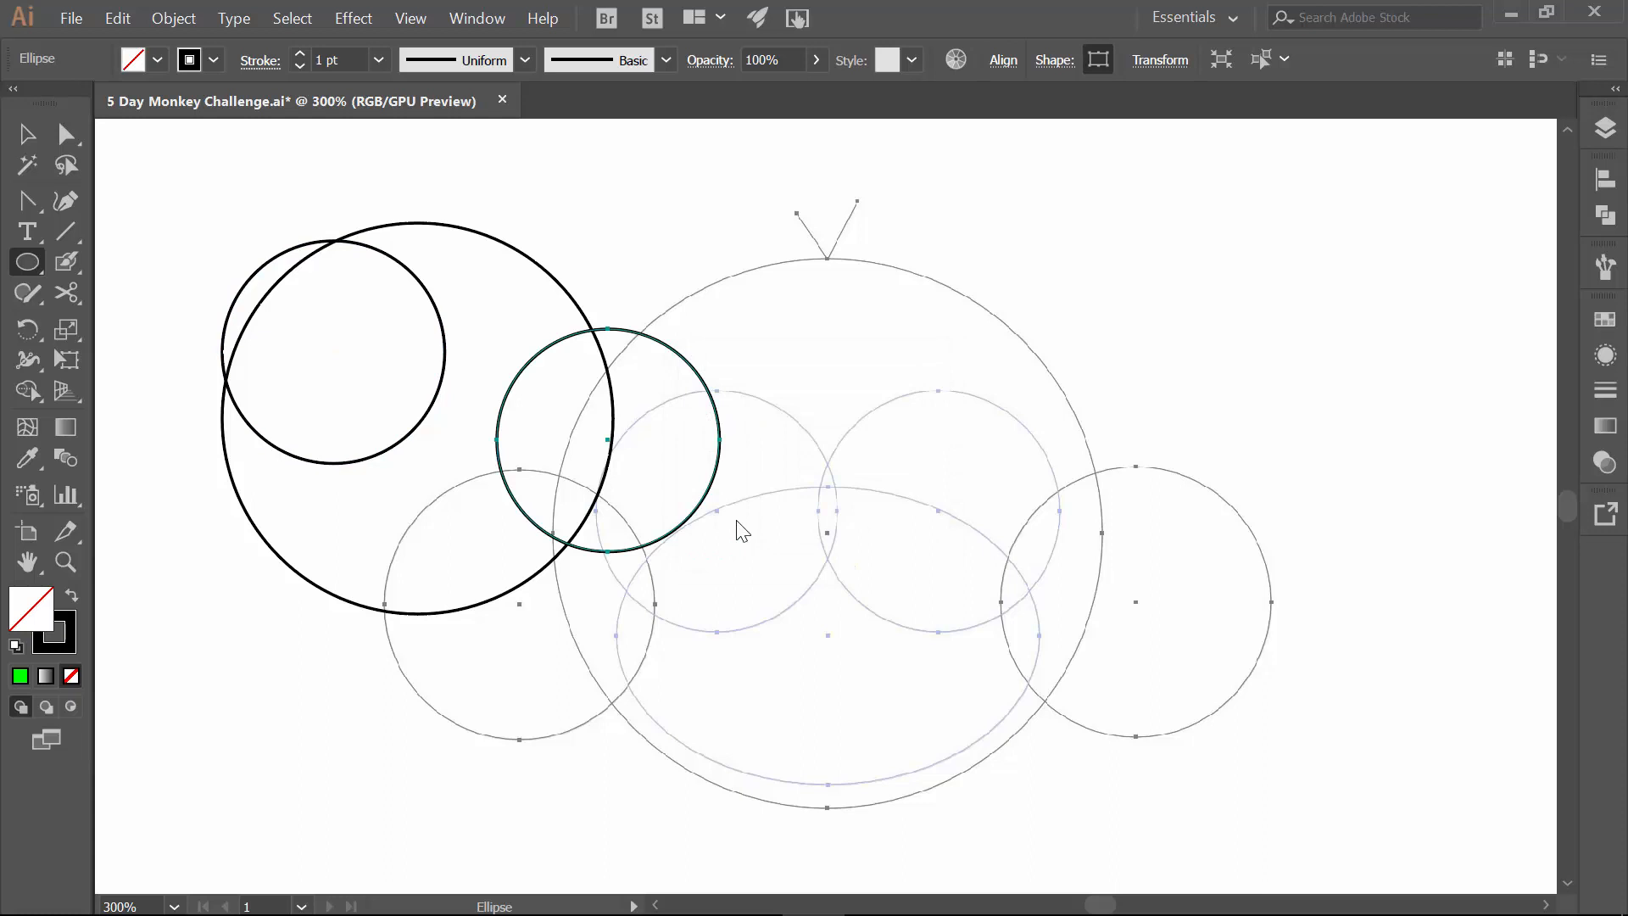
{"action": "left_click", "coordinate": [503, 310]}
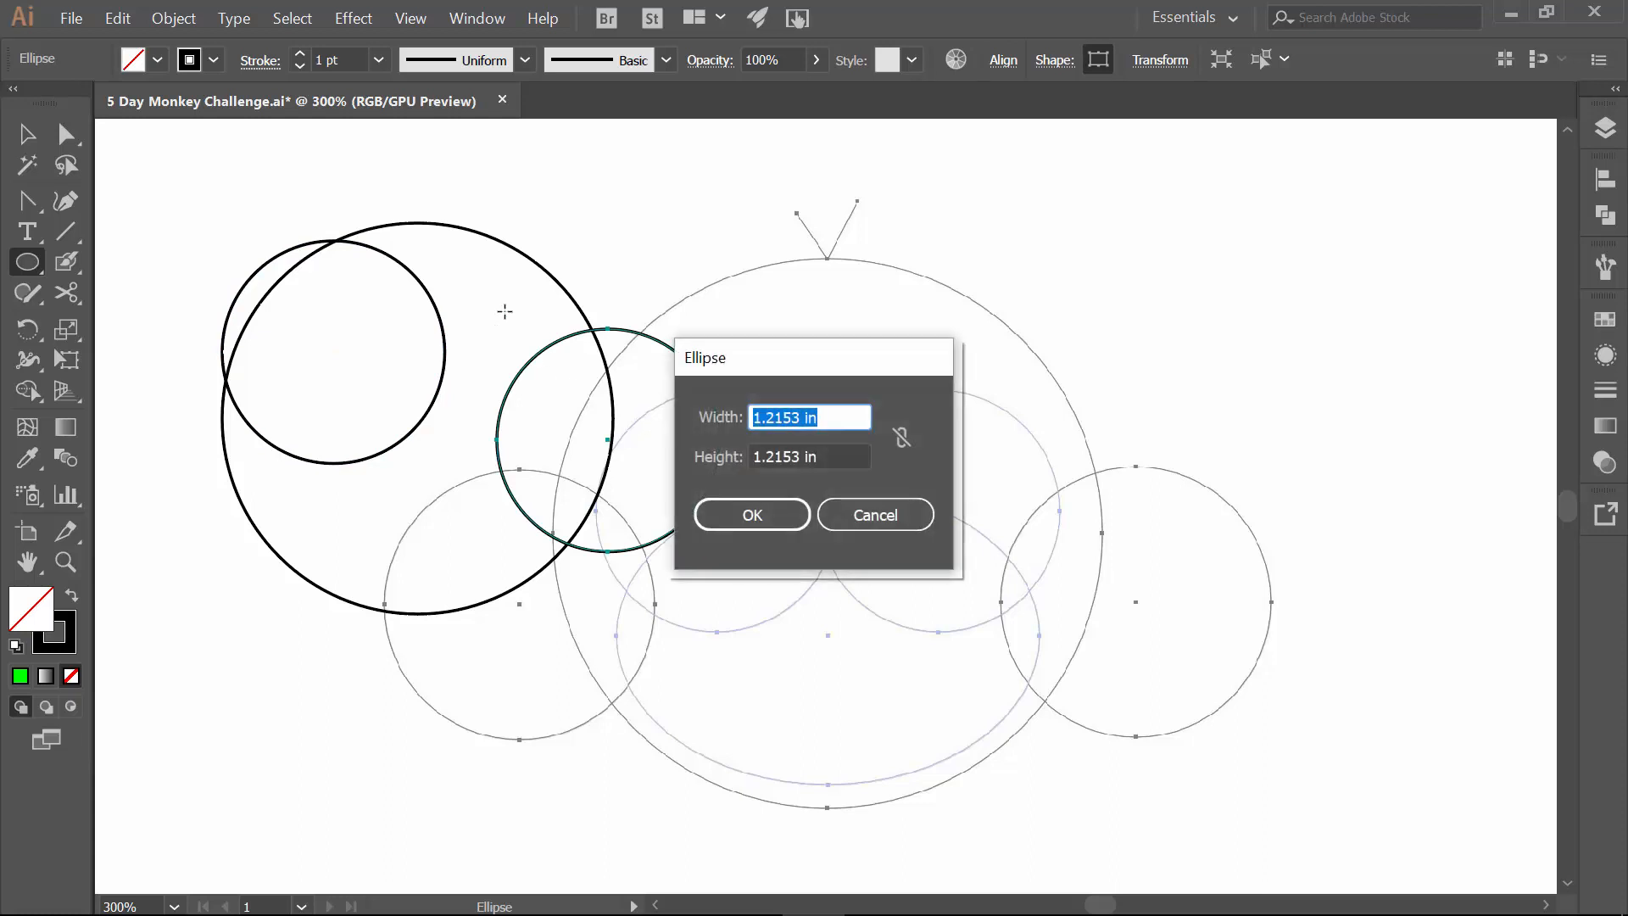
{"action": "mouse_move", "coordinate": [841, 514]}
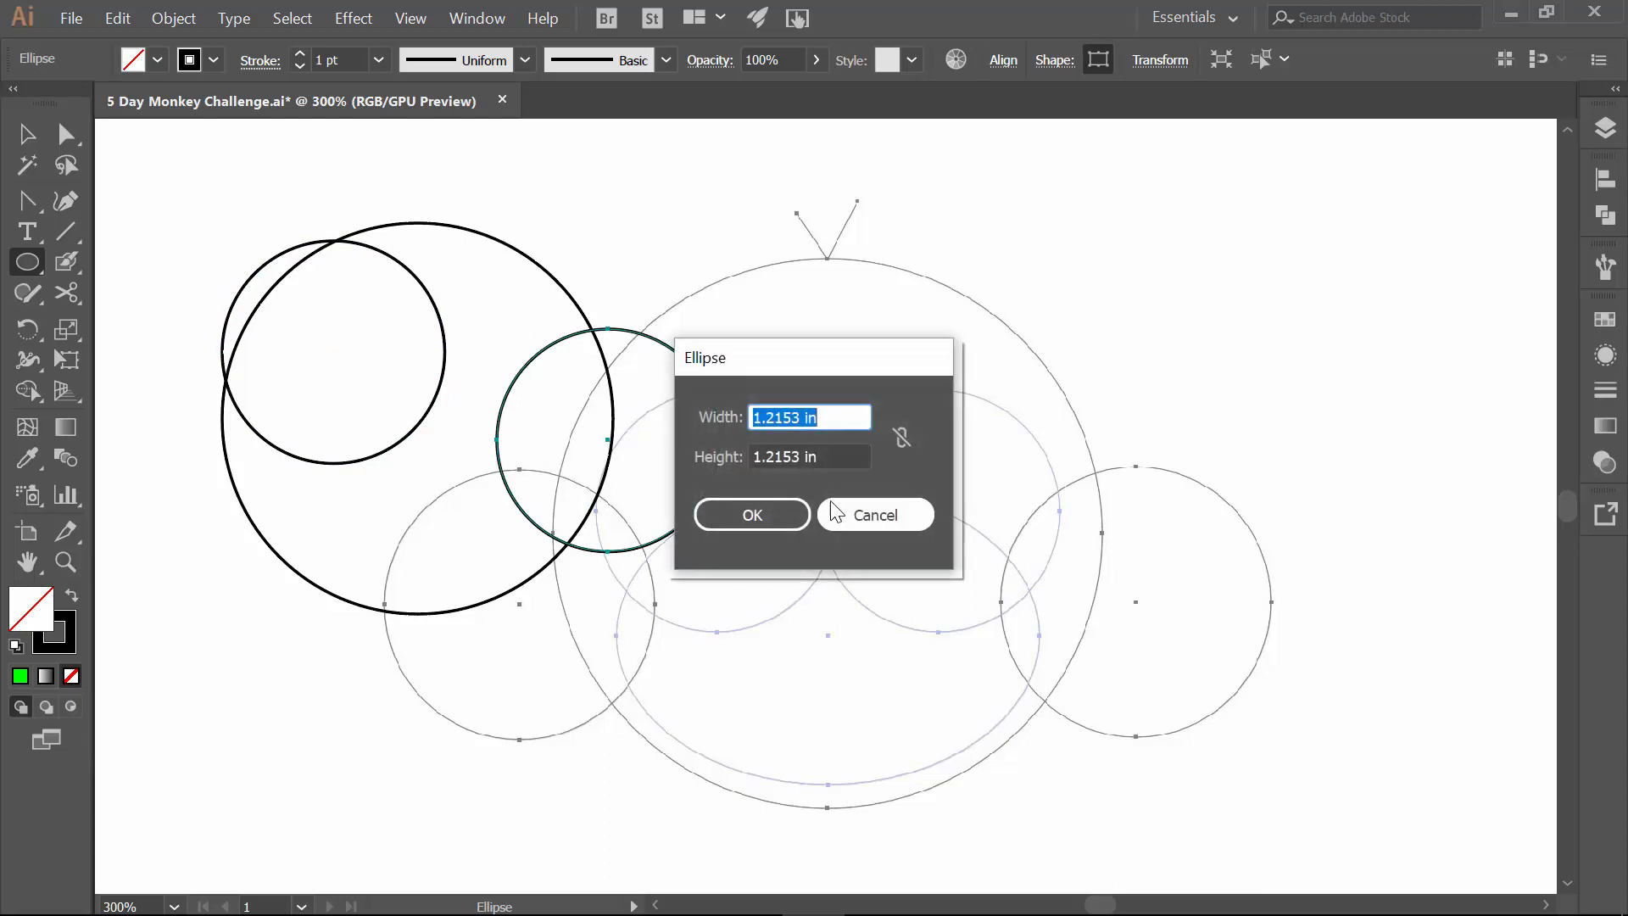
{"action": "left_click", "coordinate": [751, 513]}
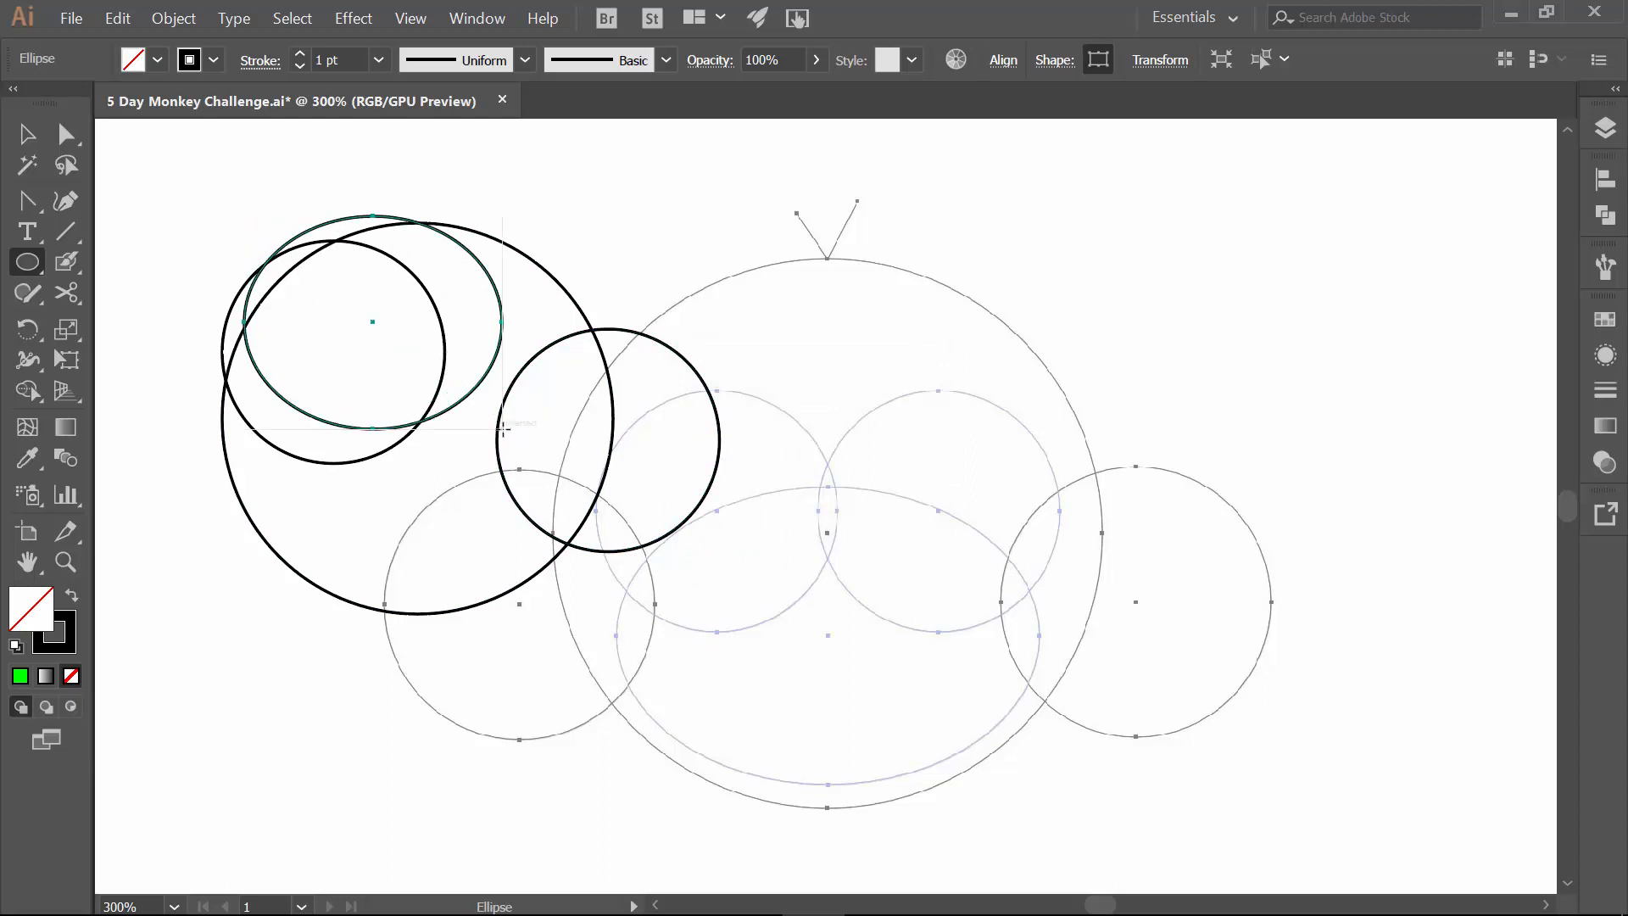
{"action": "mouse_move", "coordinate": [426, 363]}
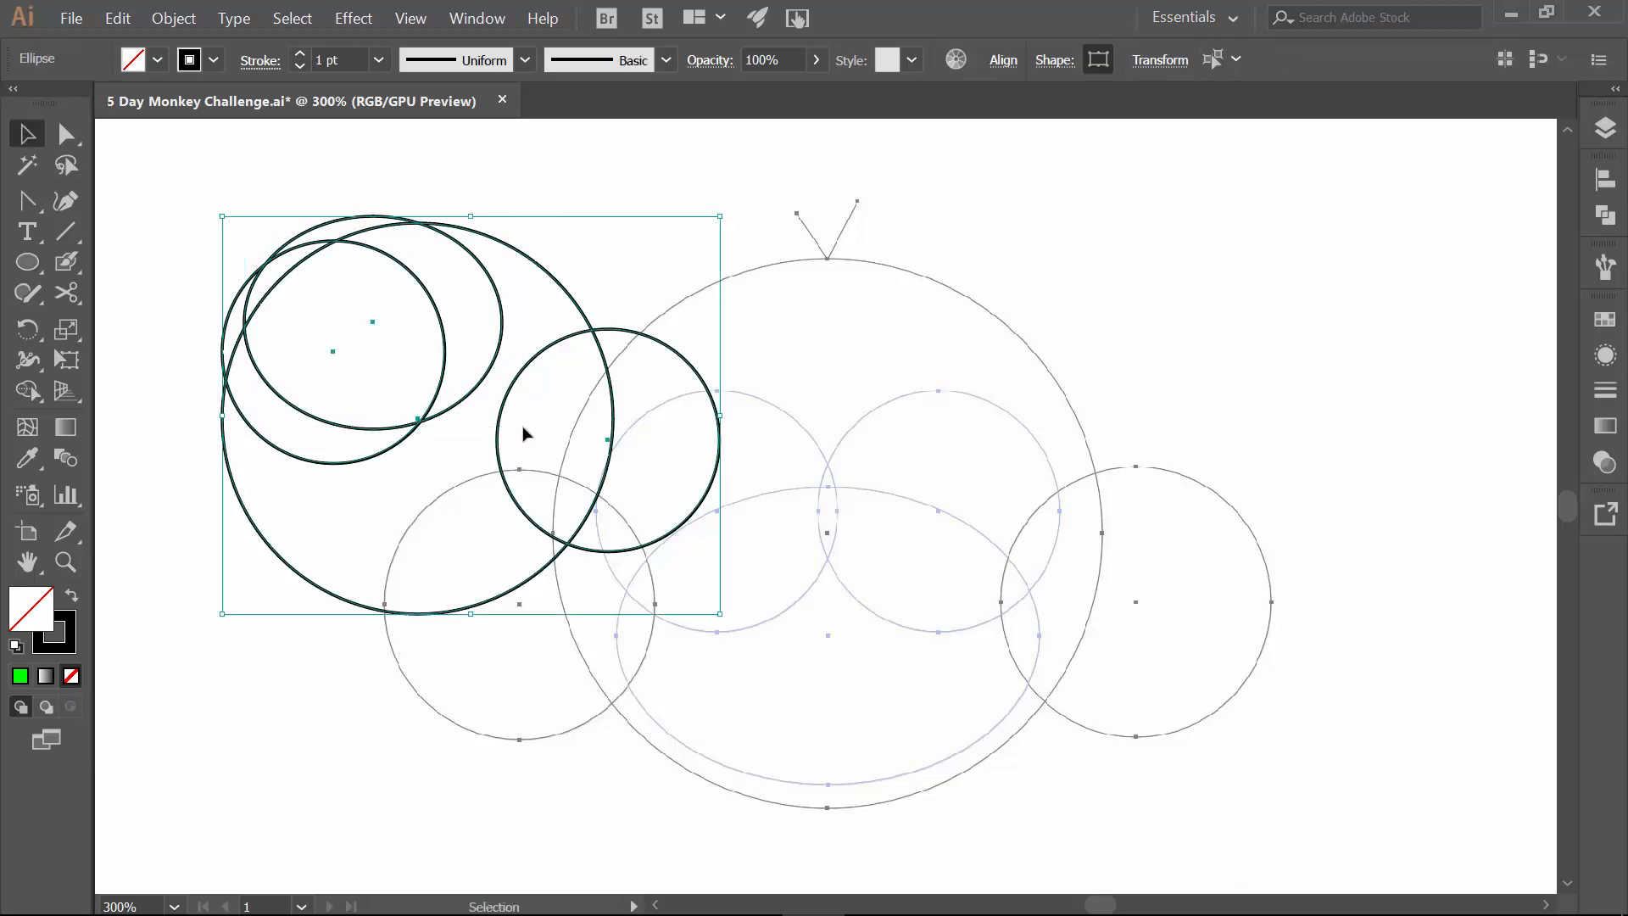
{"action": "left_click", "coordinate": [119, 427]}
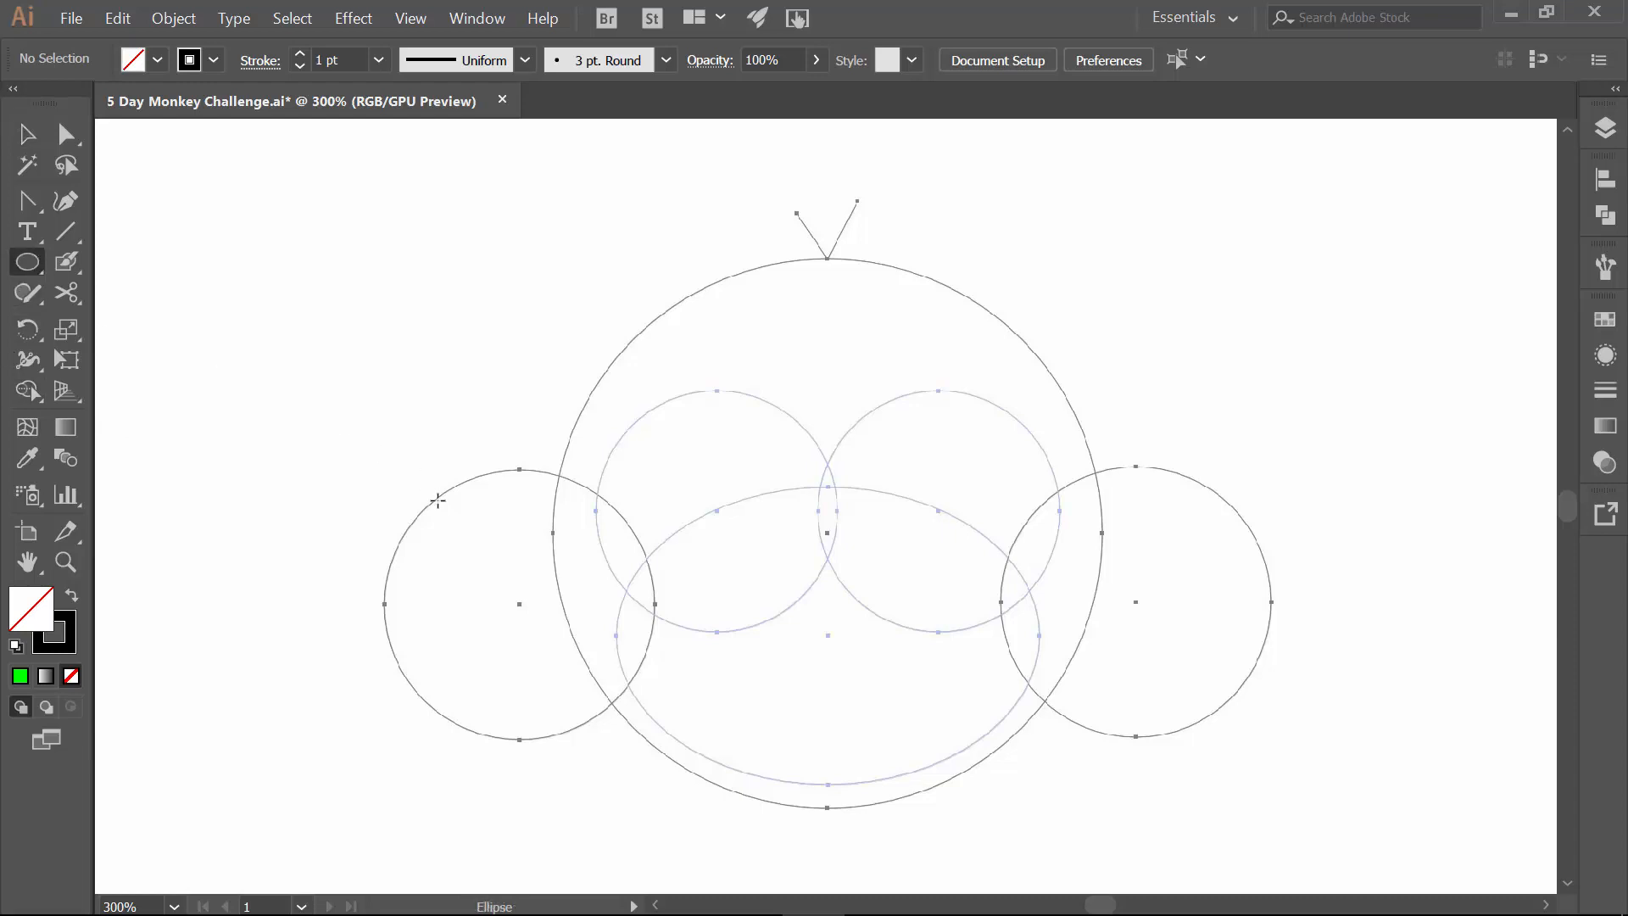
{"action": "mouse_move", "coordinate": [519, 602]}
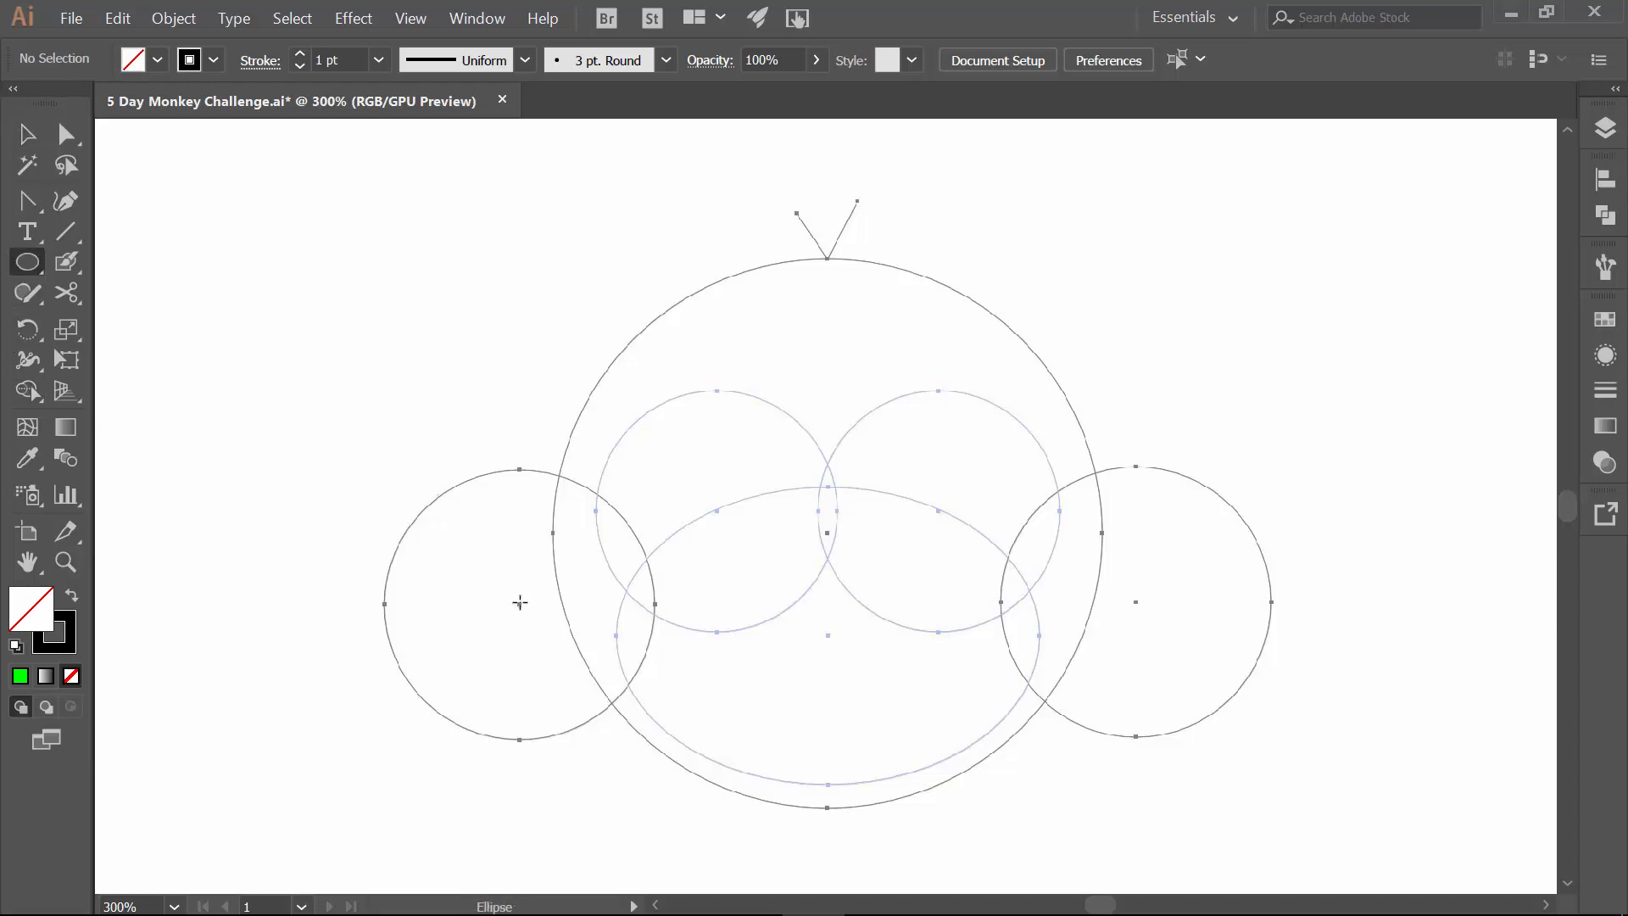
{"action": "mouse_move", "coordinate": [509, 599]}
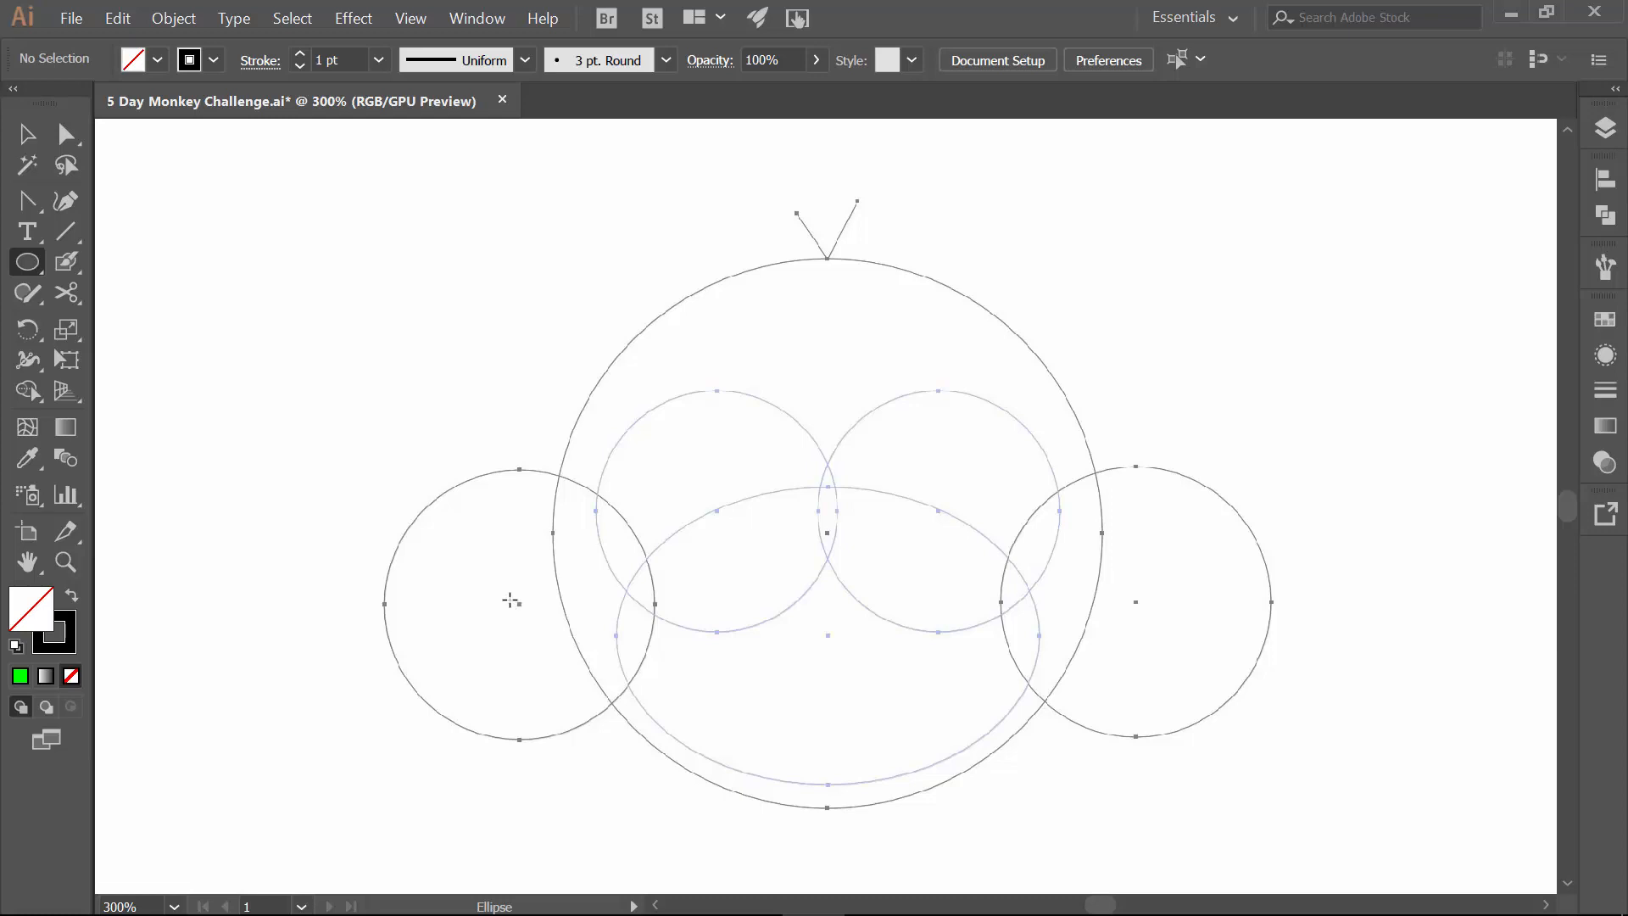
{"action": "mouse_move", "coordinate": [519, 604]}
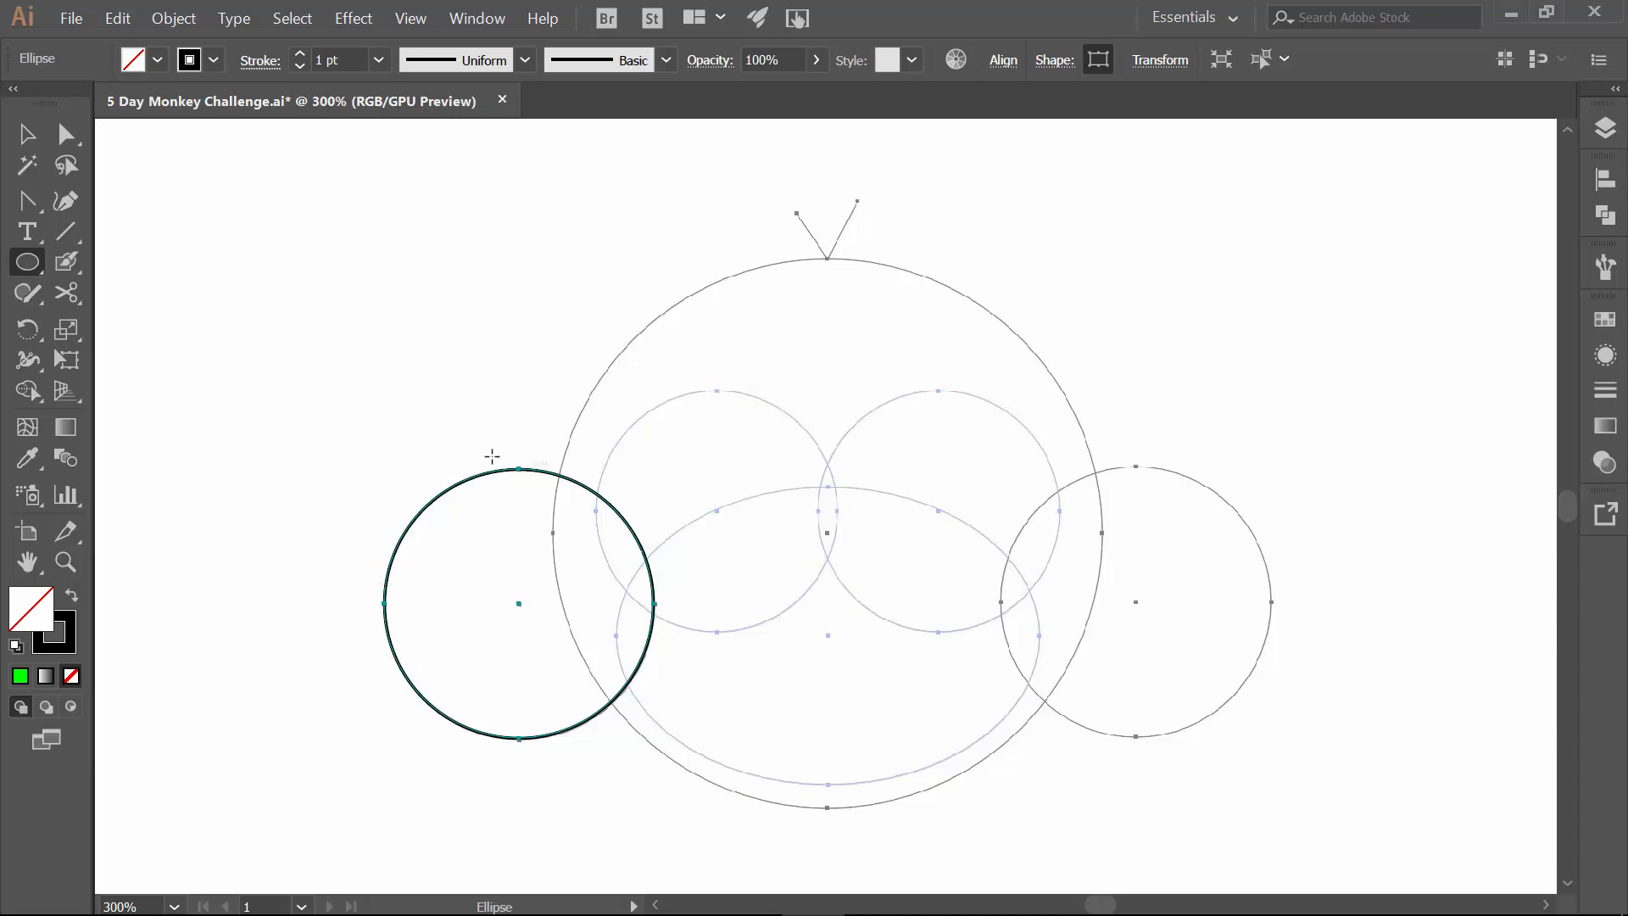
{"action": "mouse_move", "coordinate": [519, 606]}
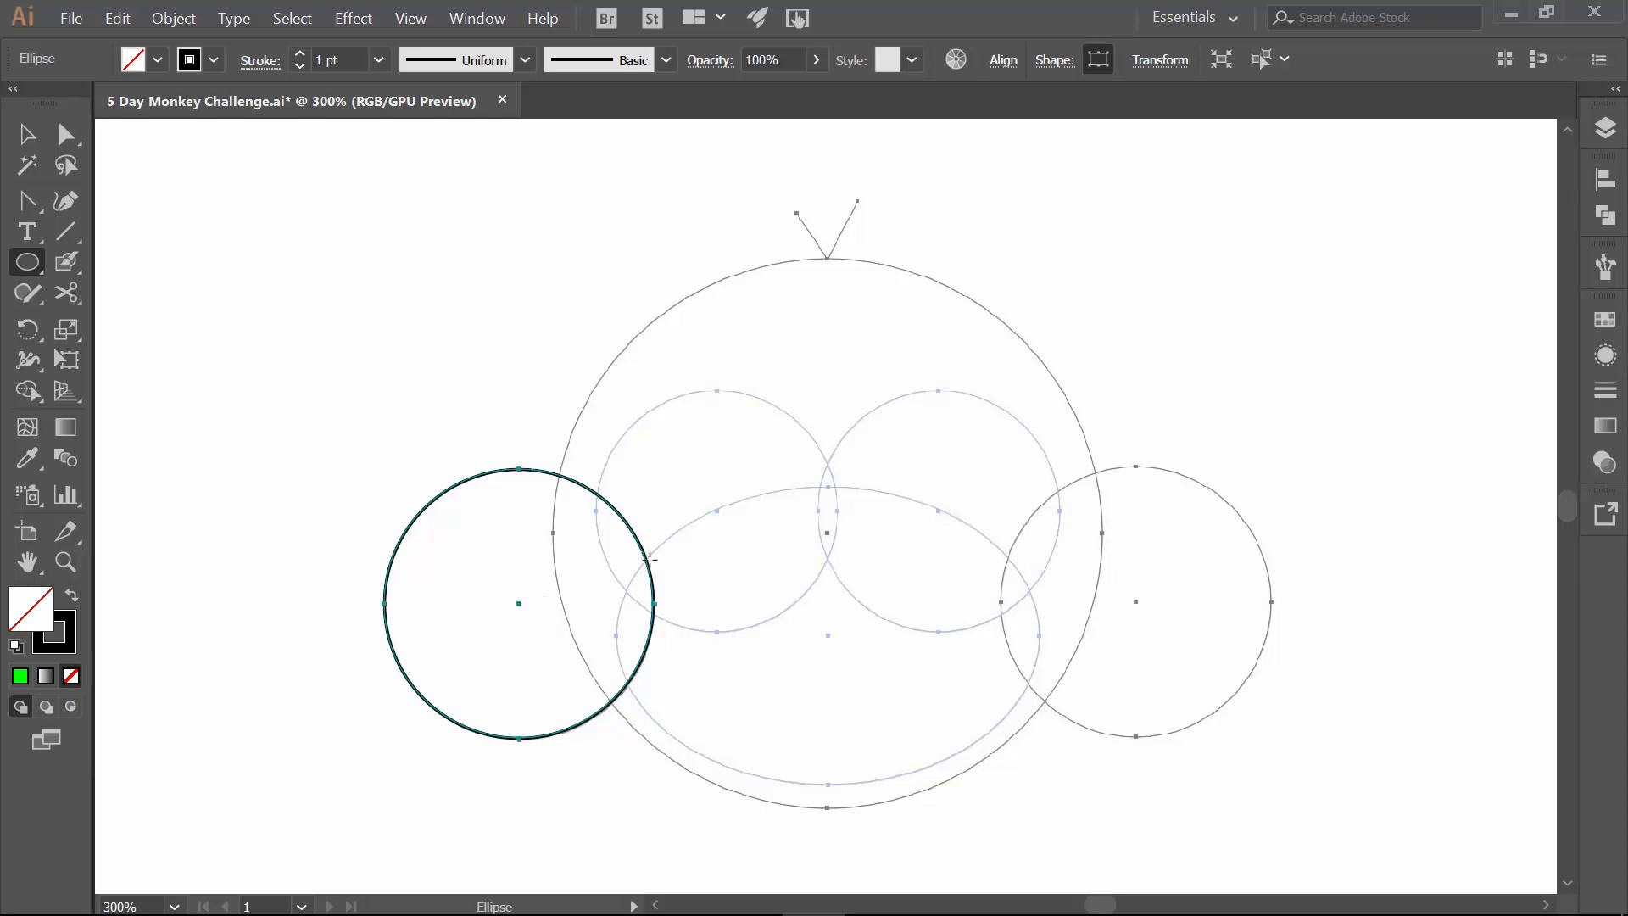
{"action": "mouse_move", "coordinate": [827, 531]}
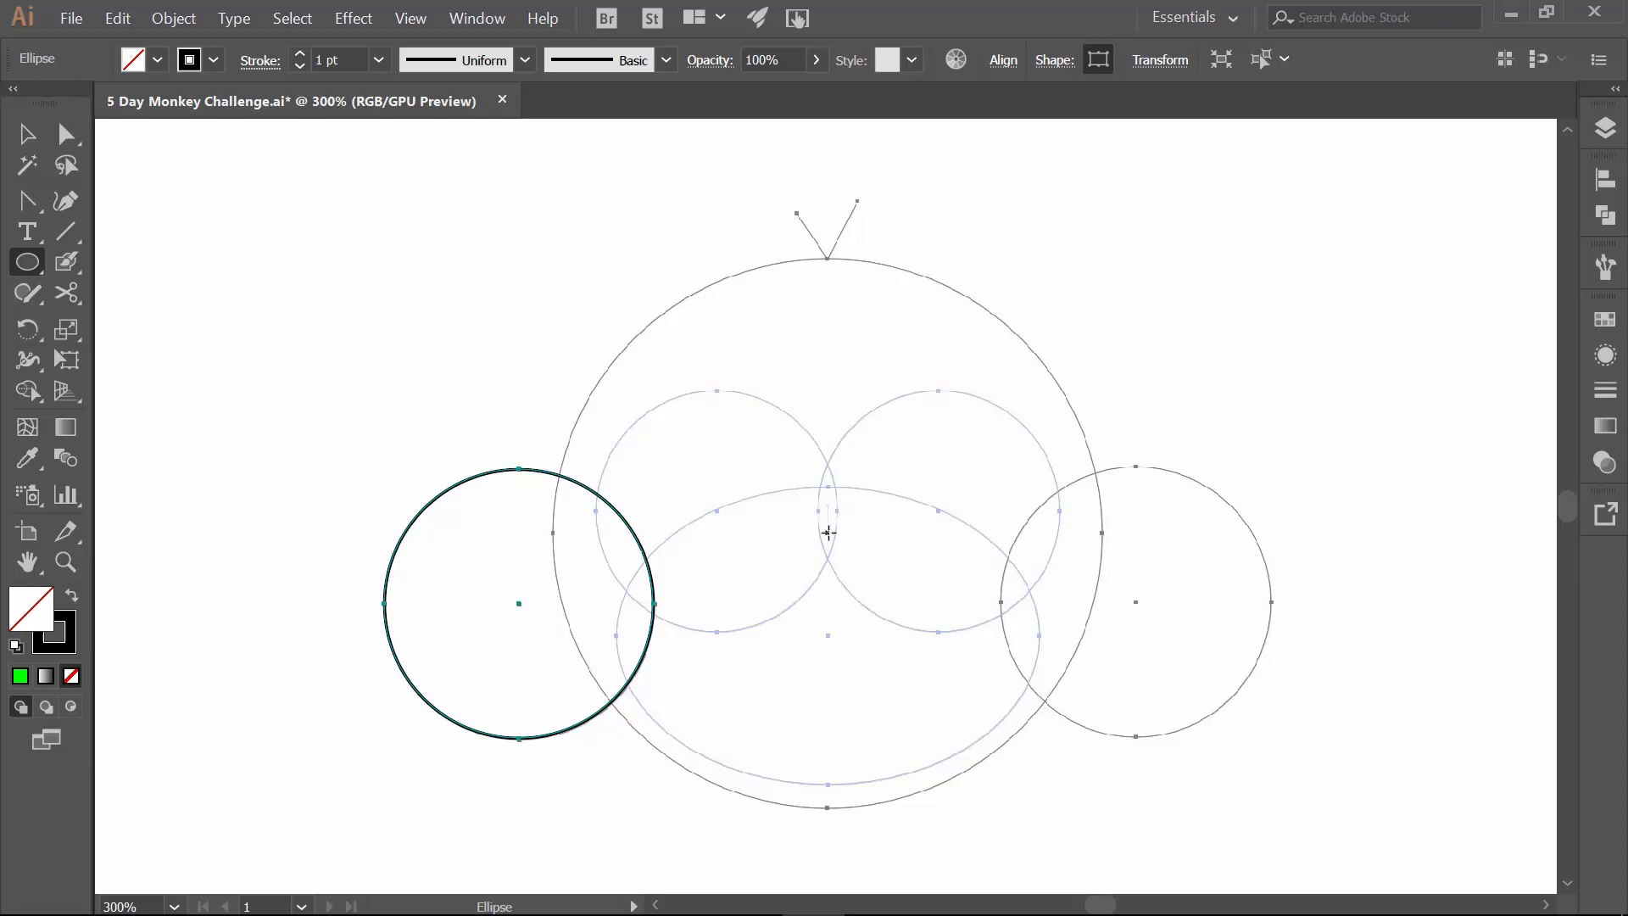
{"action": "mouse_move", "coordinate": [828, 533]}
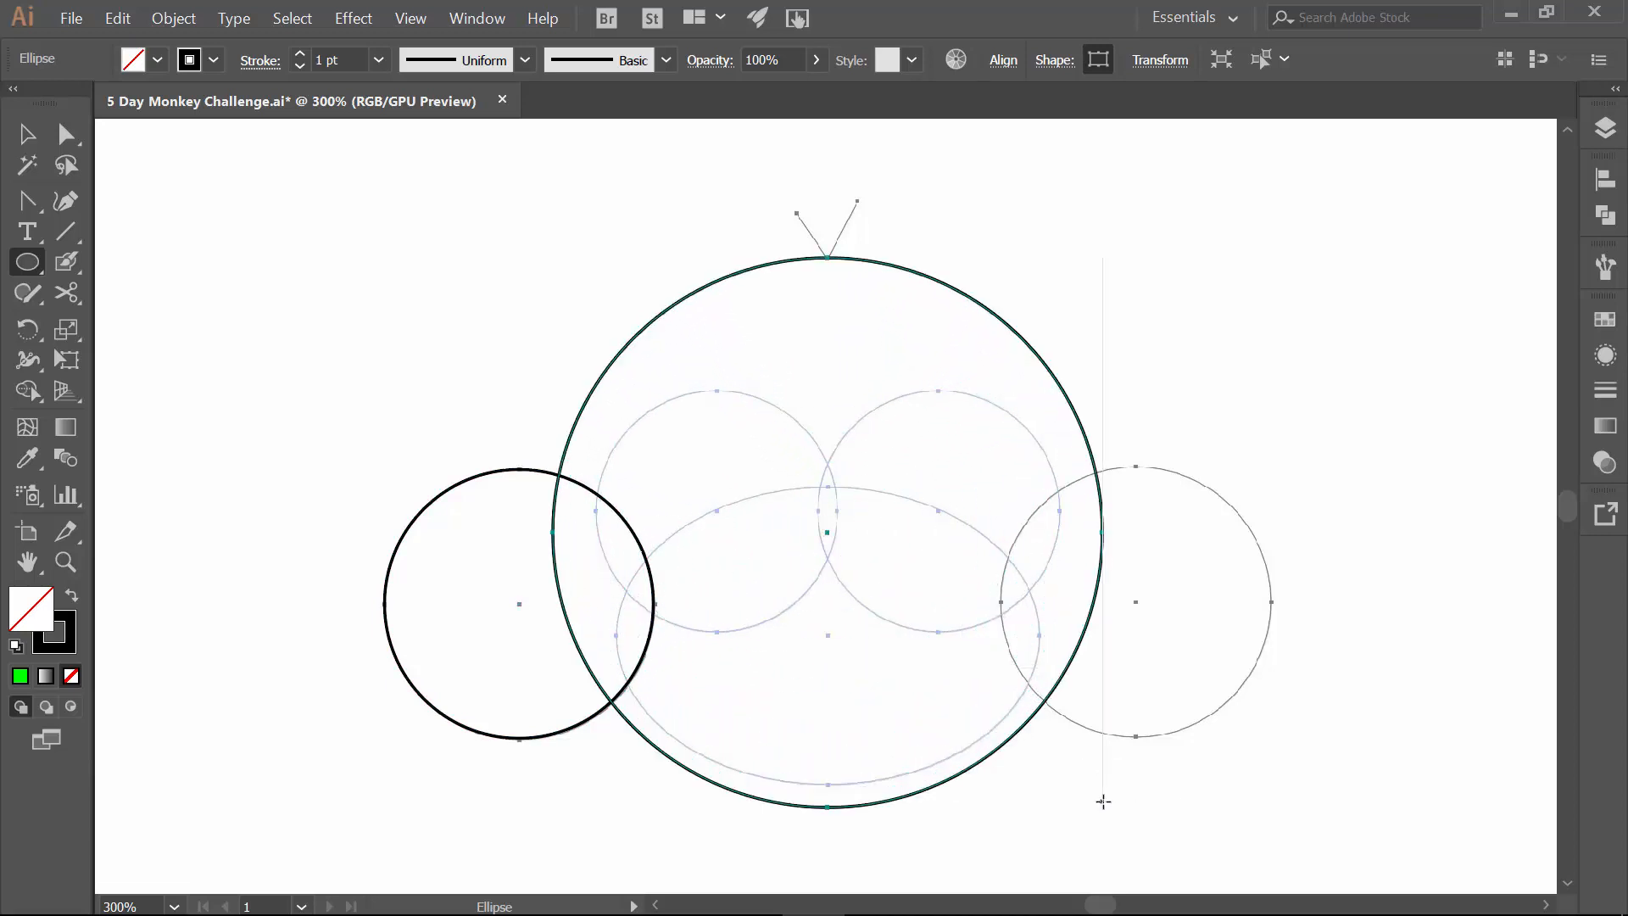
{"action": "mouse_move", "coordinate": [715, 510]}
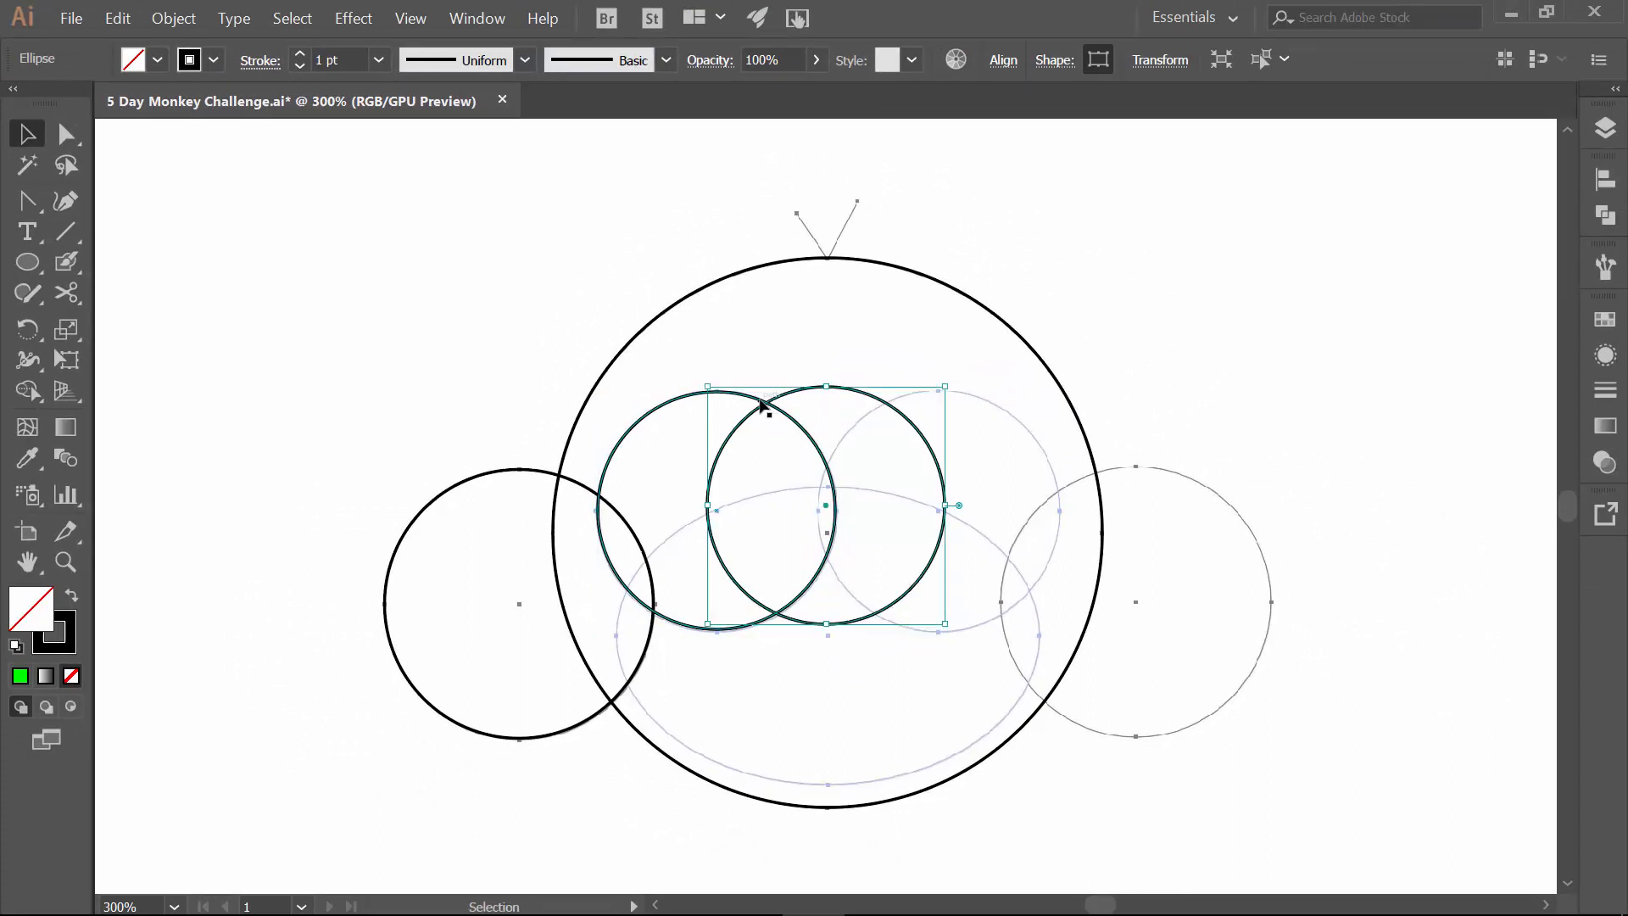
Trace the left ear, head outline and both eye guides with Alt+Shift-dragged circles.
{"action": "left_click", "coordinate": [117, 17]}
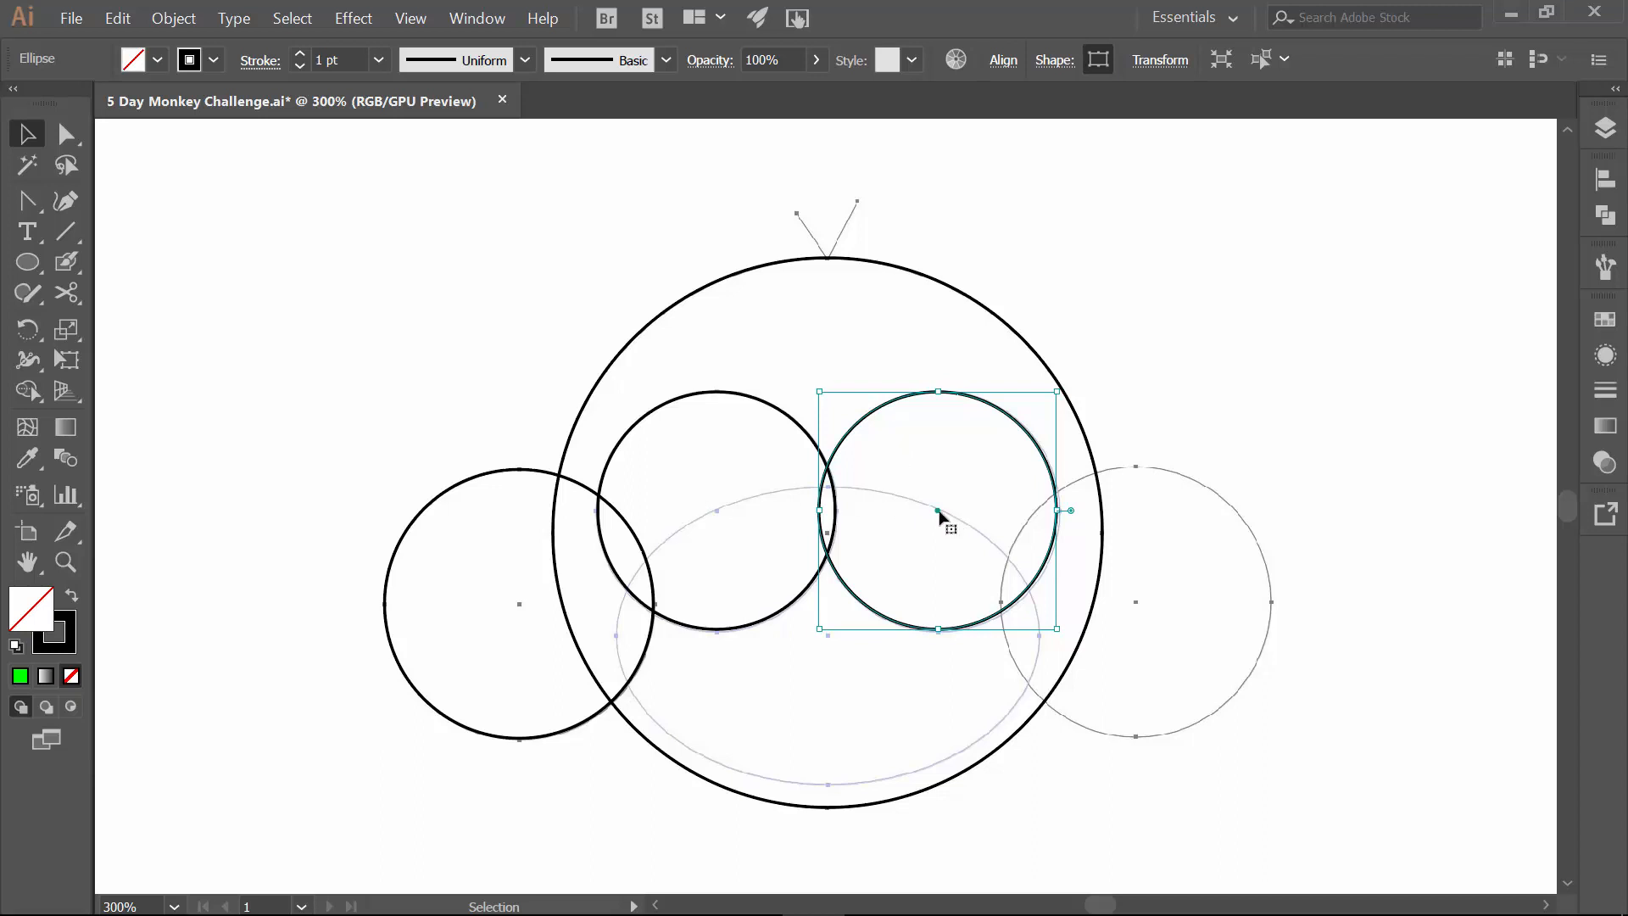
{"action": "mouse_move", "coordinate": [785, 531]}
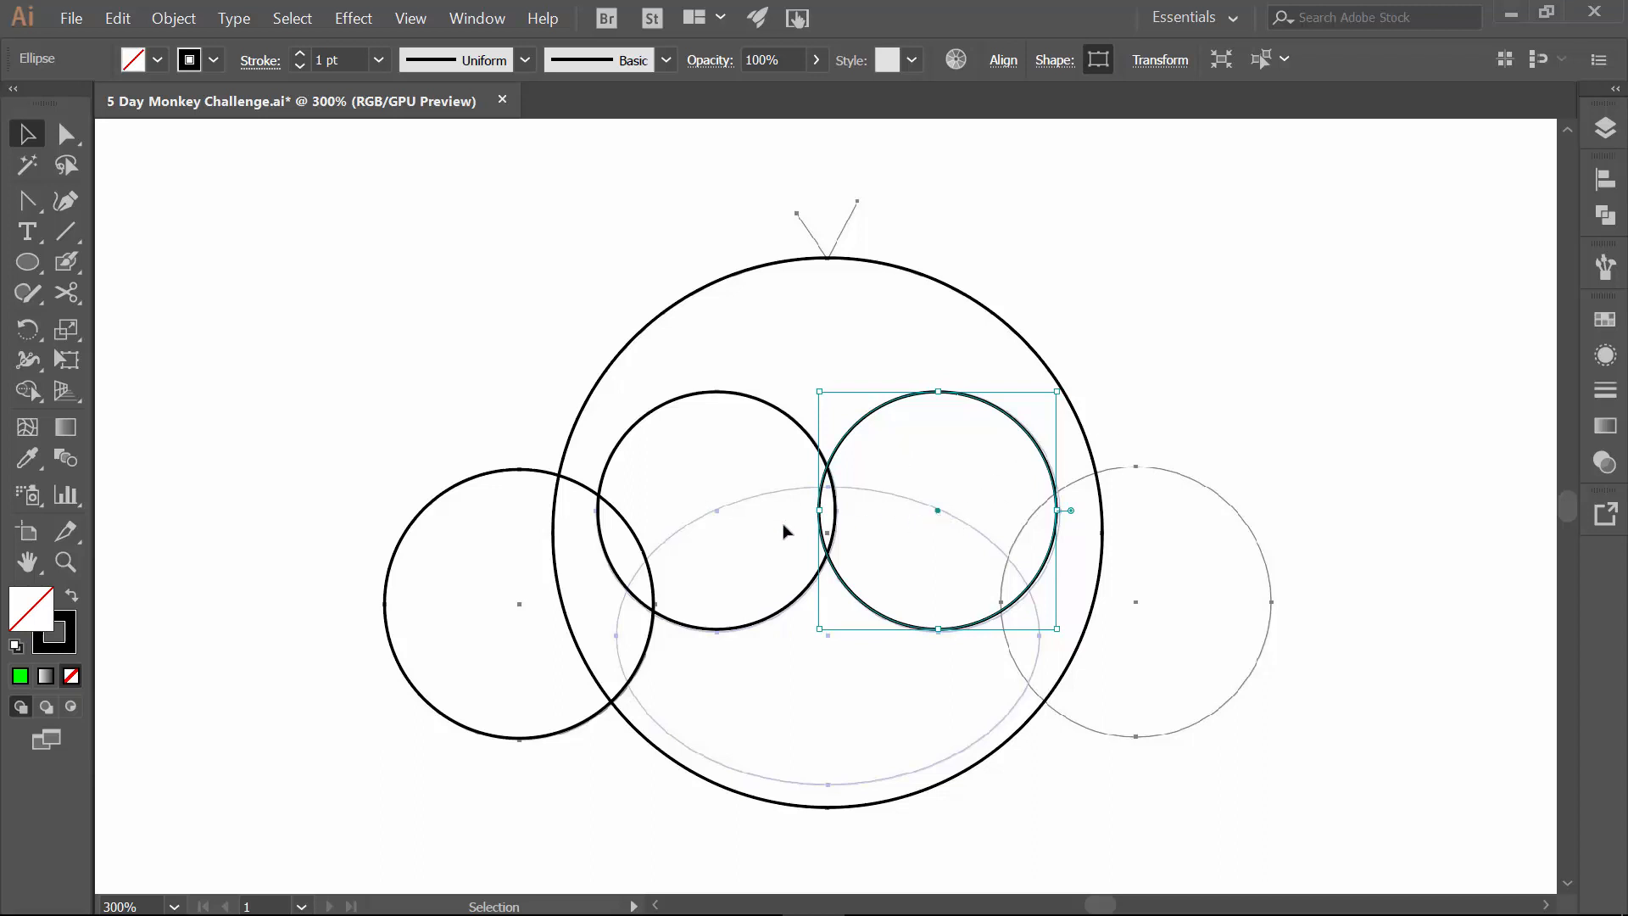
{"action": "mouse_move", "coordinate": [950, 524]}
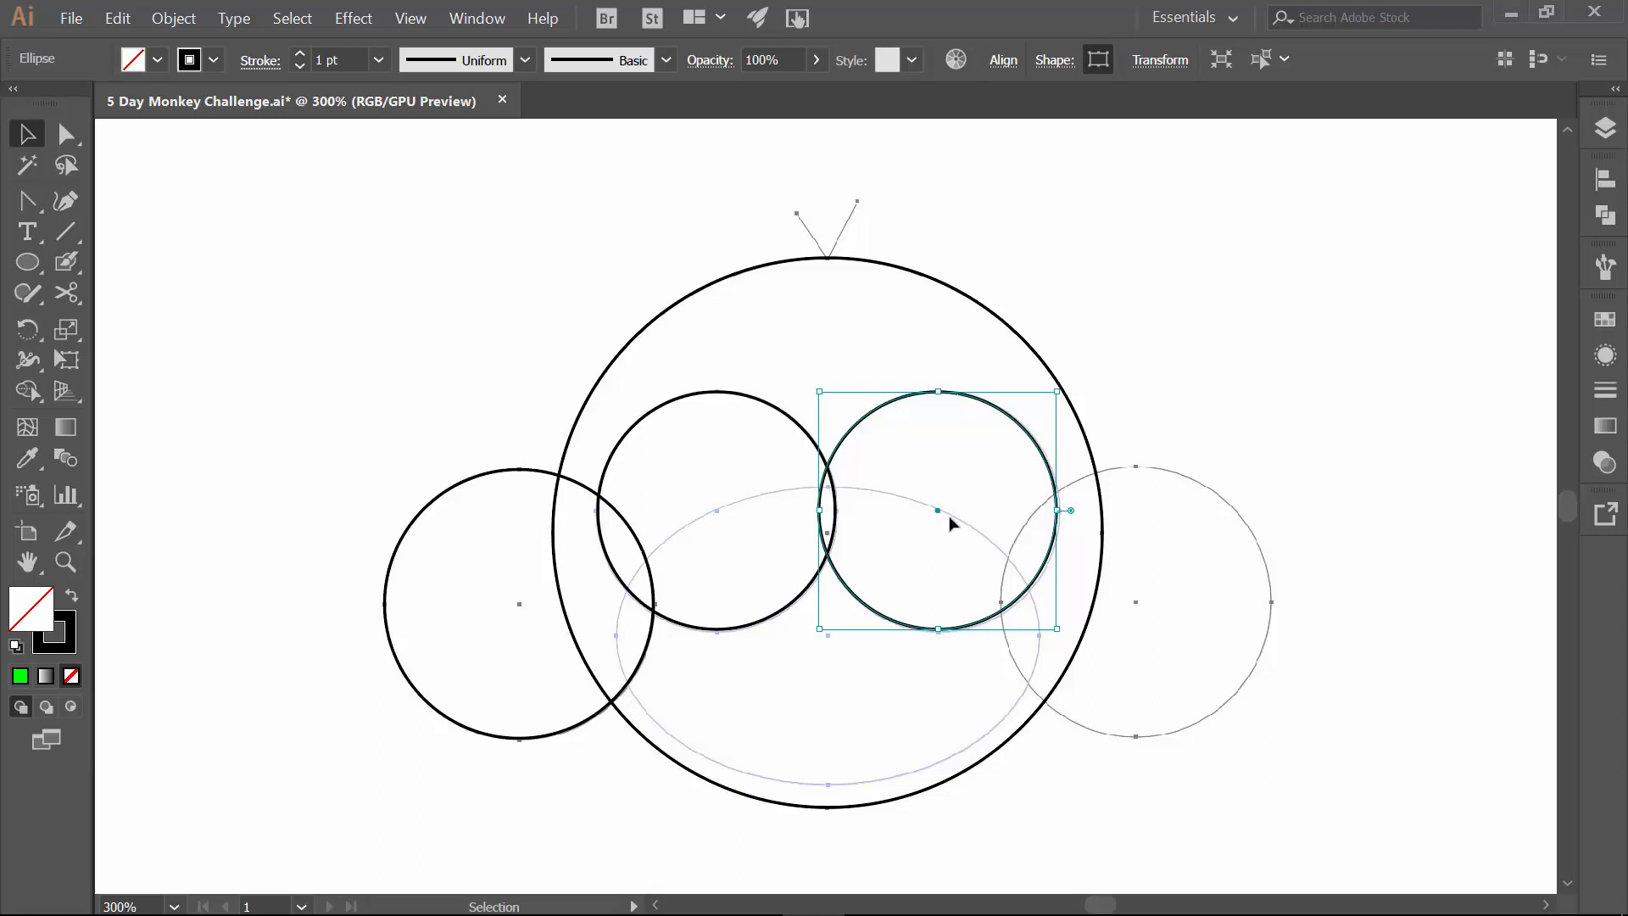
{"action": "mouse_move", "coordinate": [1119, 277]}
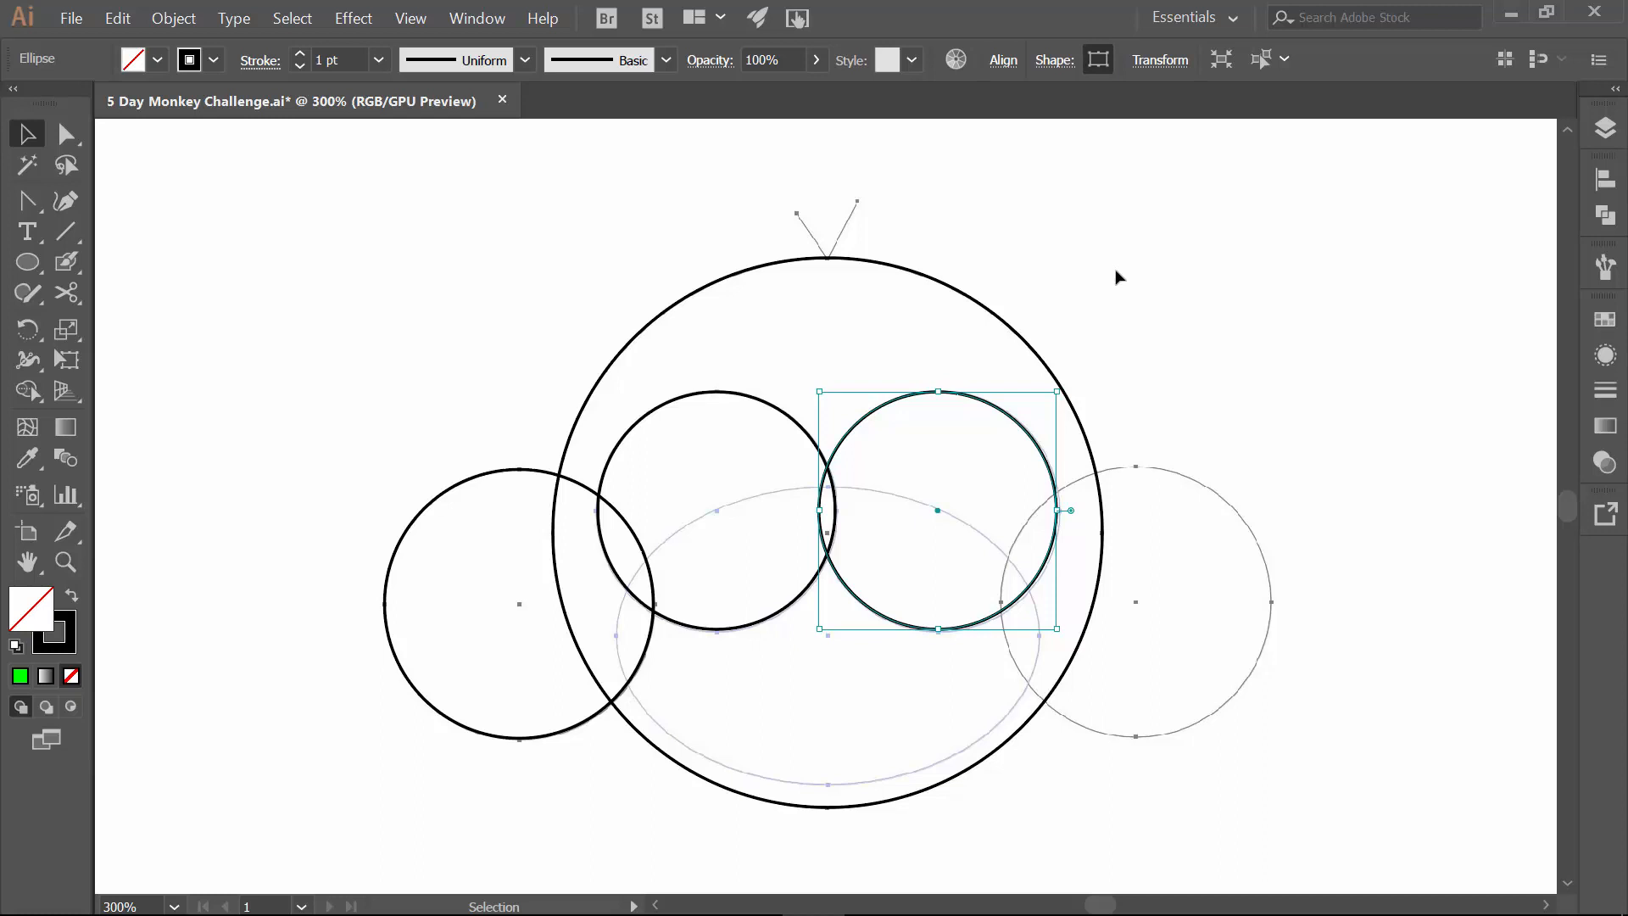
{"action": "mouse_move", "coordinate": [877, 416]}
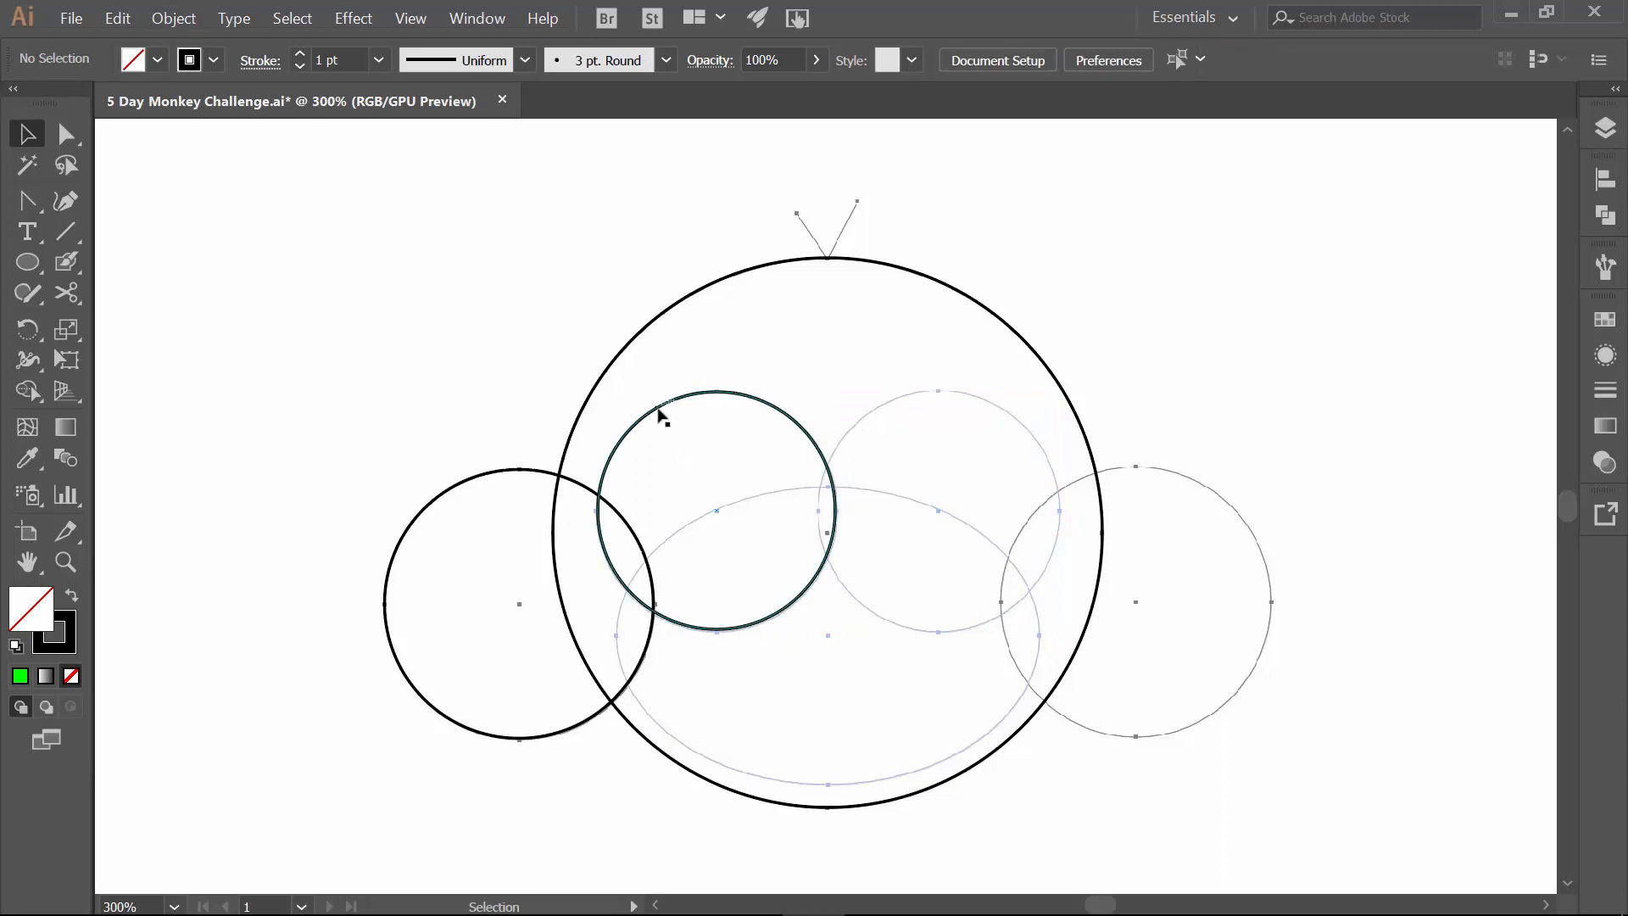
Copy the left inner circle and Paste in Front to make the matching right eye circle.
{"action": "left_click", "coordinate": [117, 17]}
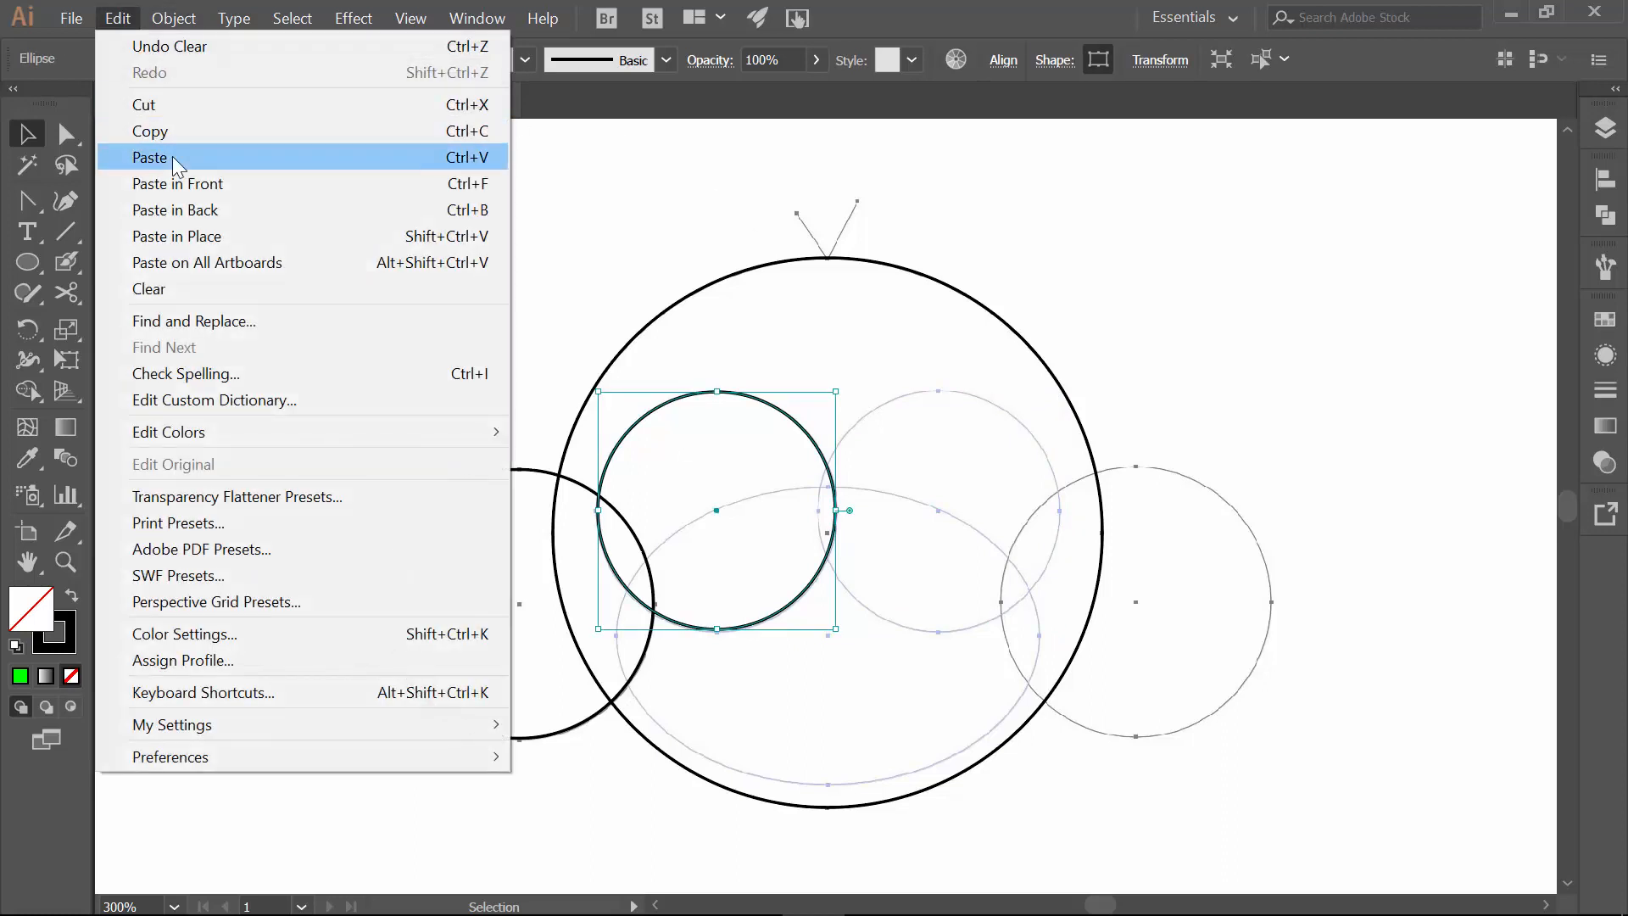
{"action": "left_click", "coordinate": [150, 156]}
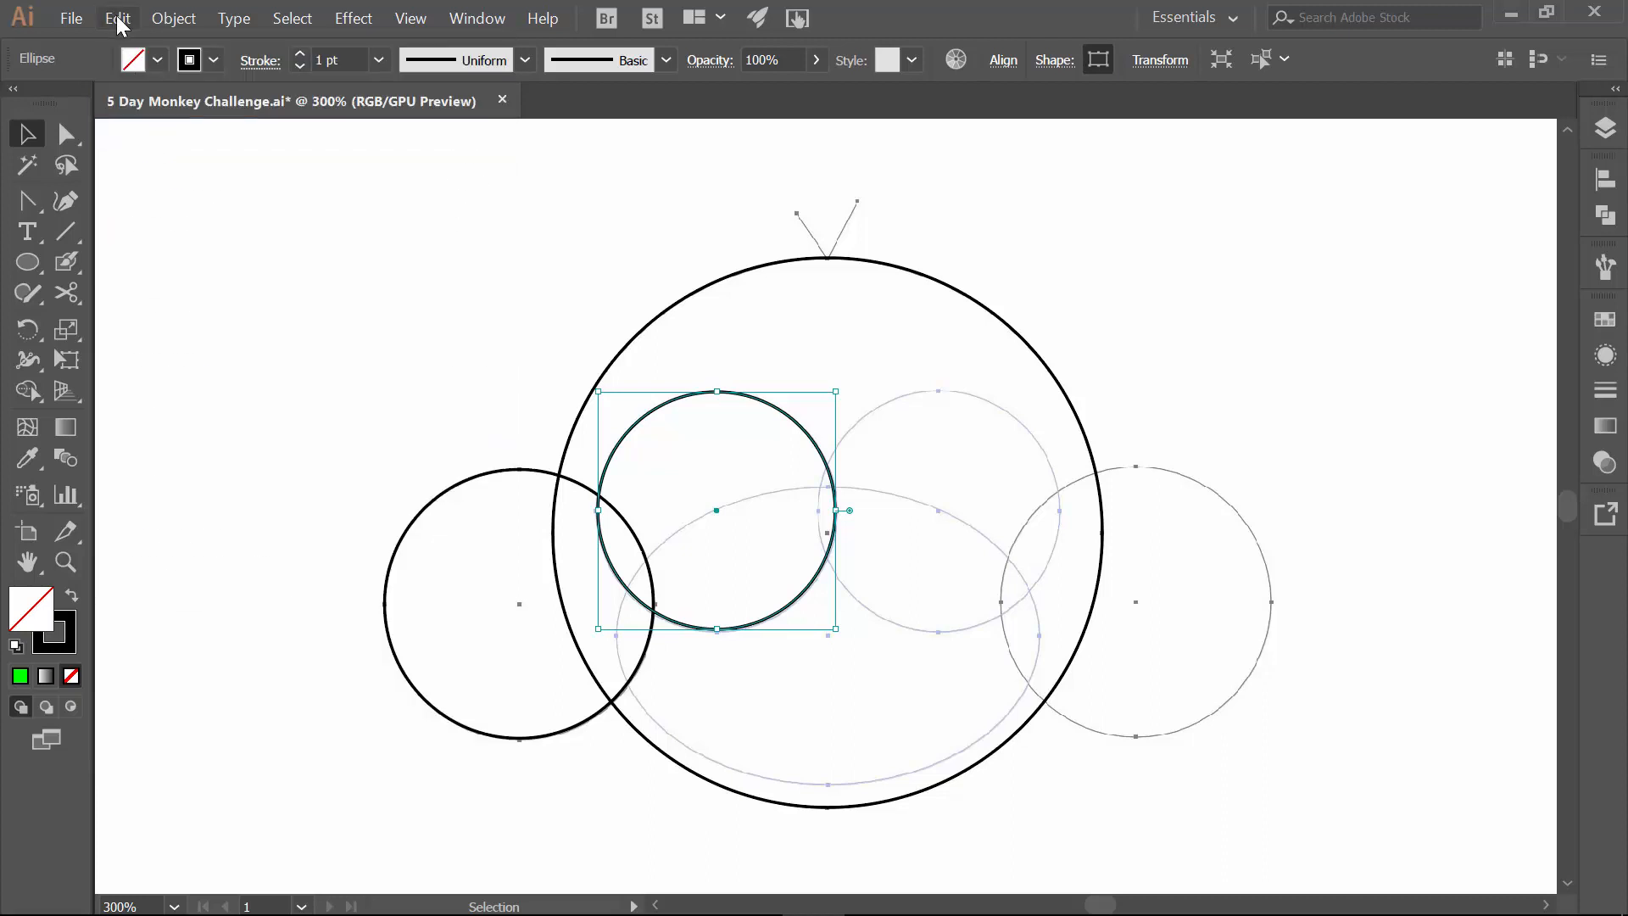
{"action": "left_click", "coordinate": [117, 17]}
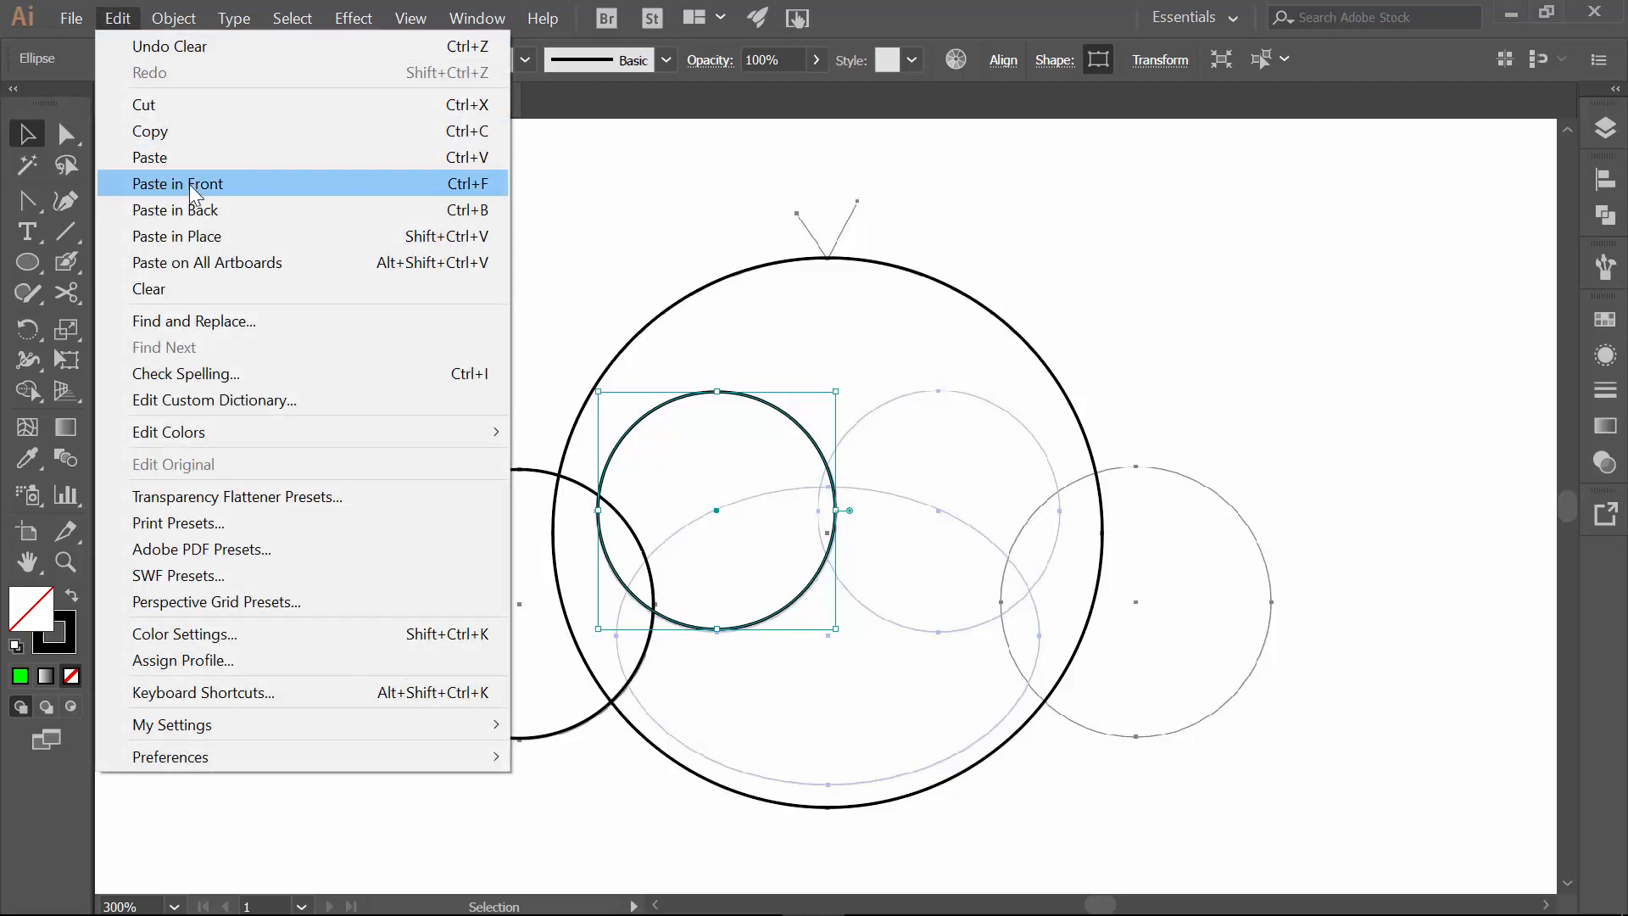
{"action": "left_click", "coordinate": [176, 183]}
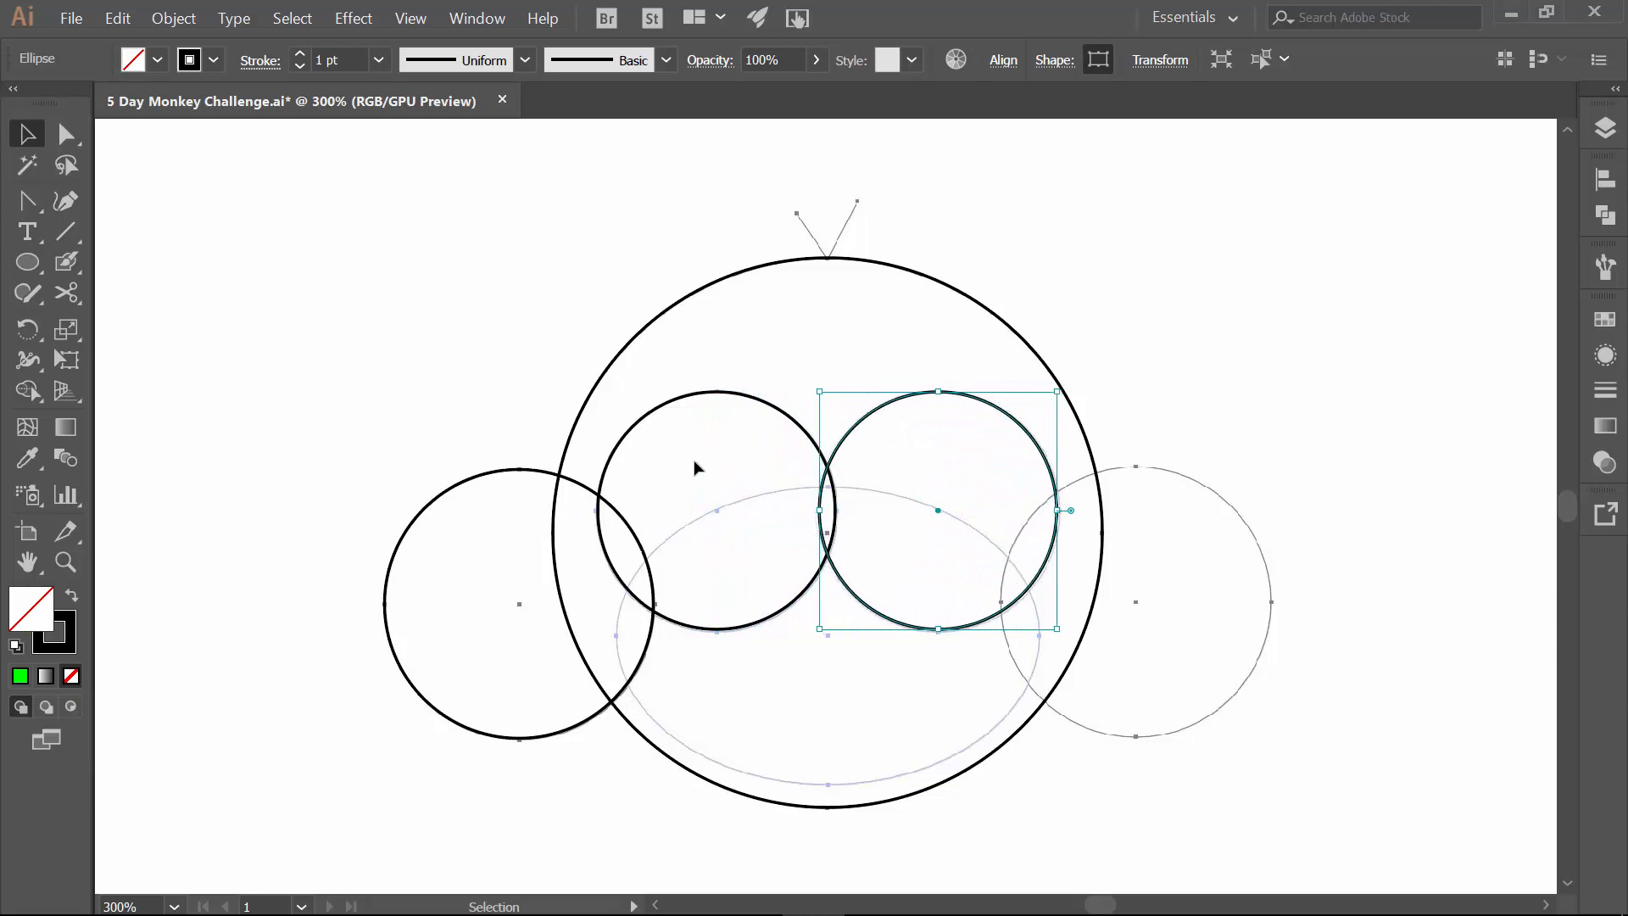
{"action": "mouse_move", "coordinate": [418, 334]}
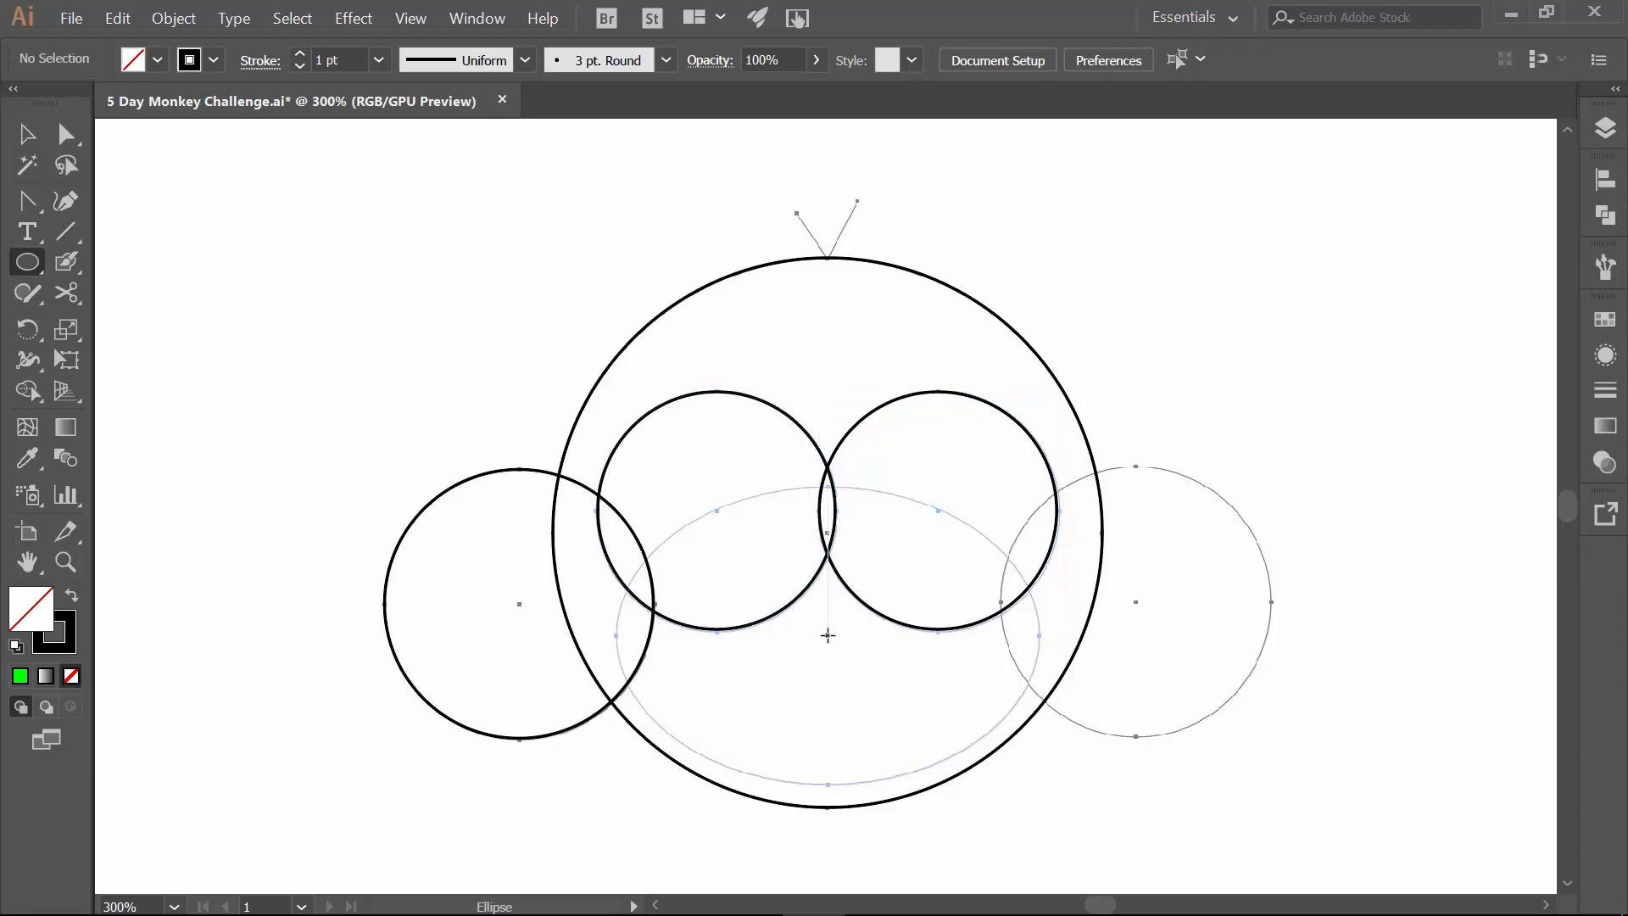
{"action": "mouse_move", "coordinate": [828, 636]}
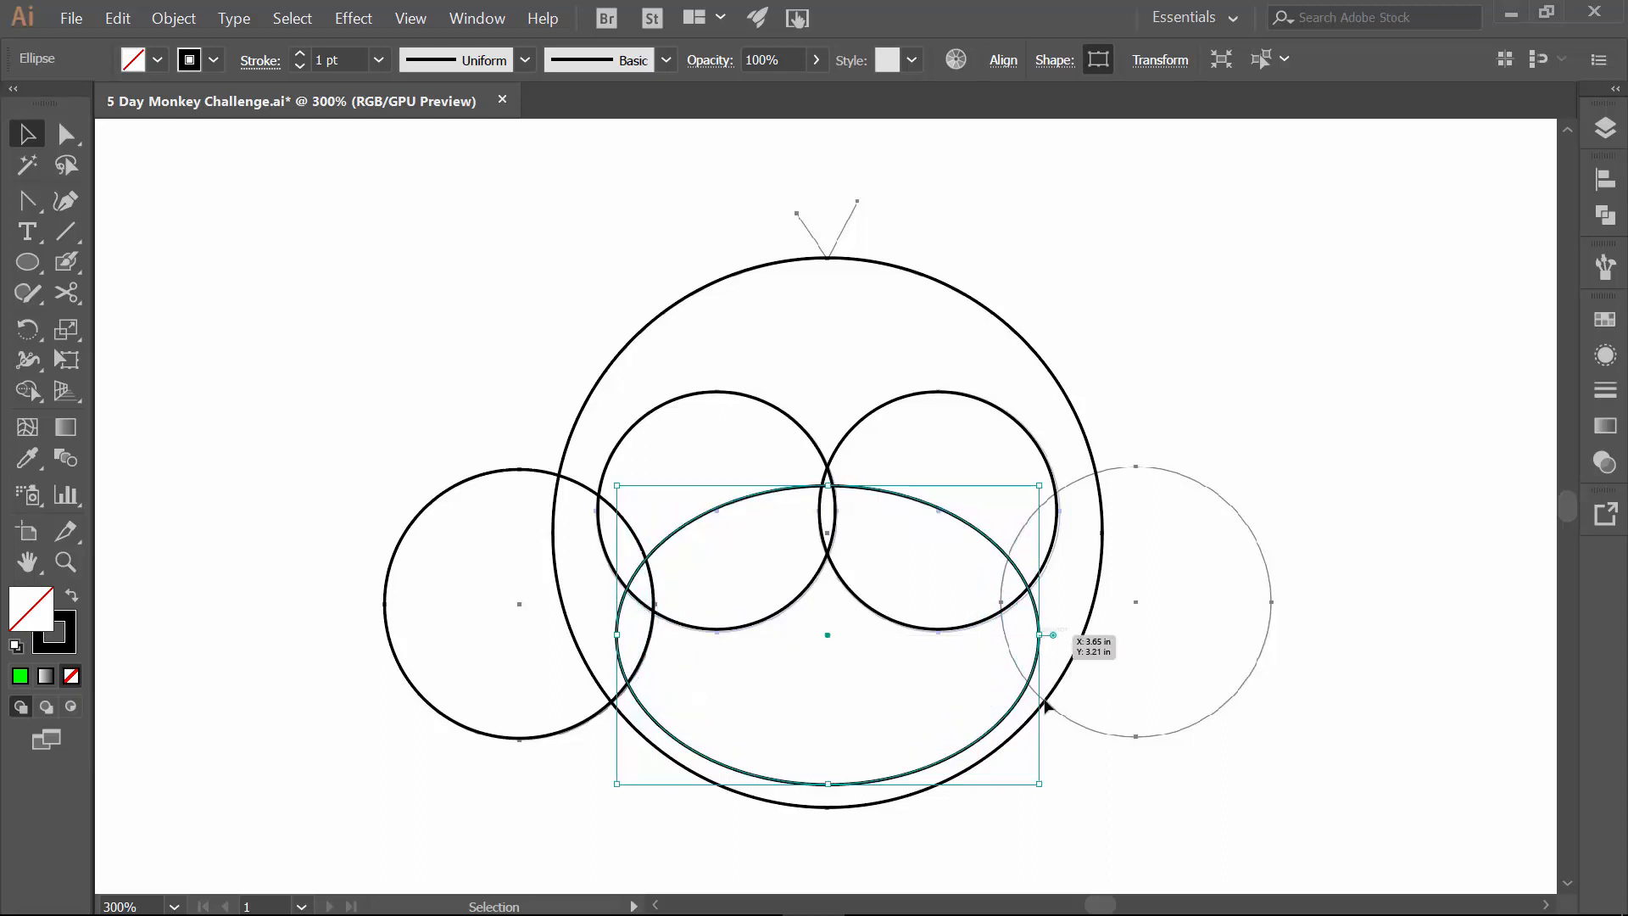
Deselect the muzzle ellipse and pick up the left ear circle for duplication.
{"action": "left_click", "coordinate": [1104, 794]}
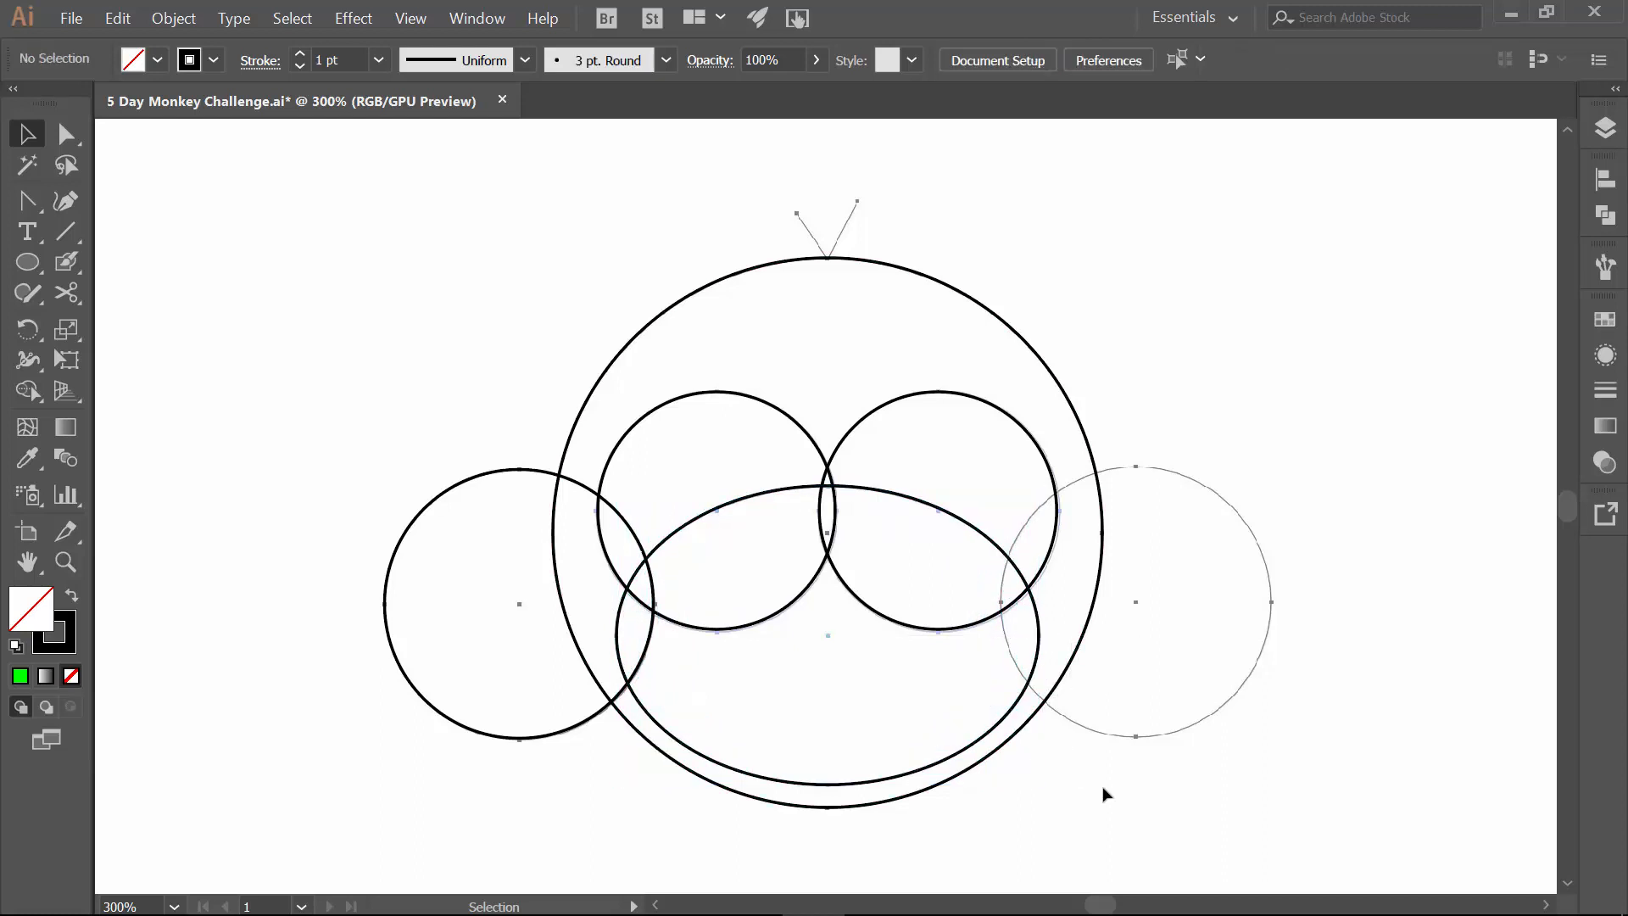
{"action": "left_click", "coordinate": [66, 230]}
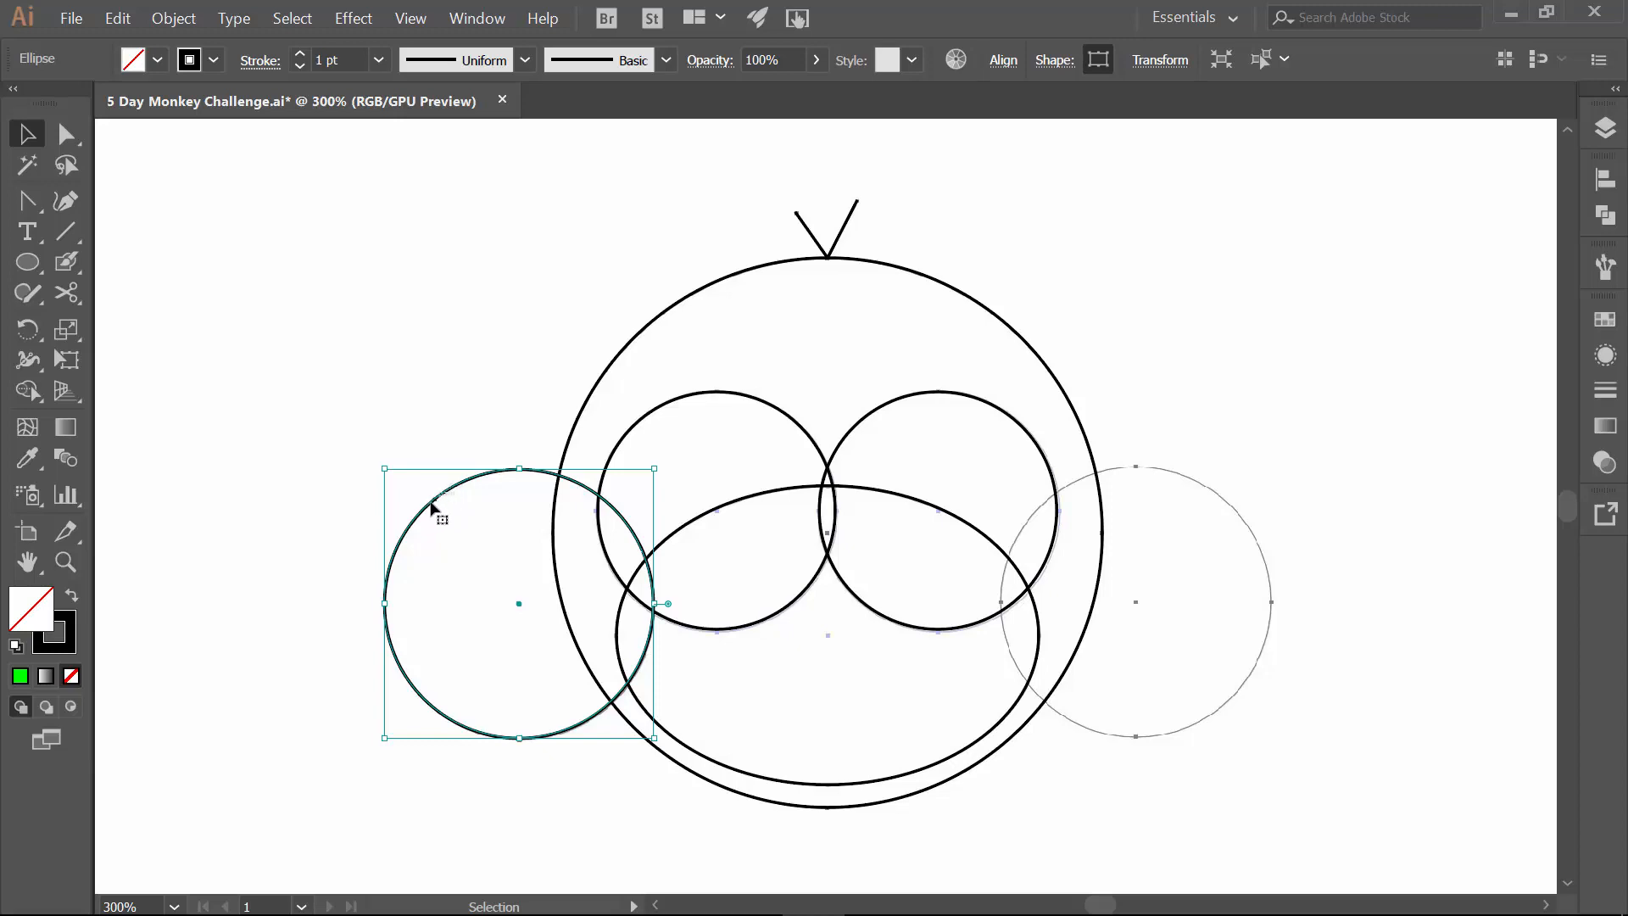
{"action": "mouse_move", "coordinate": [463, 510]}
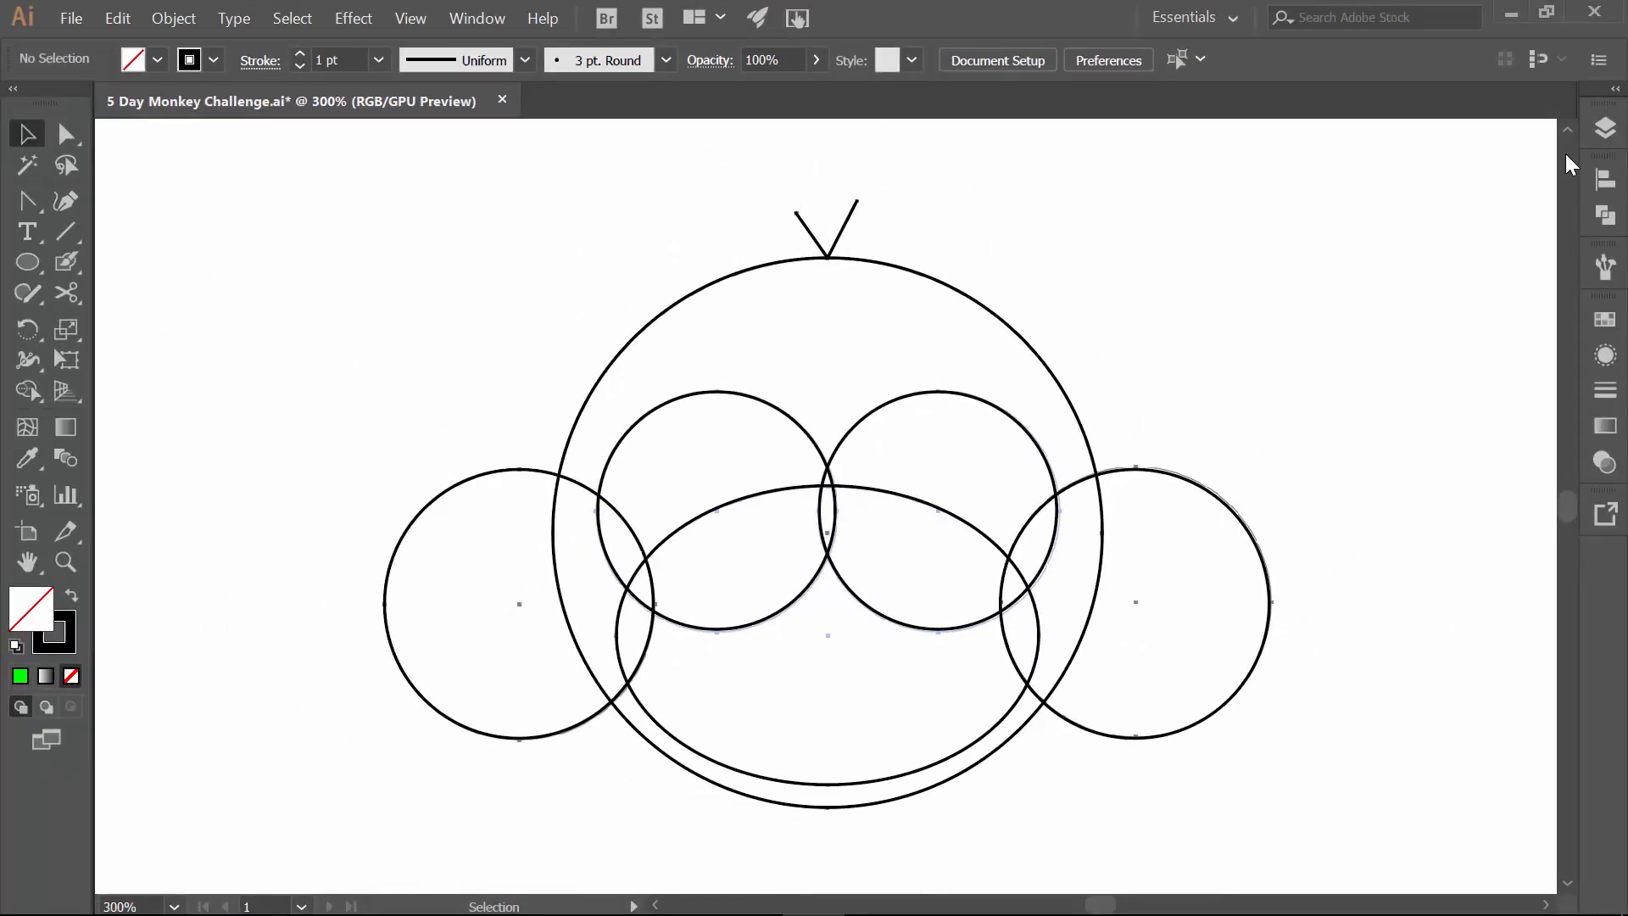
Hide the Shapes and APG 1 layers and show only the APG 3 features template.
{"action": "left_click", "coordinate": [1604, 127]}
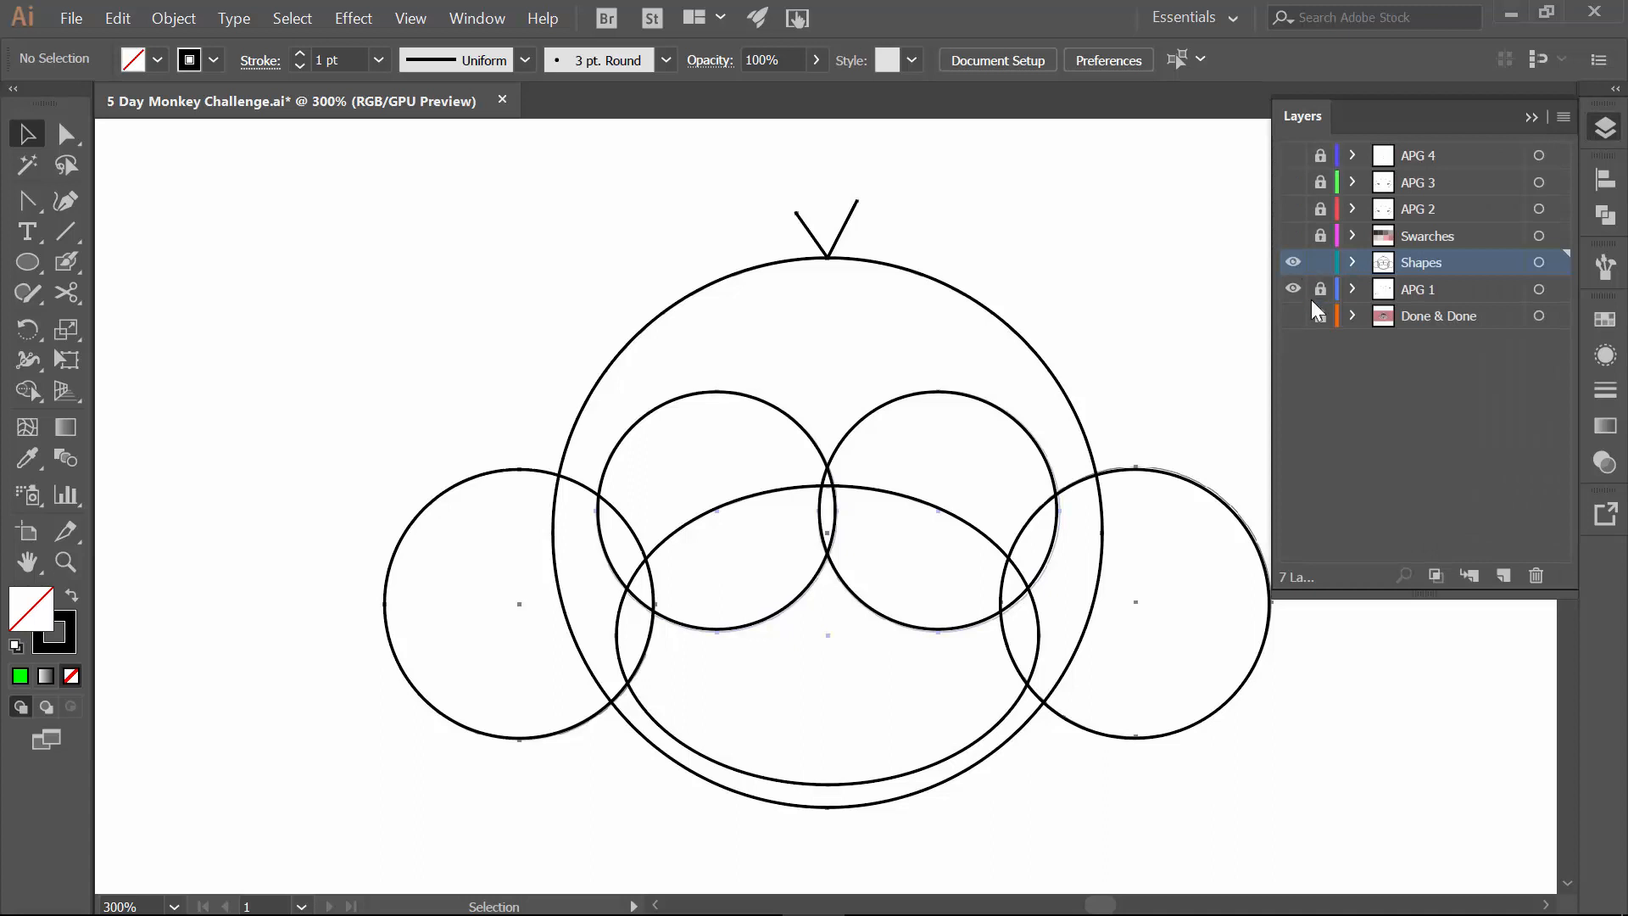
{"action": "left_click", "coordinate": [1292, 262]}
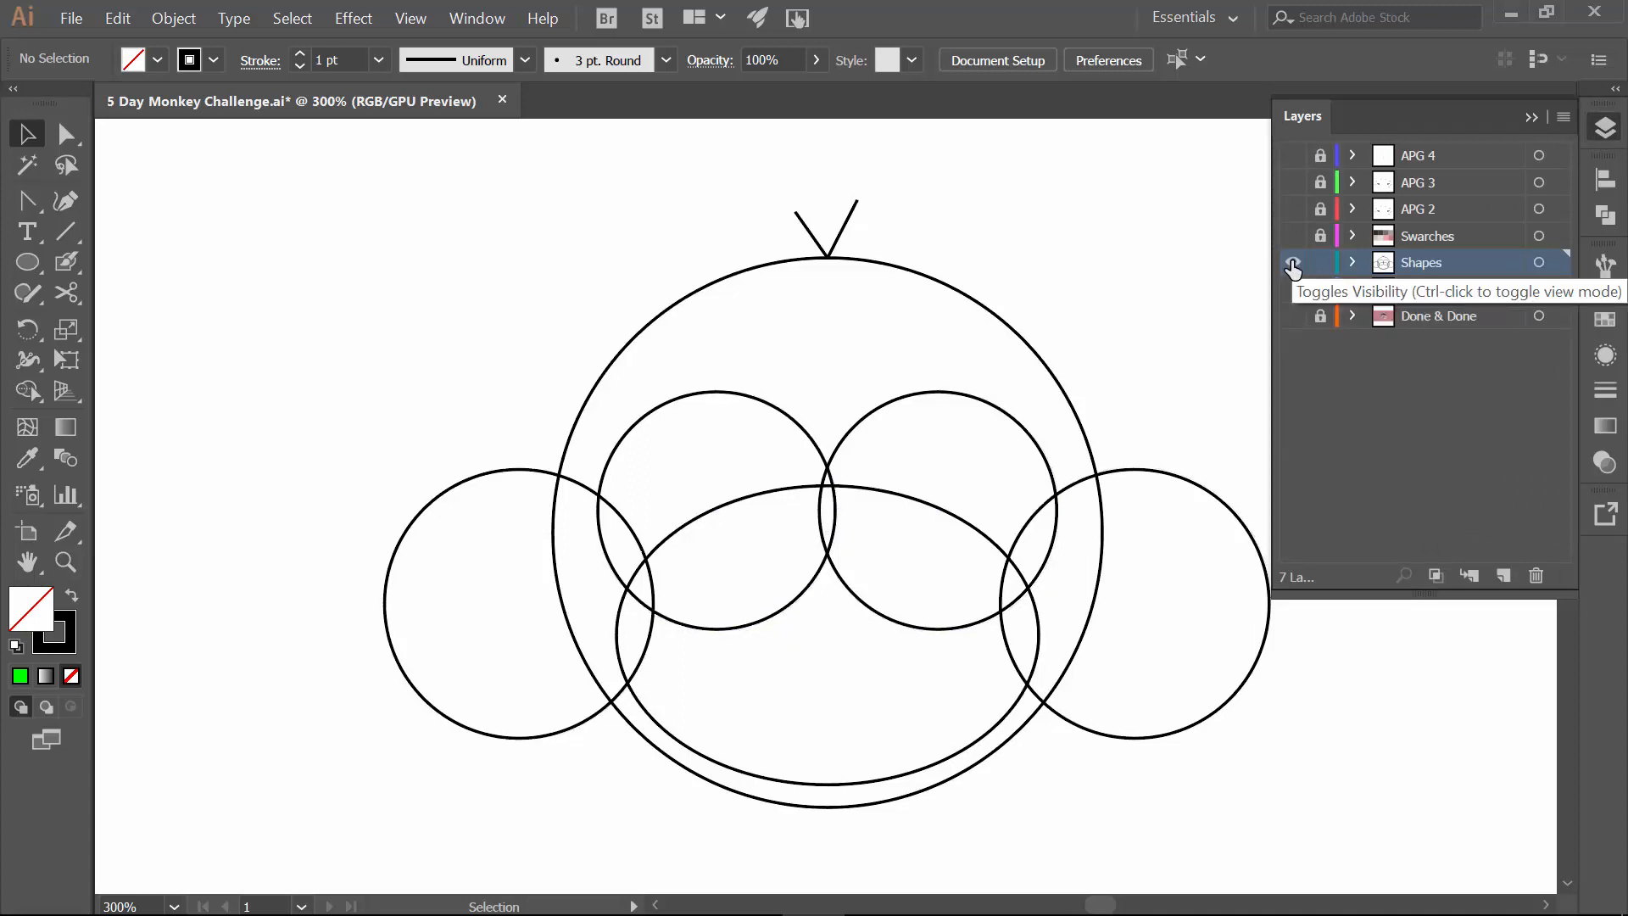
{"action": "left_click", "coordinate": [1292, 261]}
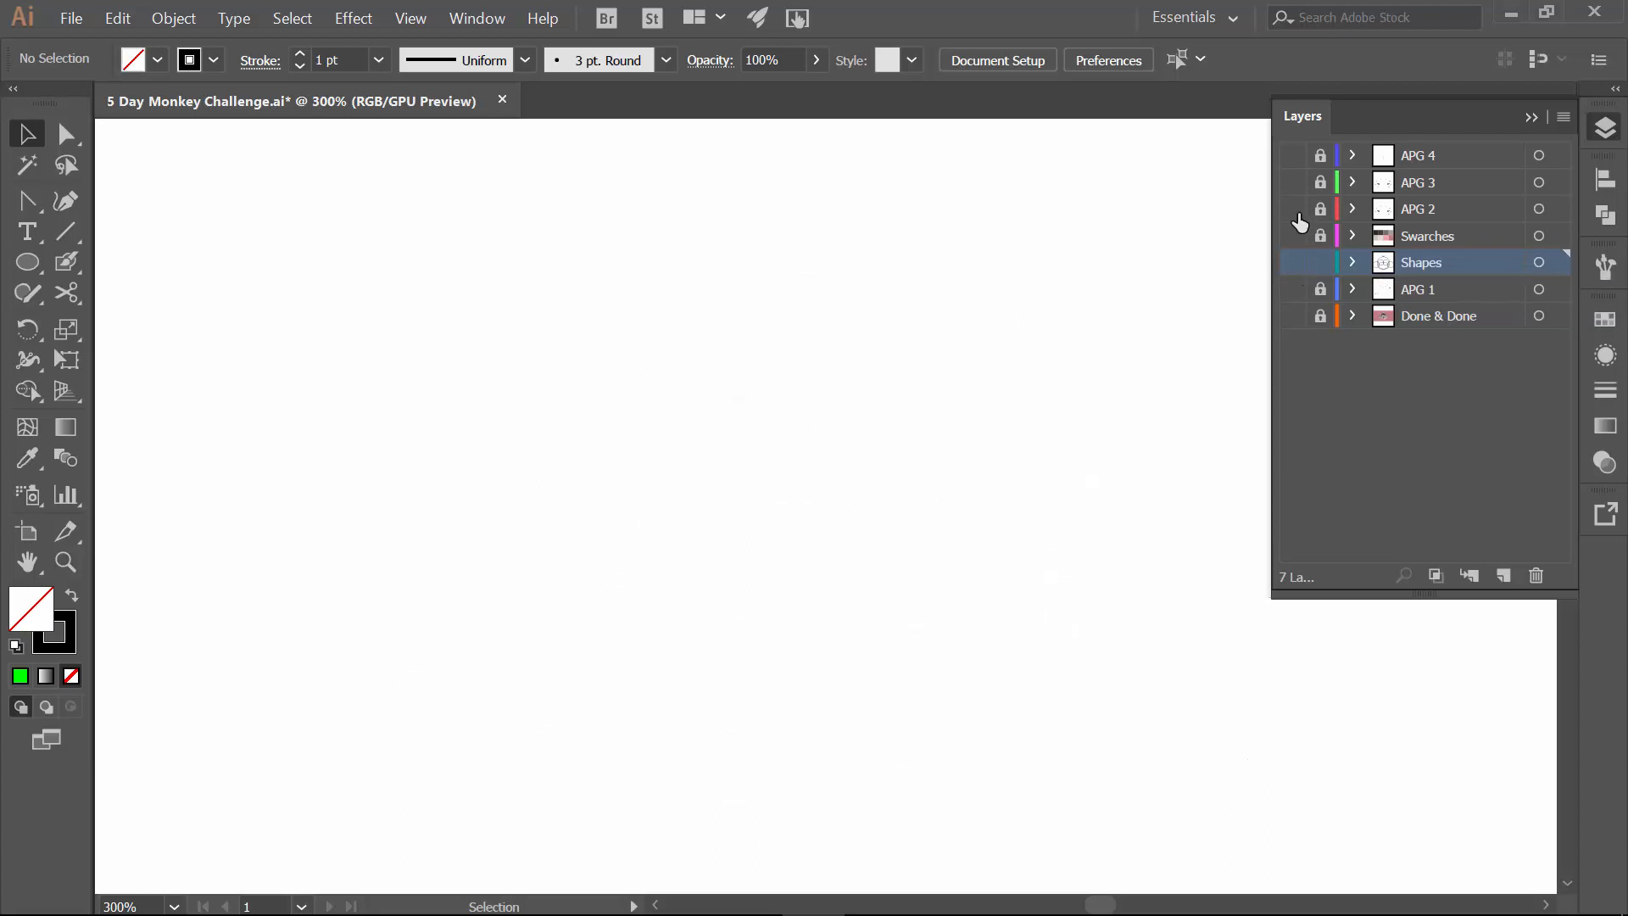
{"action": "left_click", "coordinate": [1295, 209]}
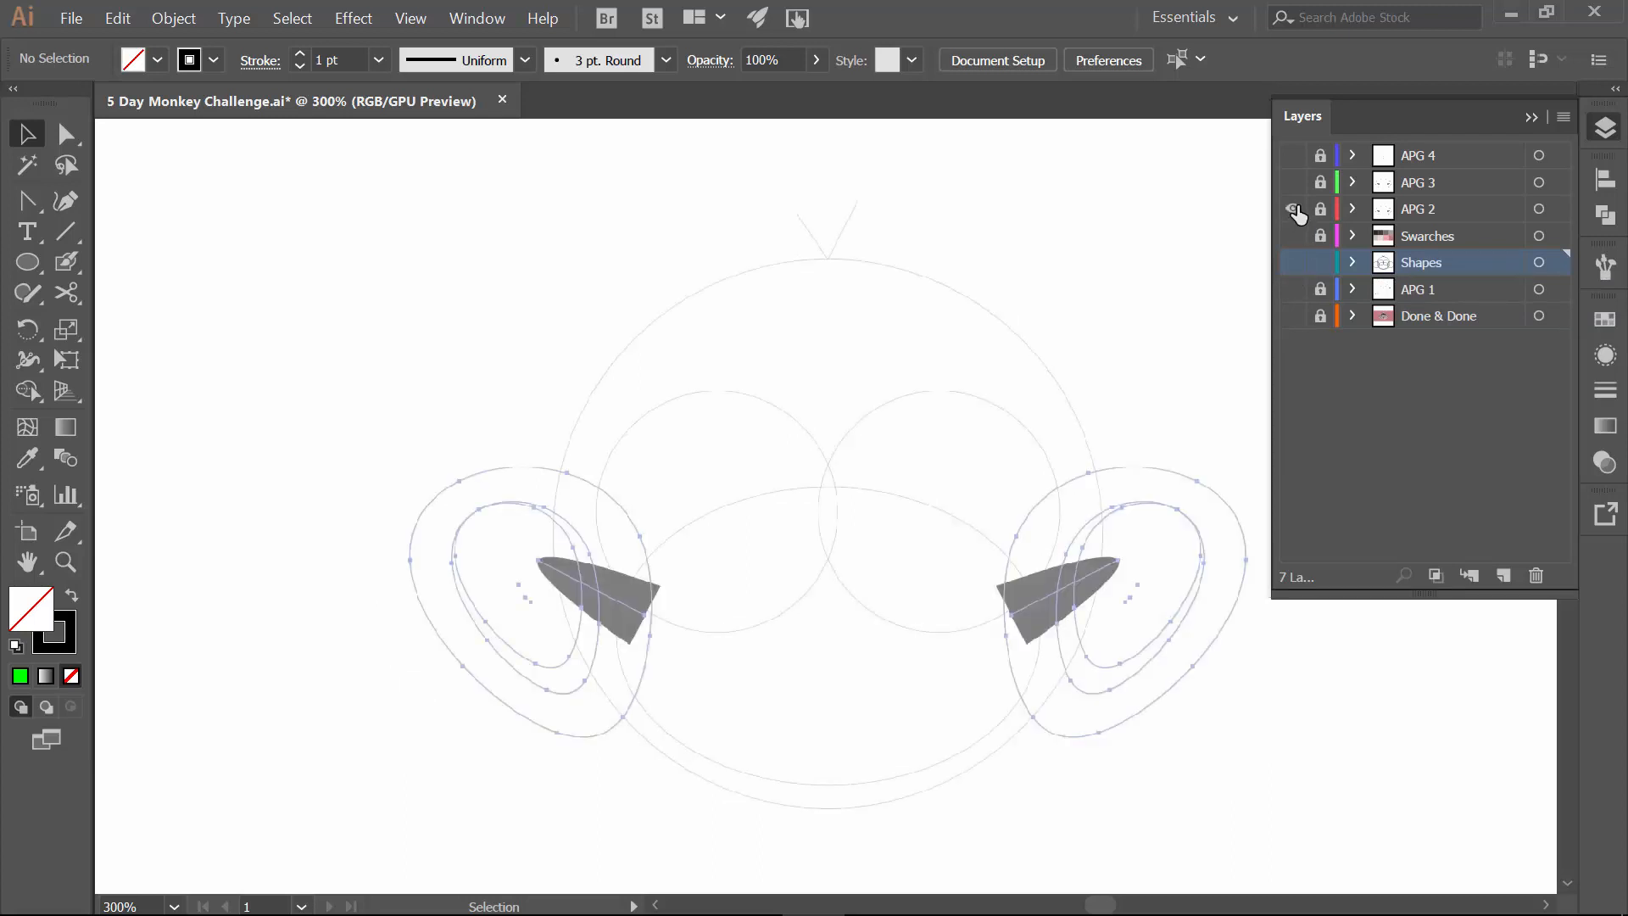
{"action": "left_click", "coordinate": [1296, 181]}
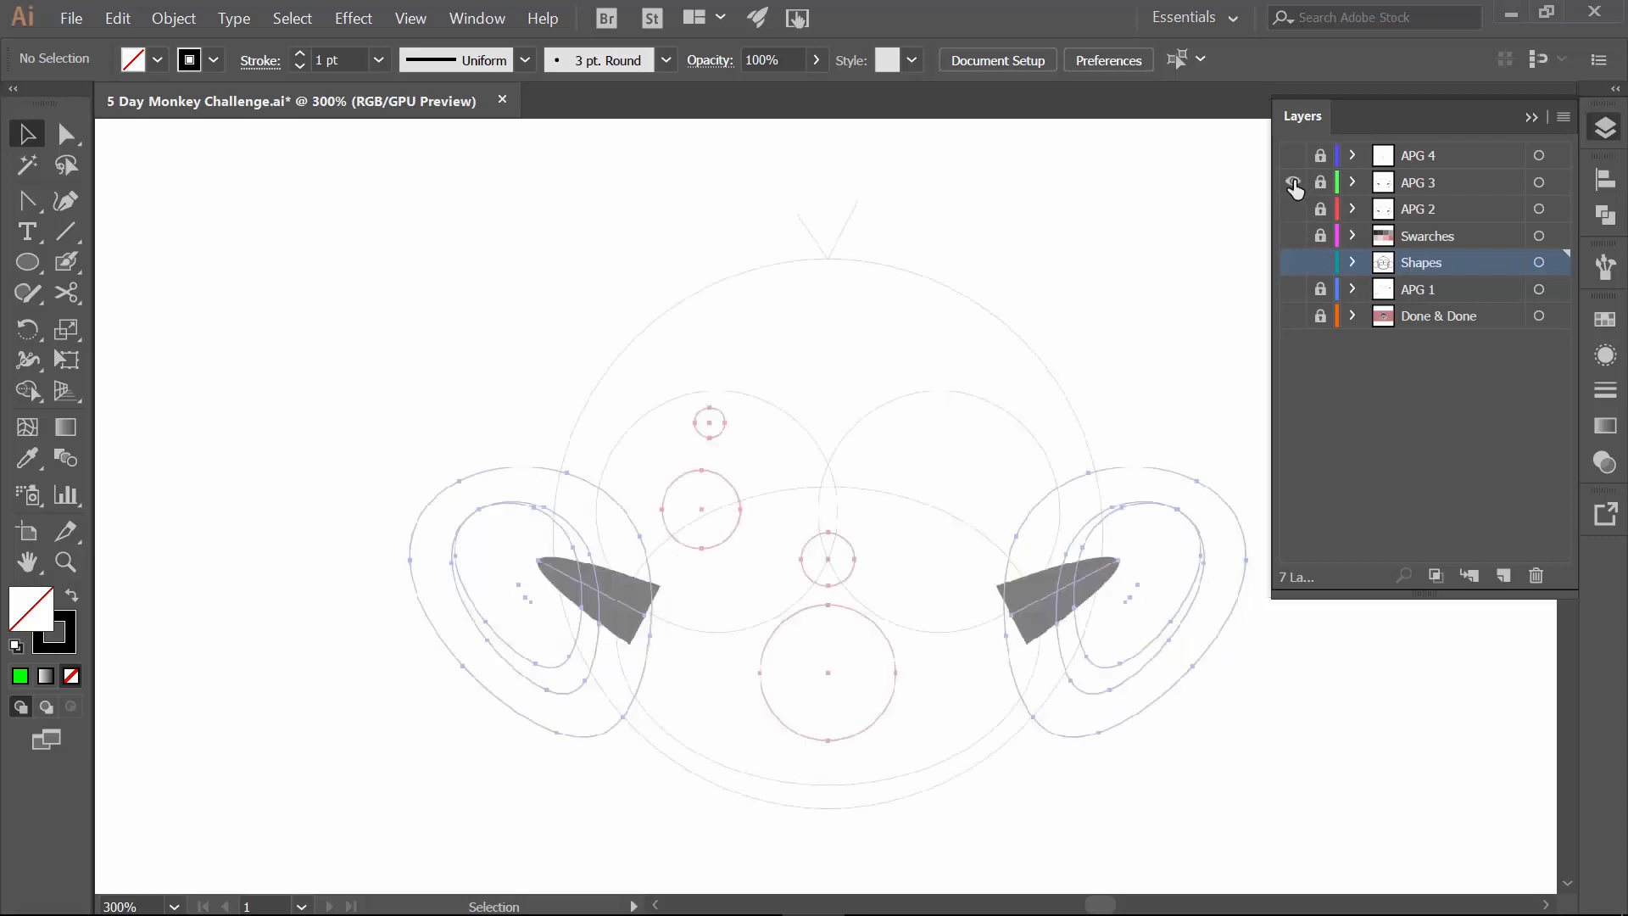
{"action": "left_click", "coordinate": [1292, 181]}
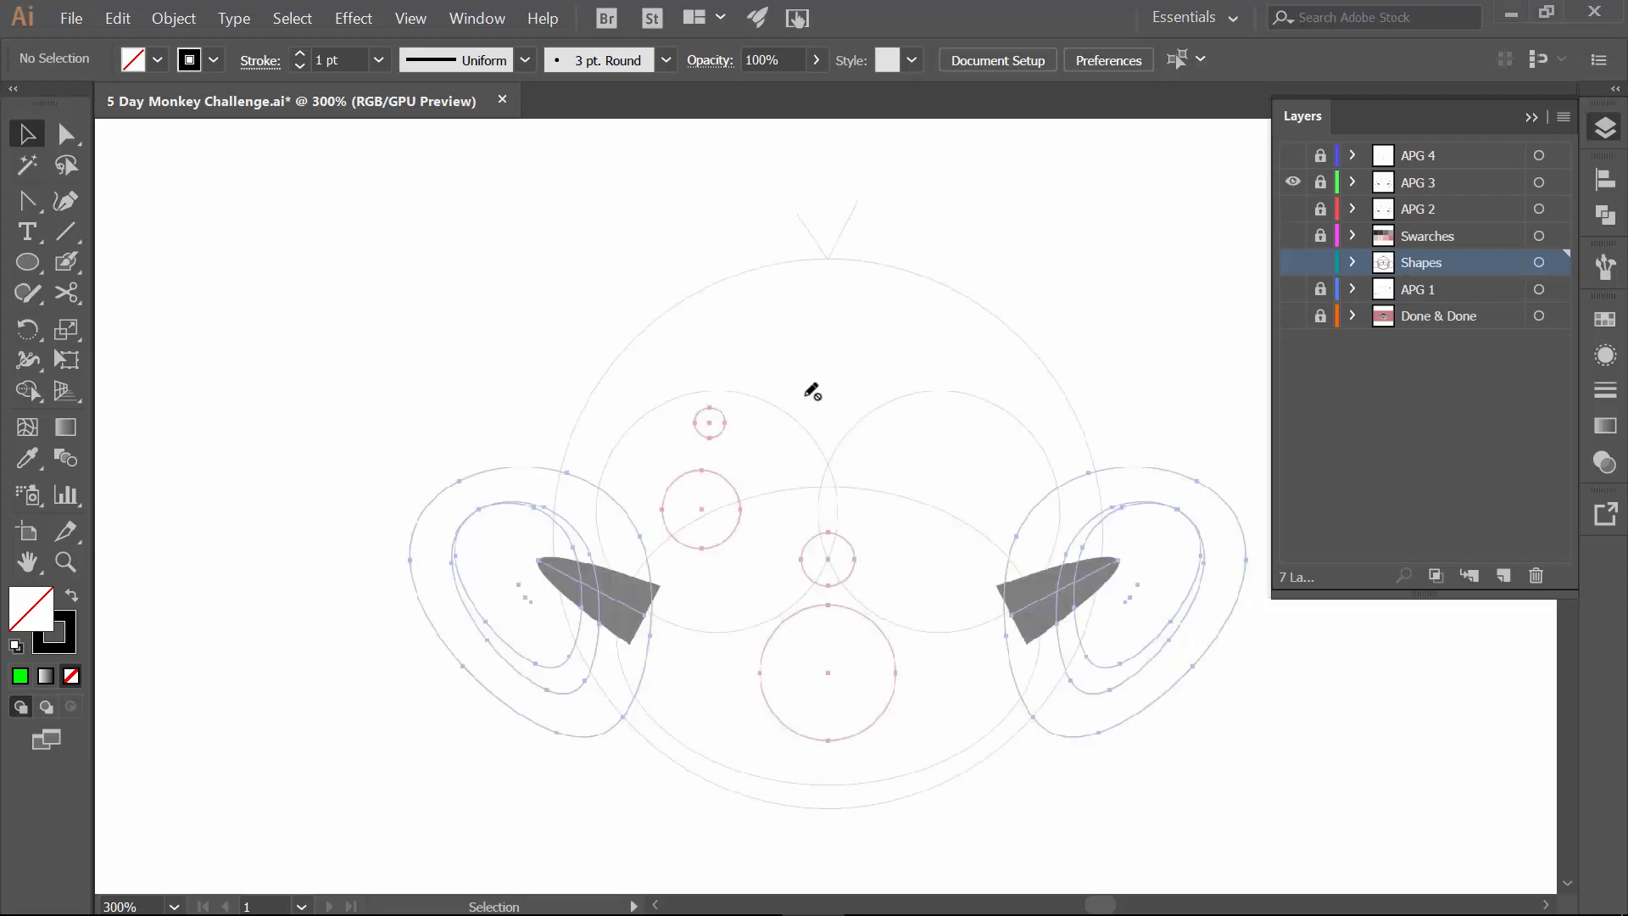
{"action": "mouse_move", "coordinate": [1136, 469]}
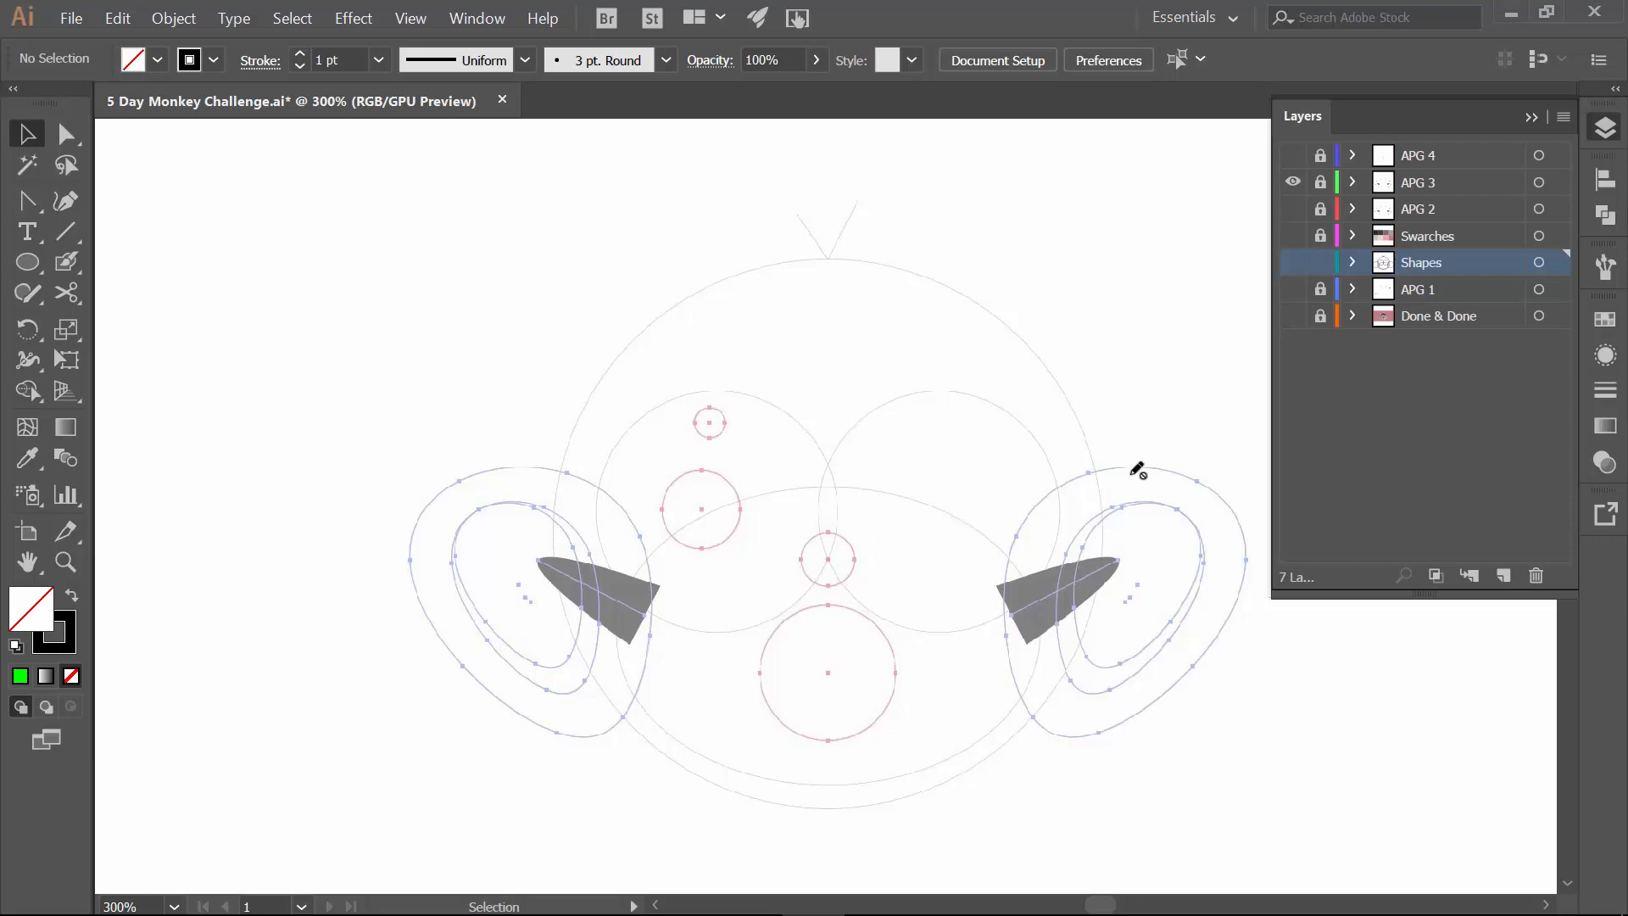
{"action": "mouse_move", "coordinate": [1502, 575]}
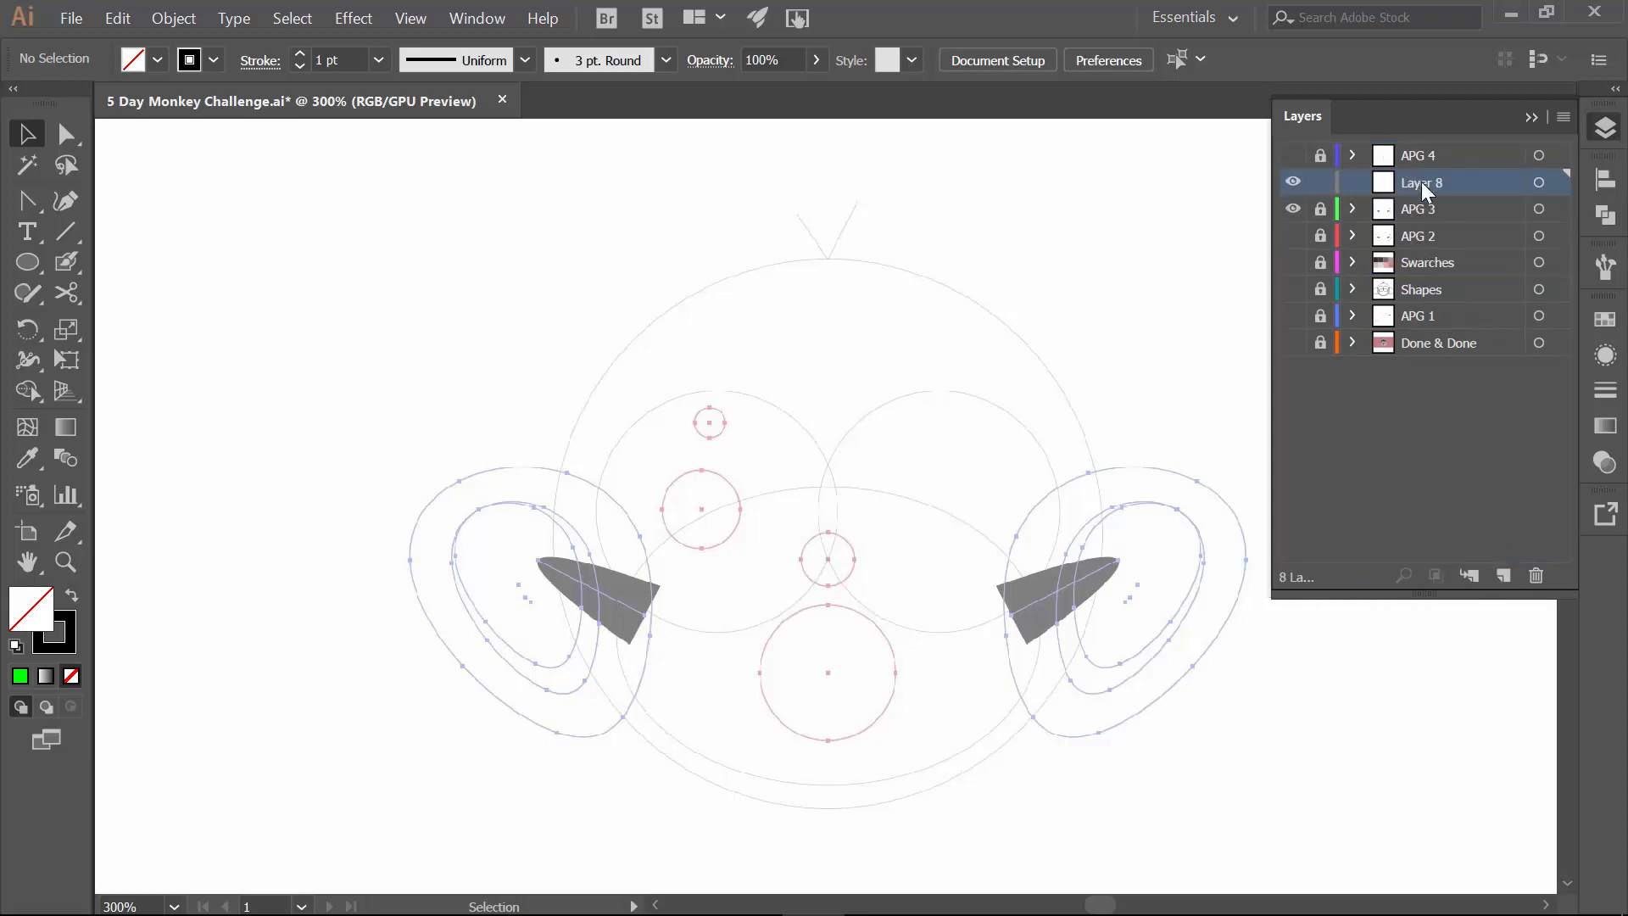
Rename the new layer to Features.
{"action": "double_click", "coordinate": [1421, 182]}
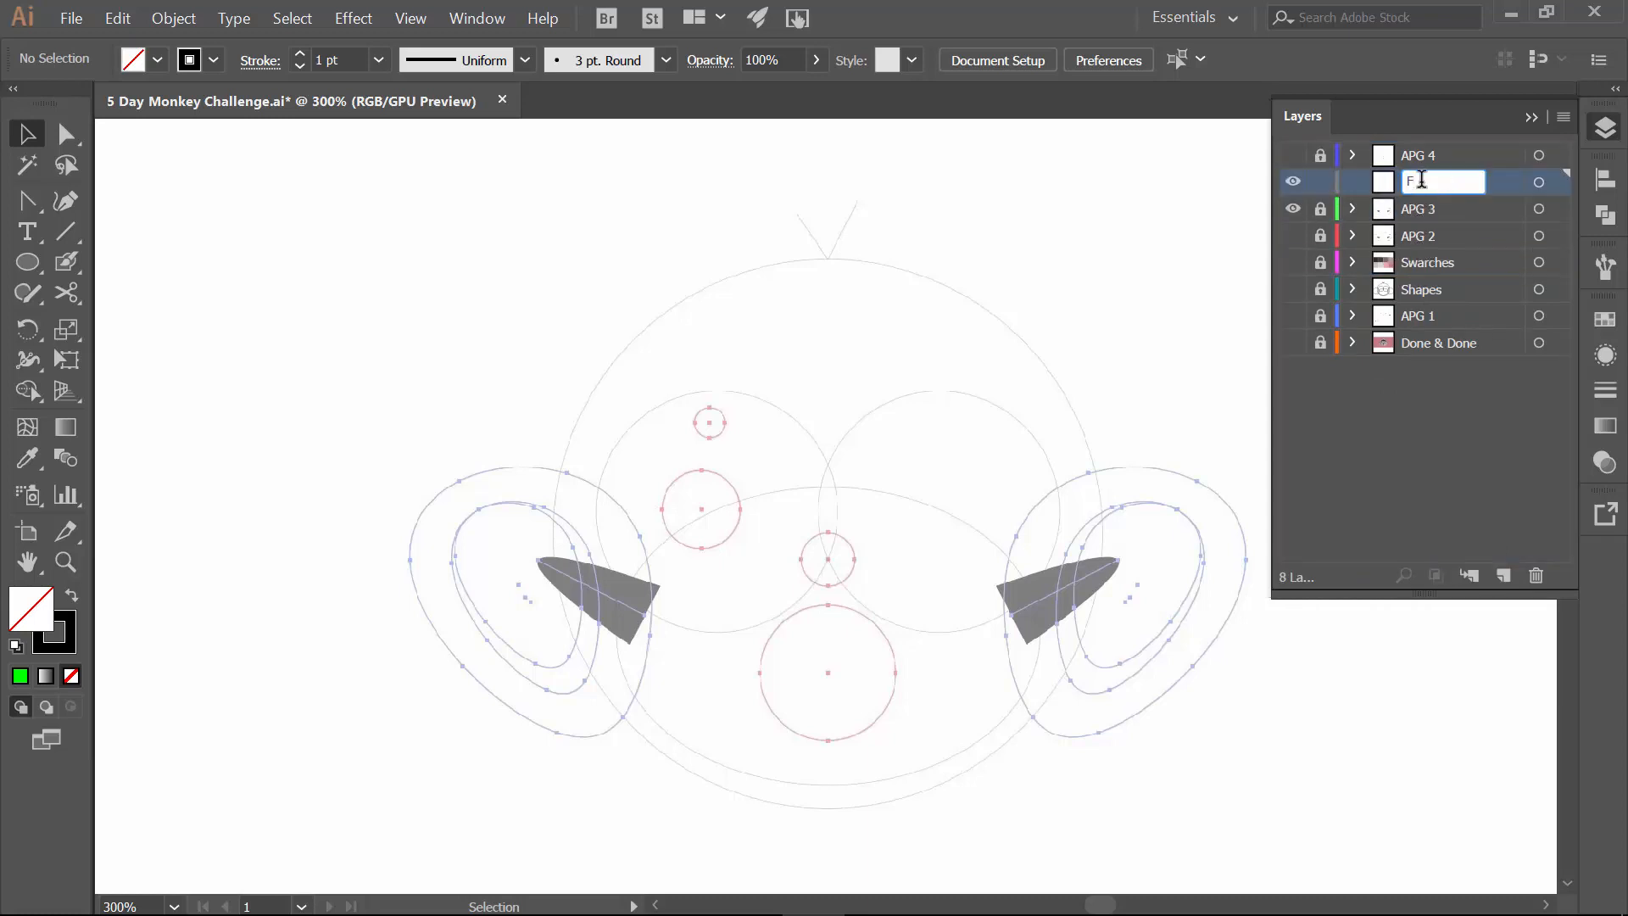
{"action": "type", "text": "eatures"}
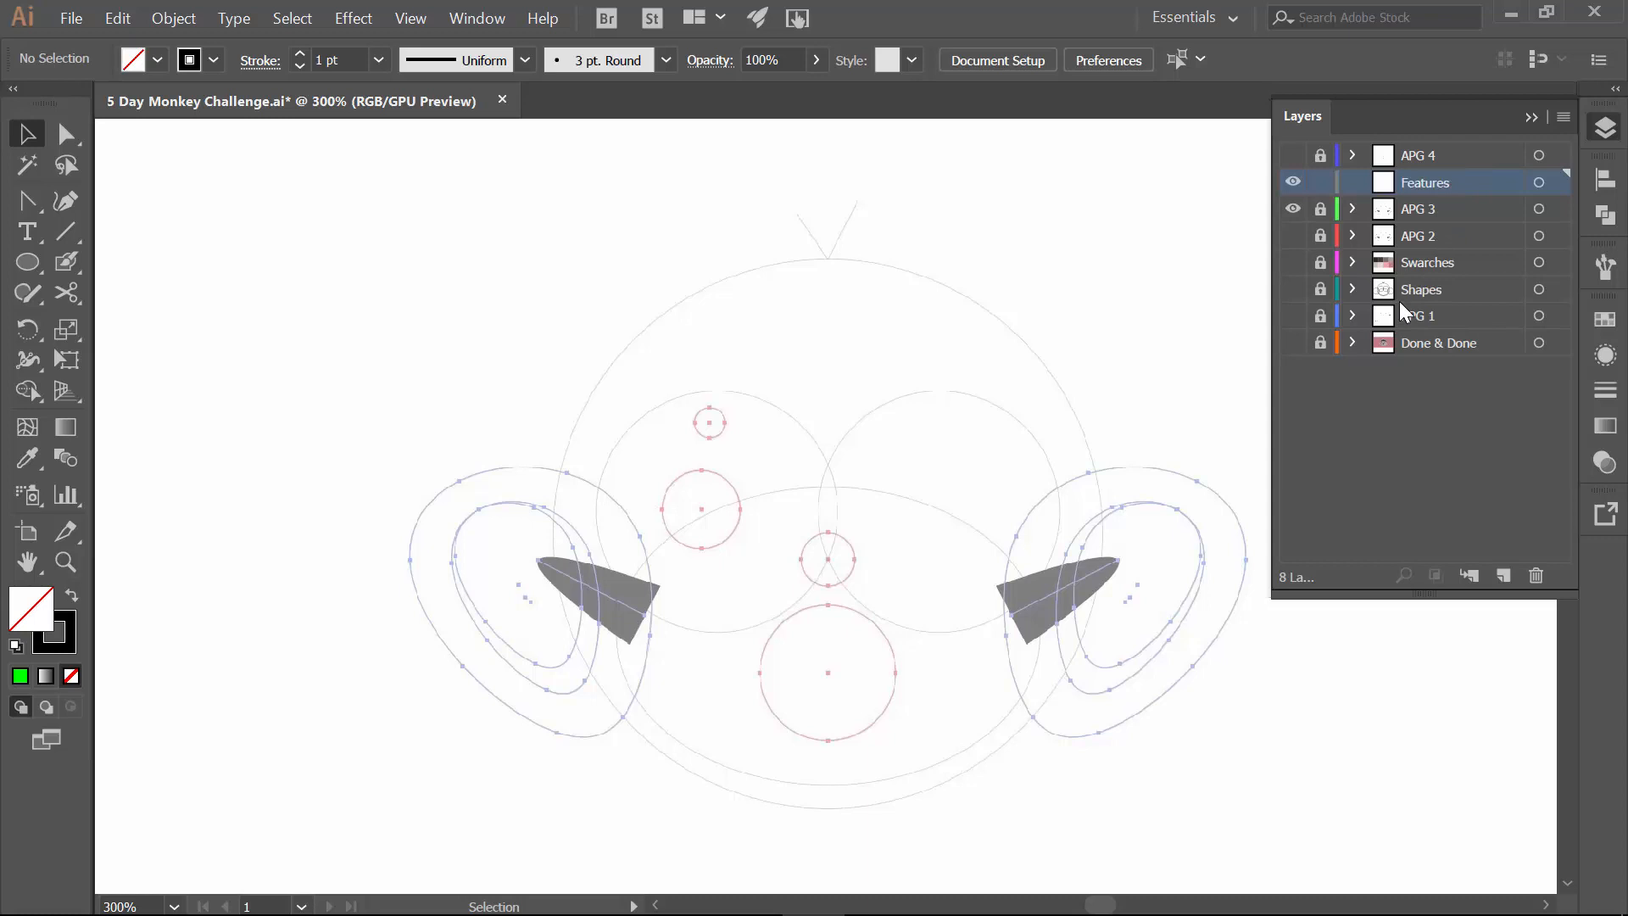
{"action": "mouse_move", "coordinate": [1375, 322]}
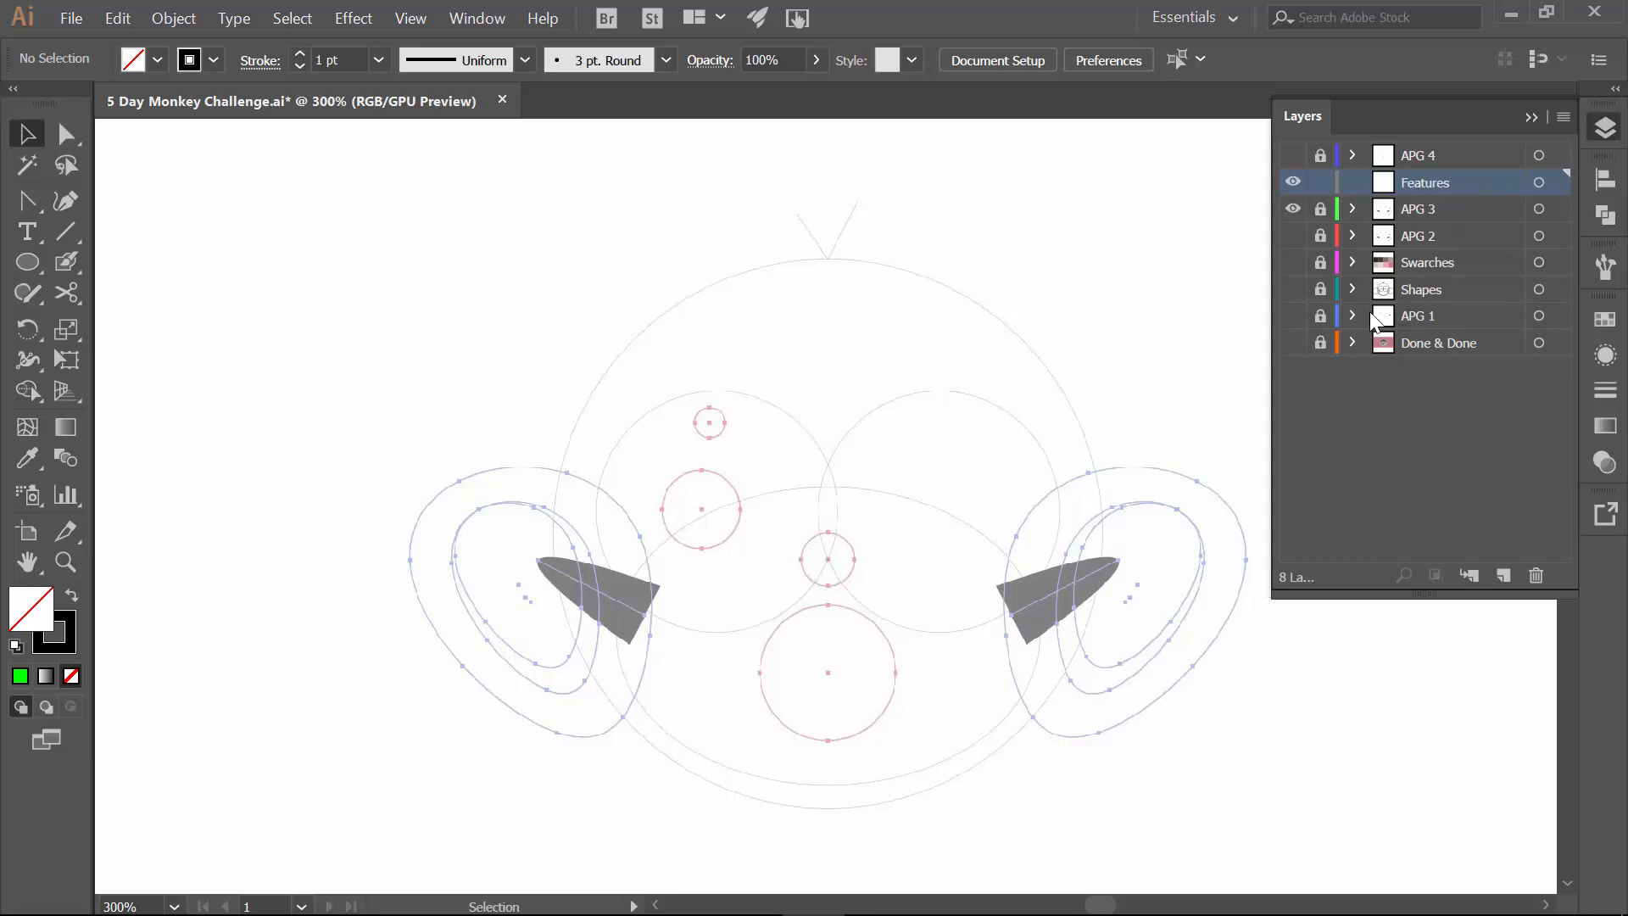
{"action": "mouse_move", "coordinate": [1250, 288]}
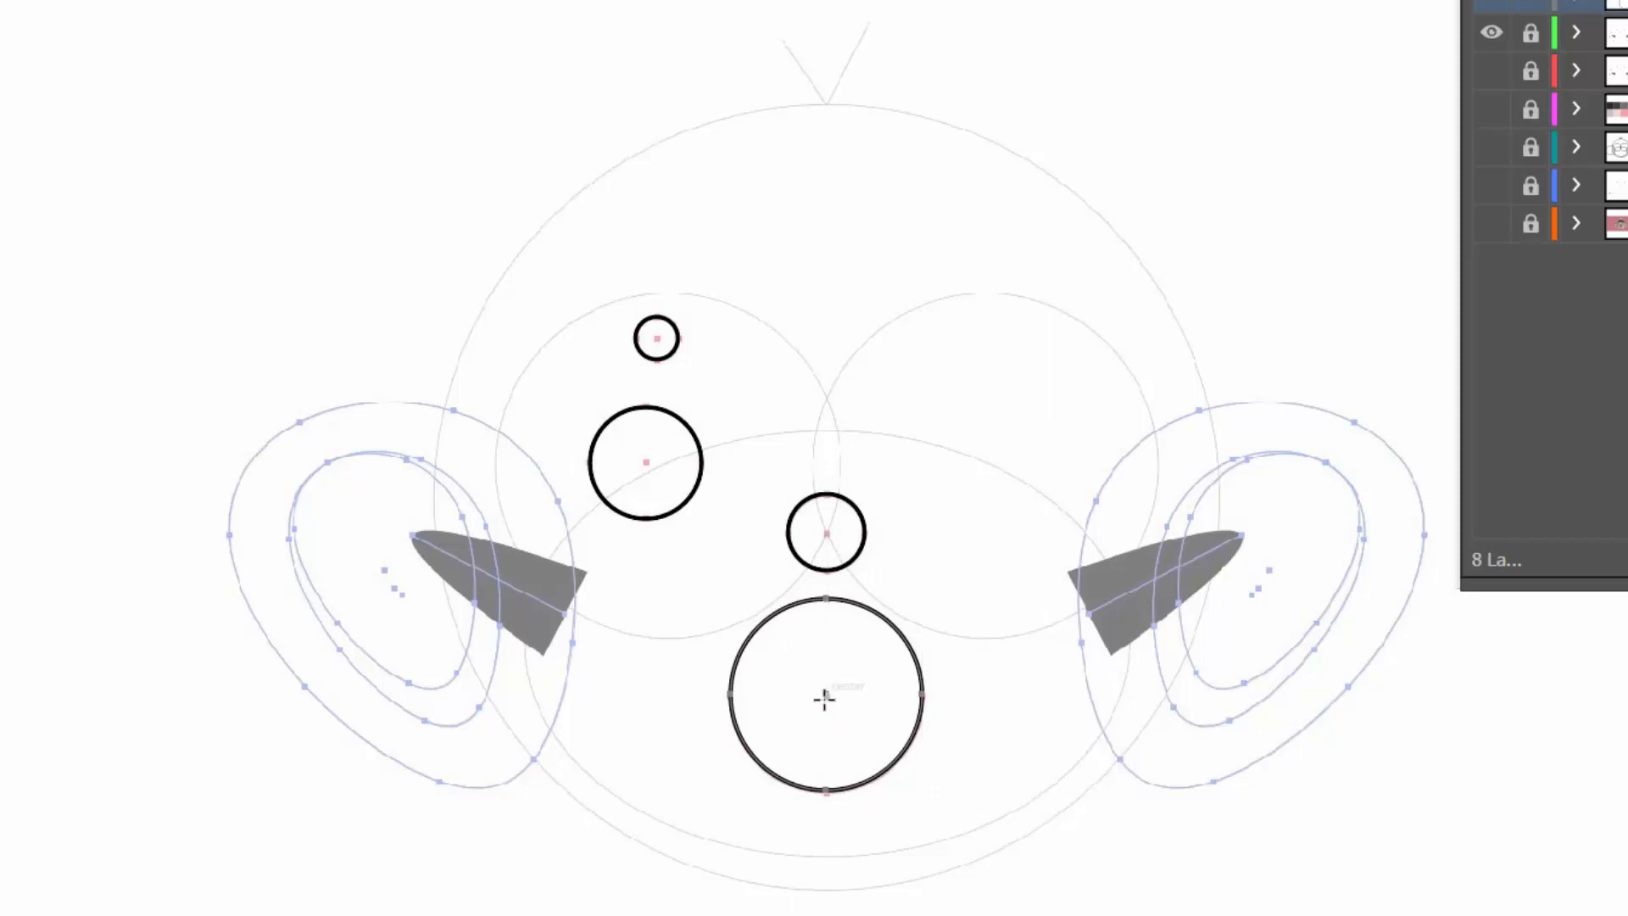
{"action": "mouse_move", "coordinate": [824, 683]}
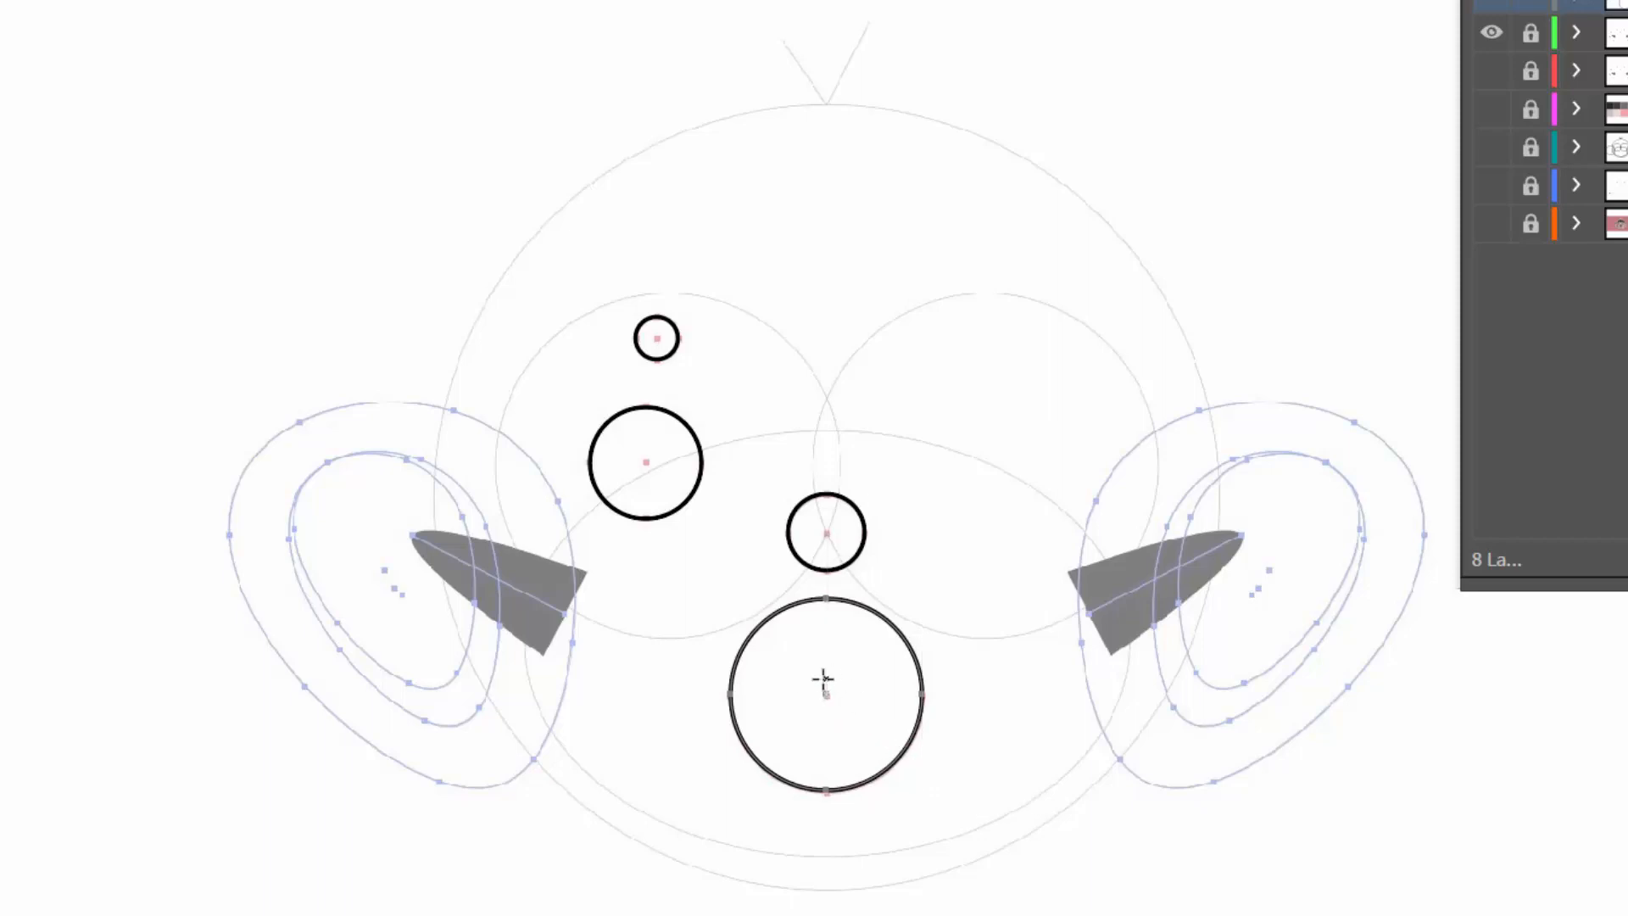
Finish the four black feature circles for eyes, nose and mouth, dismissing the ellipse size prompt.
{"action": "left_click", "coordinate": [825, 680]}
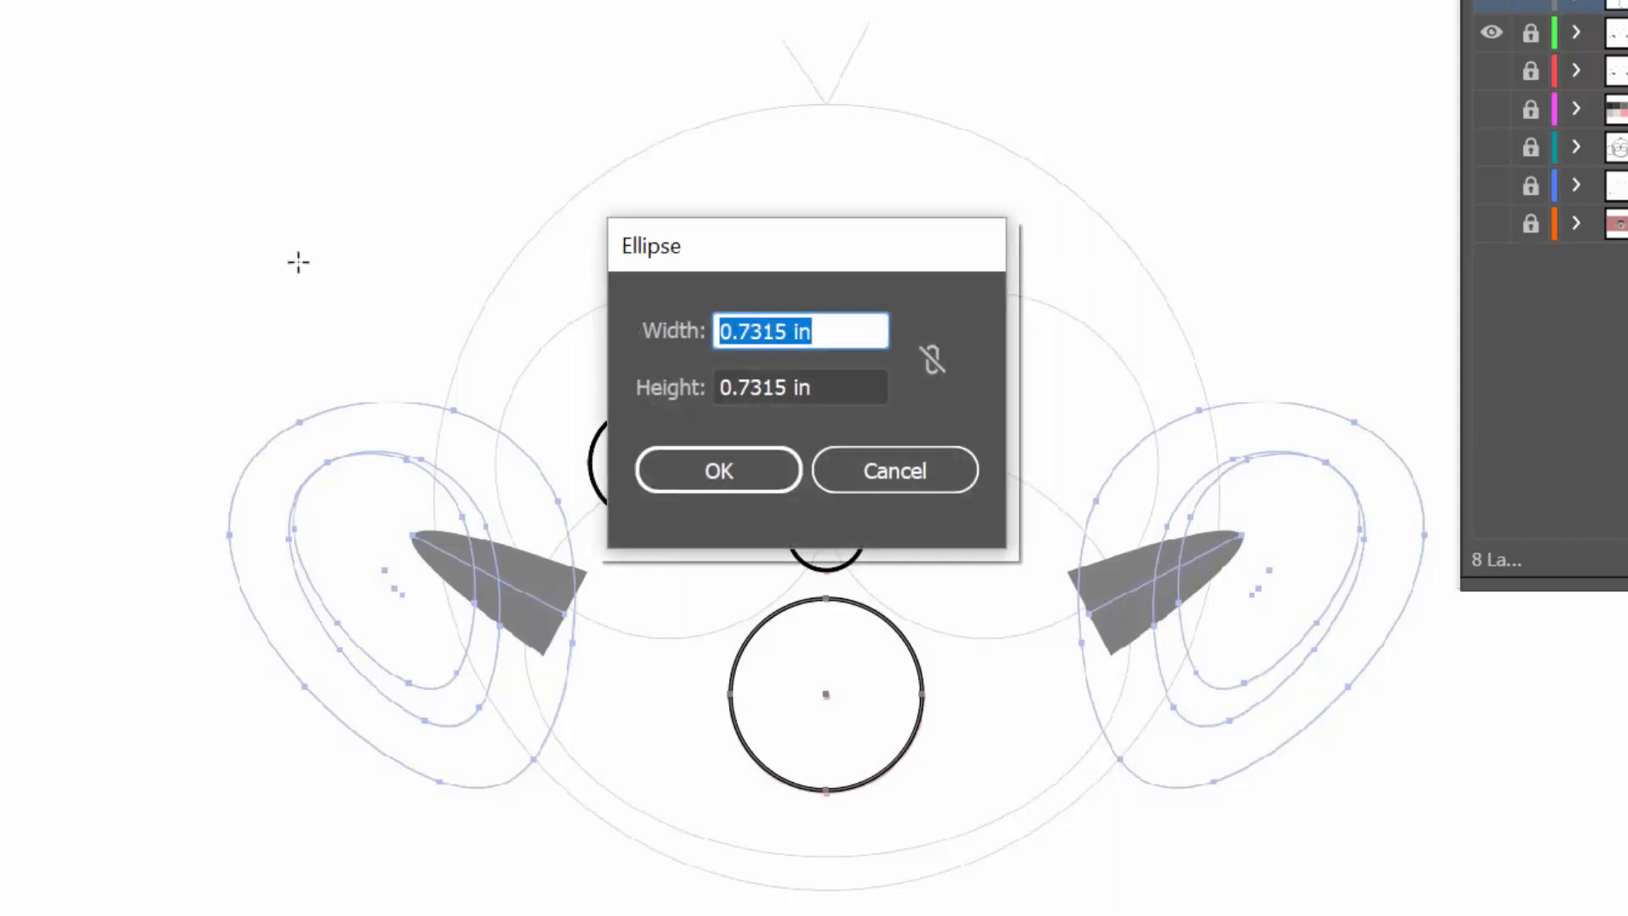
{"action": "left_click", "coordinate": [718, 470]}
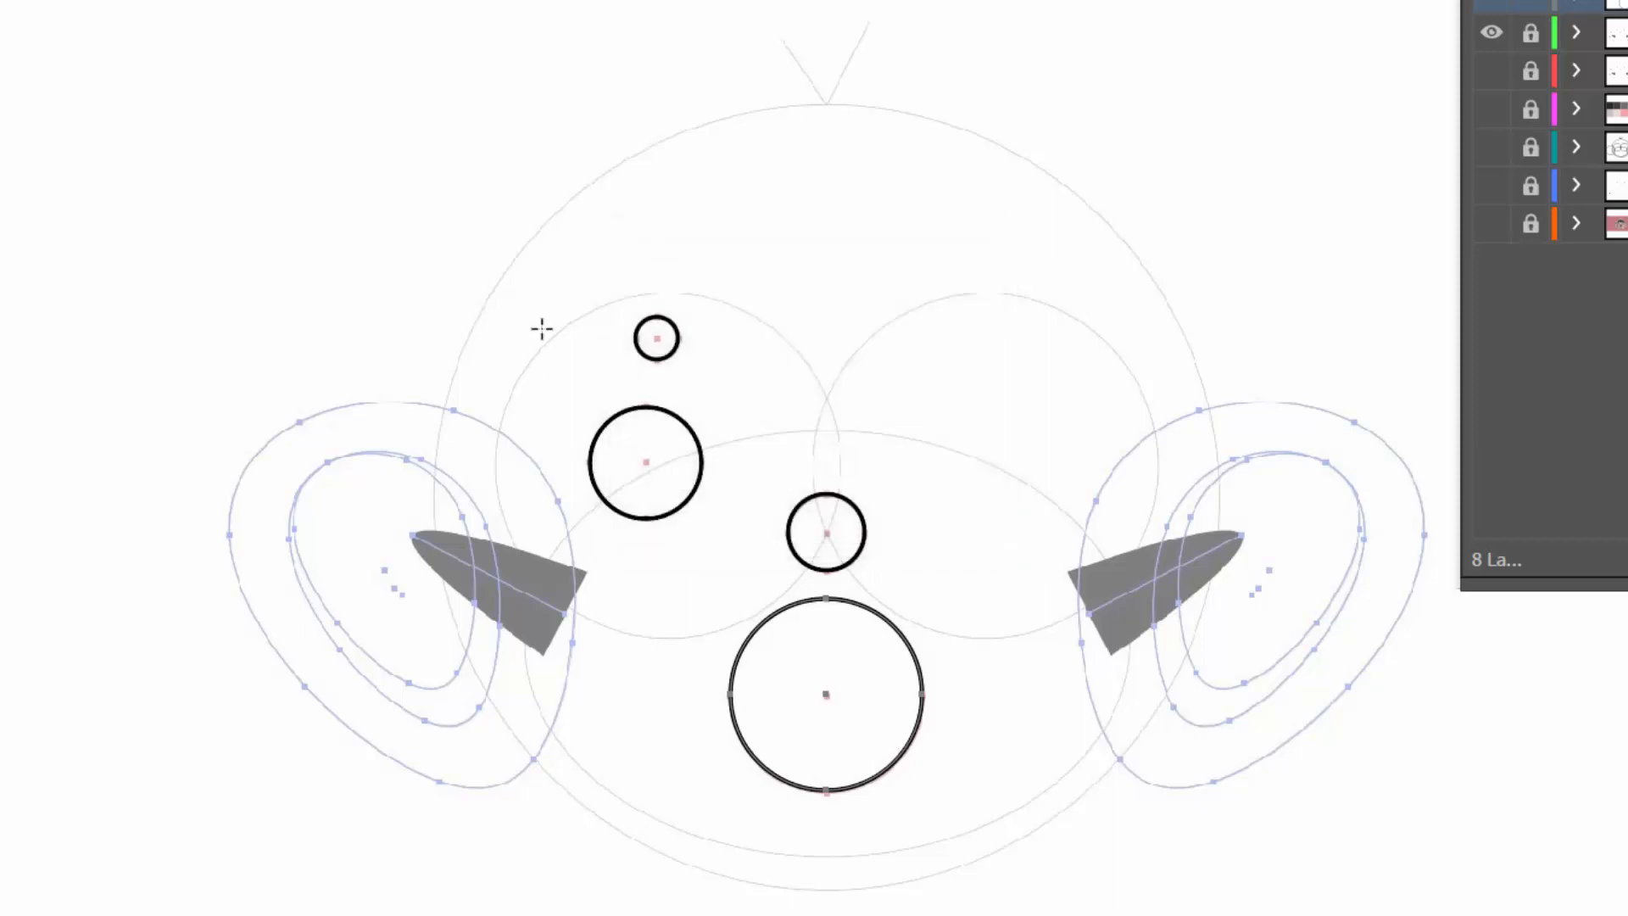
{"action": "left_click", "coordinate": [71, 17]}
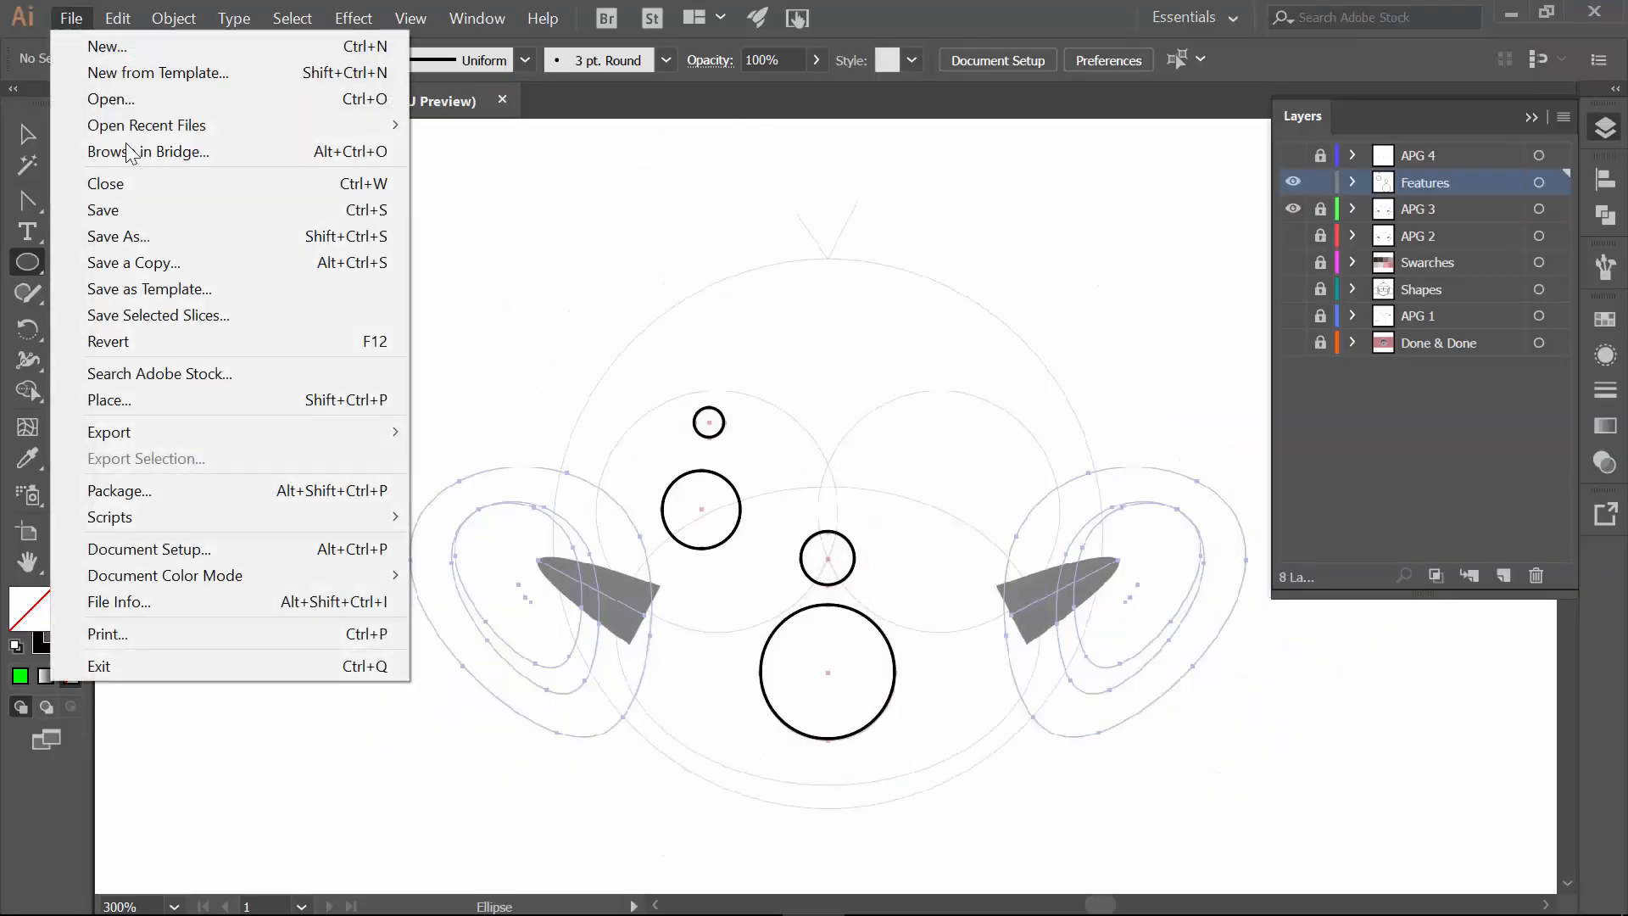